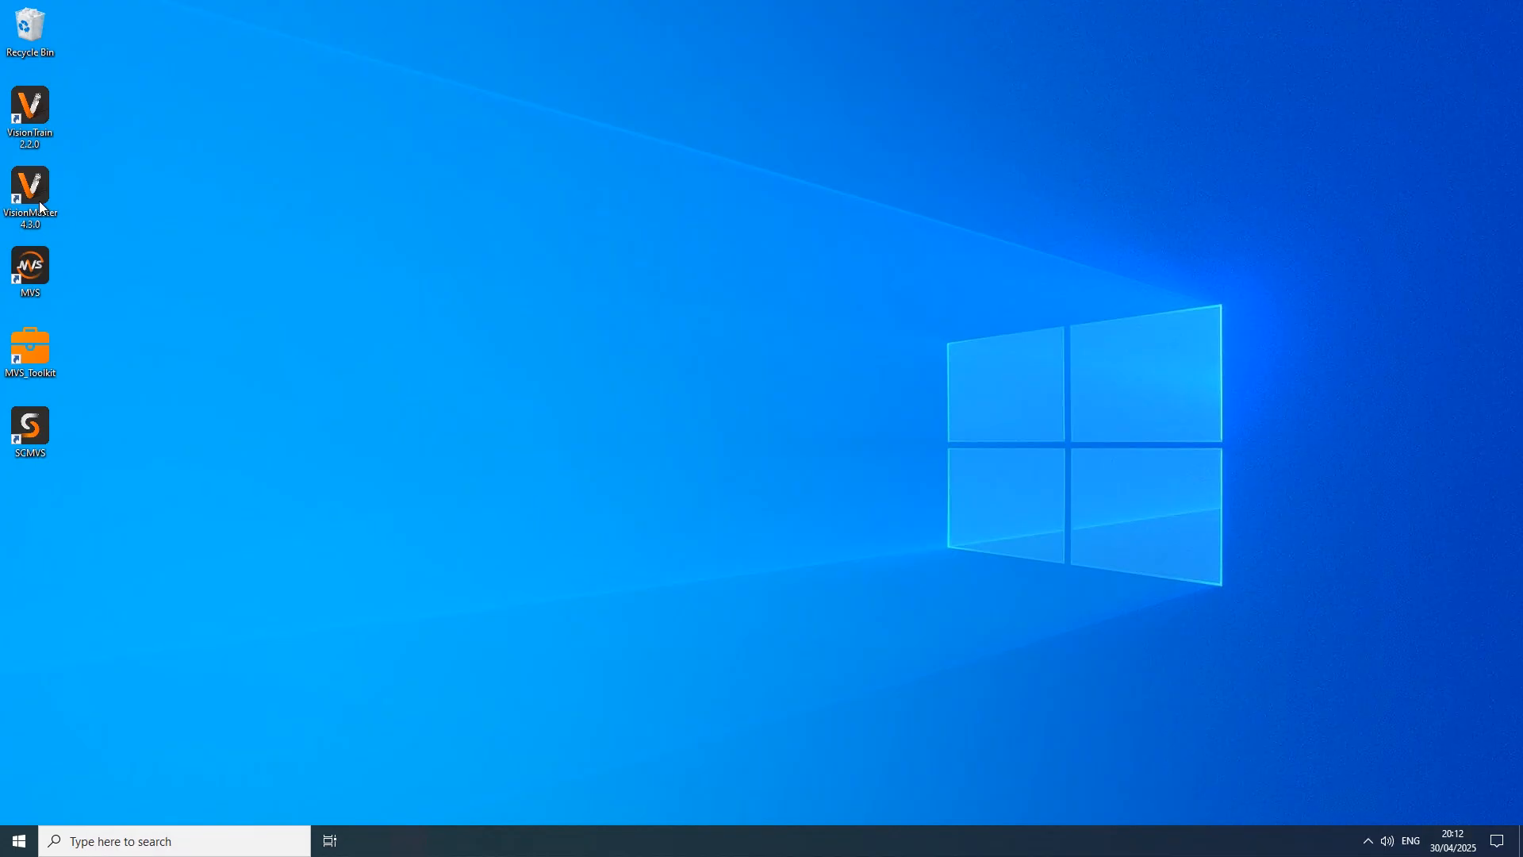
Step: Launch VisionMaster, load pencil_checks from the recent solutions, and maximize the window
double_click(30, 192)
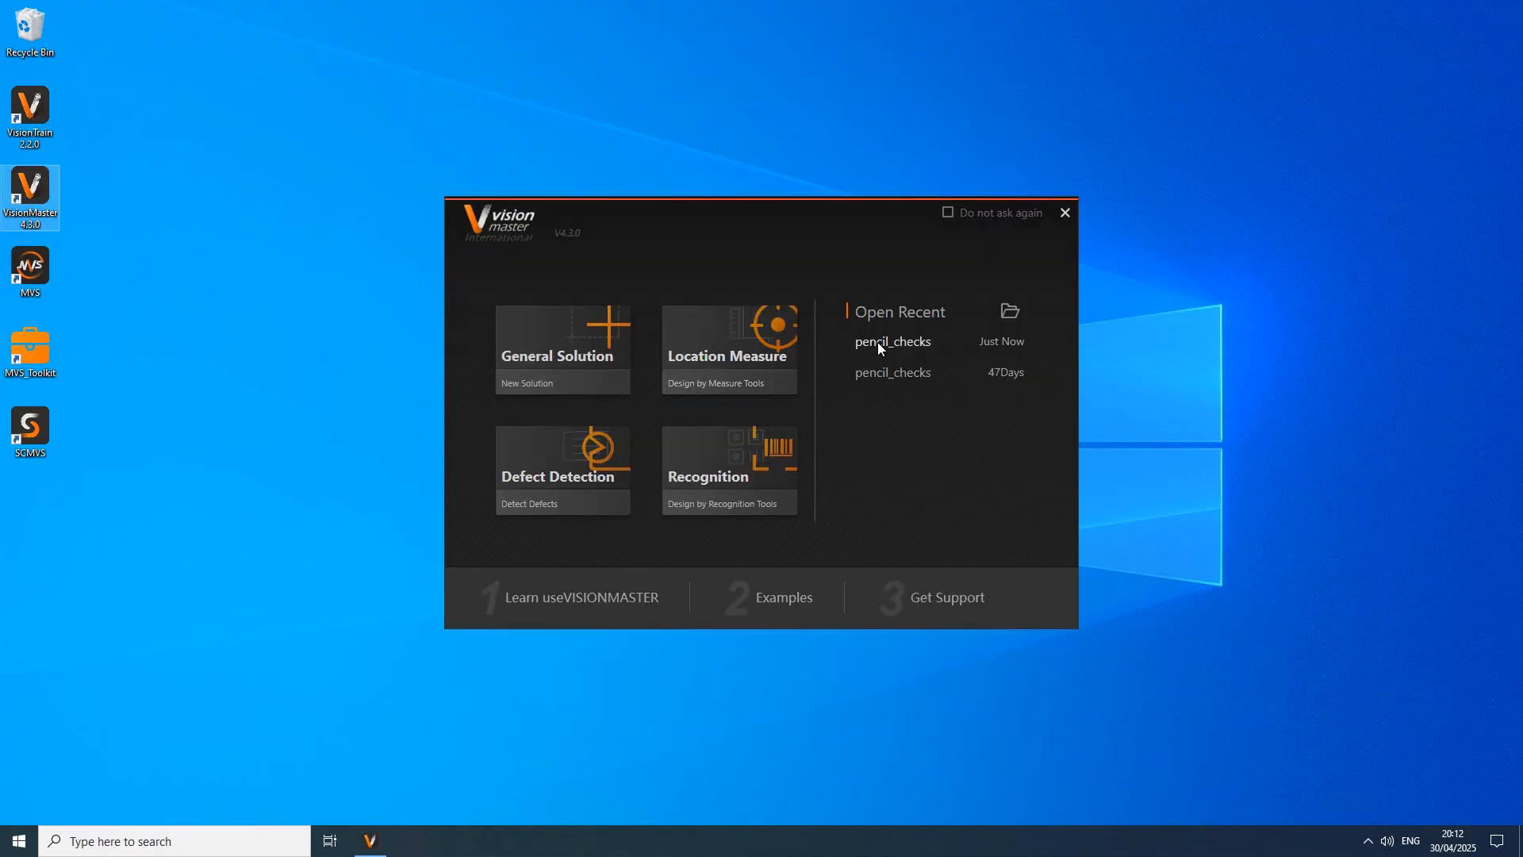
click(891, 341)
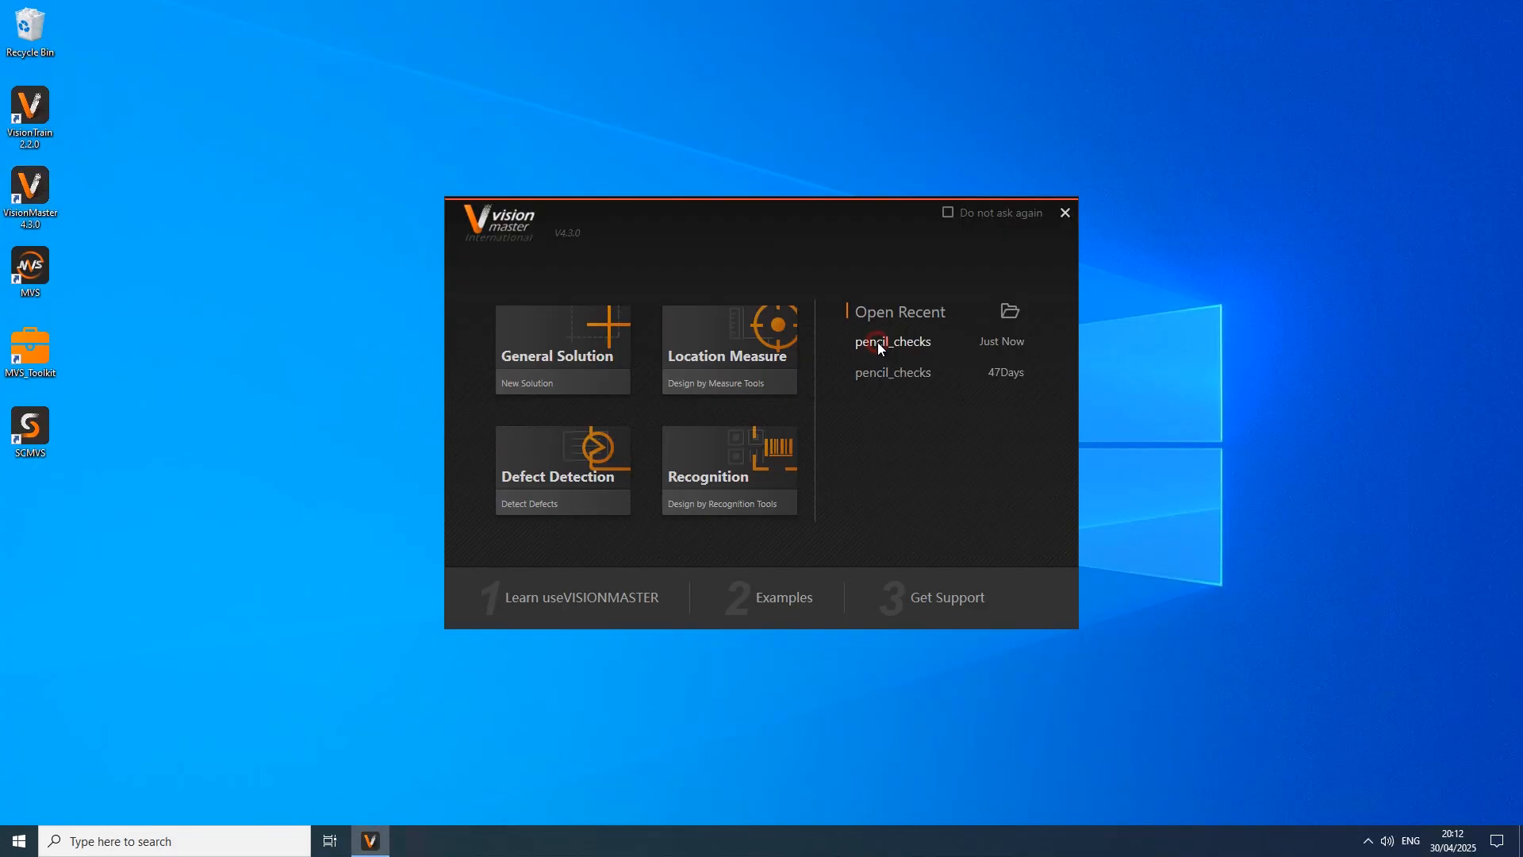
click(1064, 211)
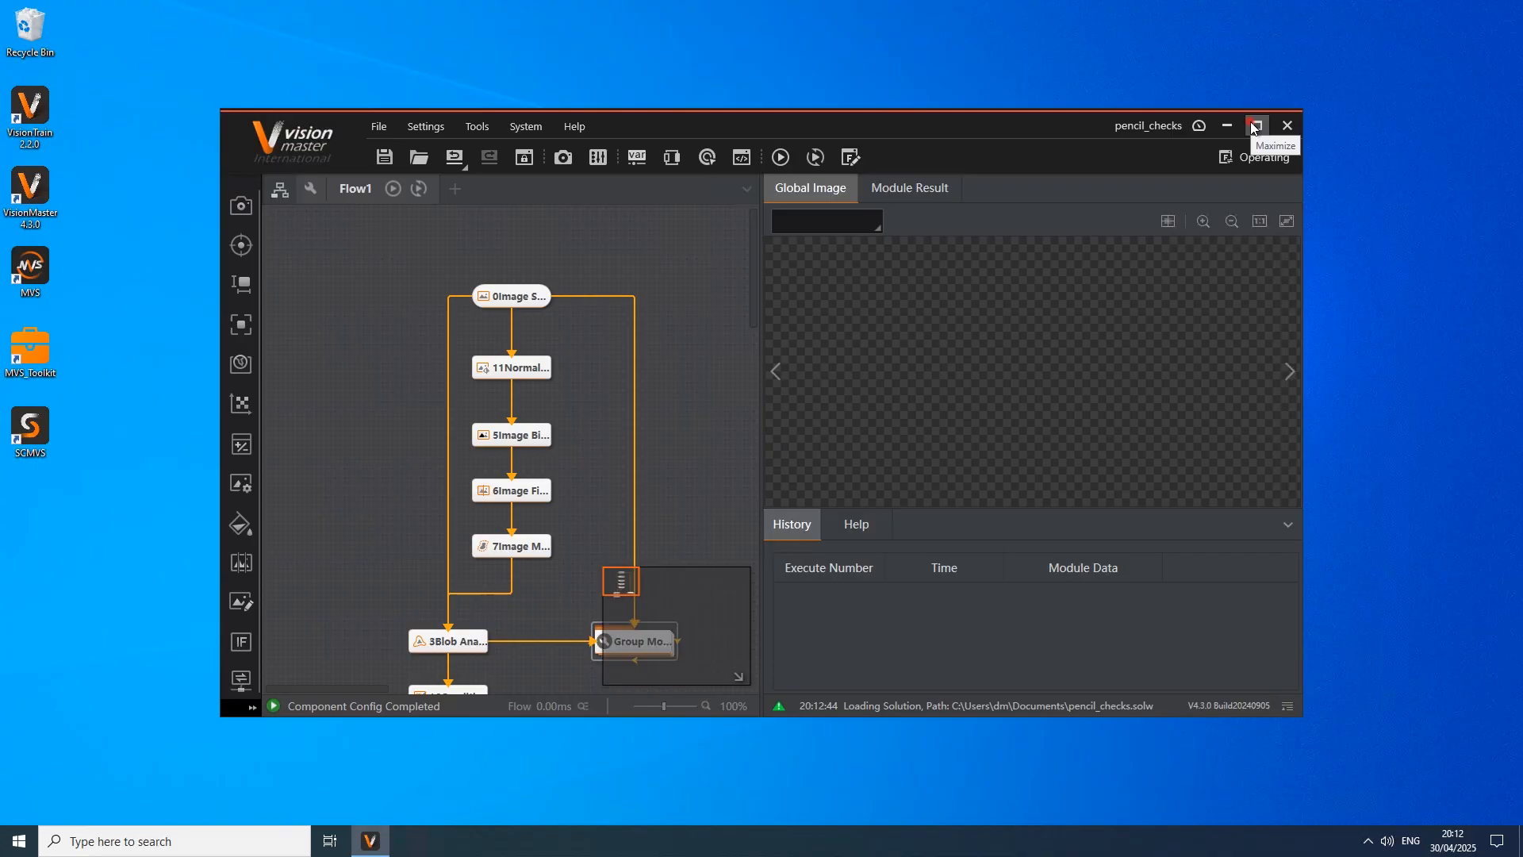
click(1255, 125)
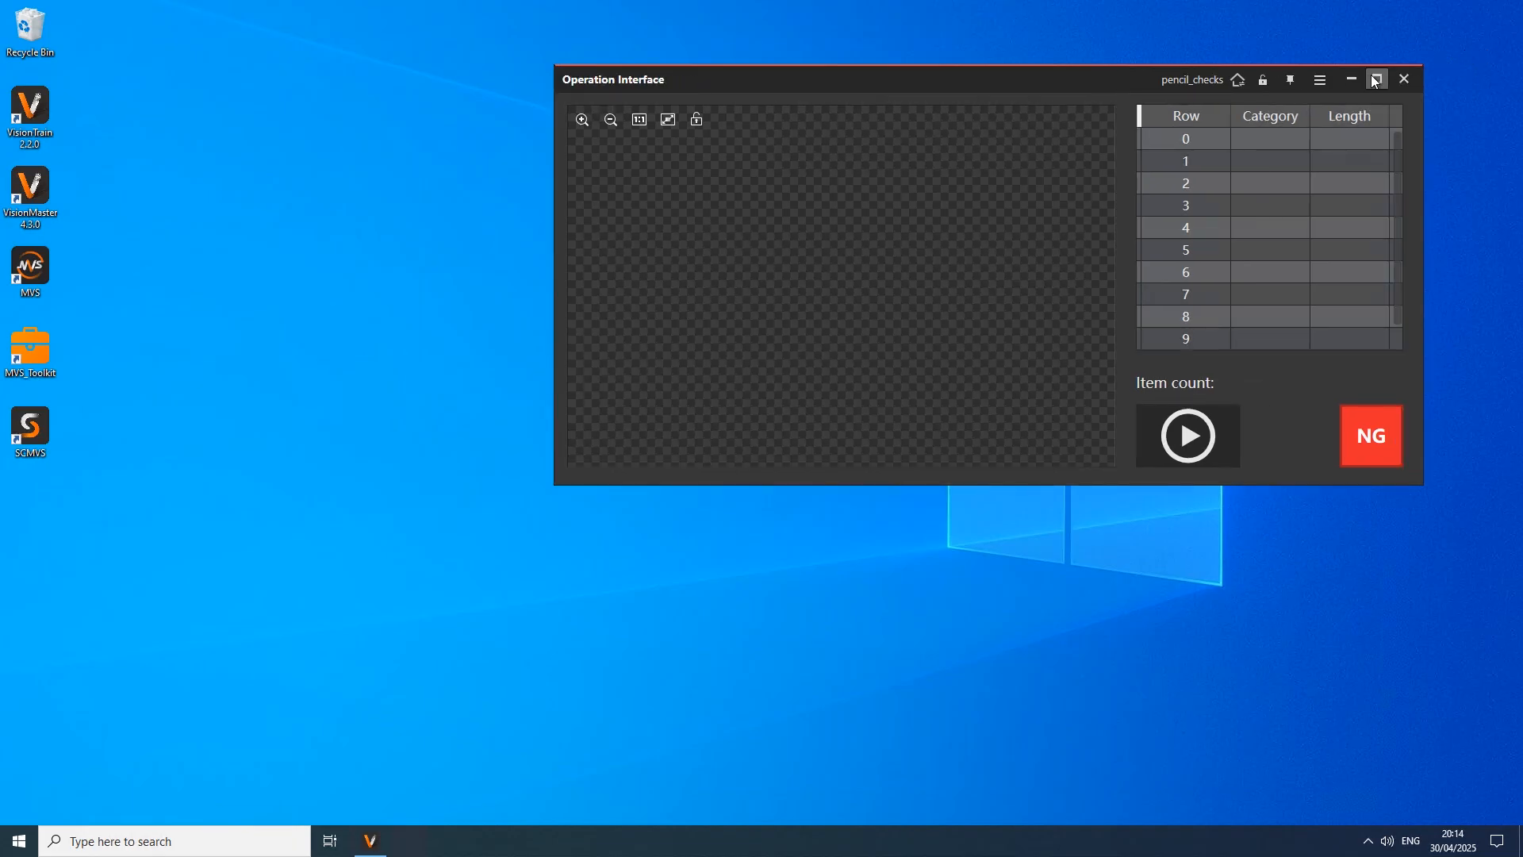
Step: Maximize the operation interface and run the pencil inspection on successive images
click(1376, 78)
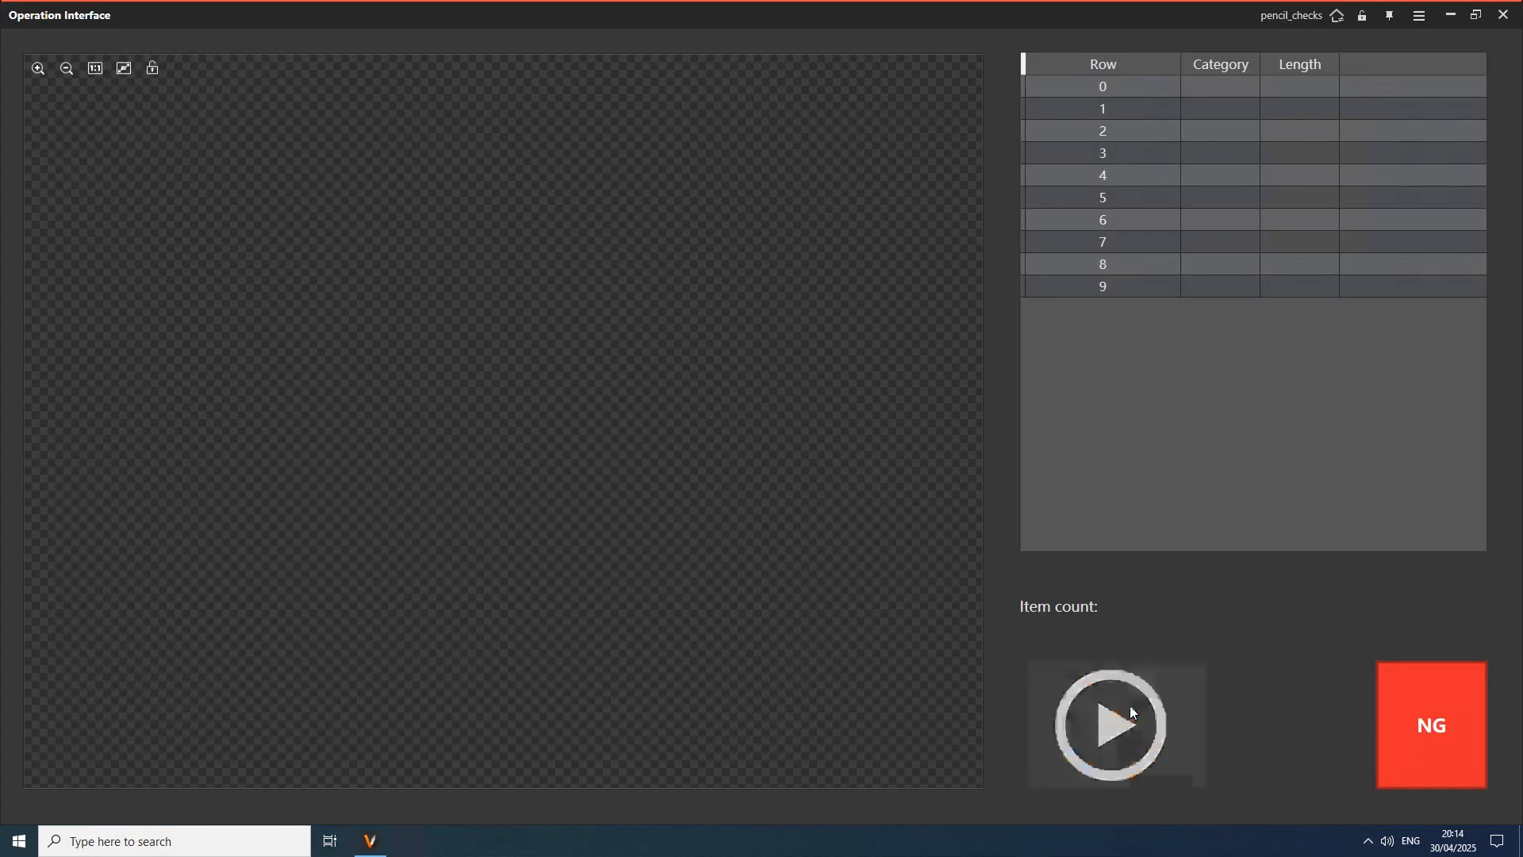
click(1111, 723)
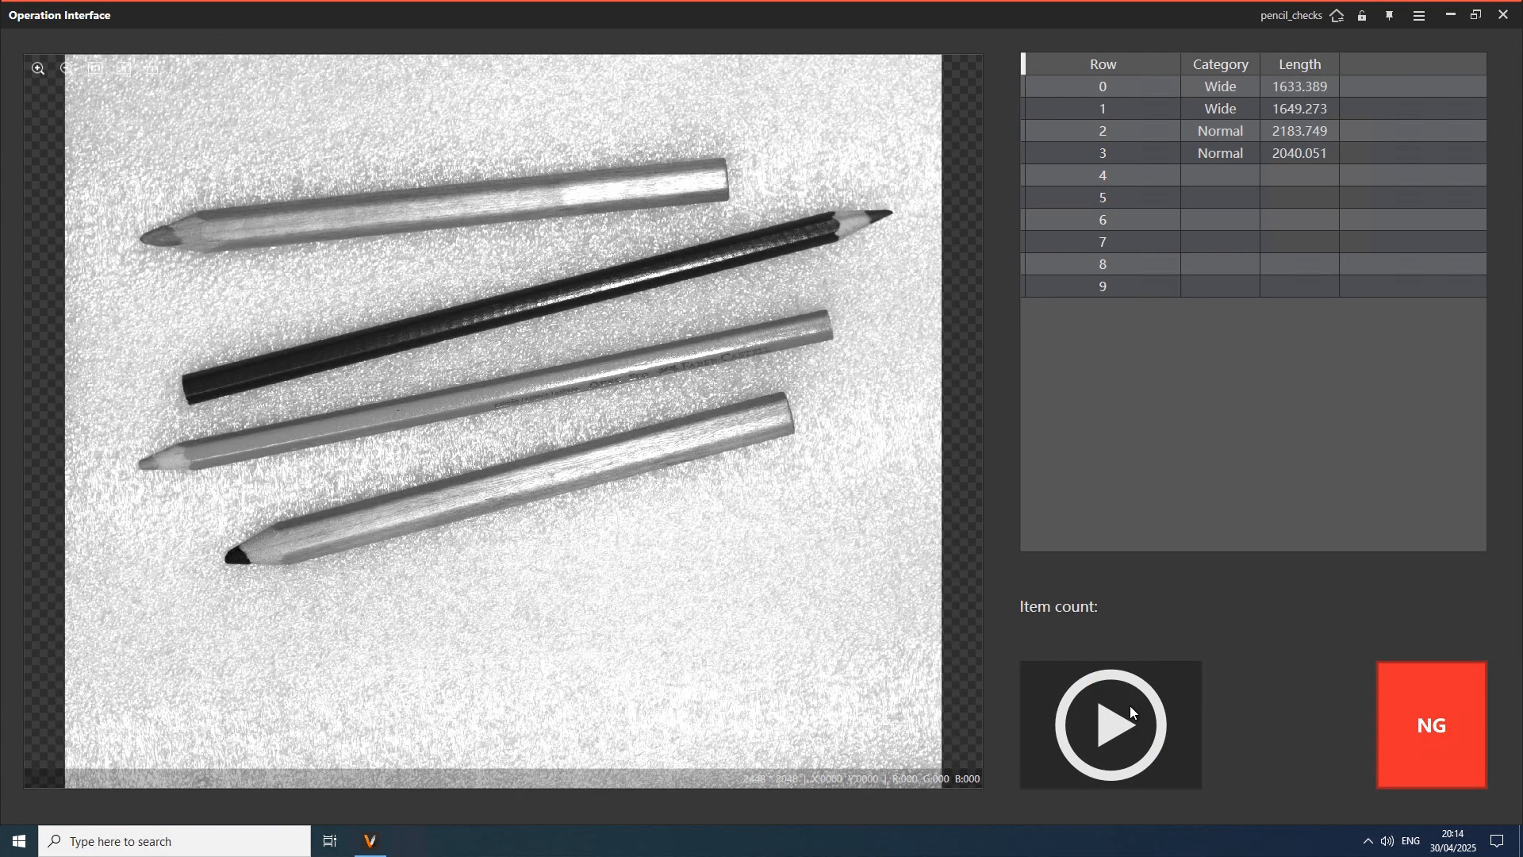
click(1108, 724)
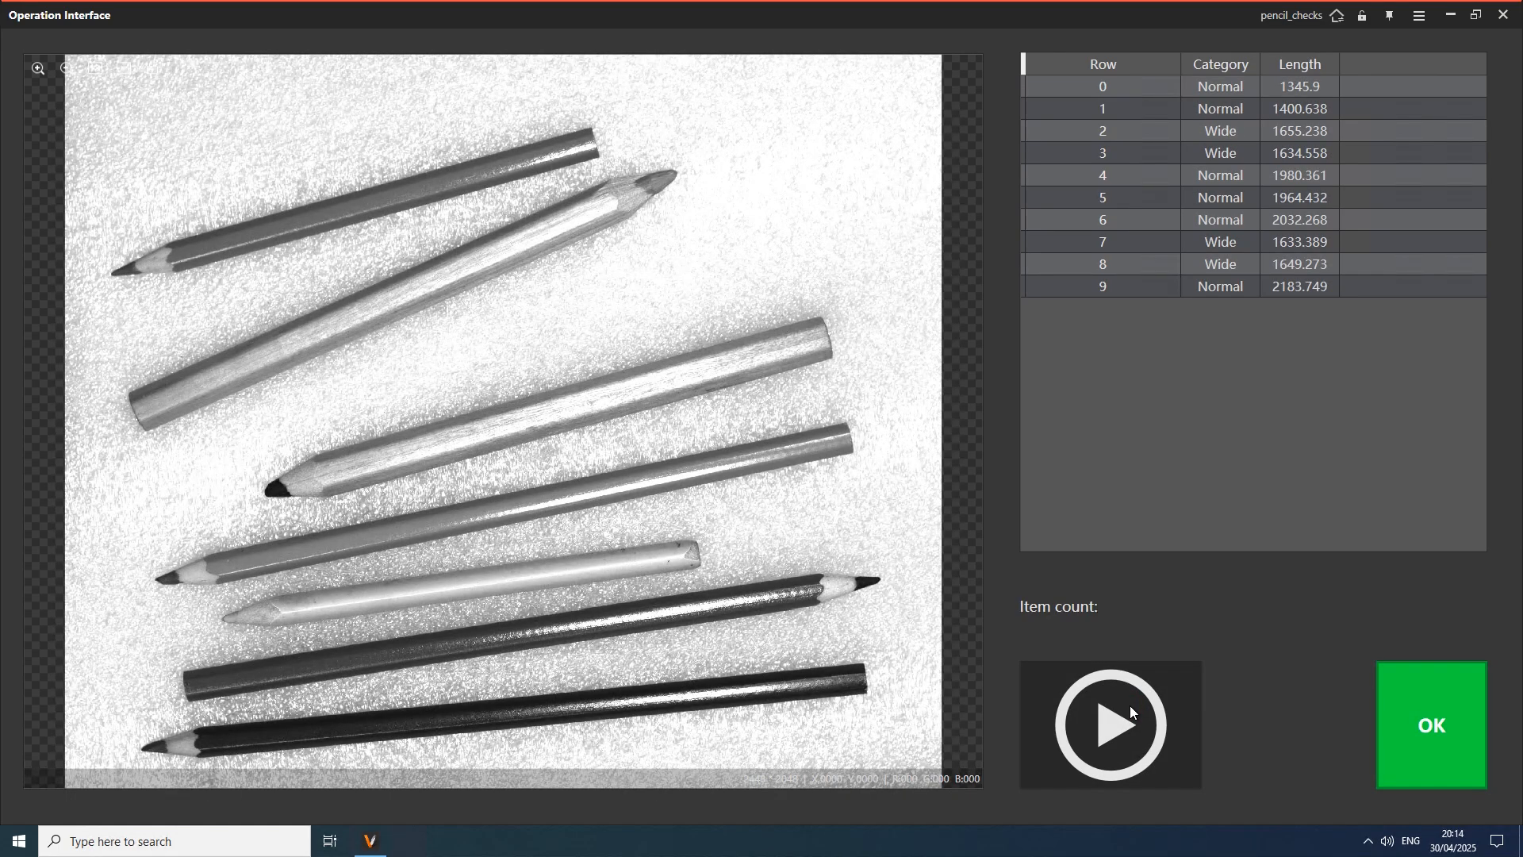
click(1109, 724)
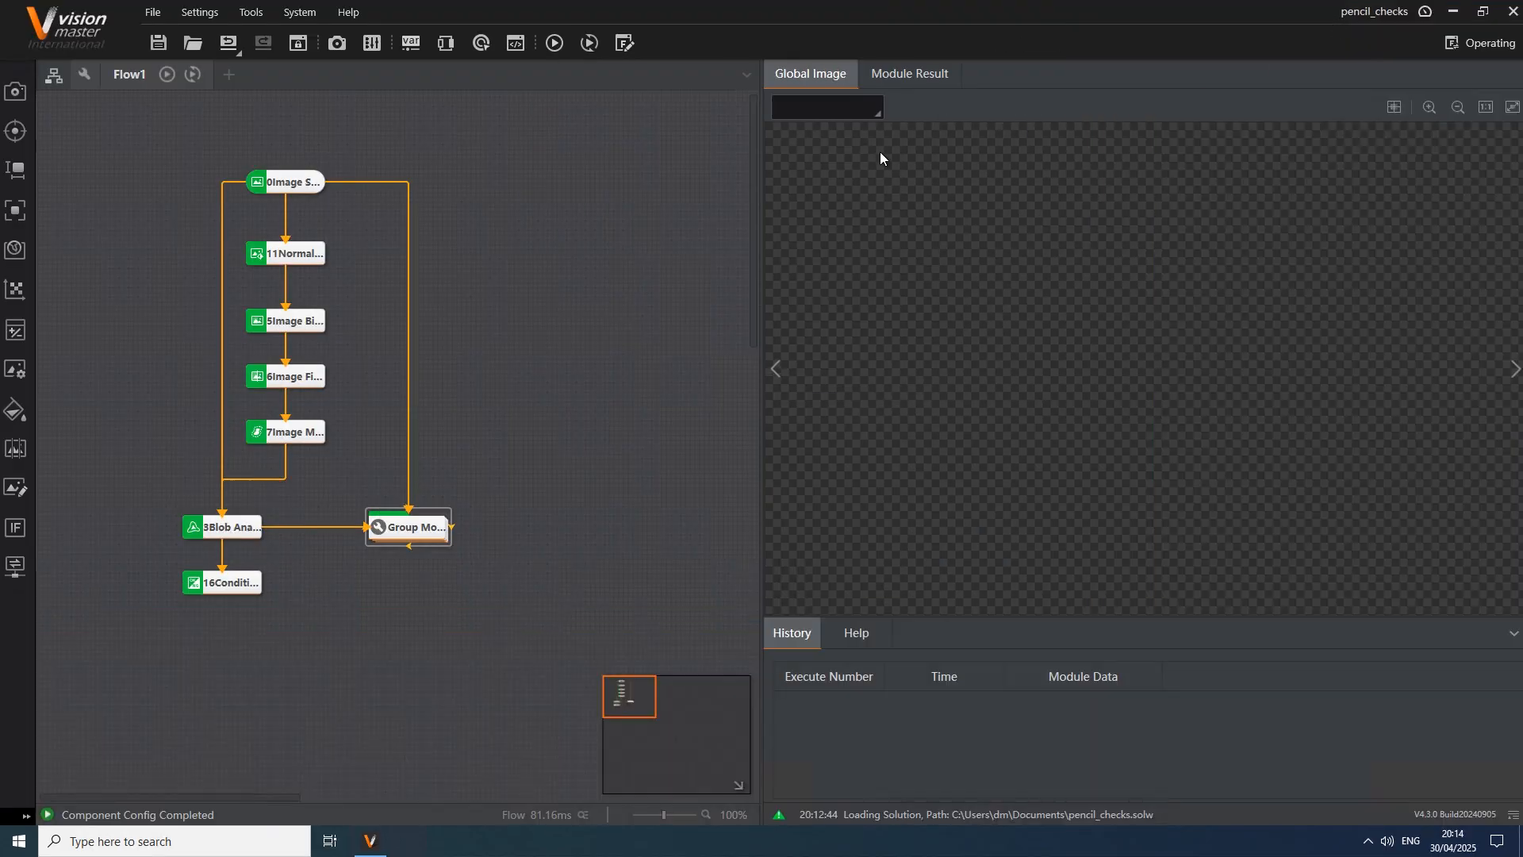
click(285, 181)
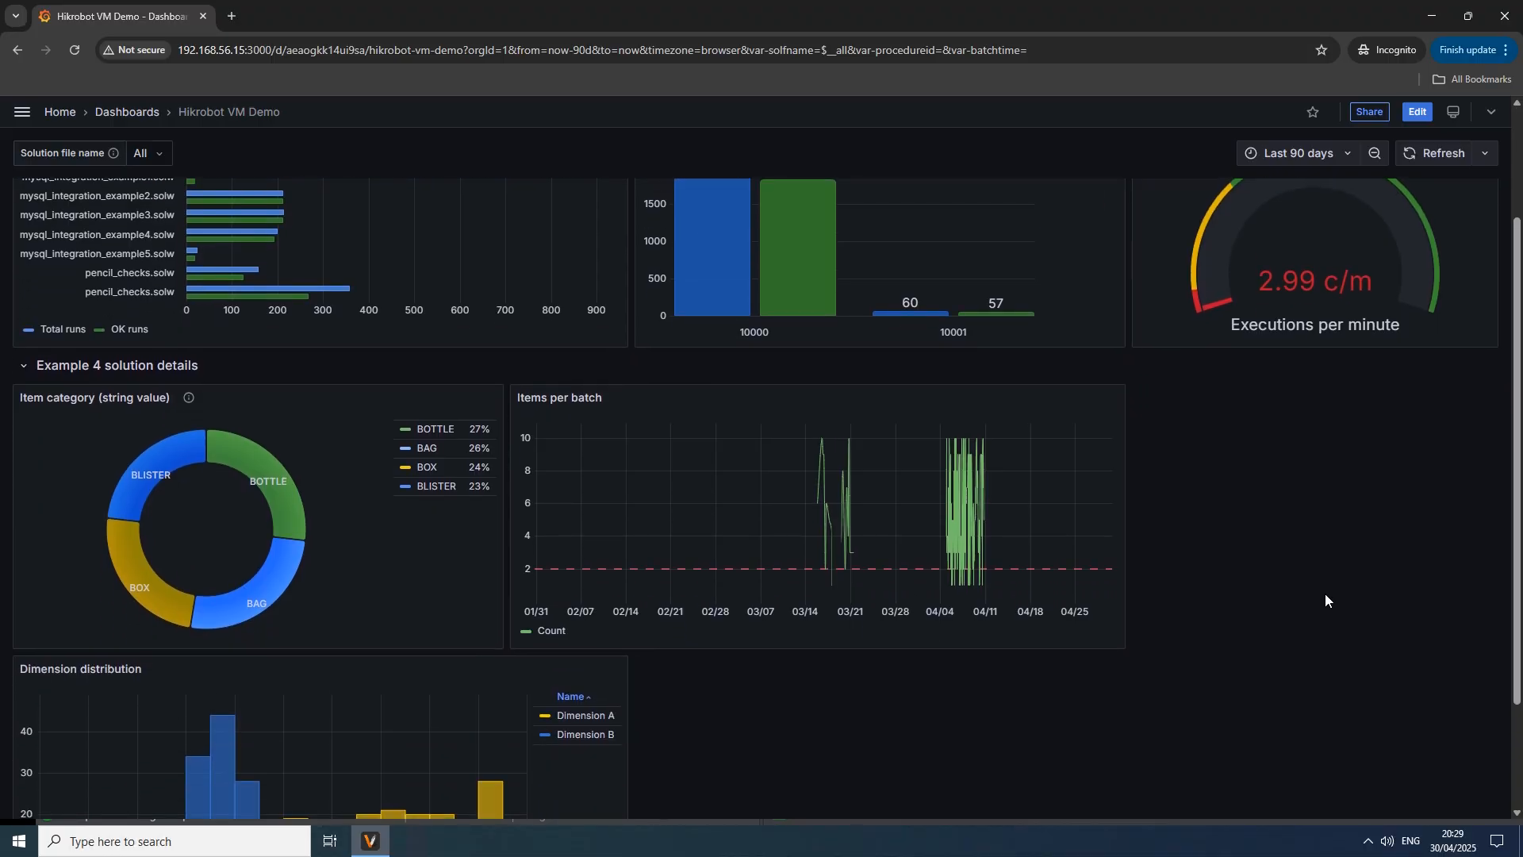
Step: Filter the dashboard to mysql_integration_example4.solw and toggle the BOTTLE pie category
scroll(down, 3)
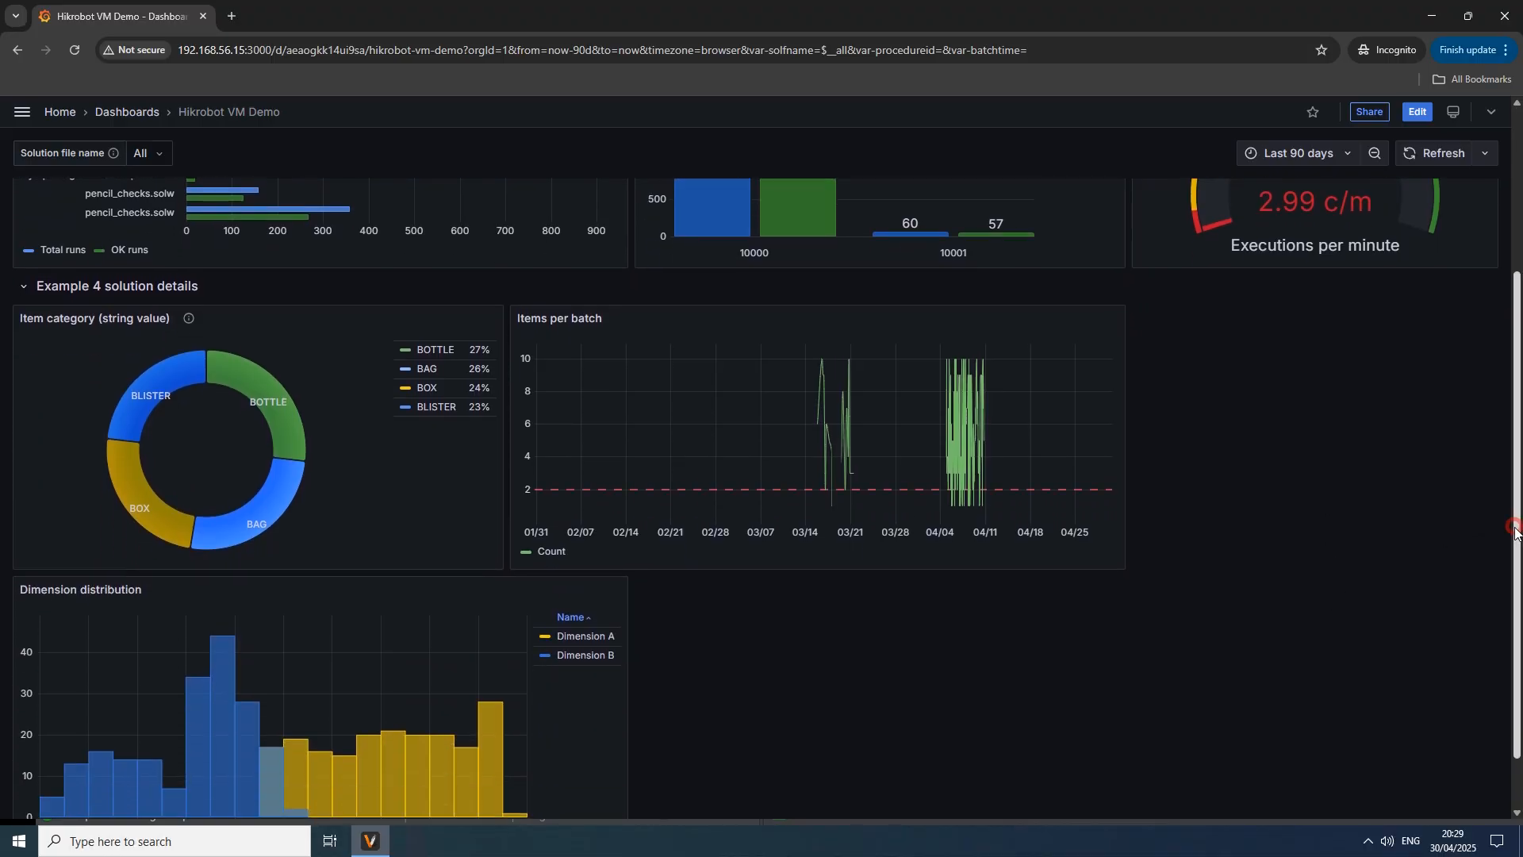
scroll(down, 3)
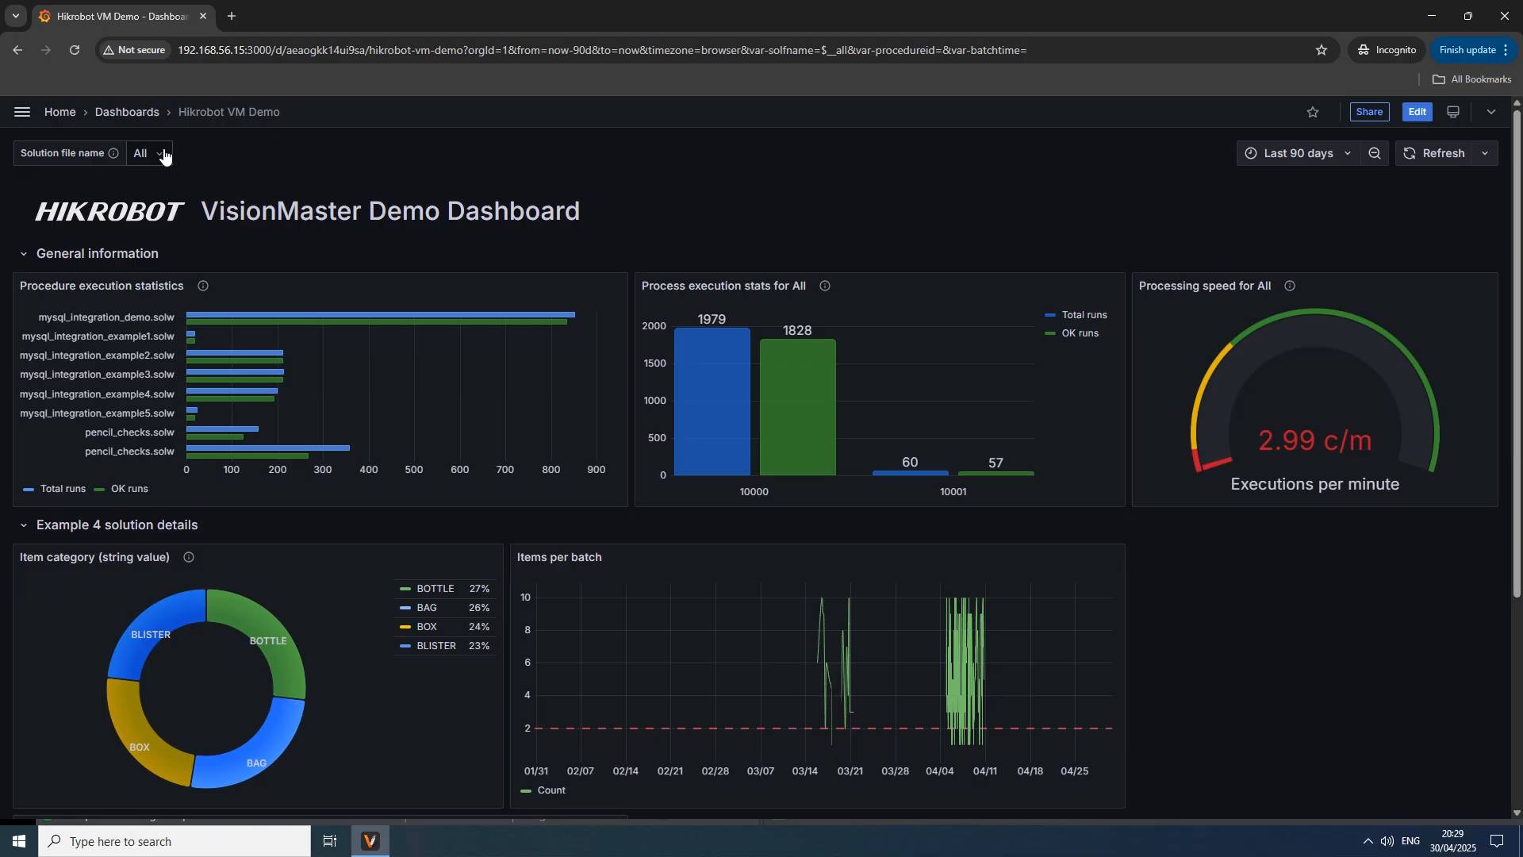
click(146, 153)
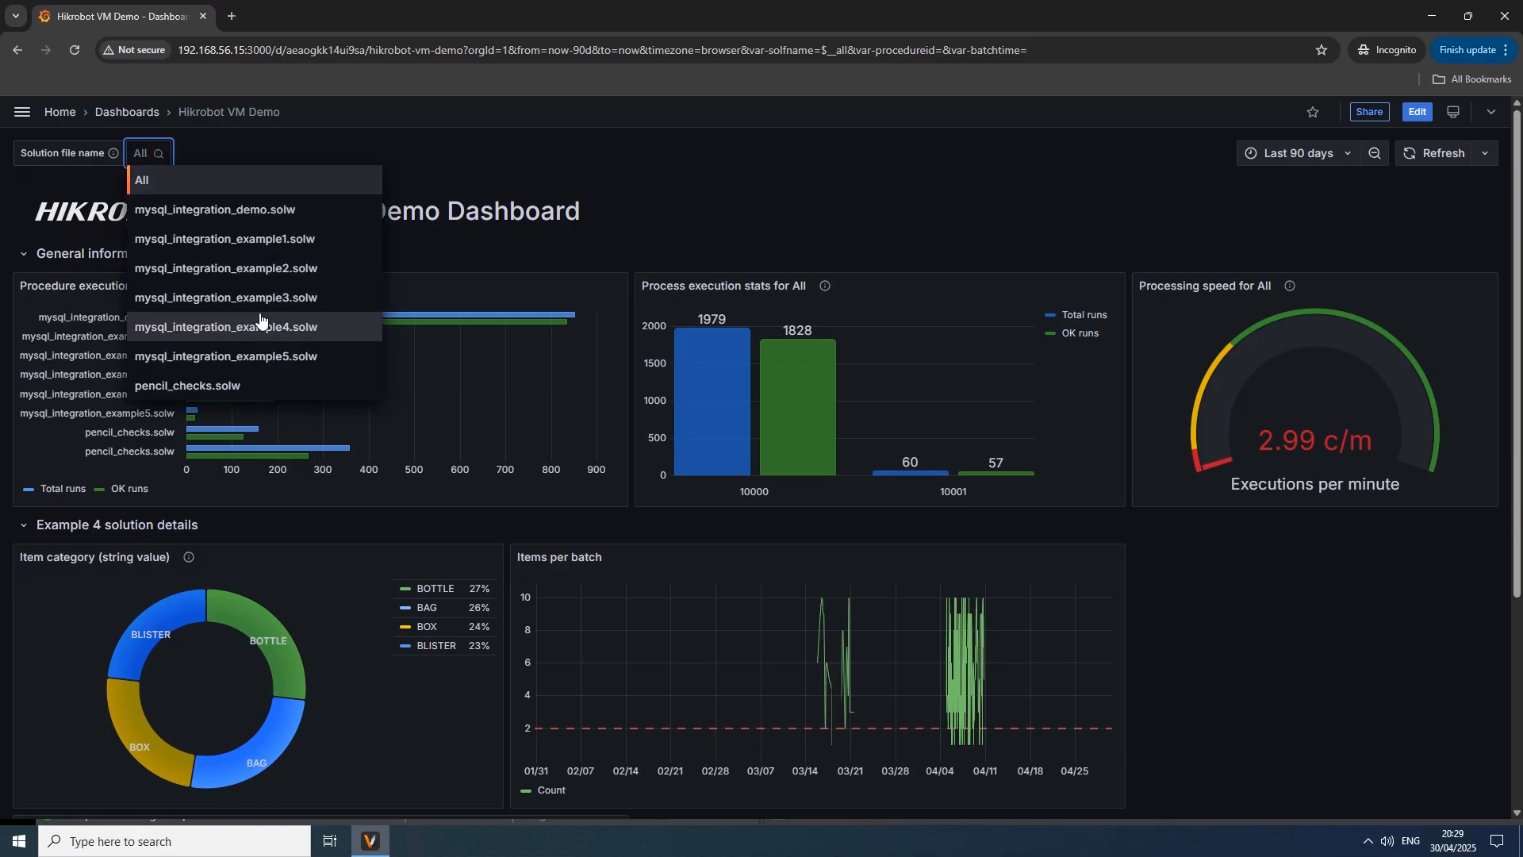
click(226, 328)
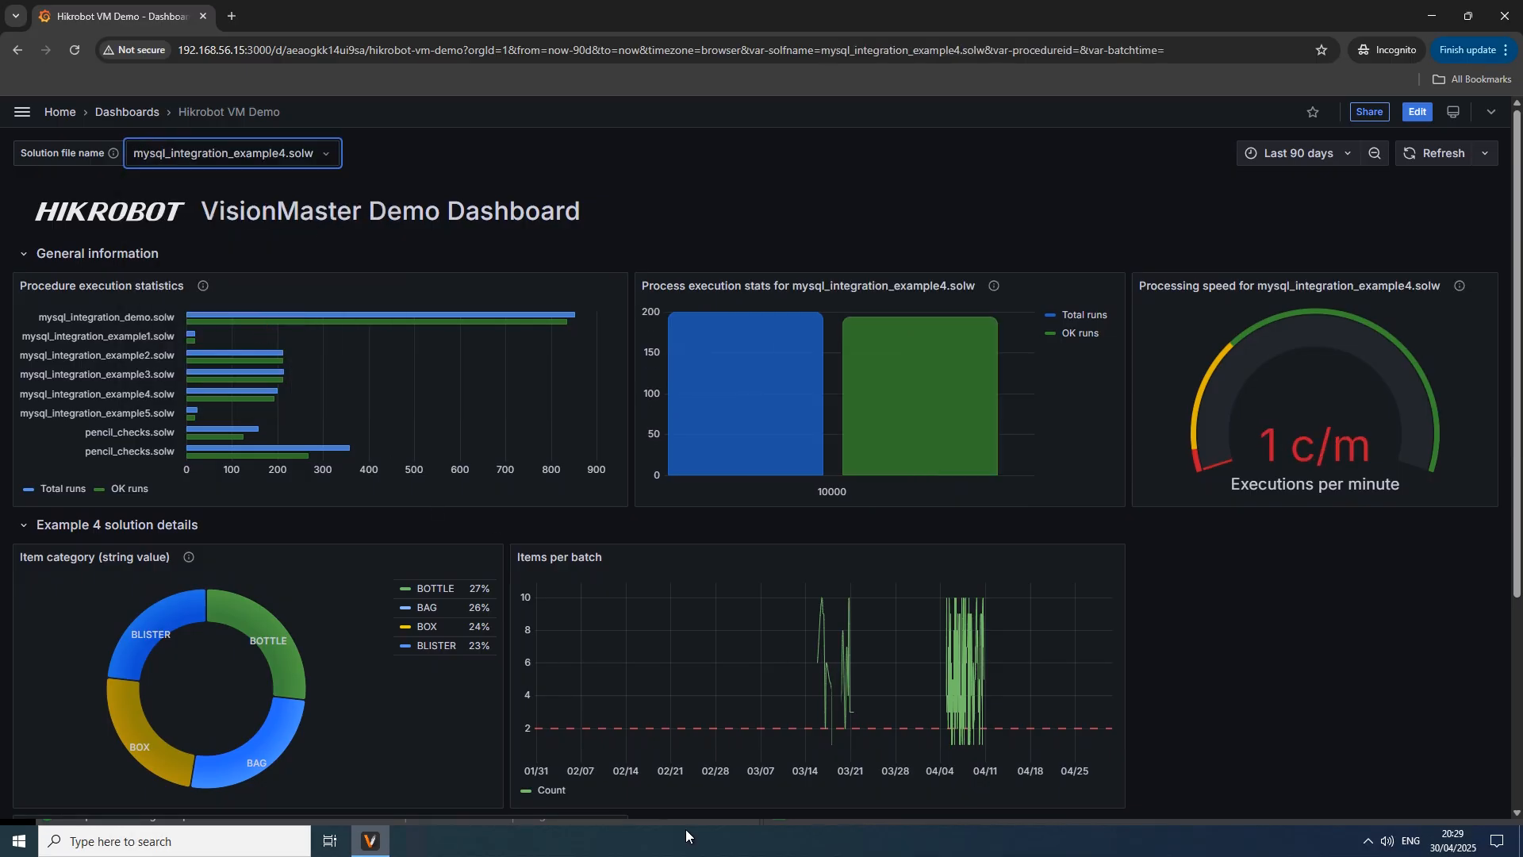
mouse_move(947, 596)
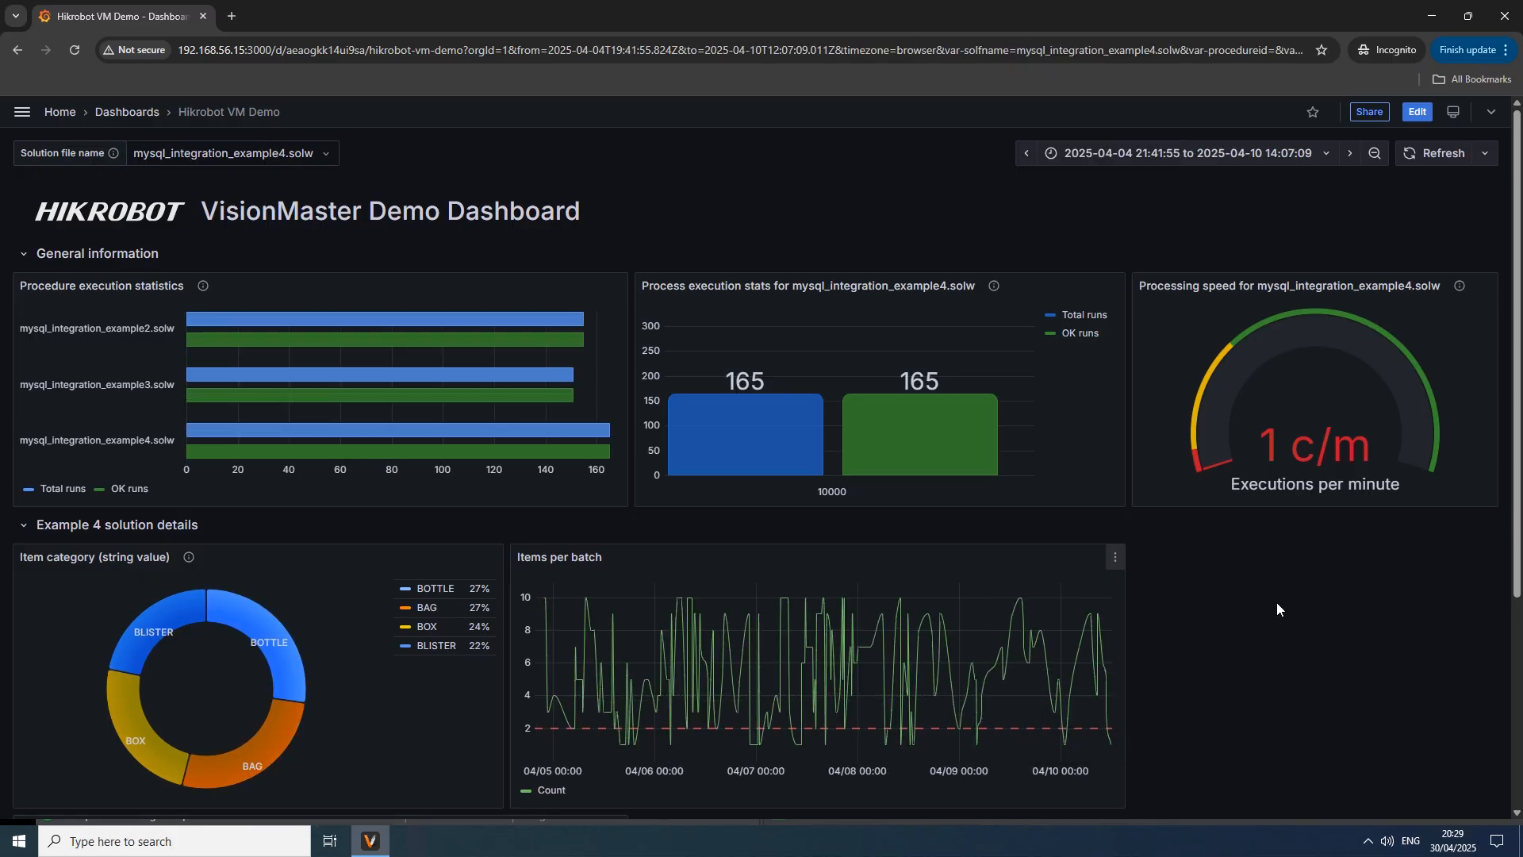
mouse_move(394, 669)
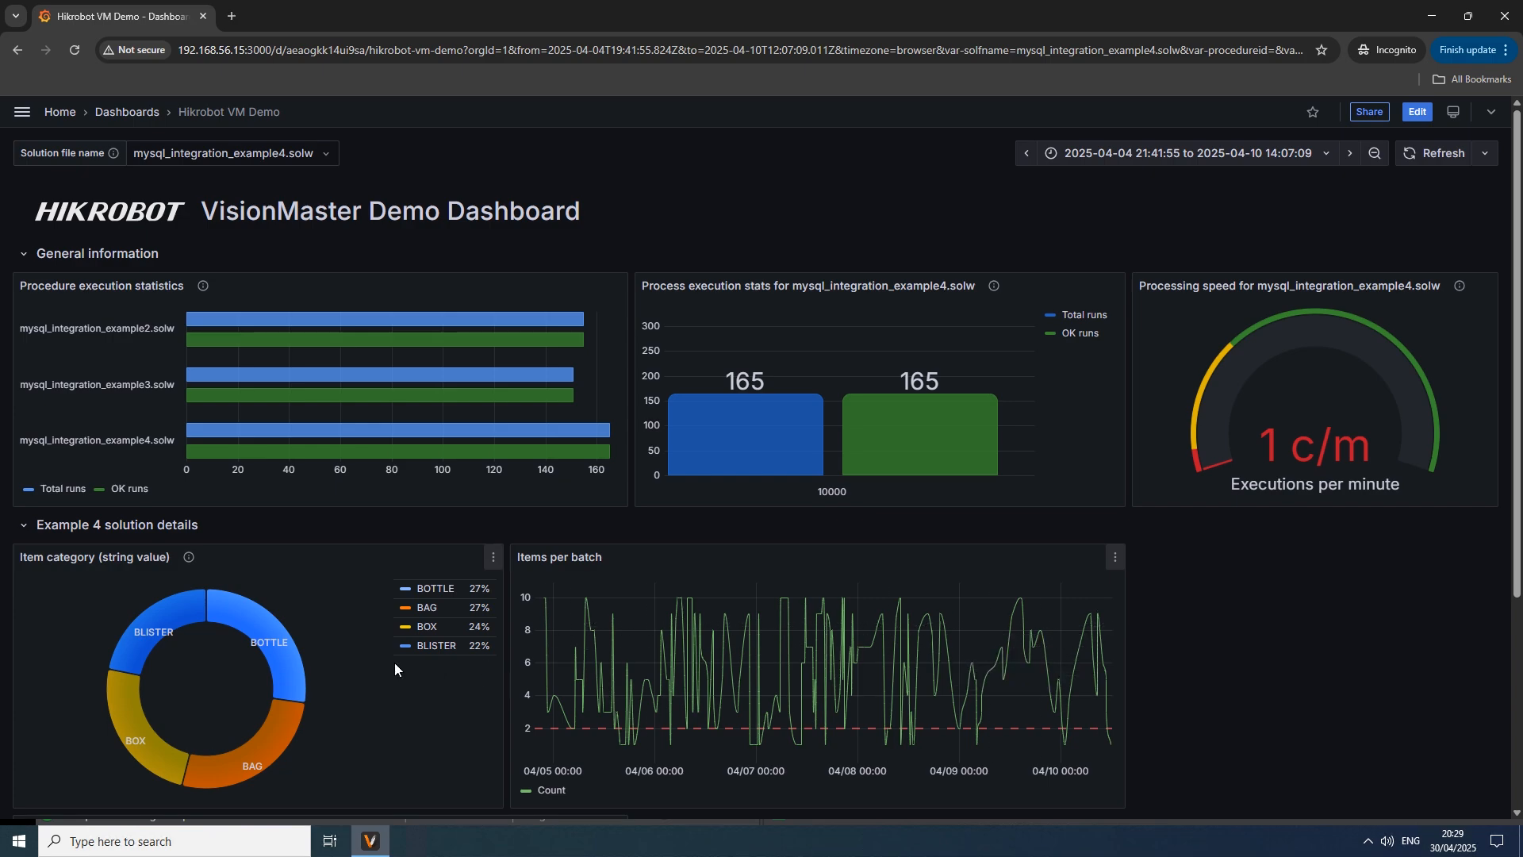
mouse_move(275, 658)
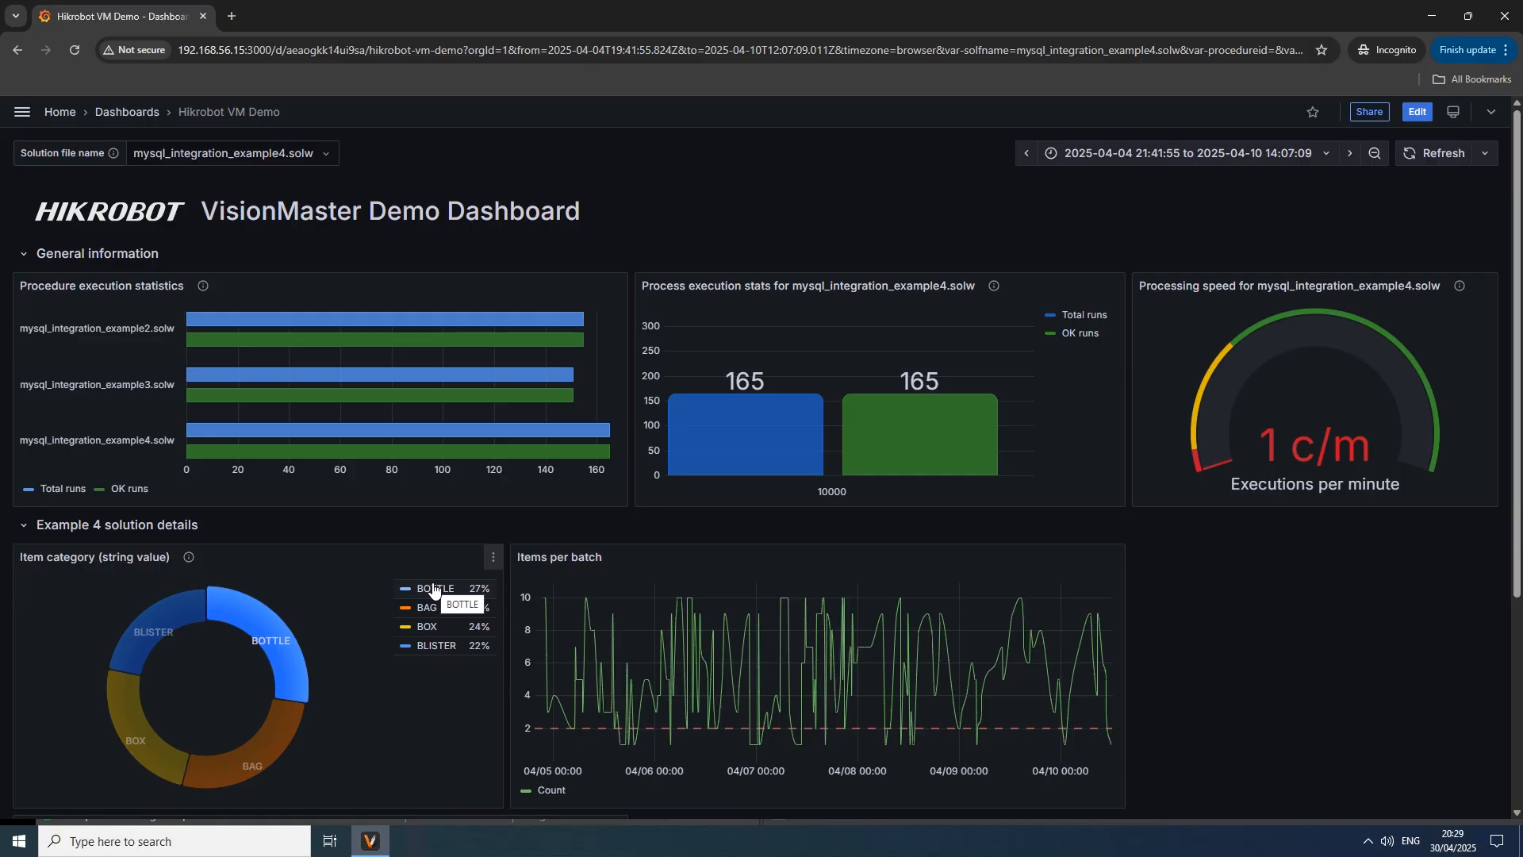
click(405, 589)
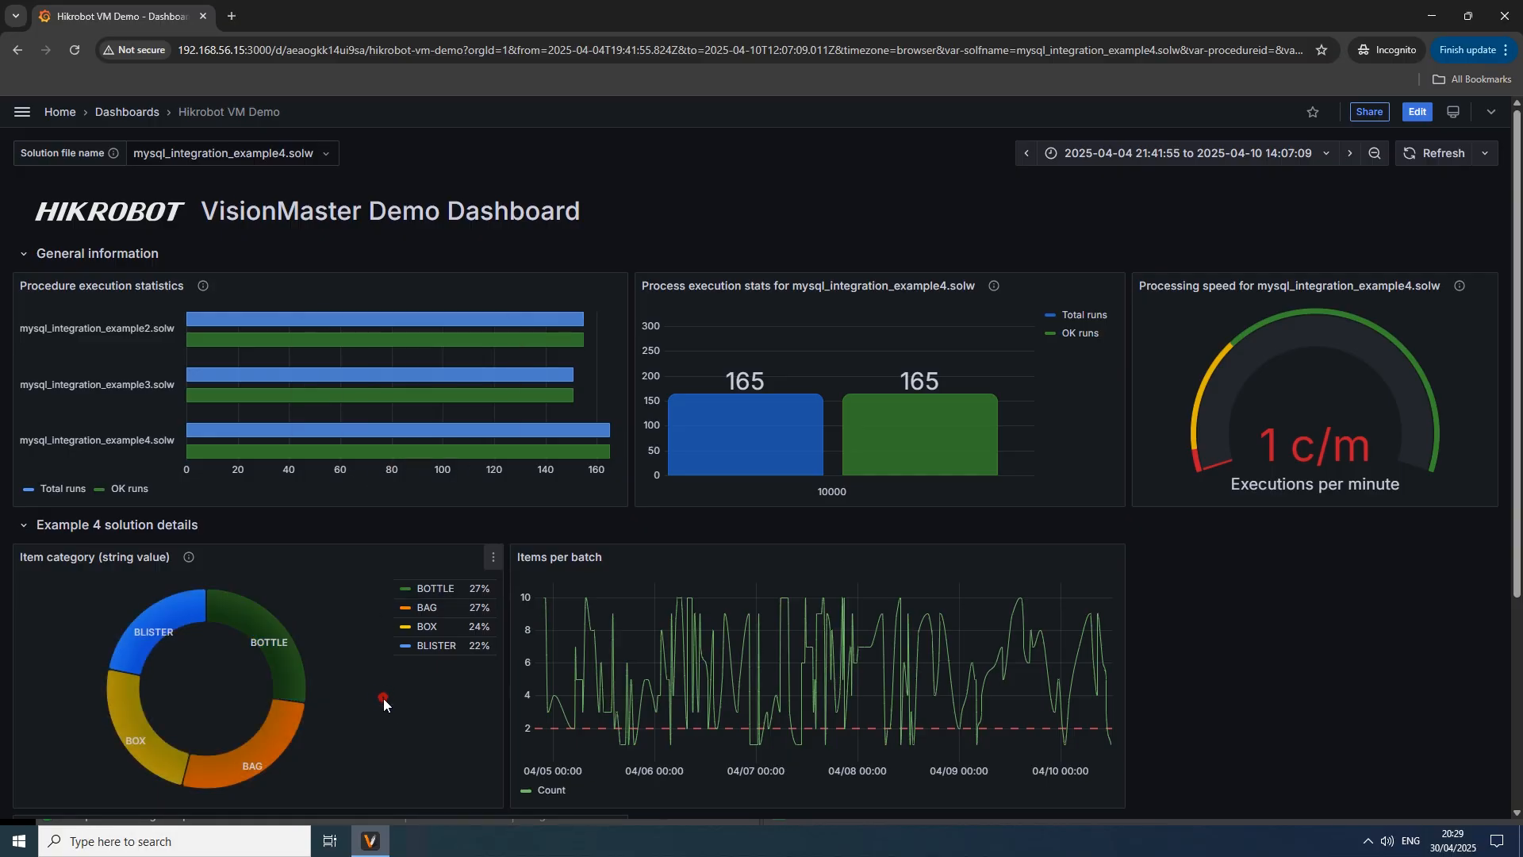
mouse_move(575, 450)
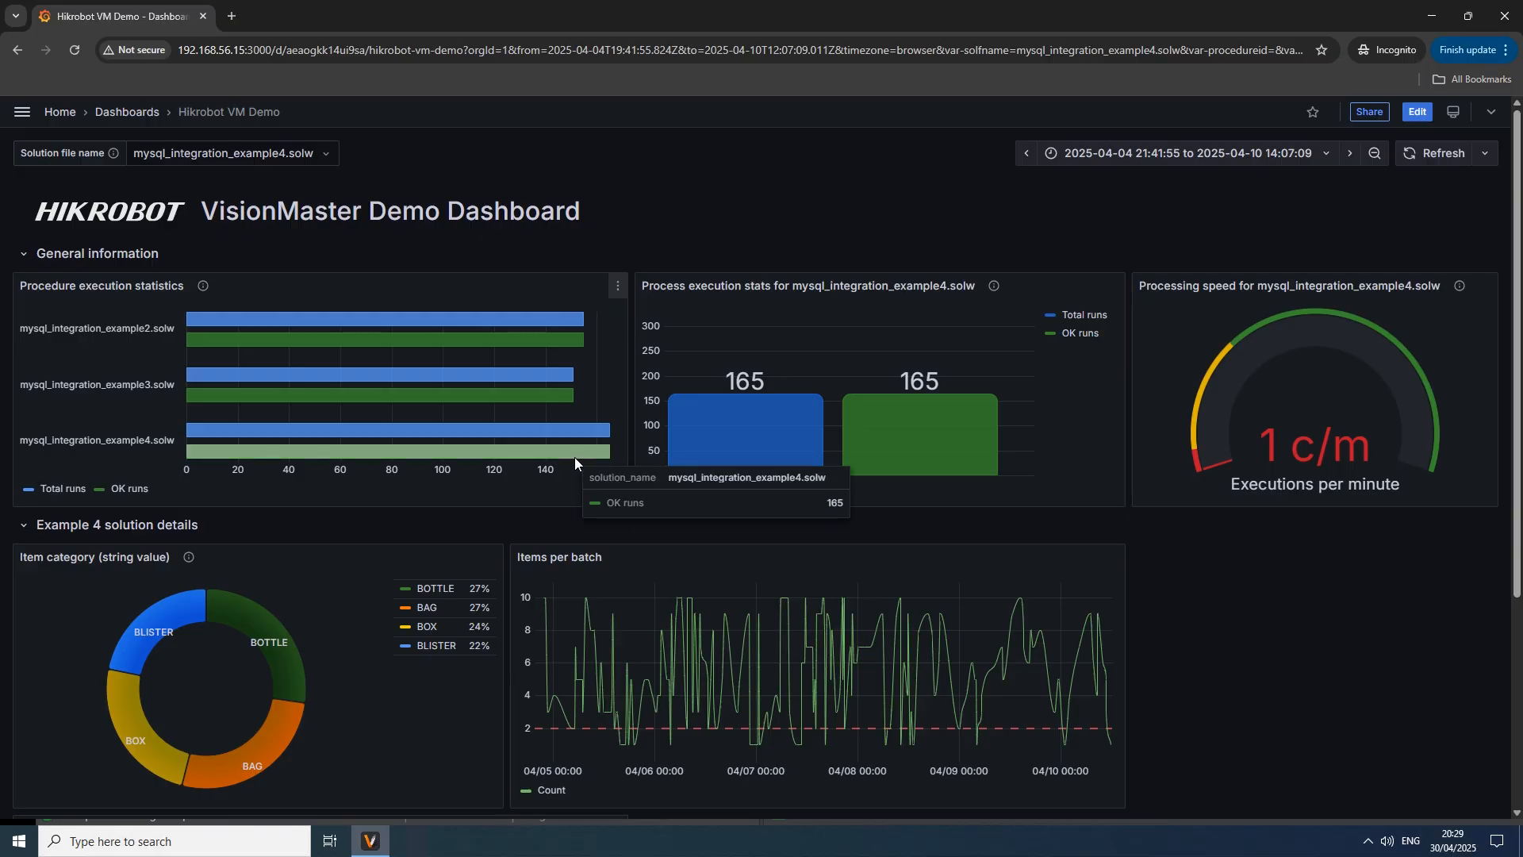
mouse_move(593, 436)
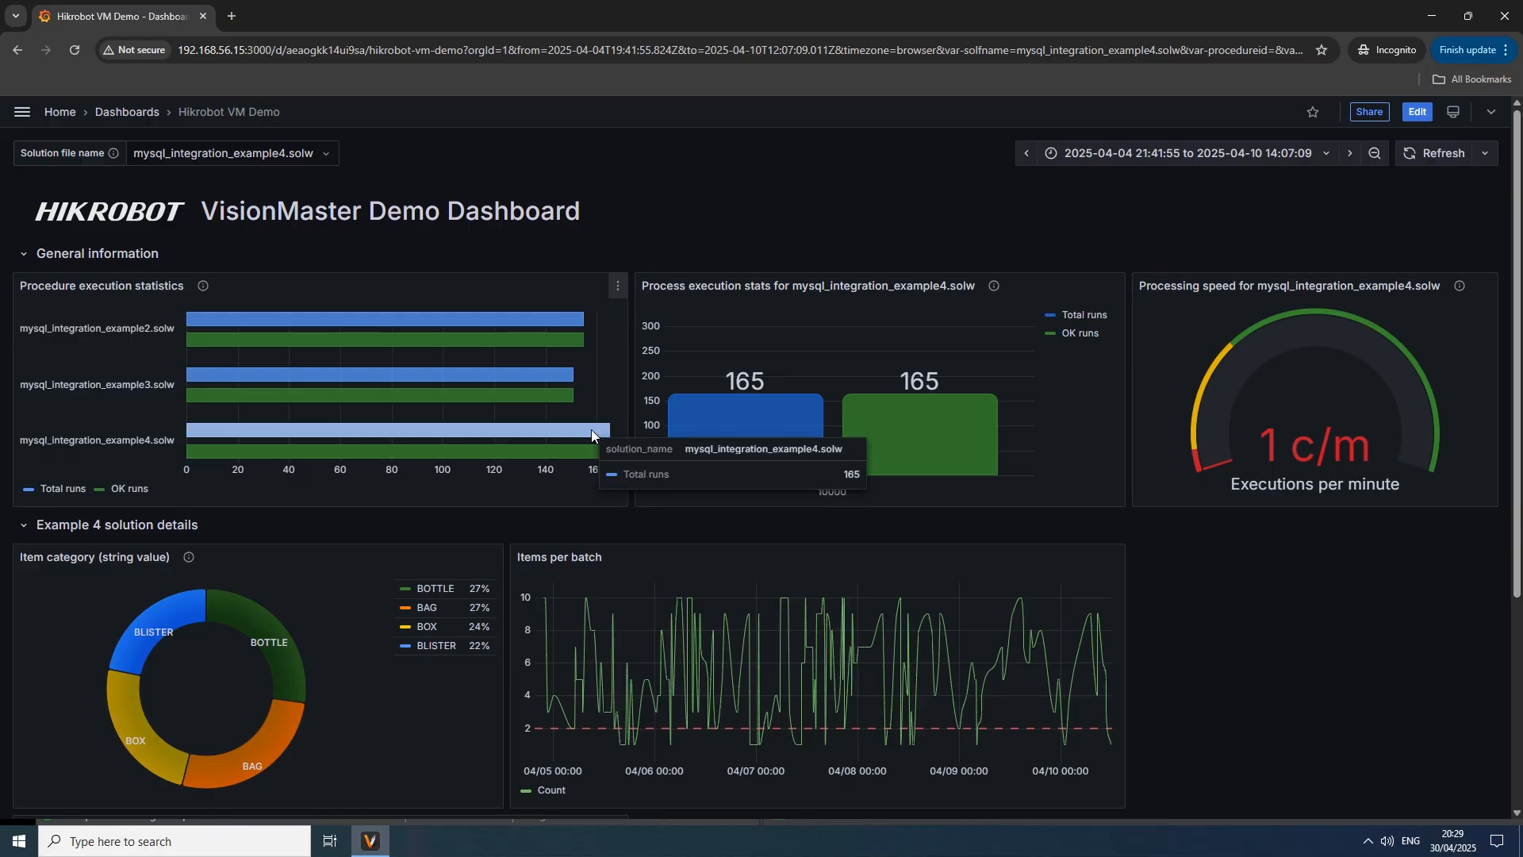
mouse_move(485, 406)
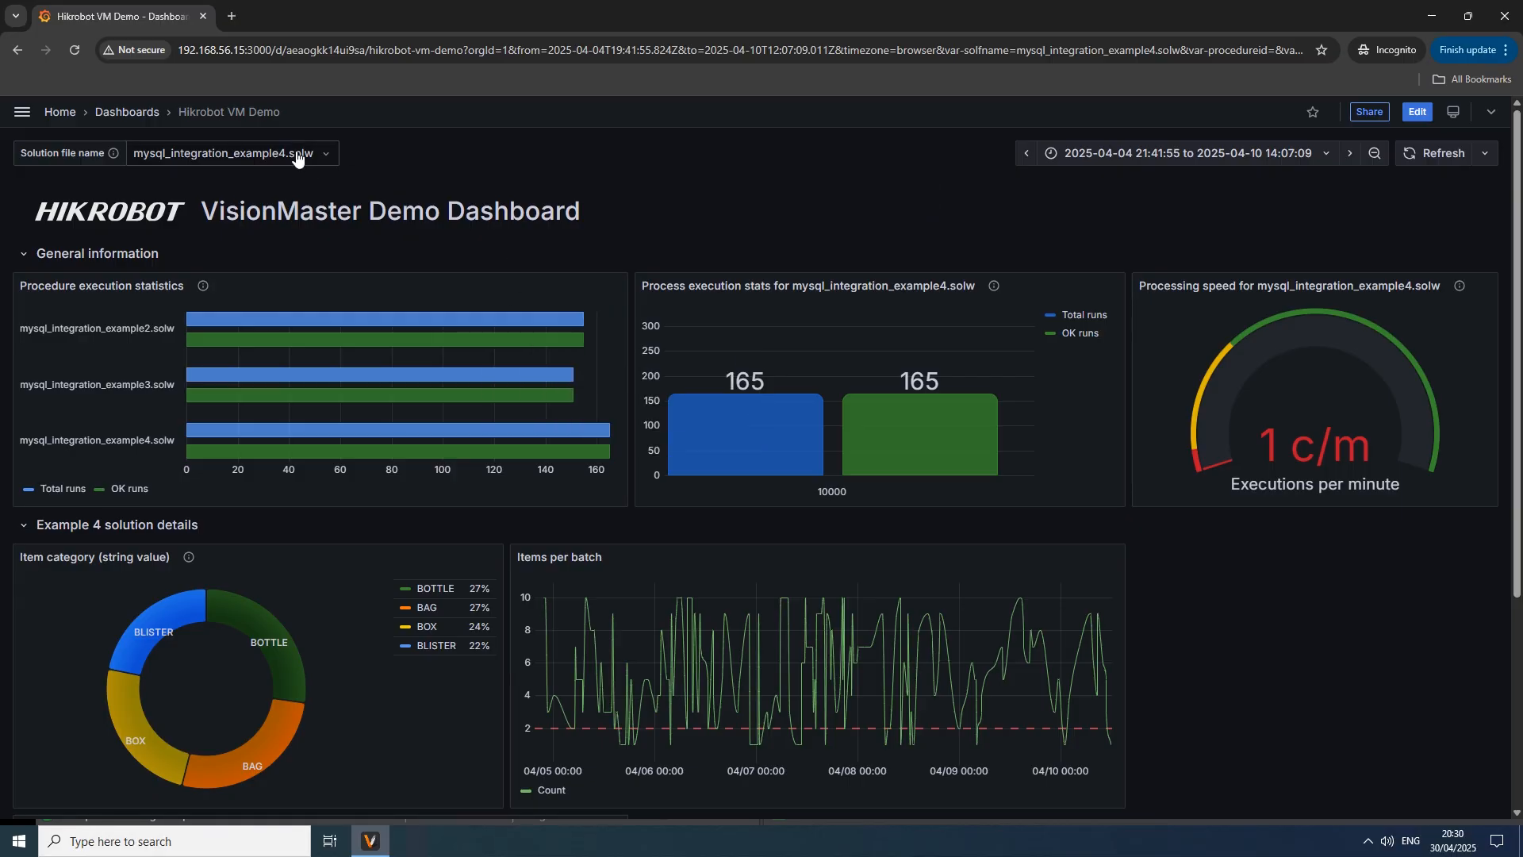
Step: Try mysql_integration_example2.solw, then example3, and widen the dashboard's time range
click(224, 154)
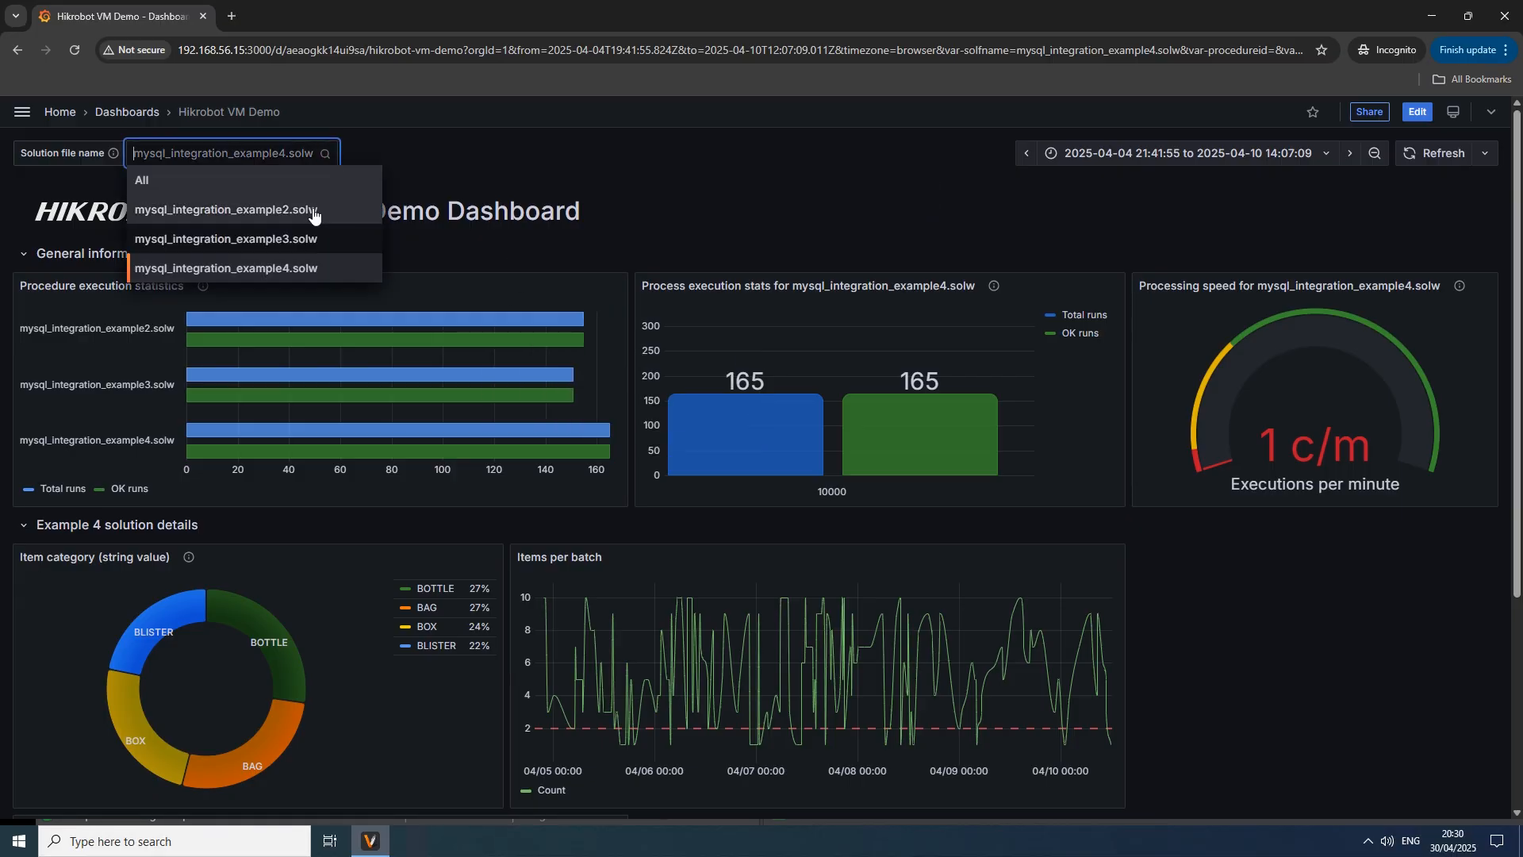
click(225, 212)
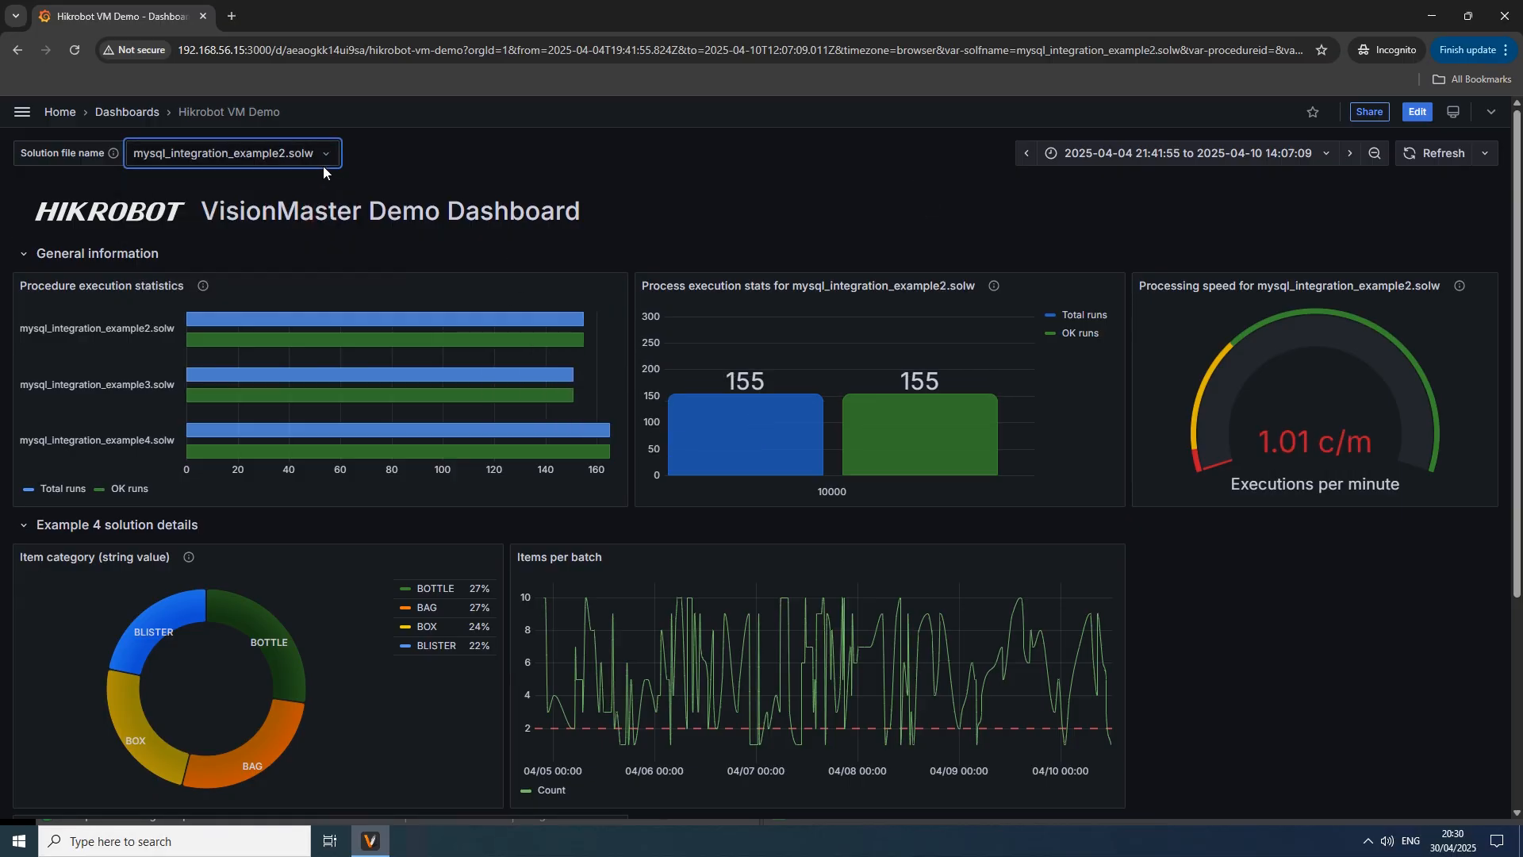
click(229, 152)
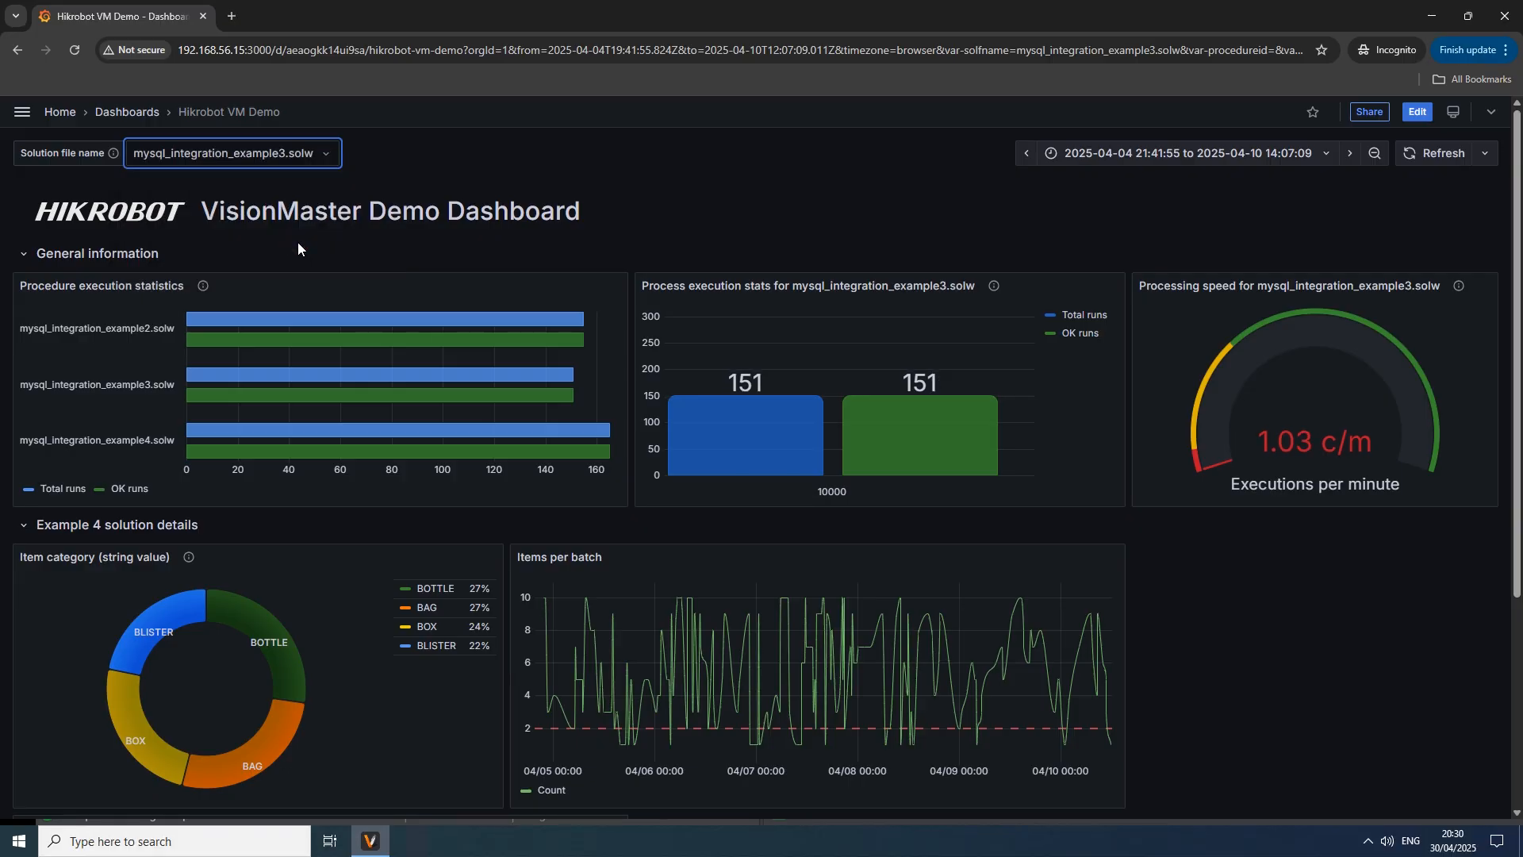
mouse_move(1349, 153)
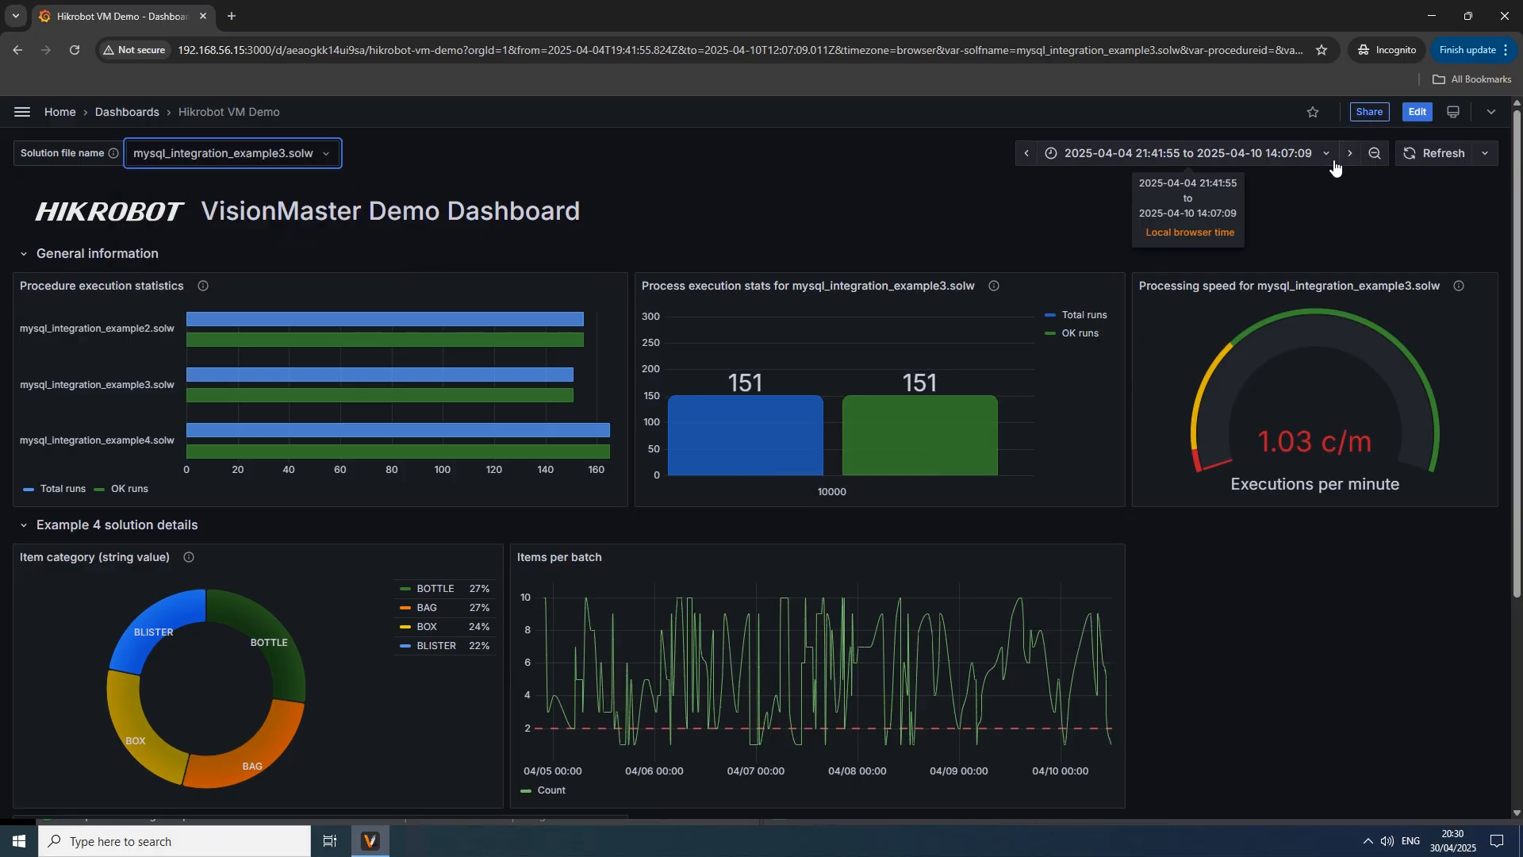
click(1374, 153)
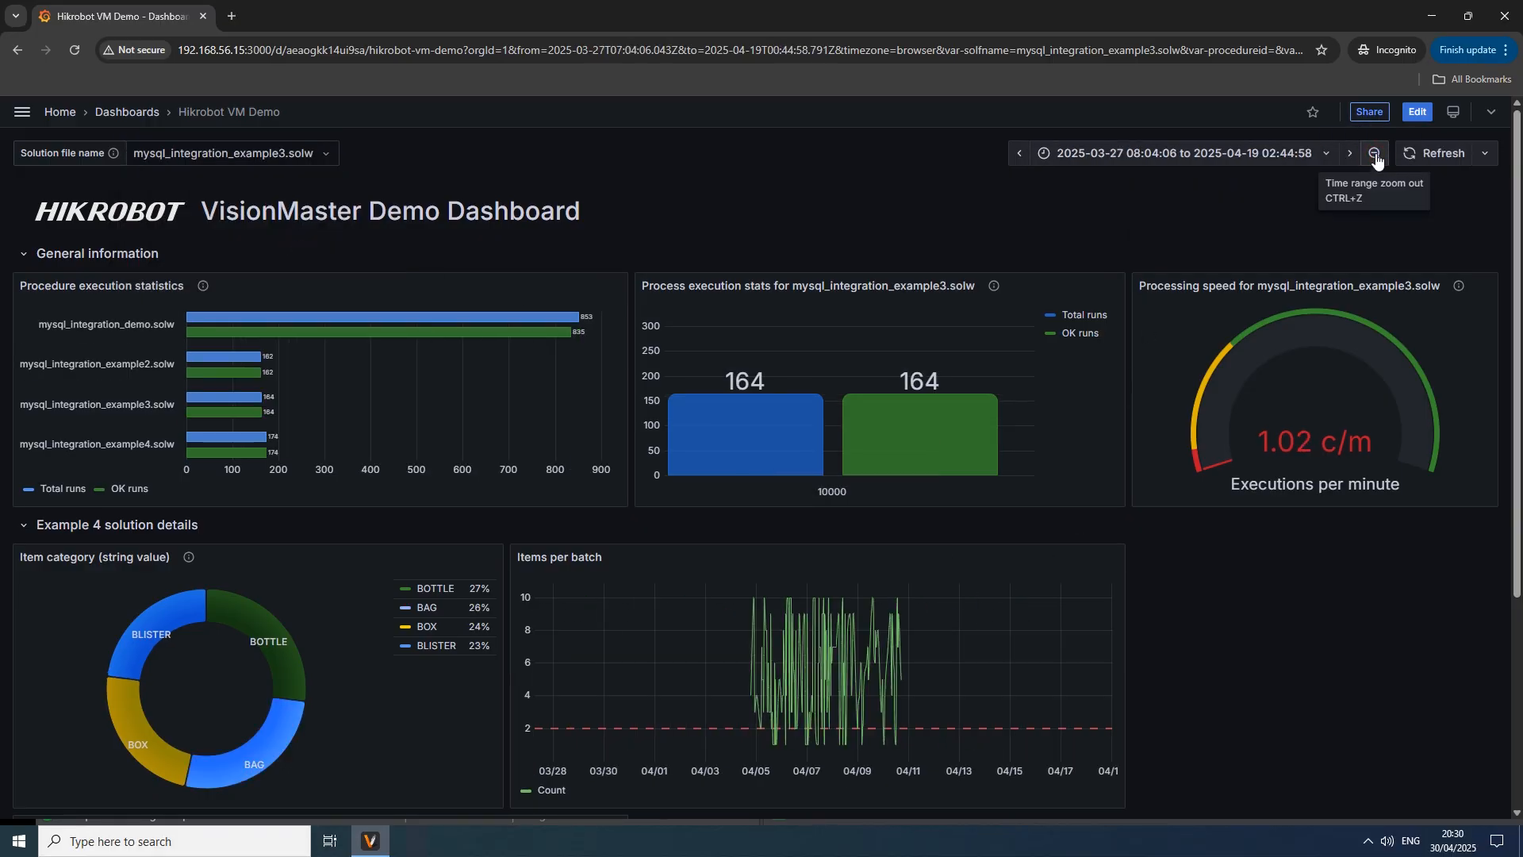
mouse_move(1324, 203)
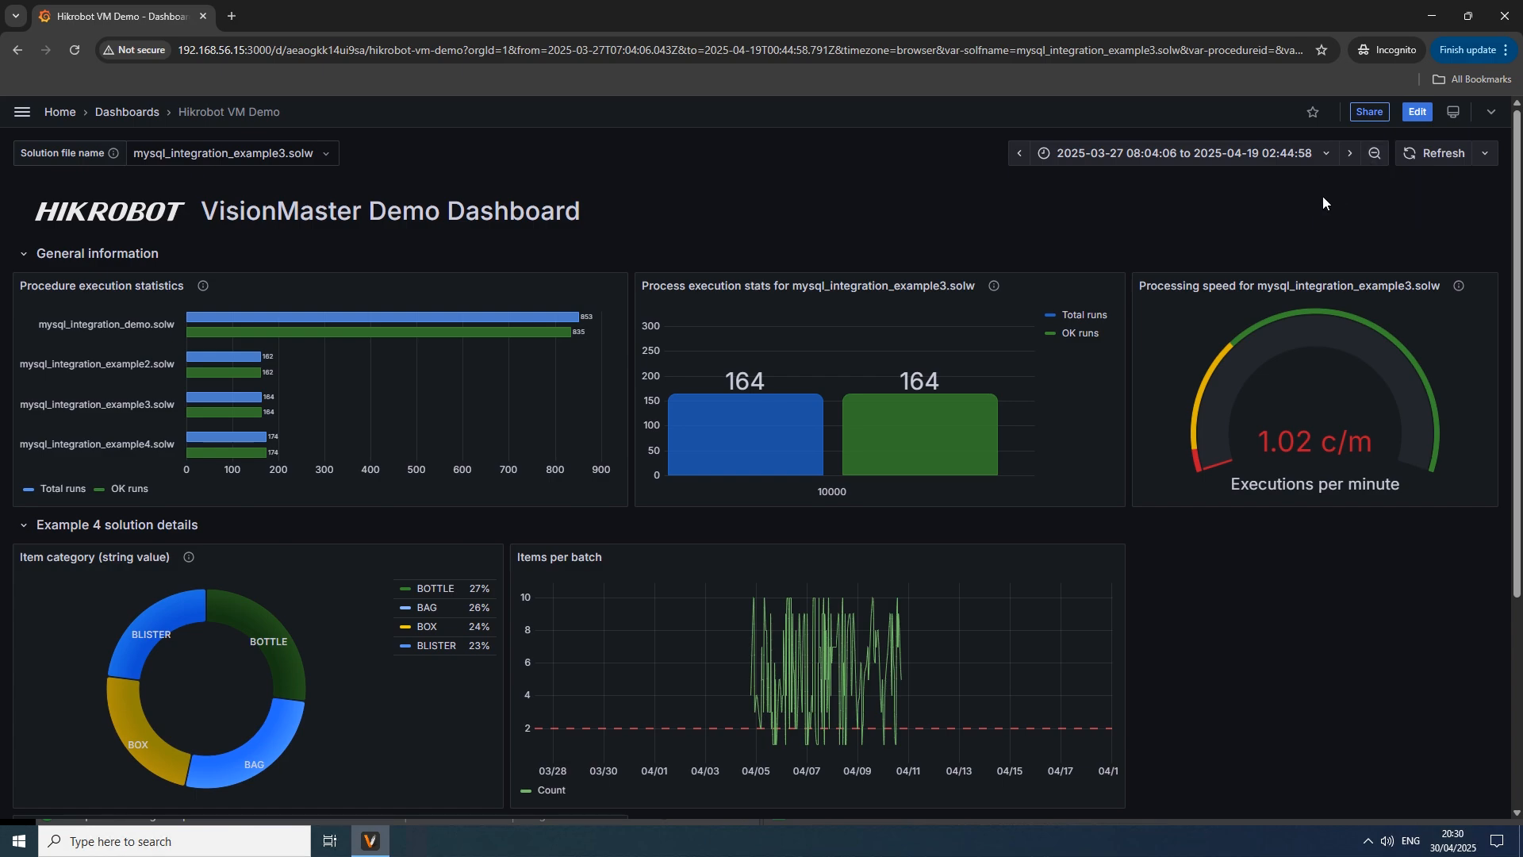
mouse_move(272, 319)
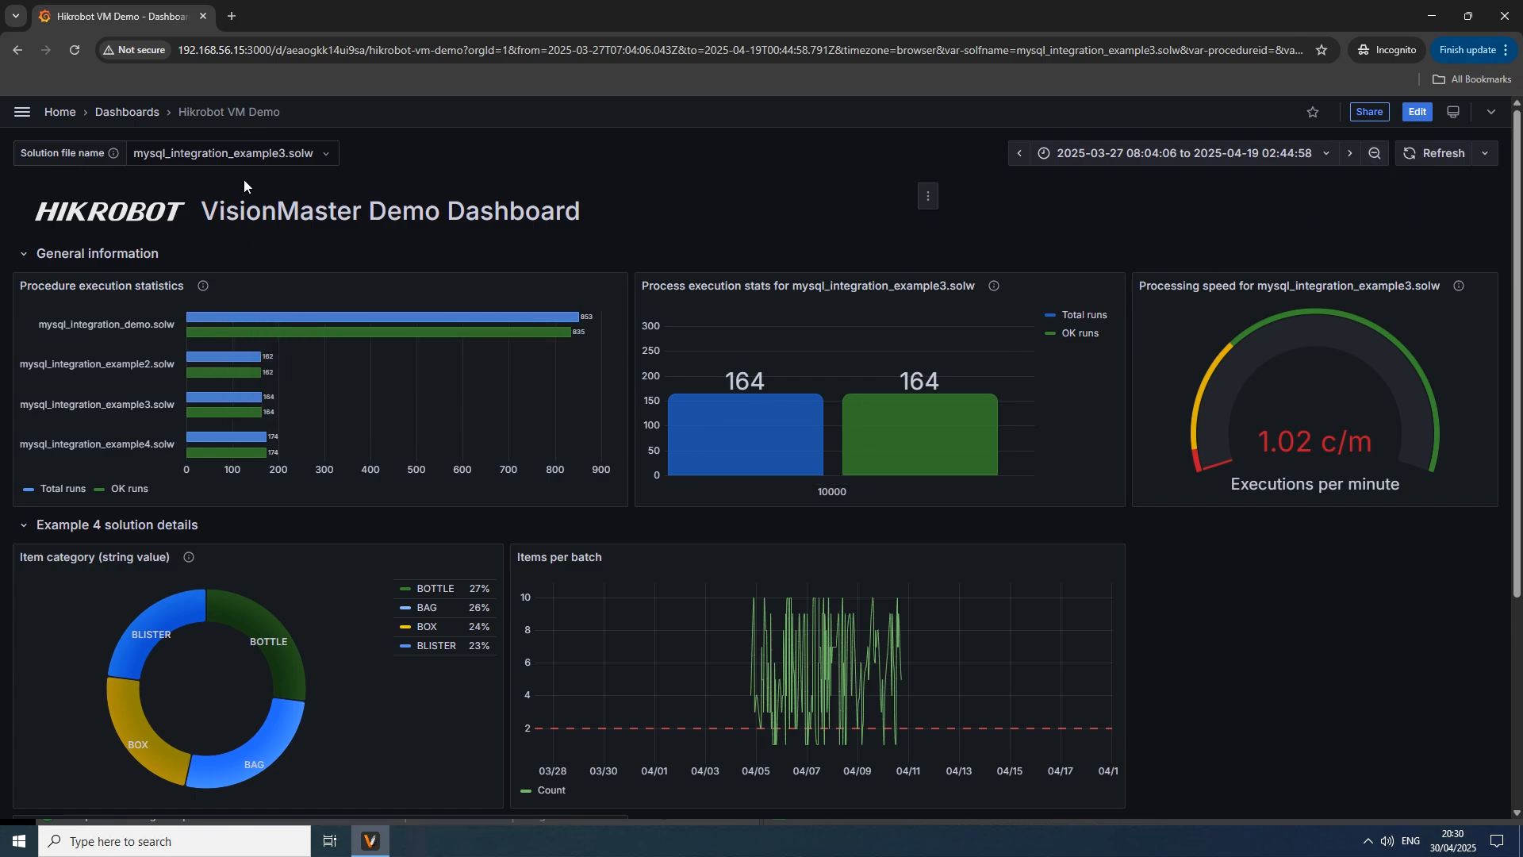
Step: Switch the solution filter to mysql_integration_demo.solw, then settle on example2
click(230, 153)
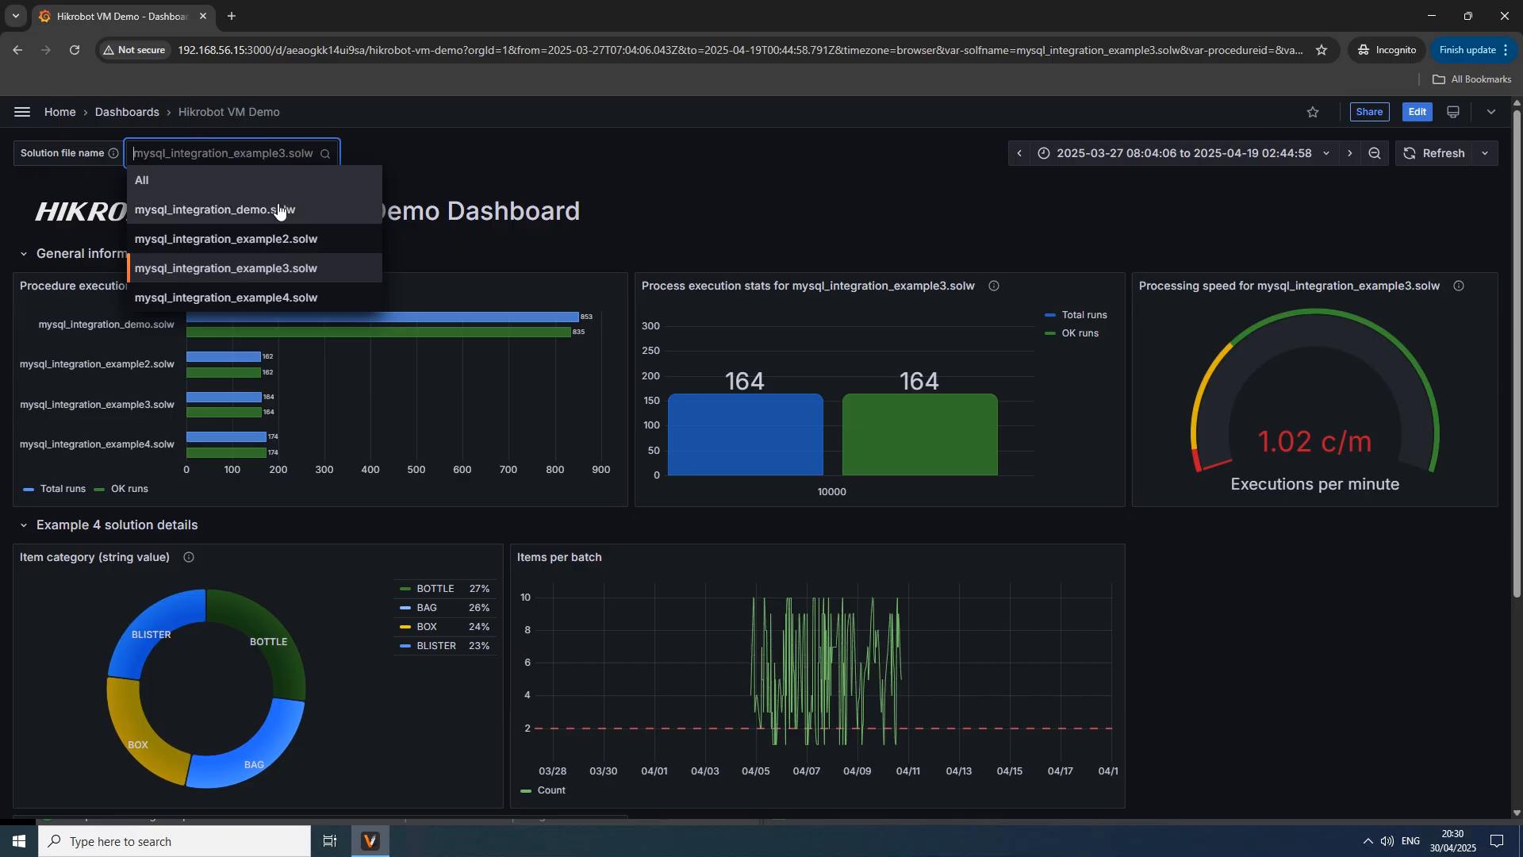
click(215, 209)
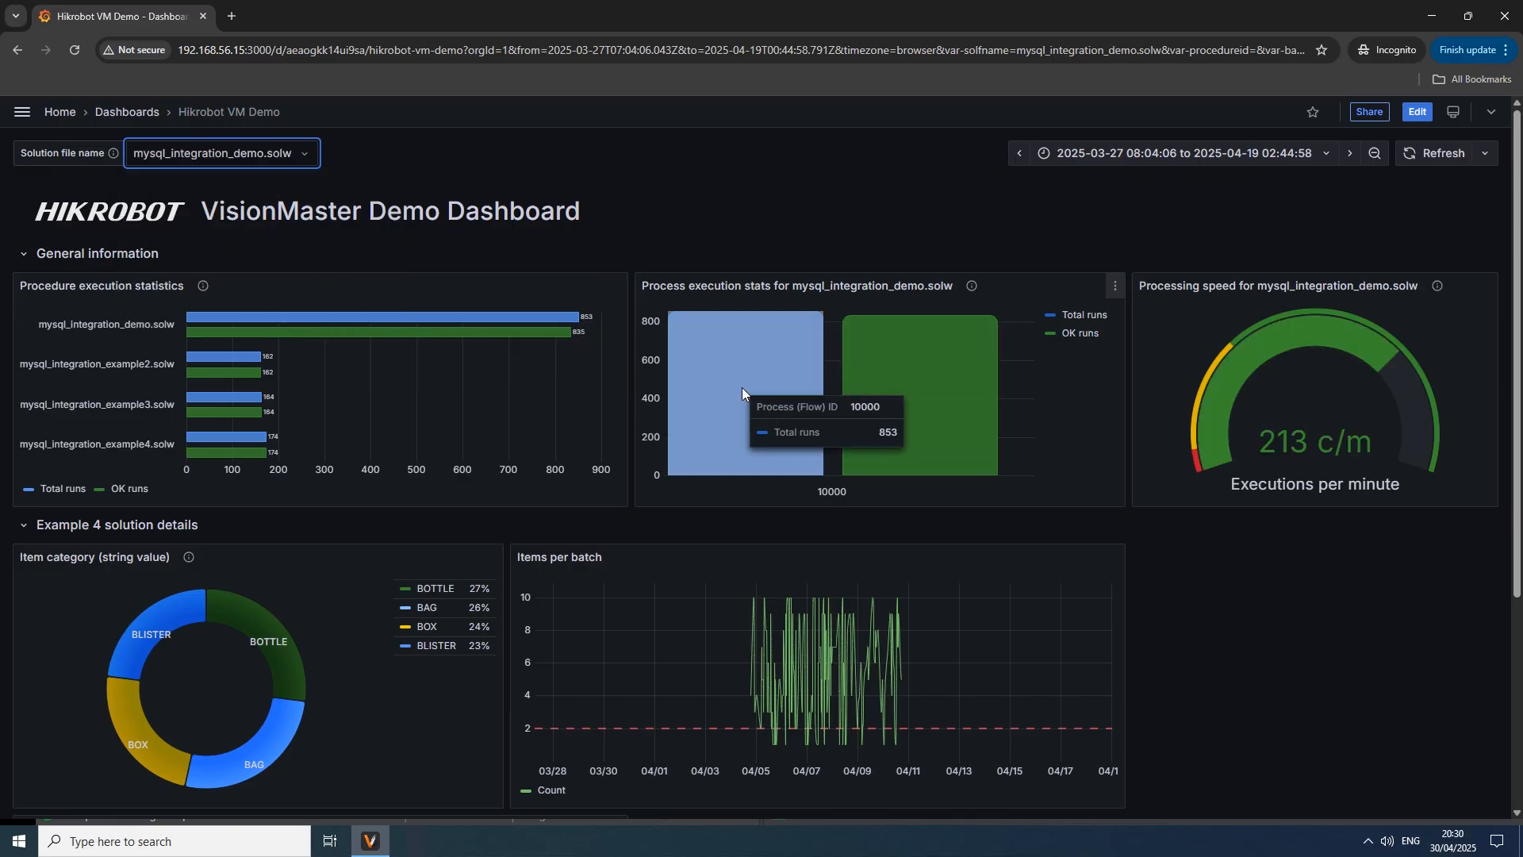
click(213, 152)
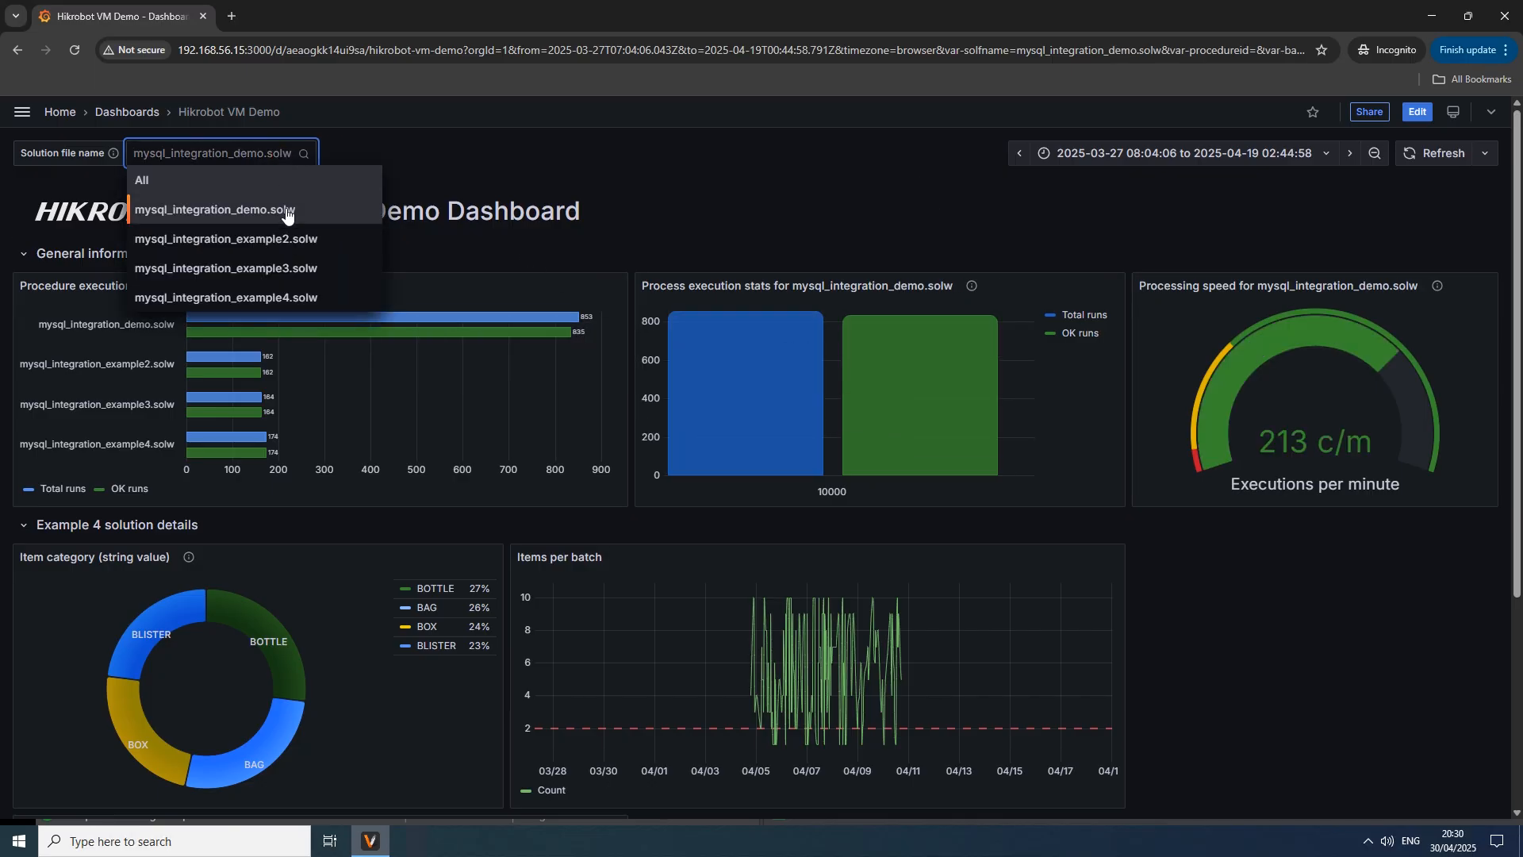
click(224, 238)
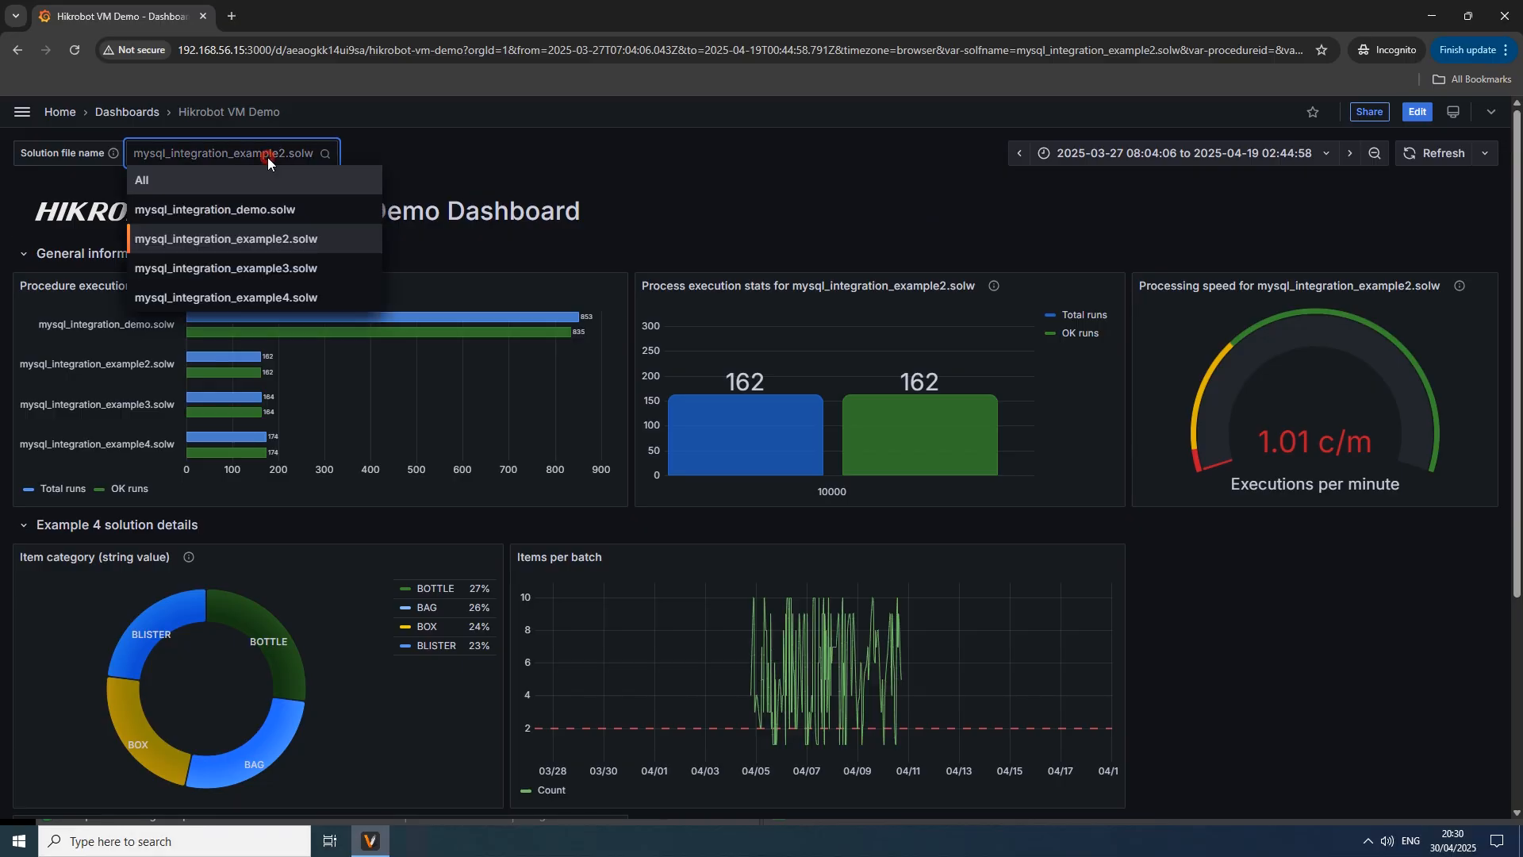
click(223, 271)
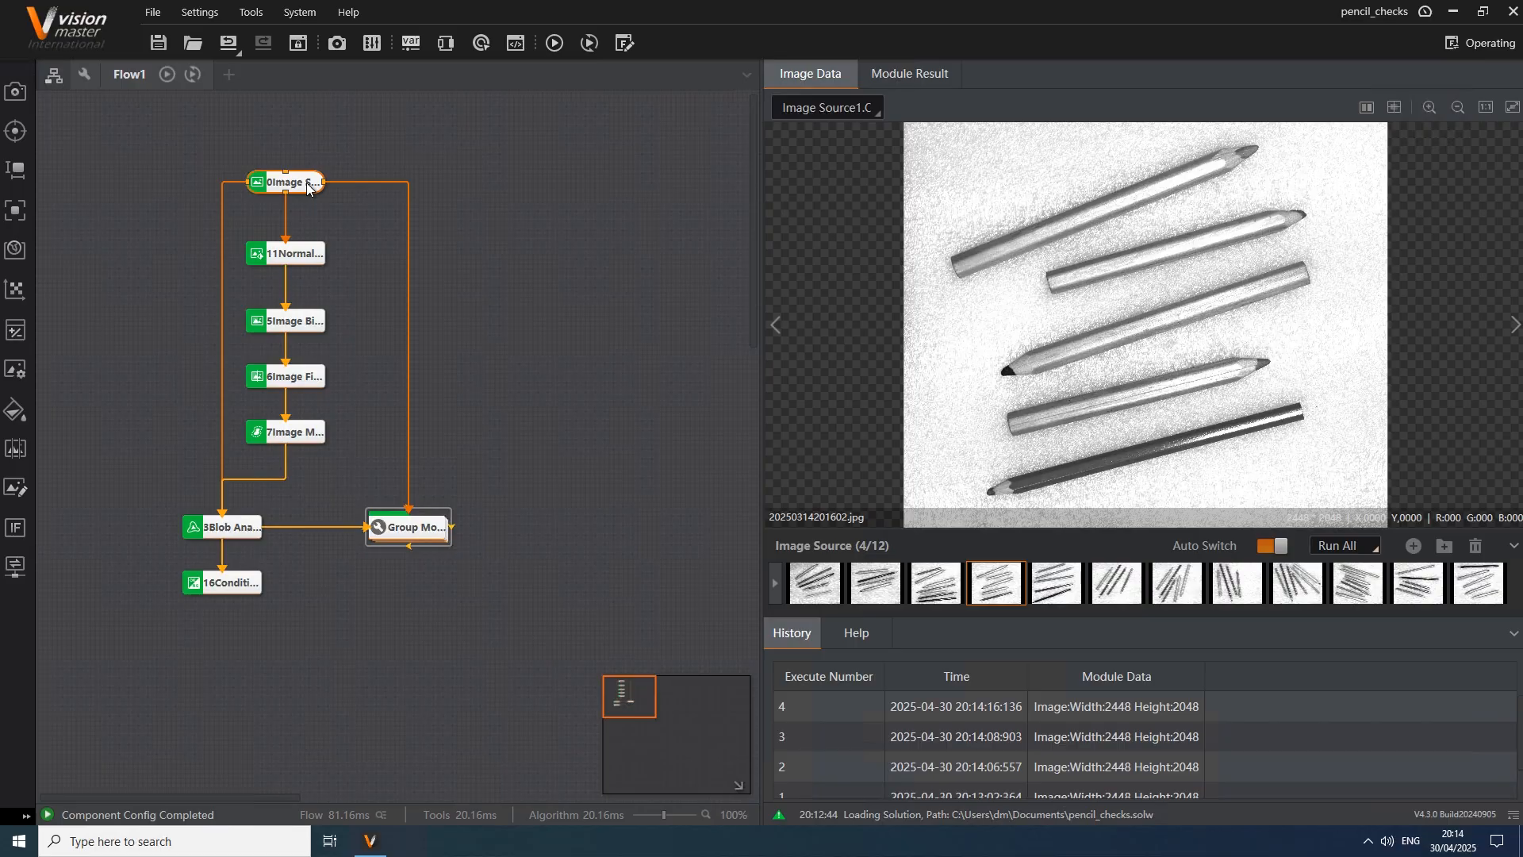
mouse_move(291, 254)
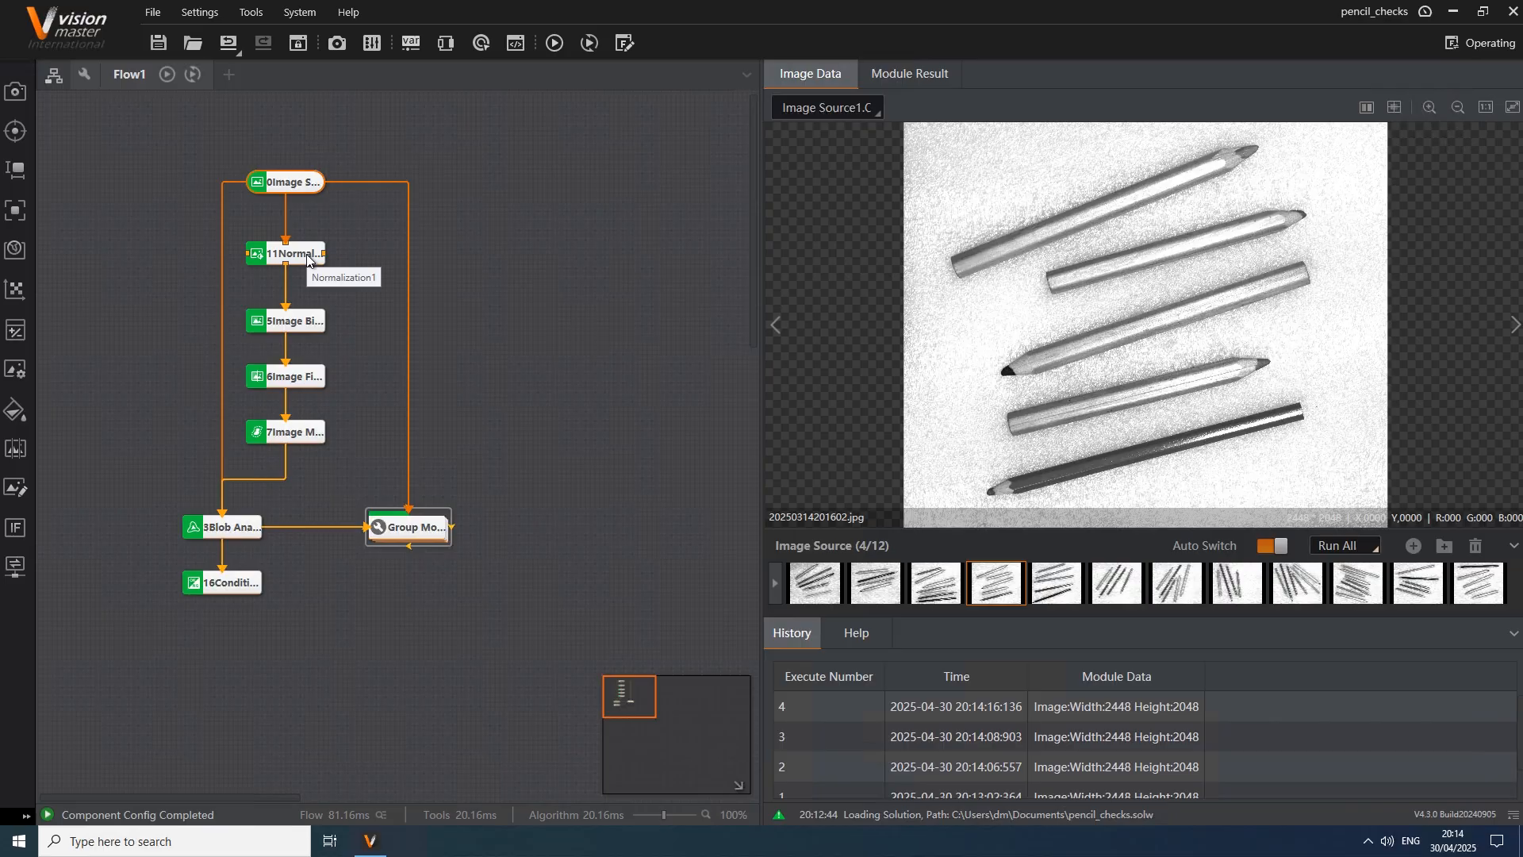
mouse_move(305, 259)
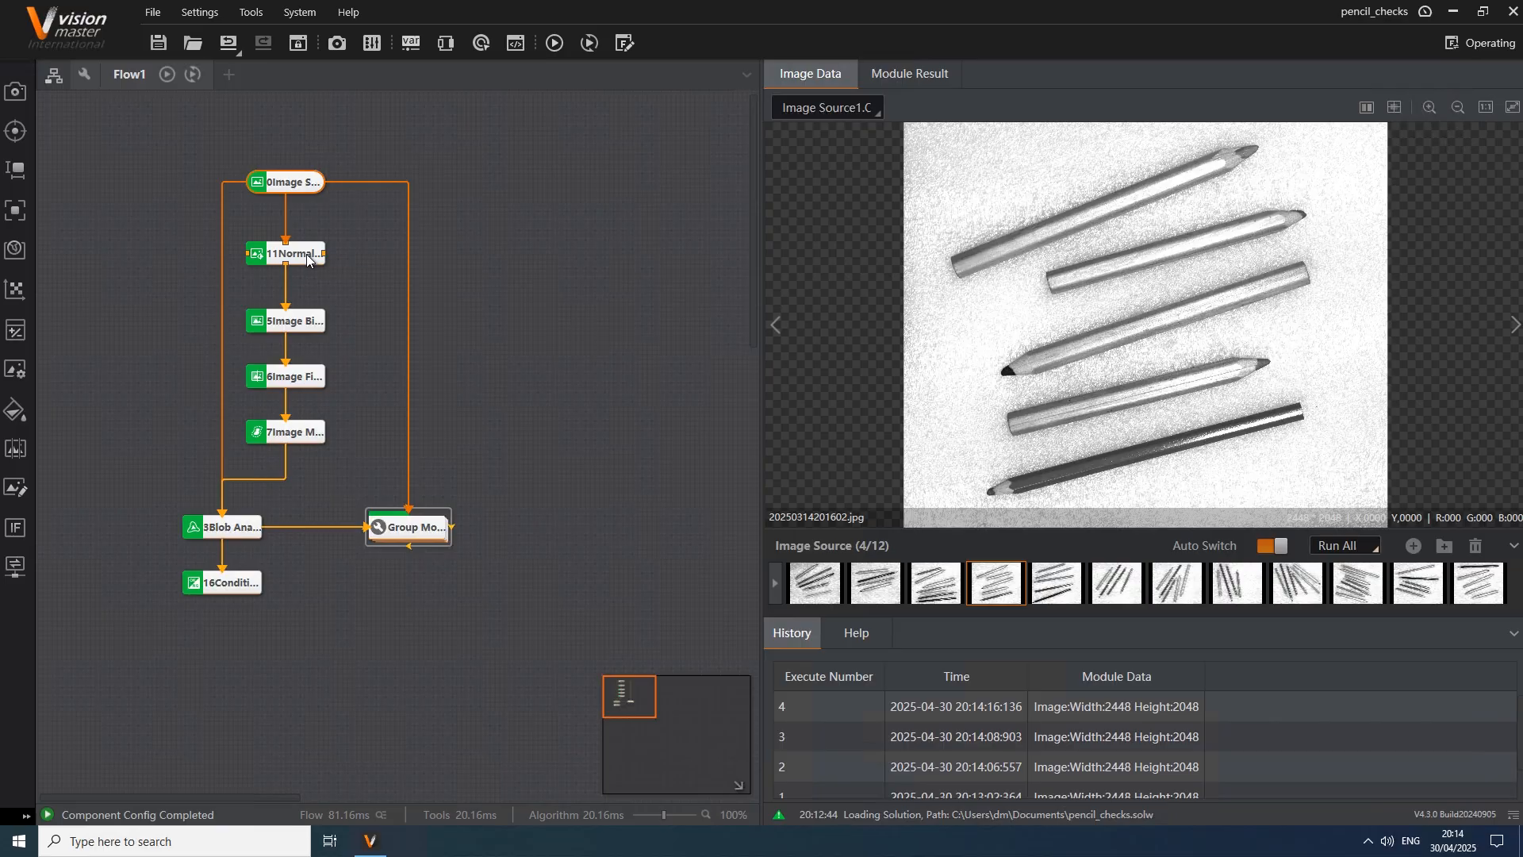
mouse_move(296, 439)
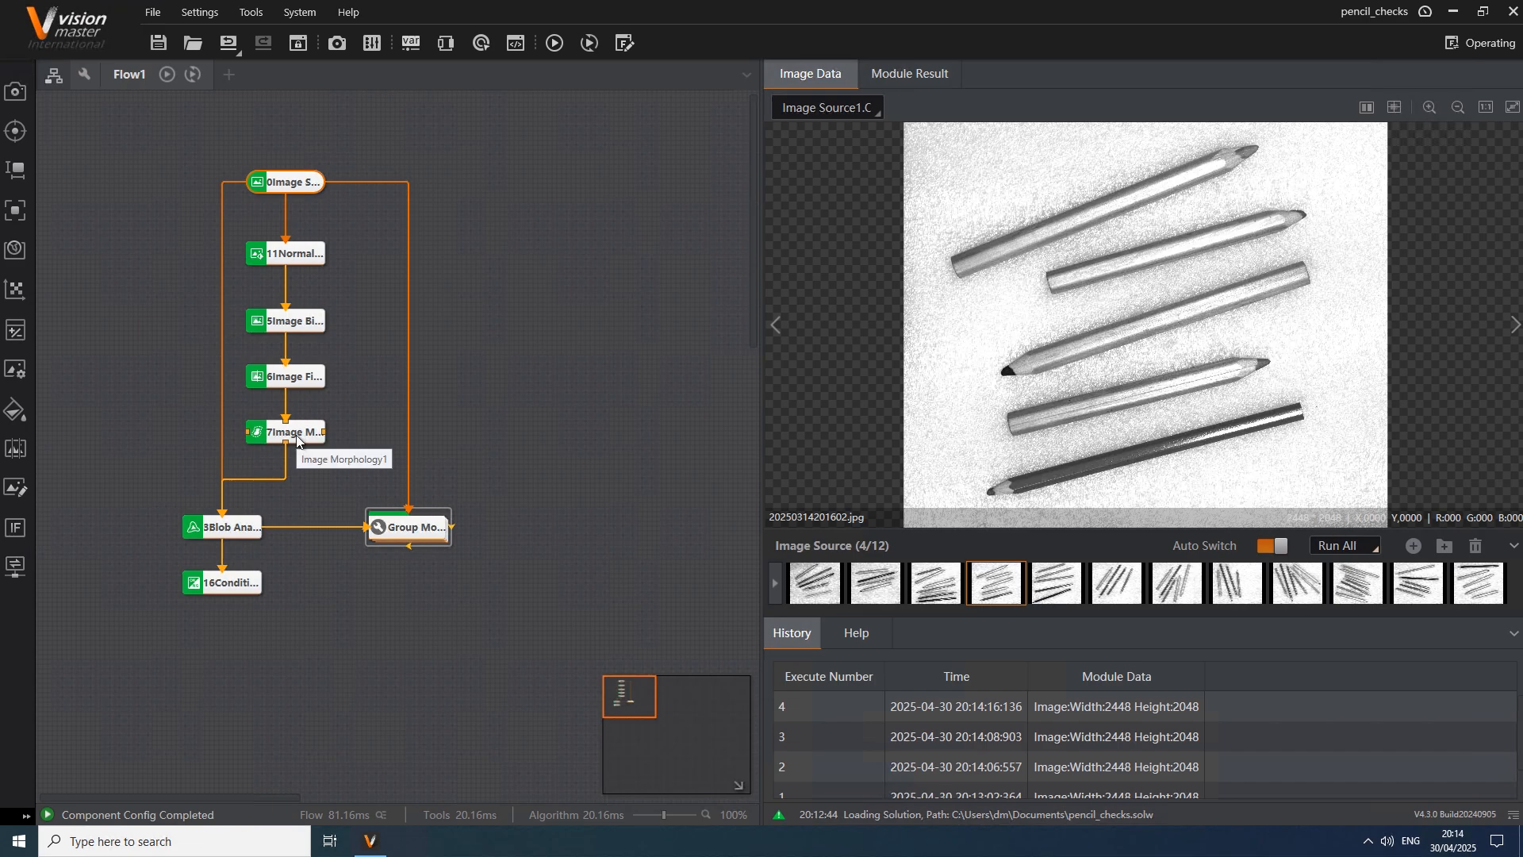
mouse_move(239, 534)
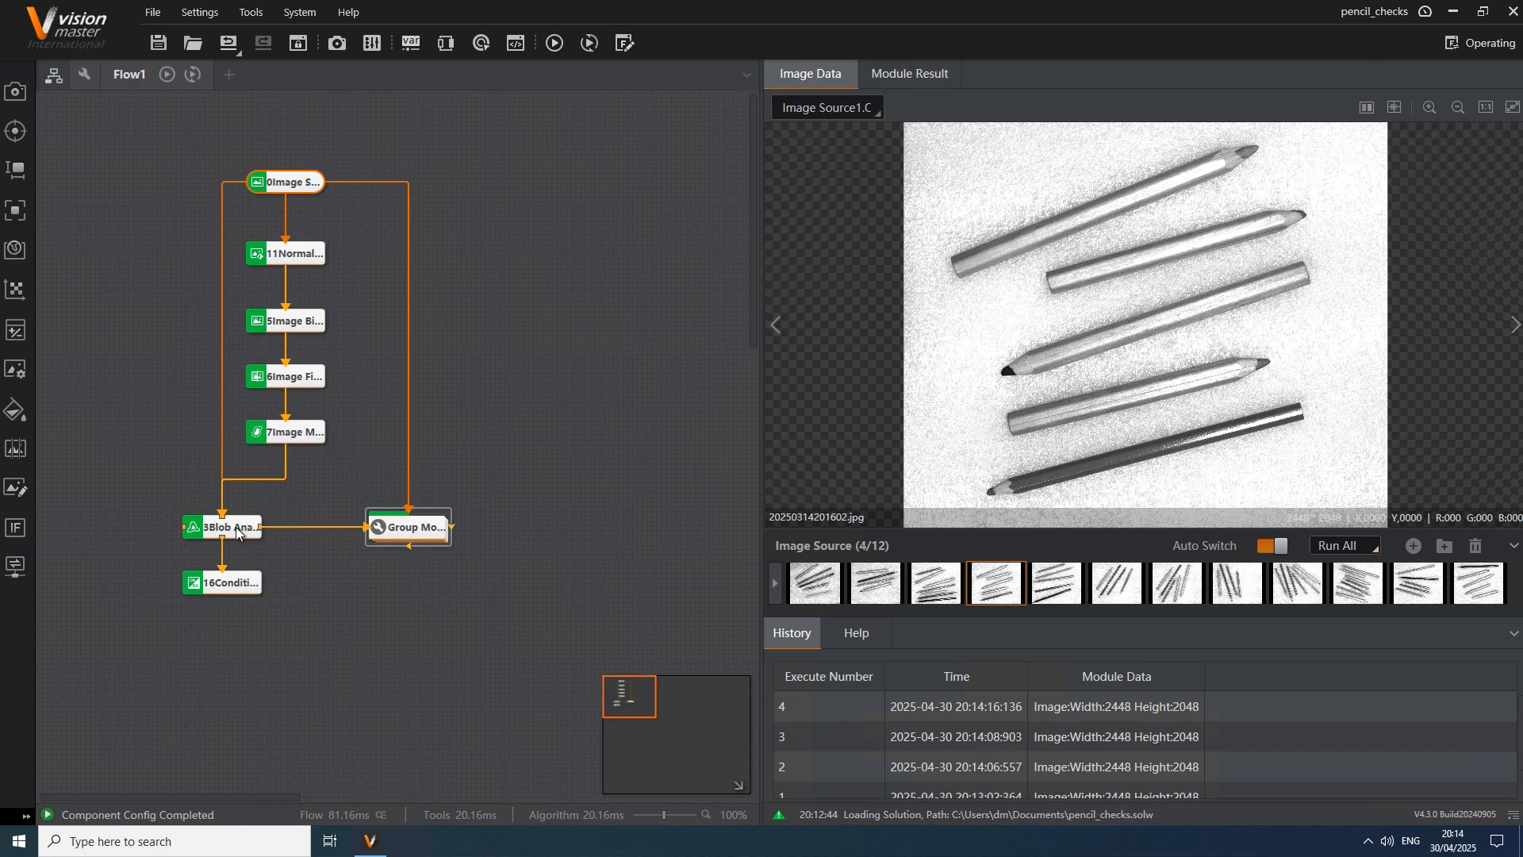
mouse_move(259, 535)
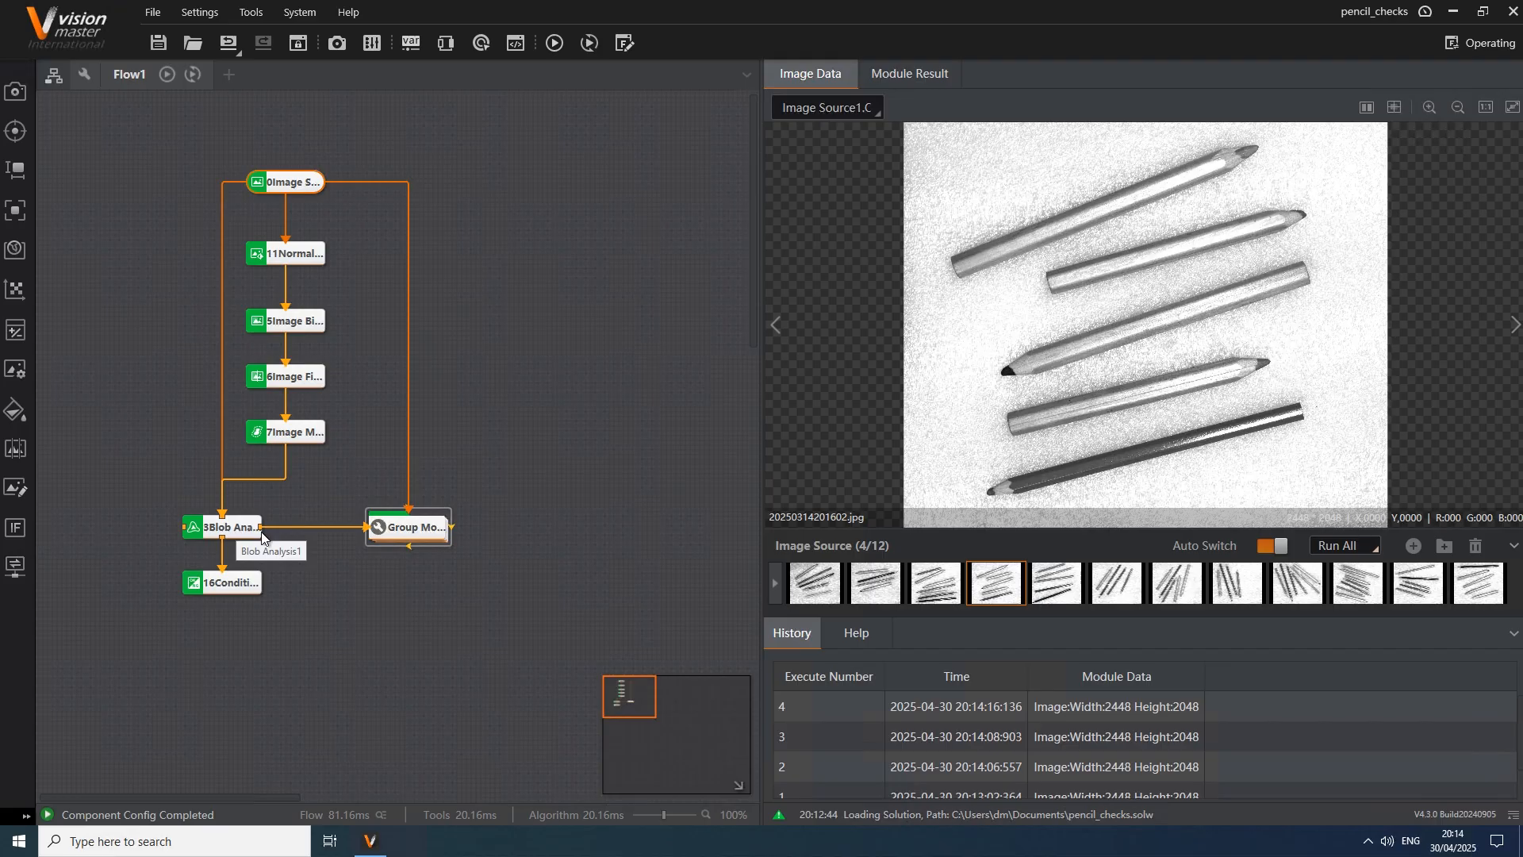
double_click(407, 527)
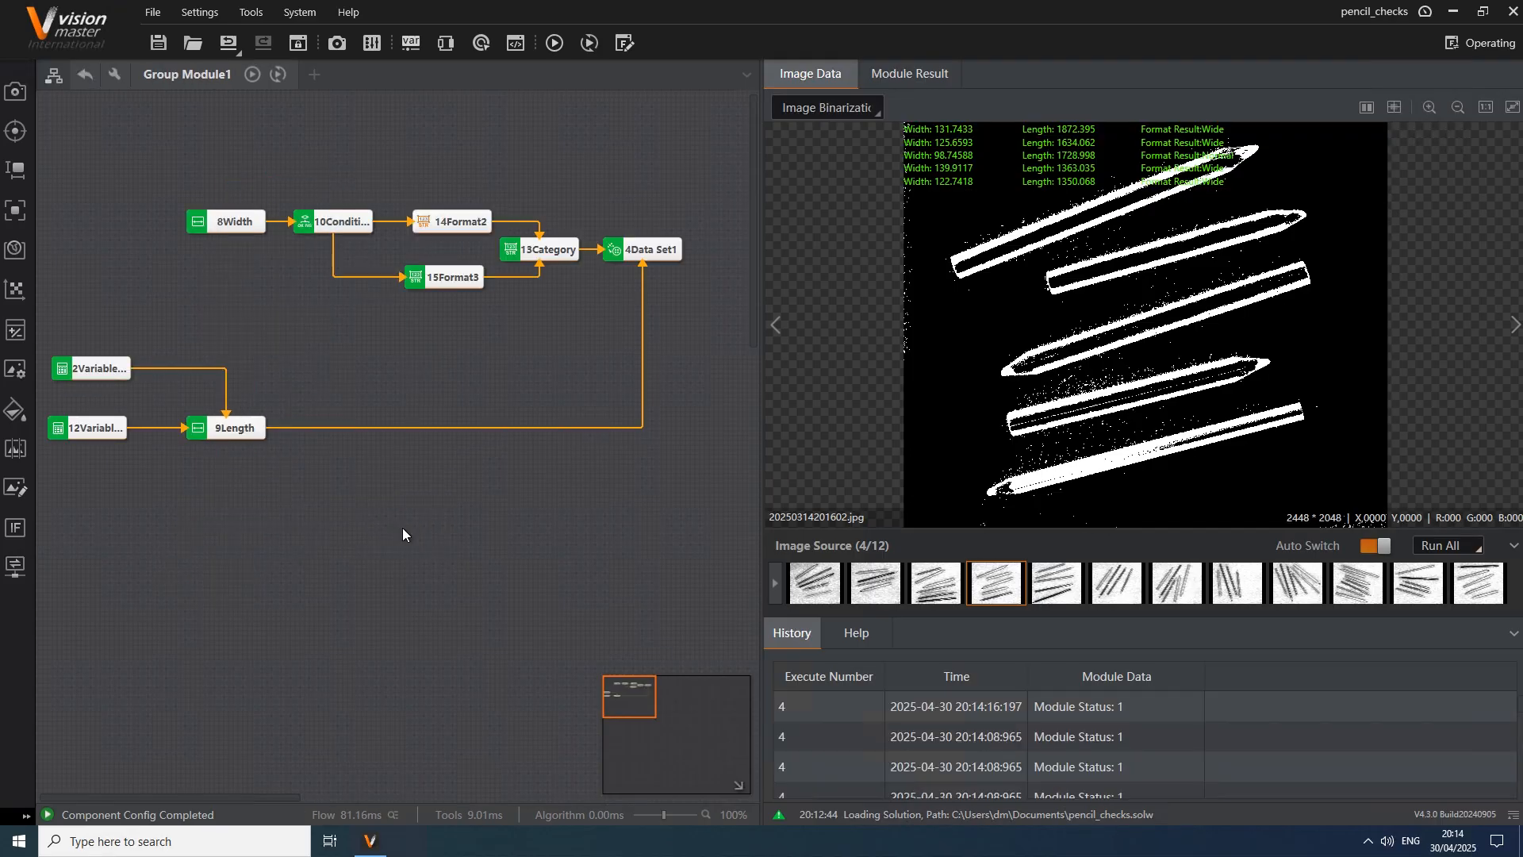
mouse_move(242, 226)
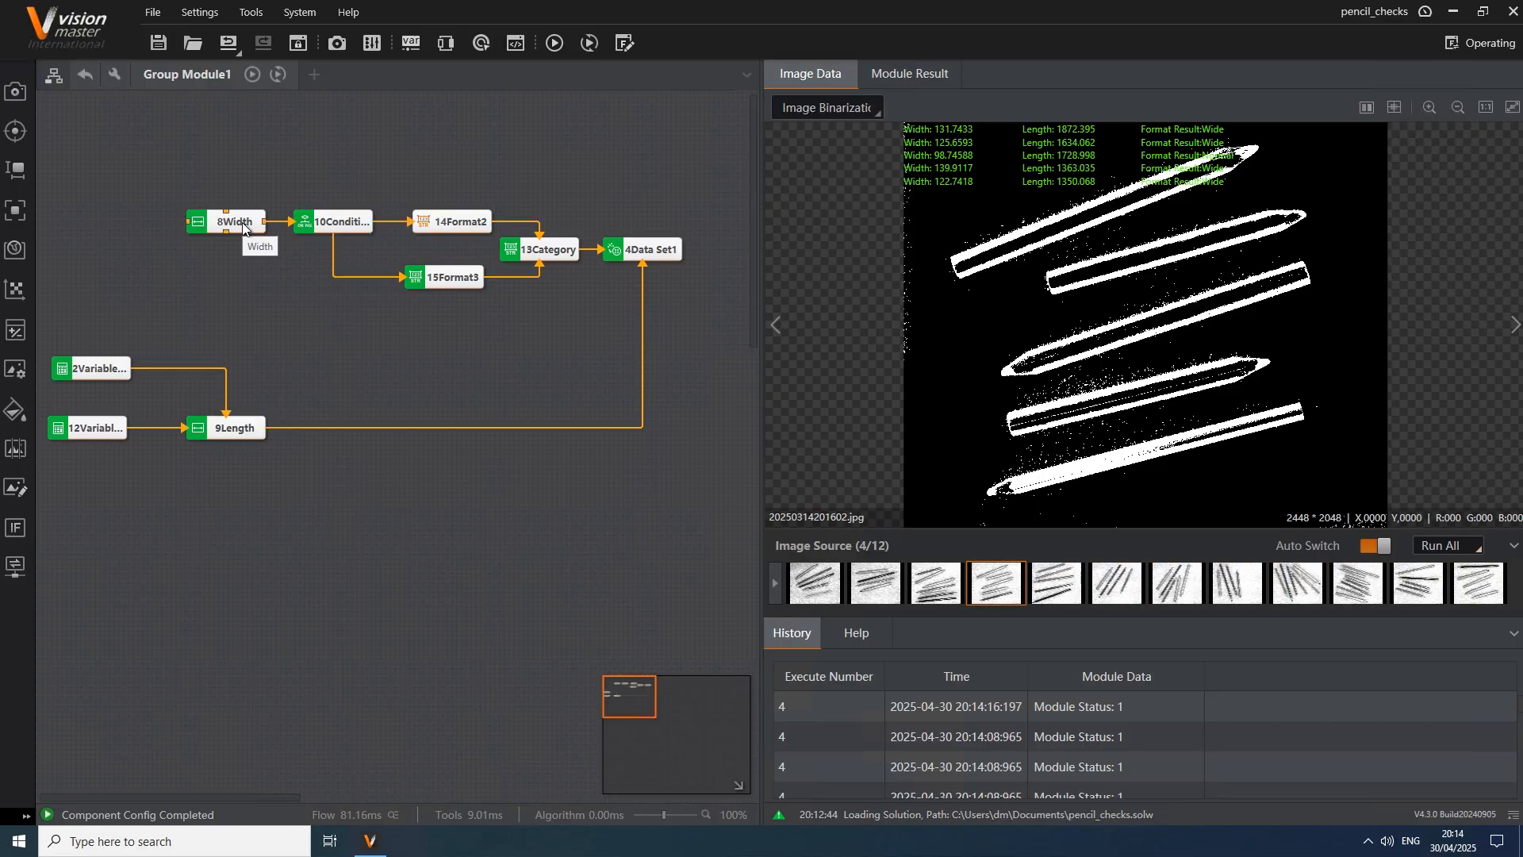
click(233, 222)
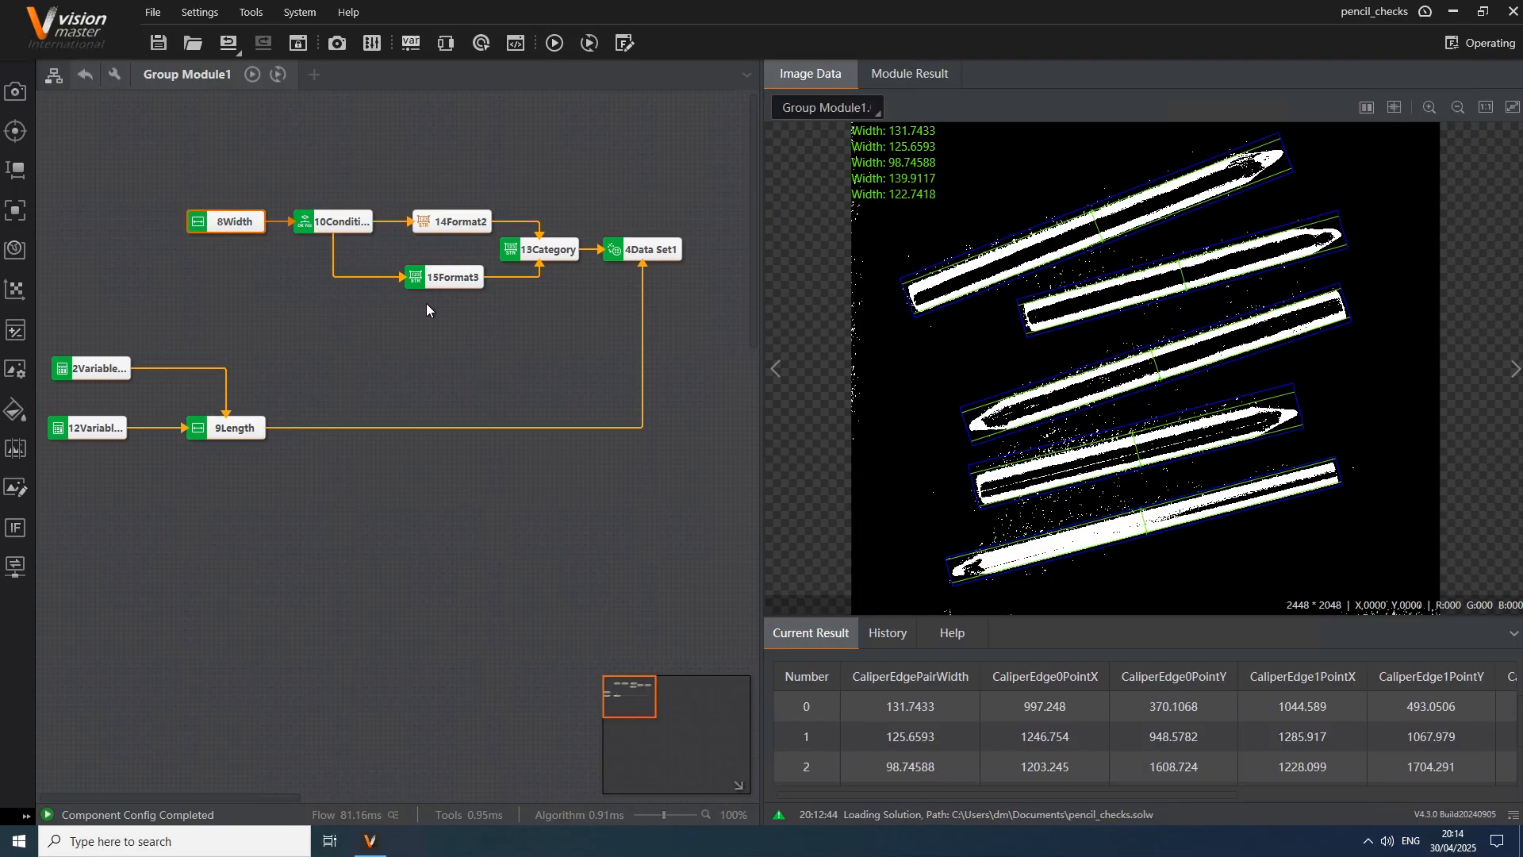
mouse_move(469, 277)
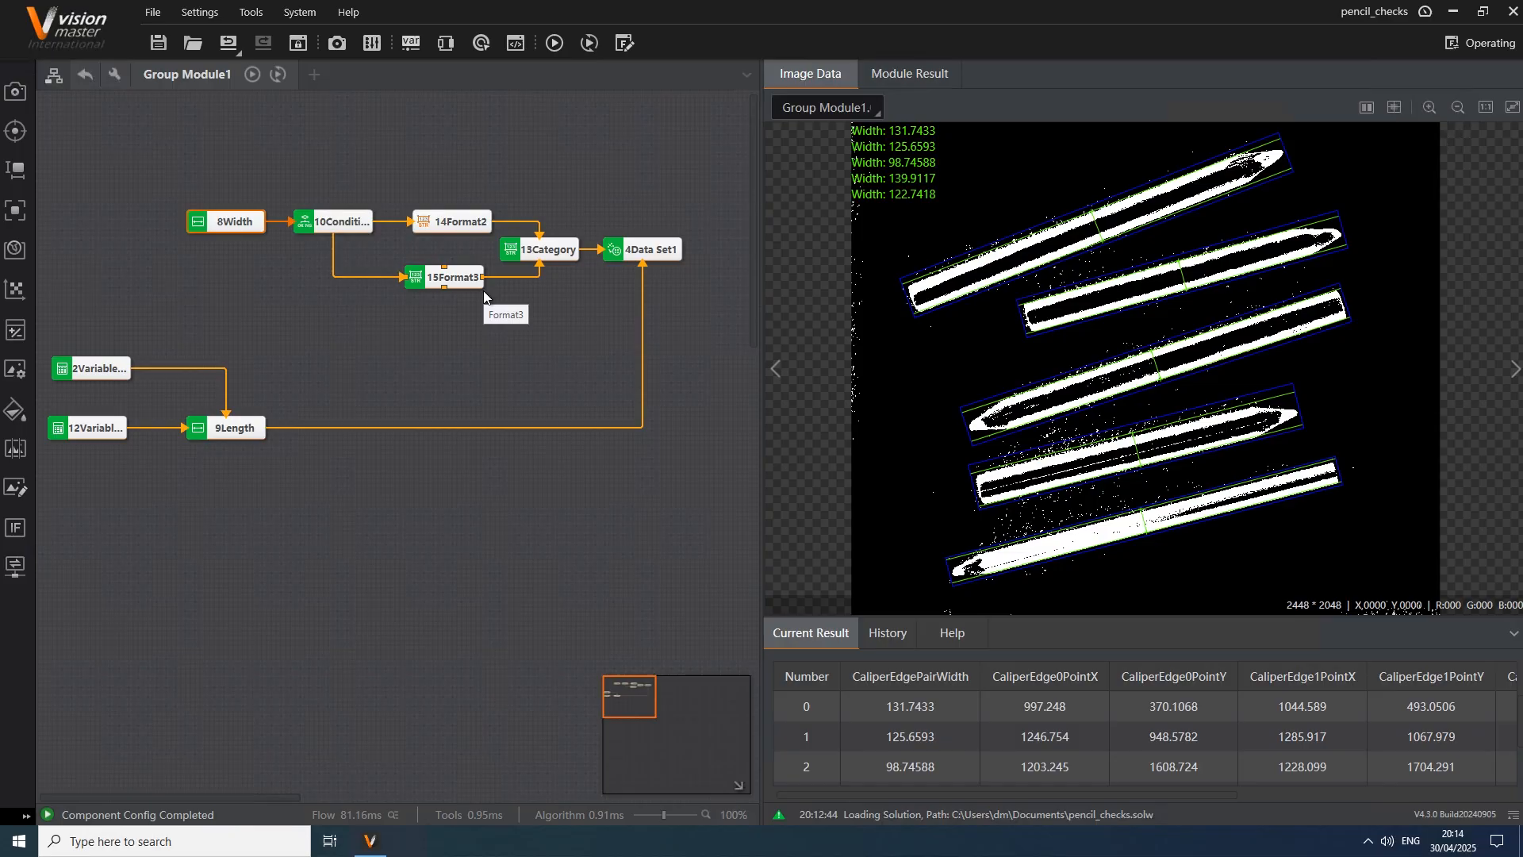
double_click(340, 221)
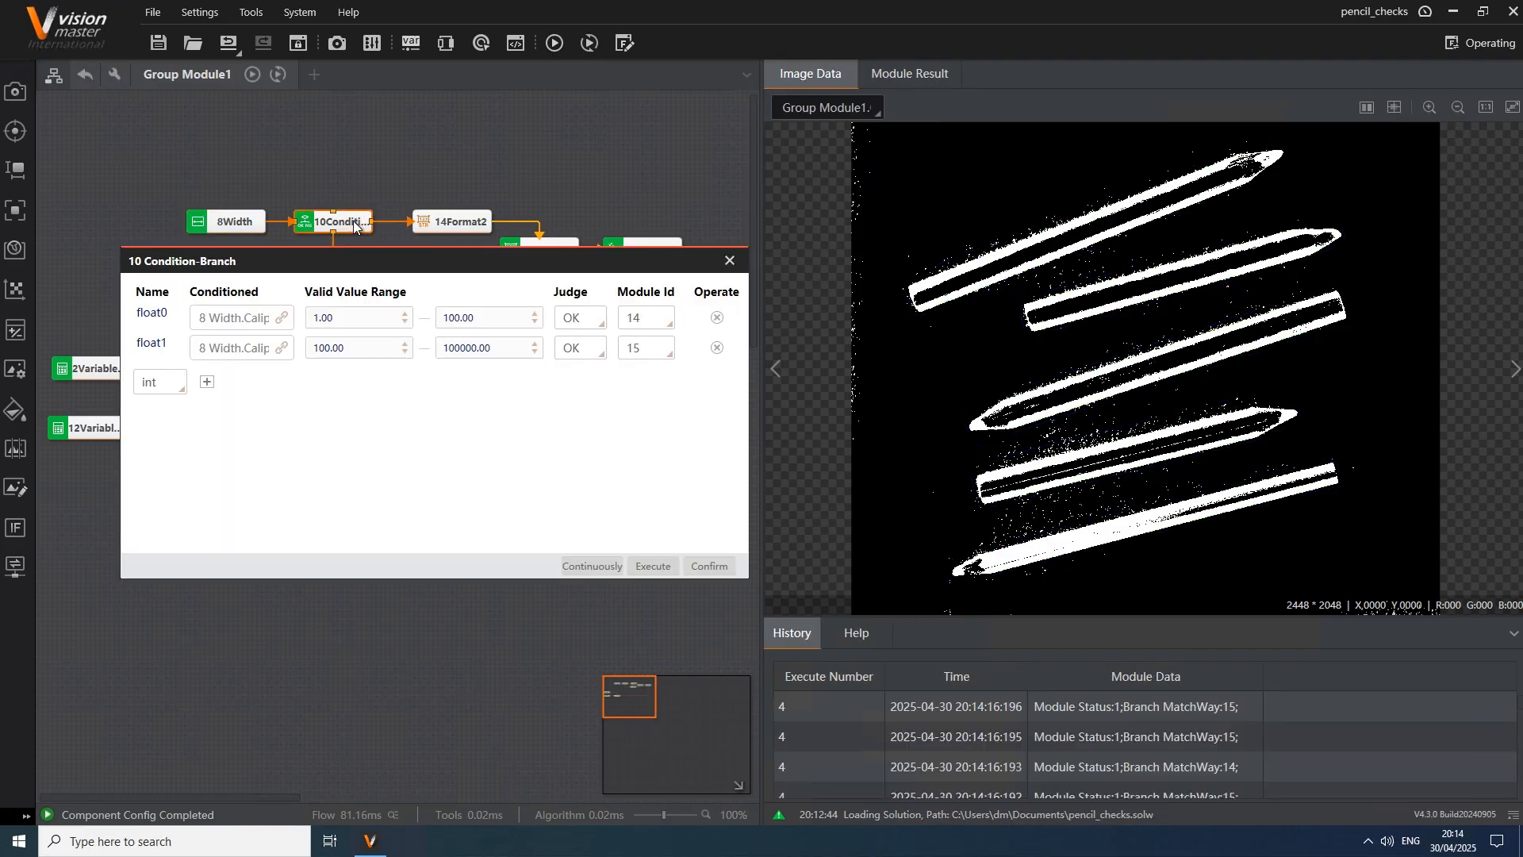
mouse_move(559, 345)
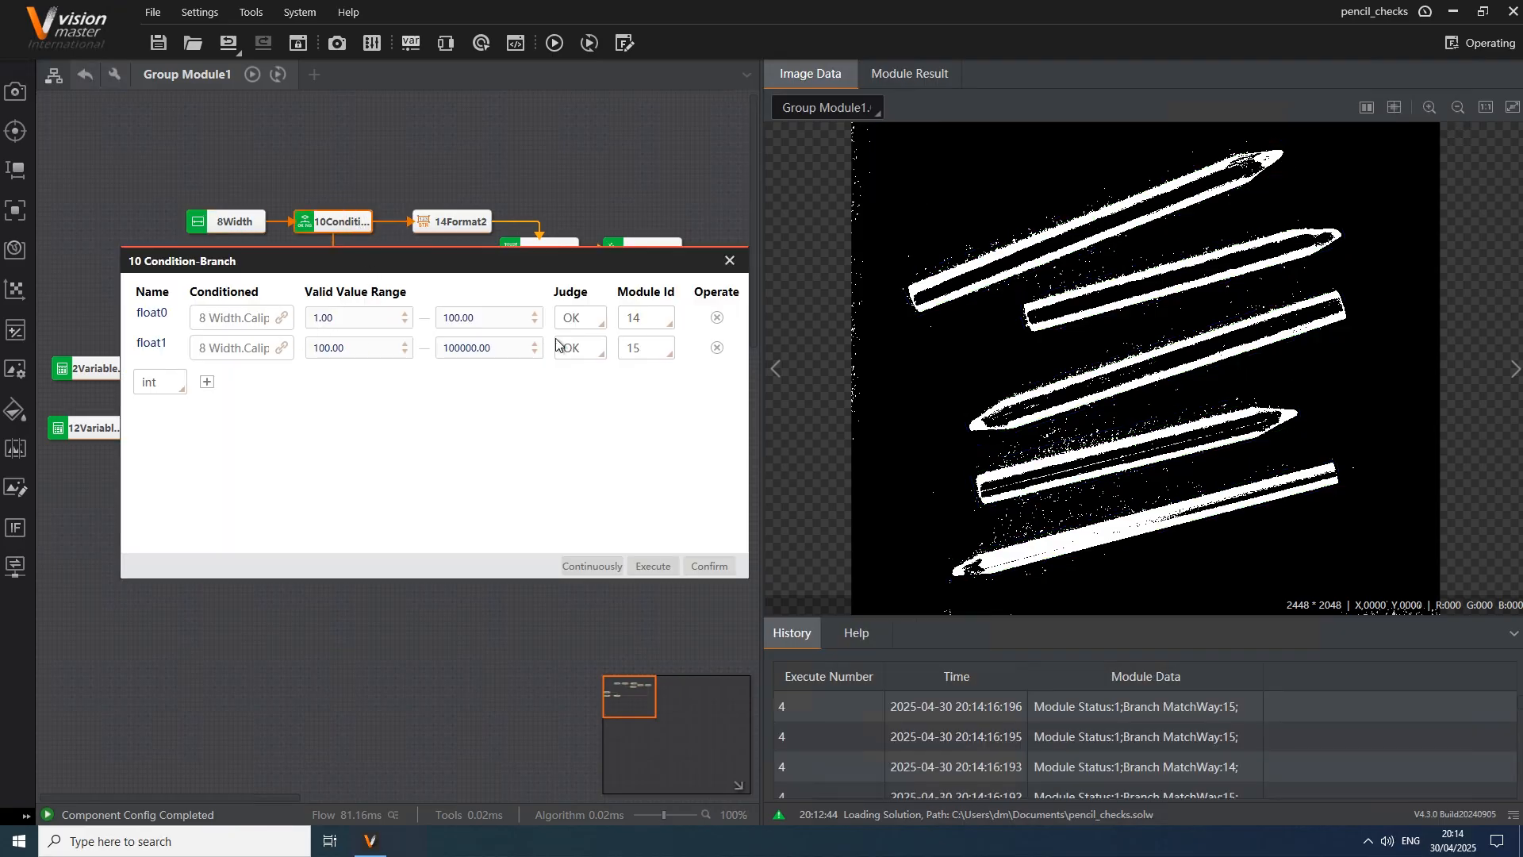
click(728, 260)
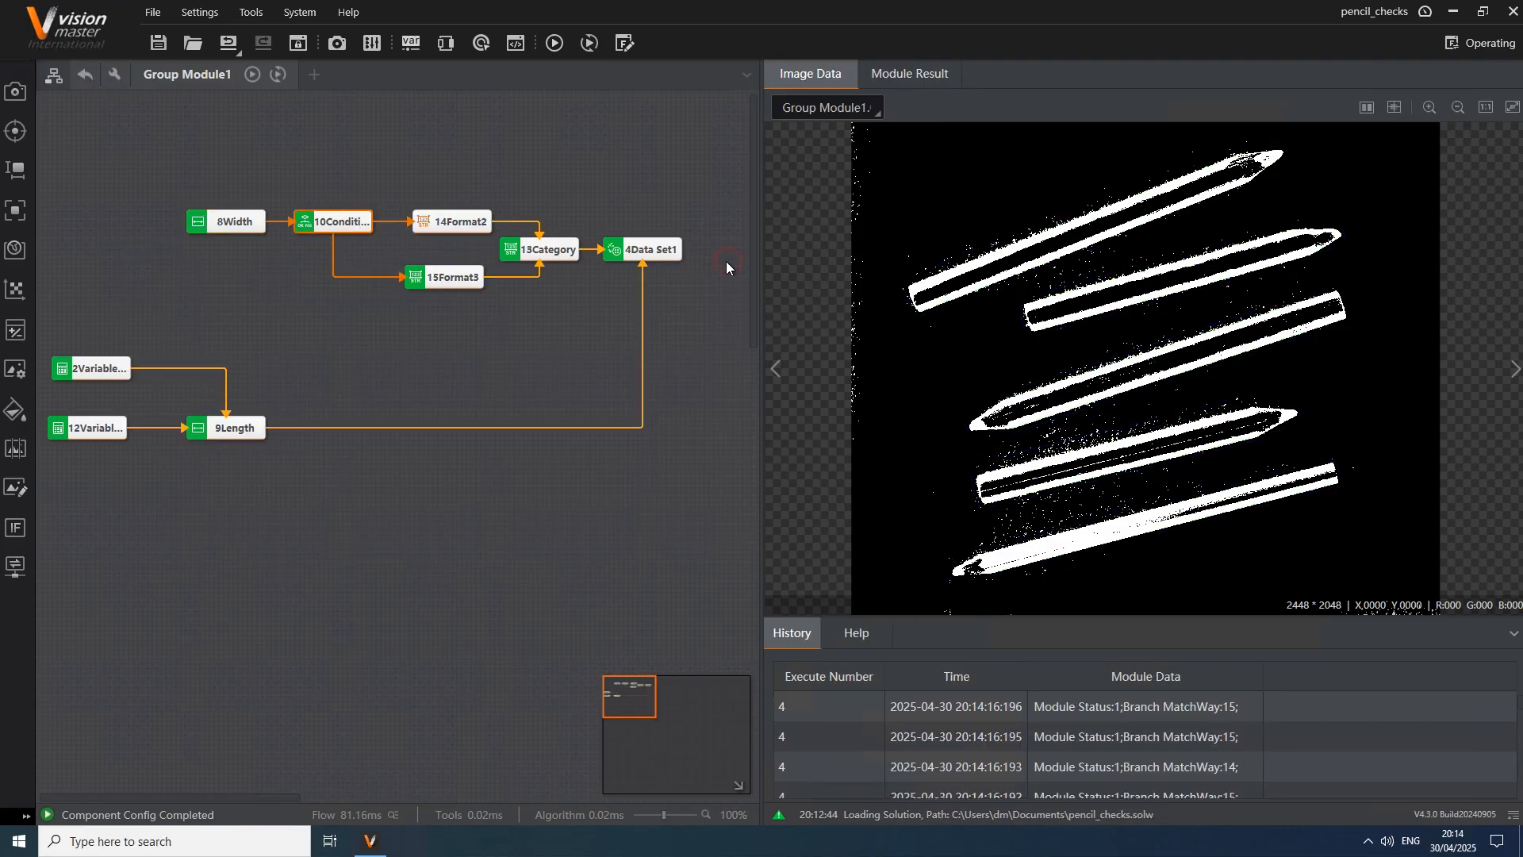
double_click(458, 221)
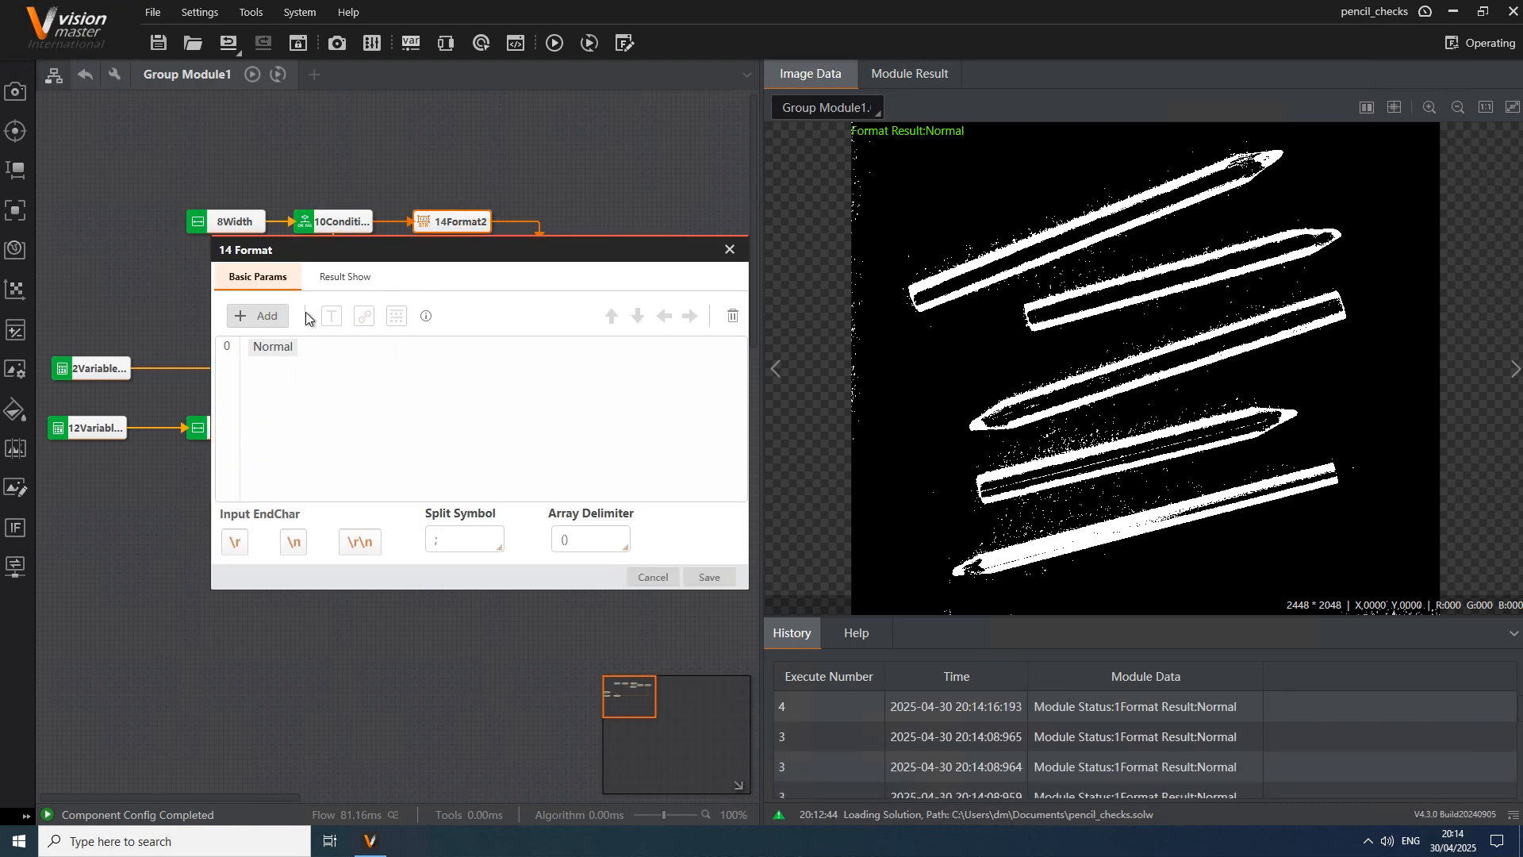
click(728, 250)
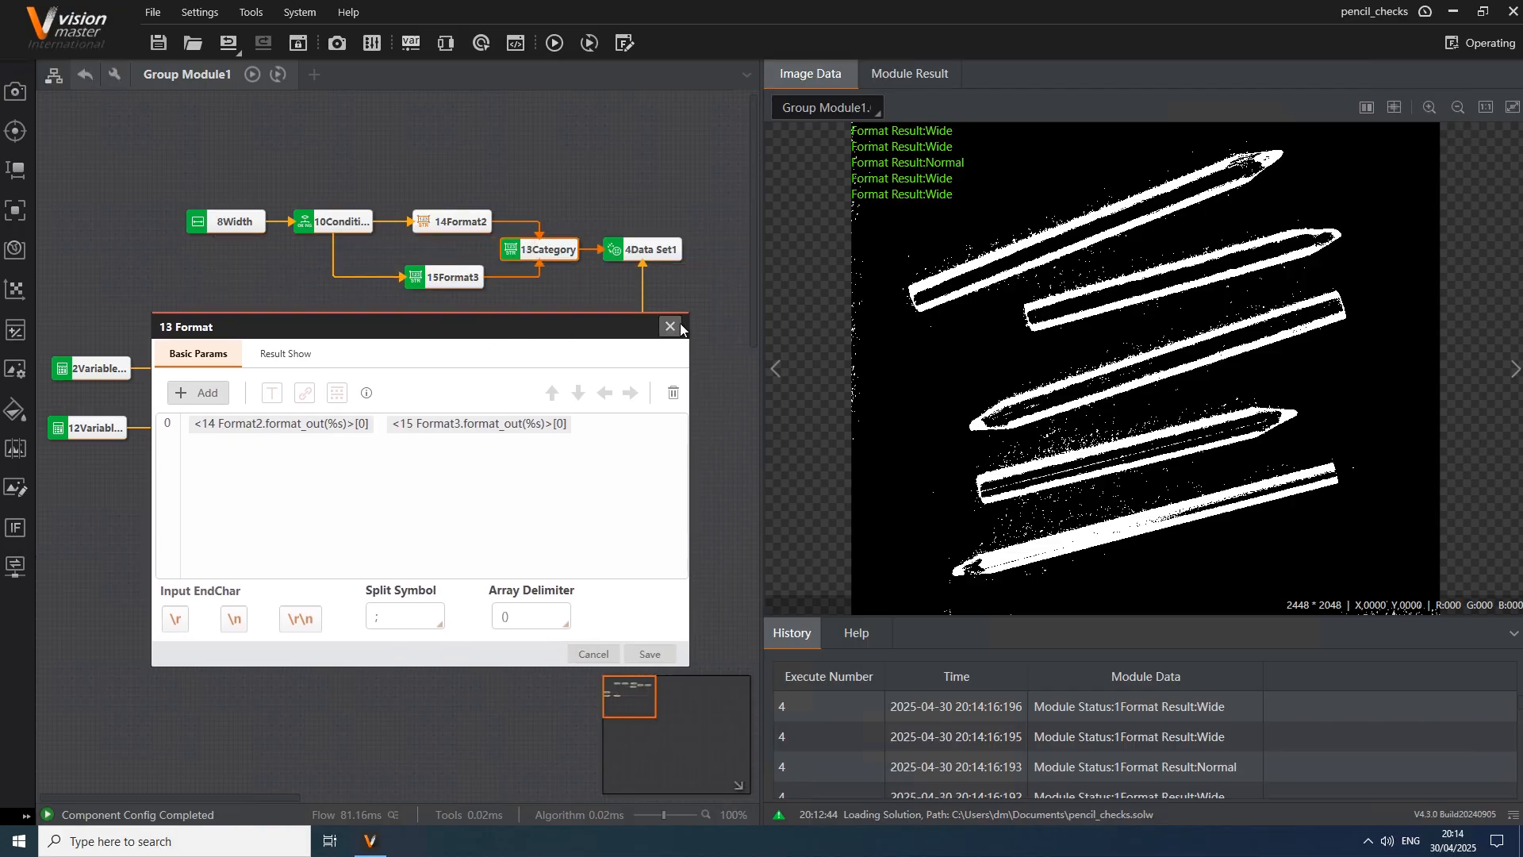
click(669, 326)
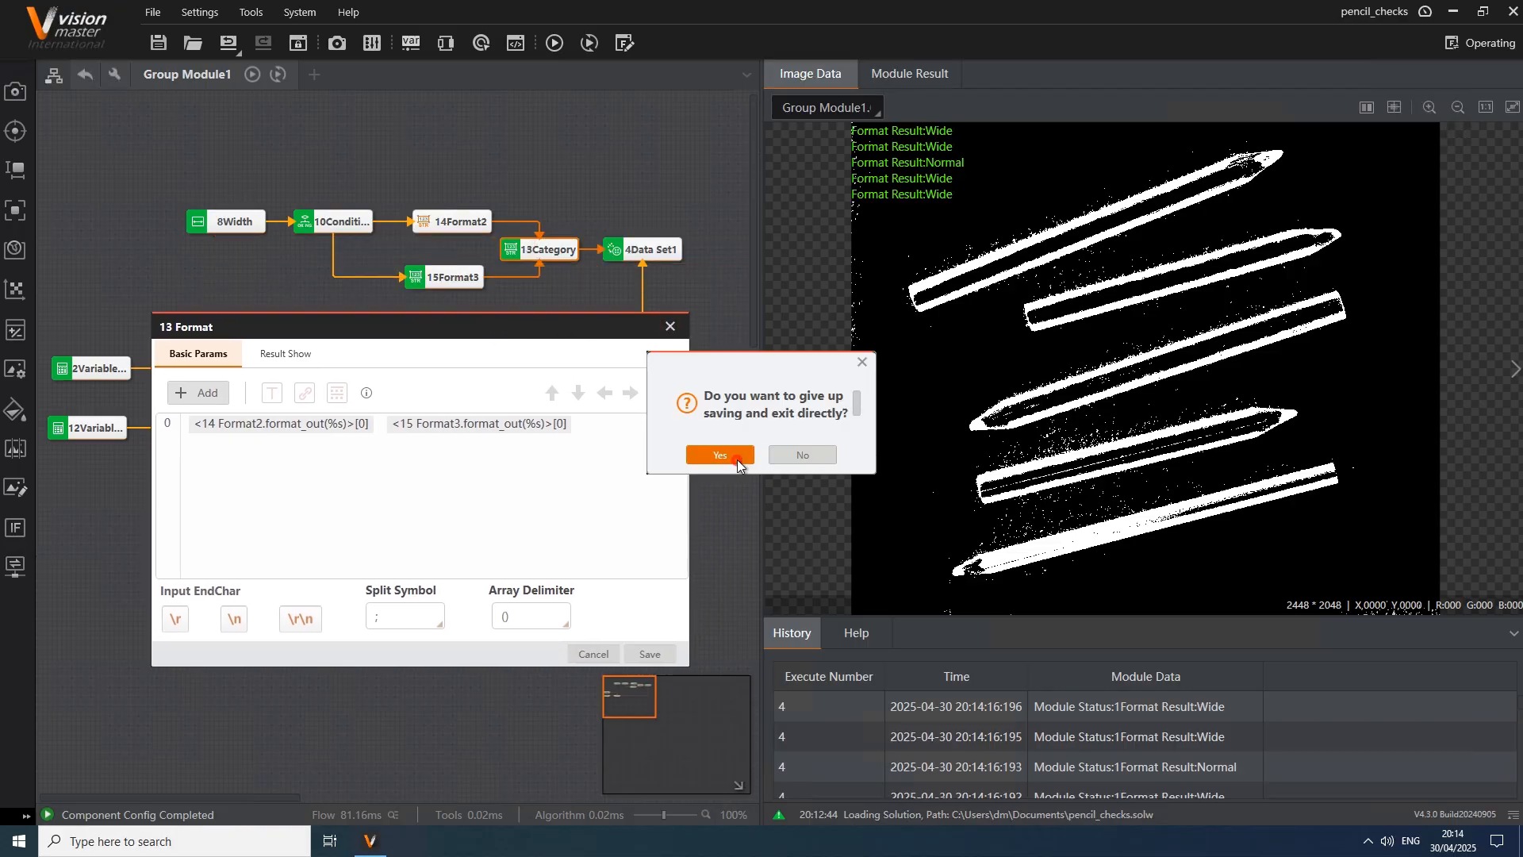
click(718, 454)
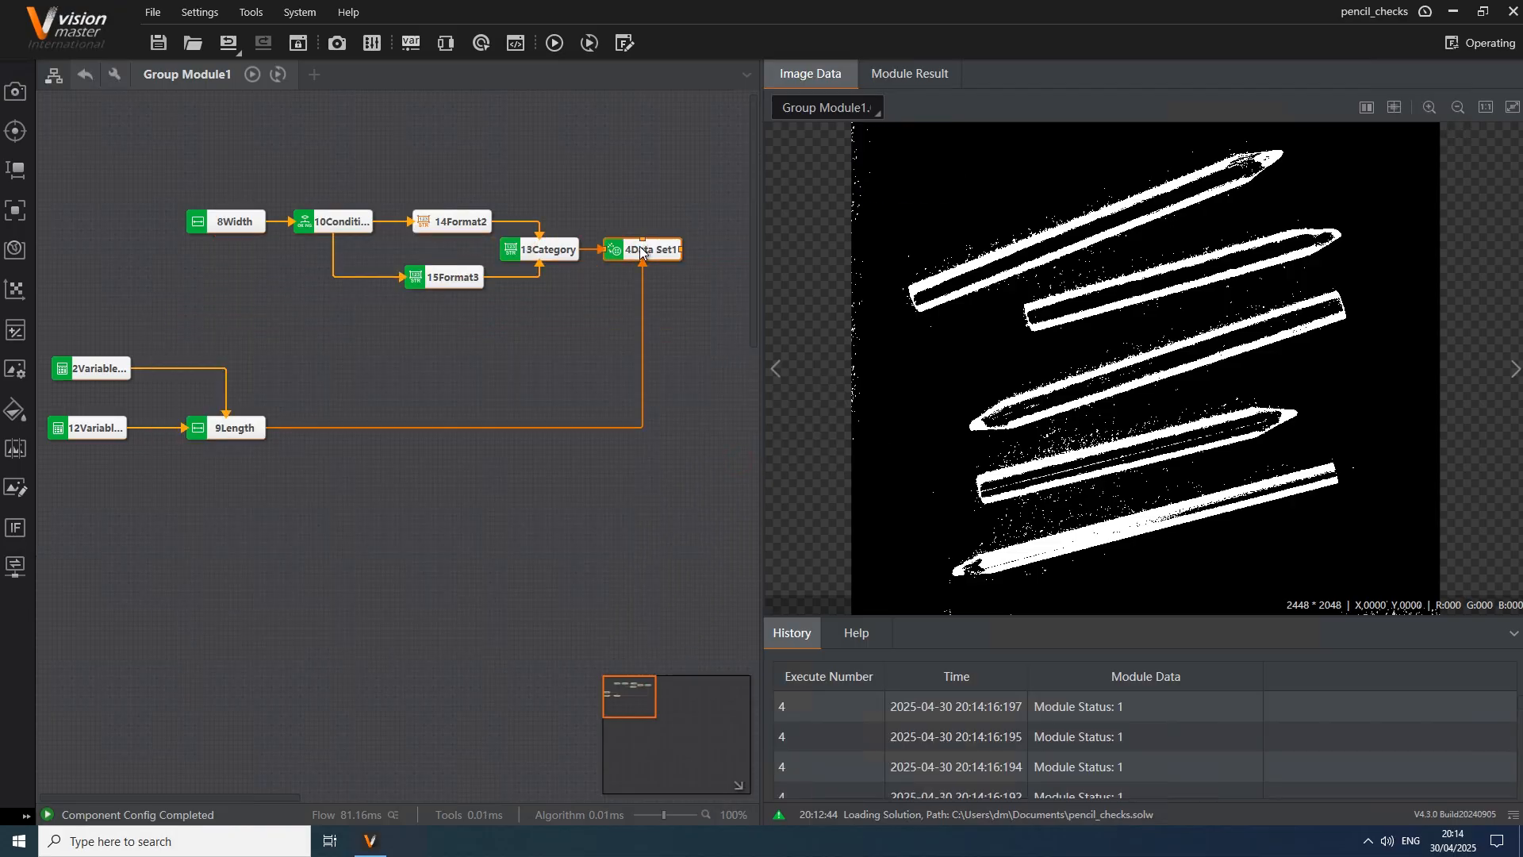
double_click(641, 248)
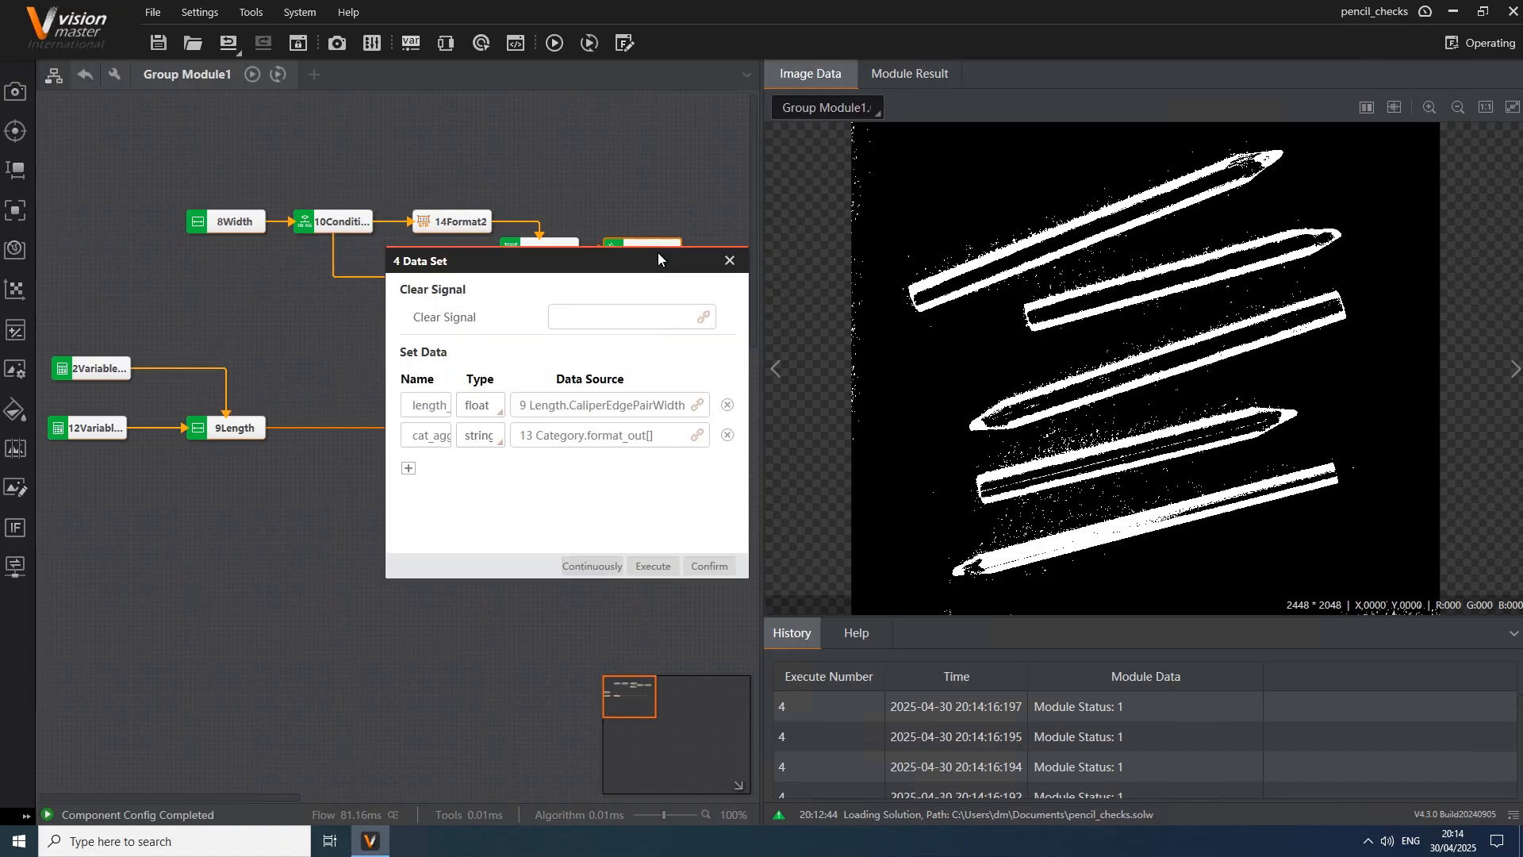
mouse_move(671, 283)
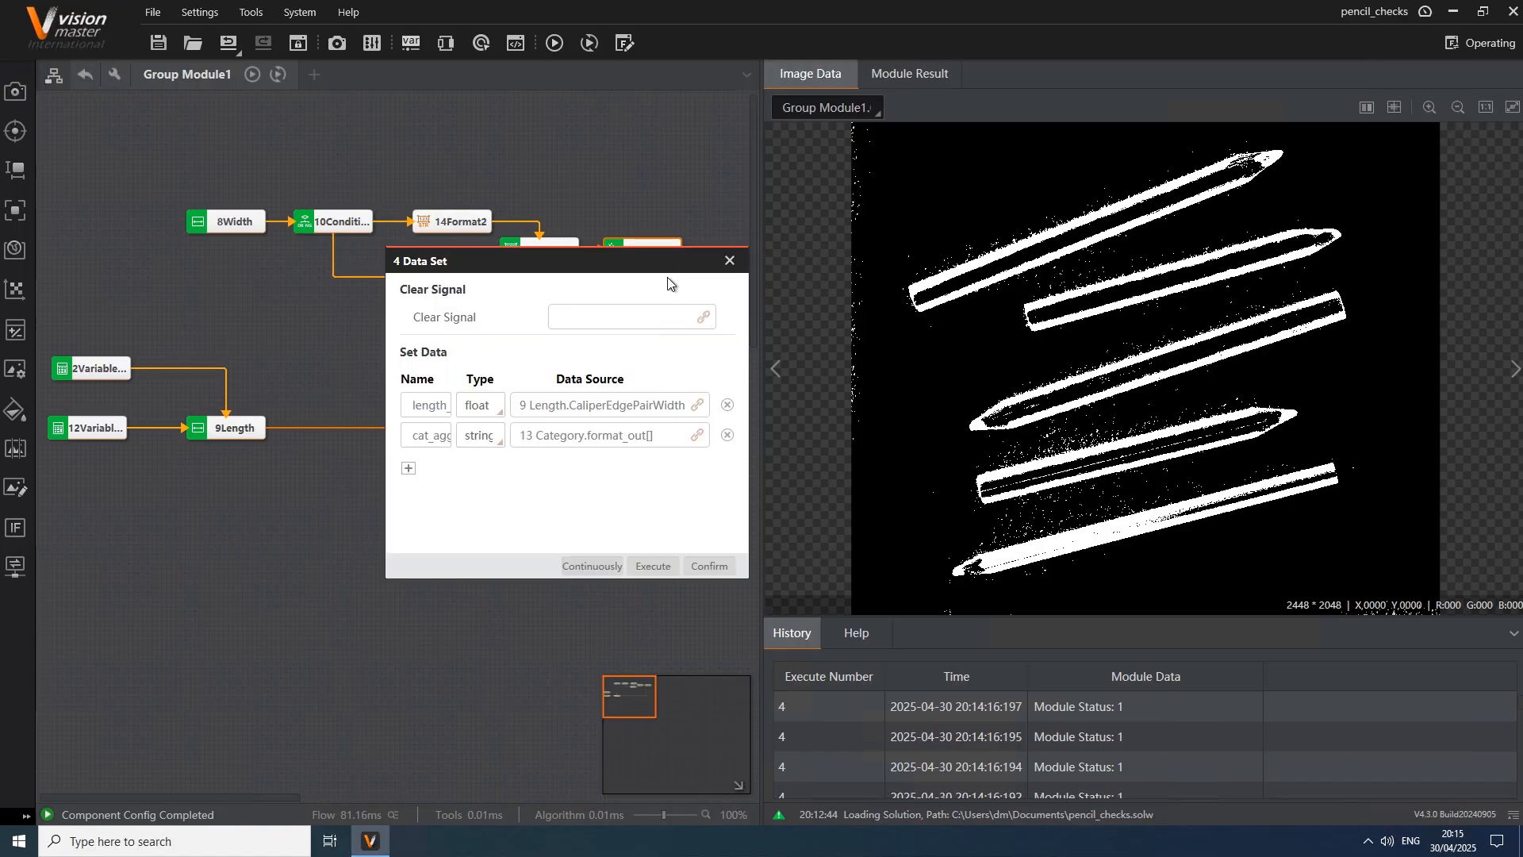
drag(568, 260, 457, 464)
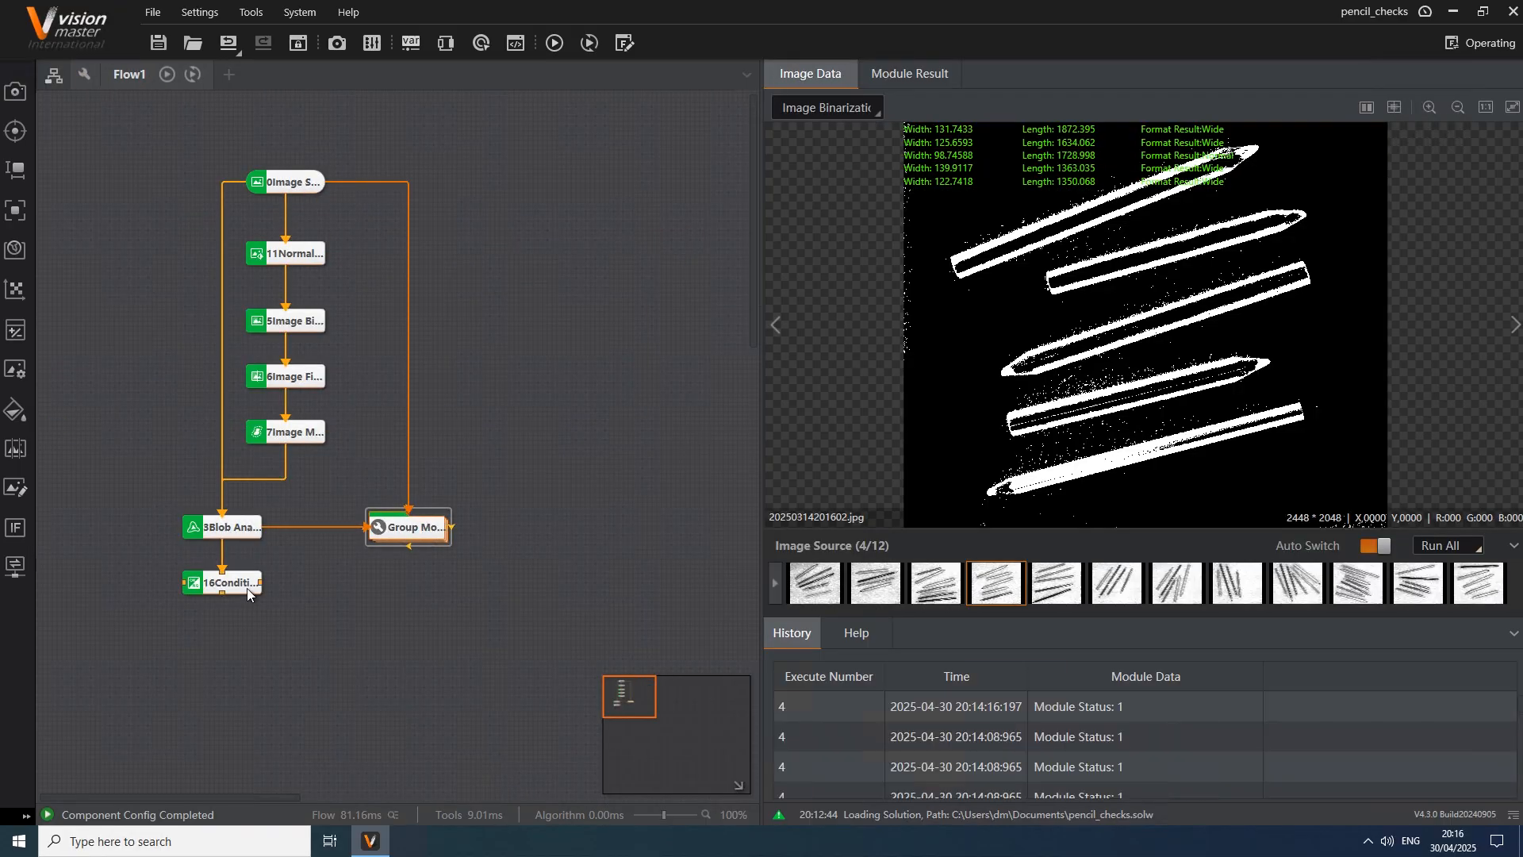
mouse_move(246, 587)
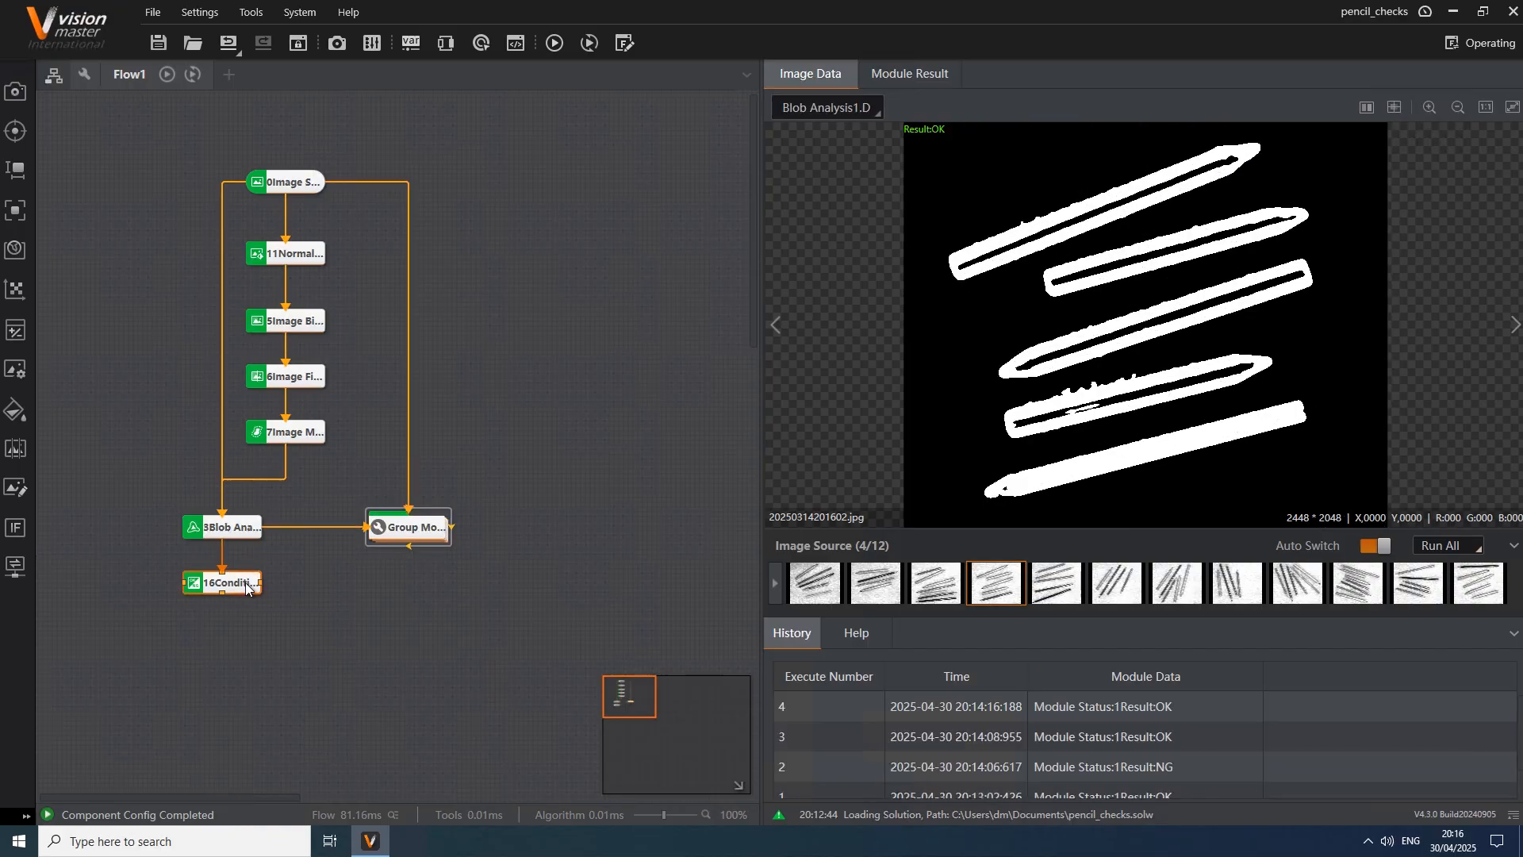
double_click(225, 582)
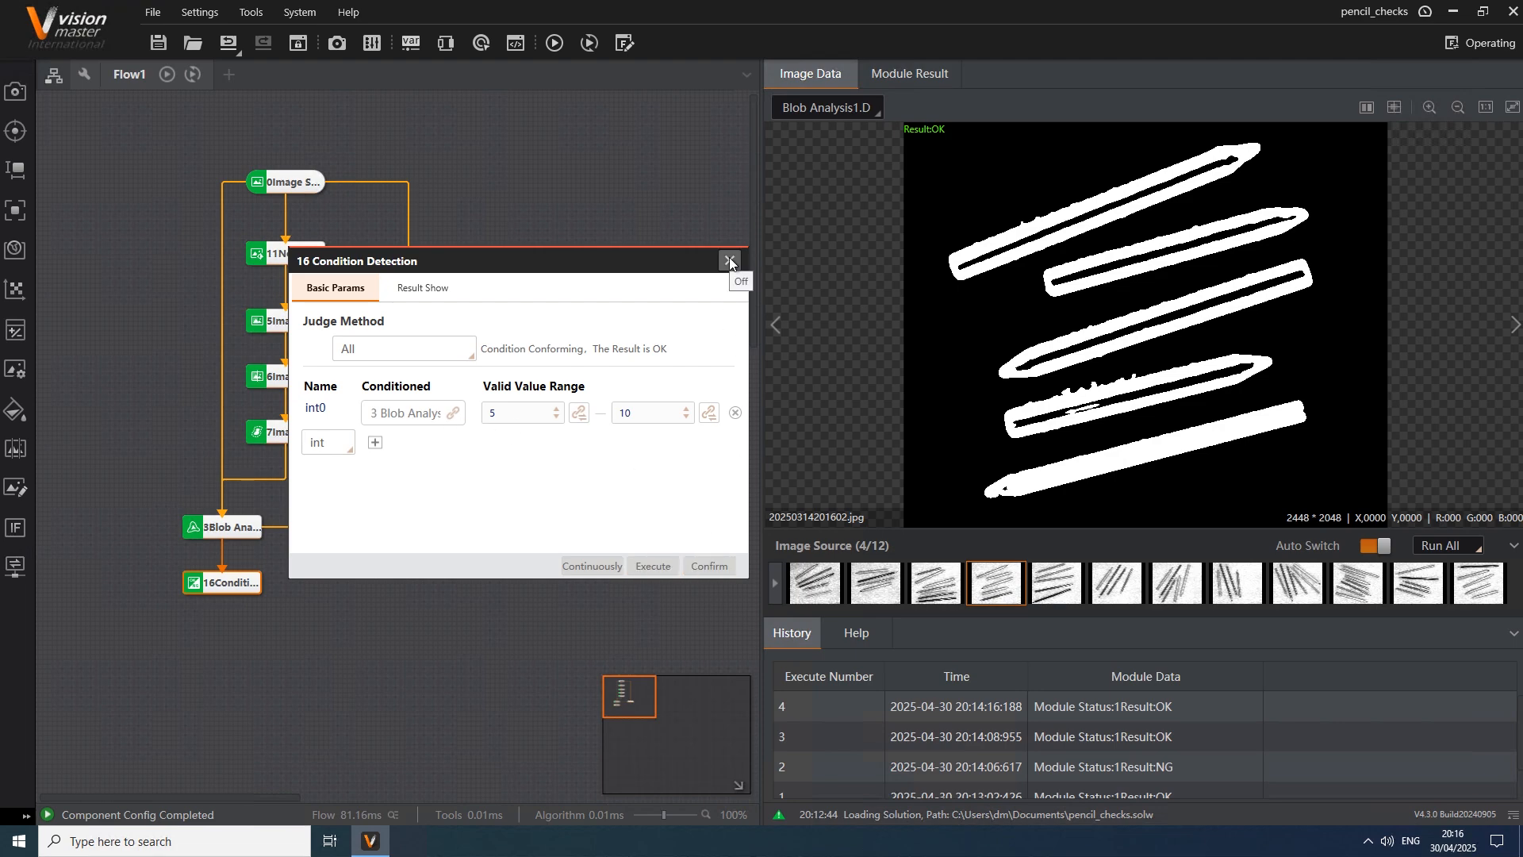
click(730, 260)
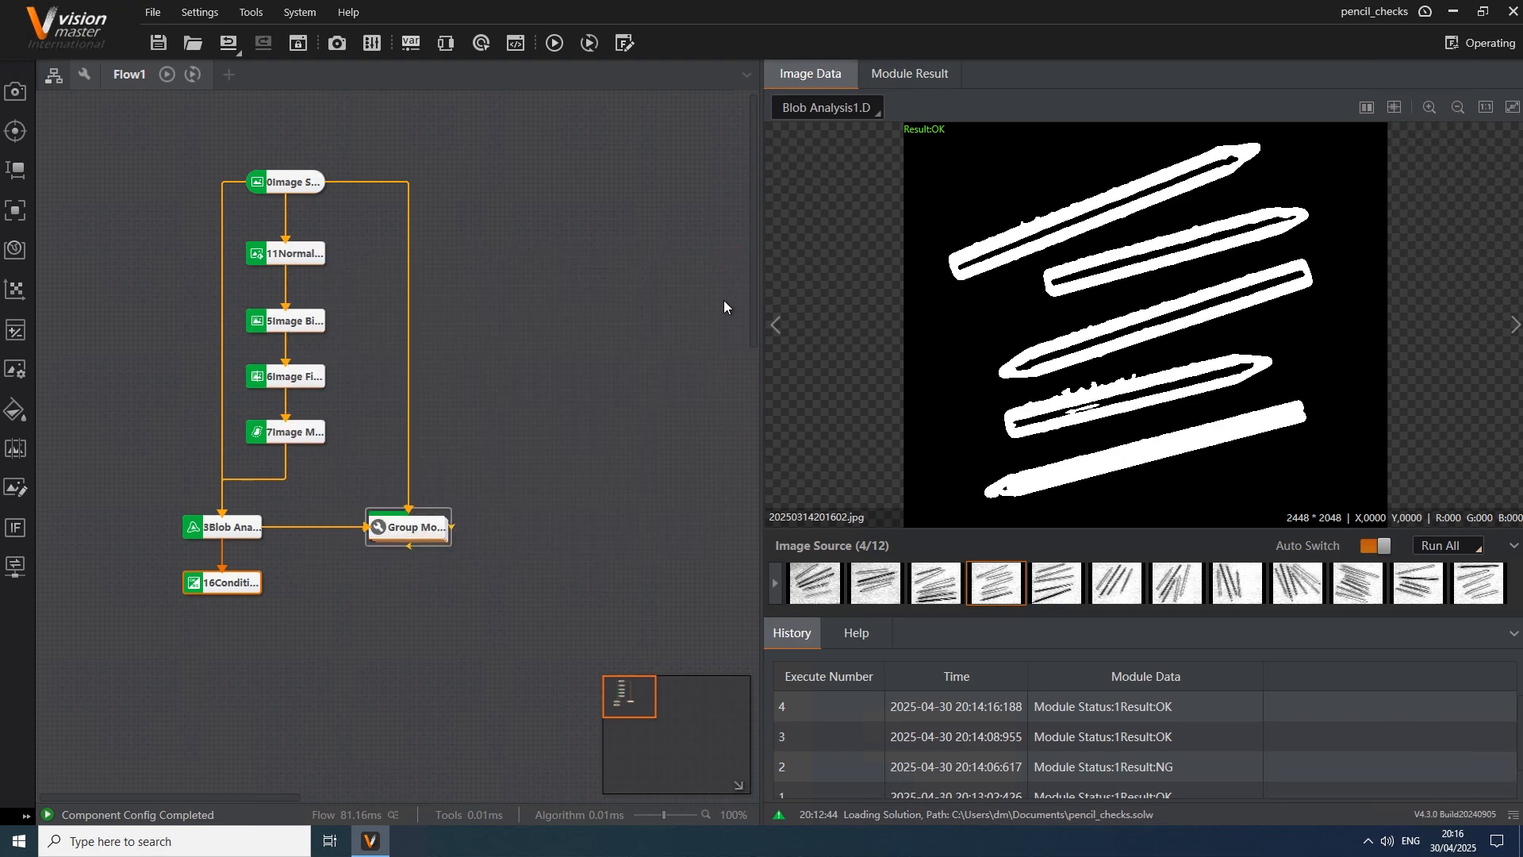
mouse_move(295, 381)
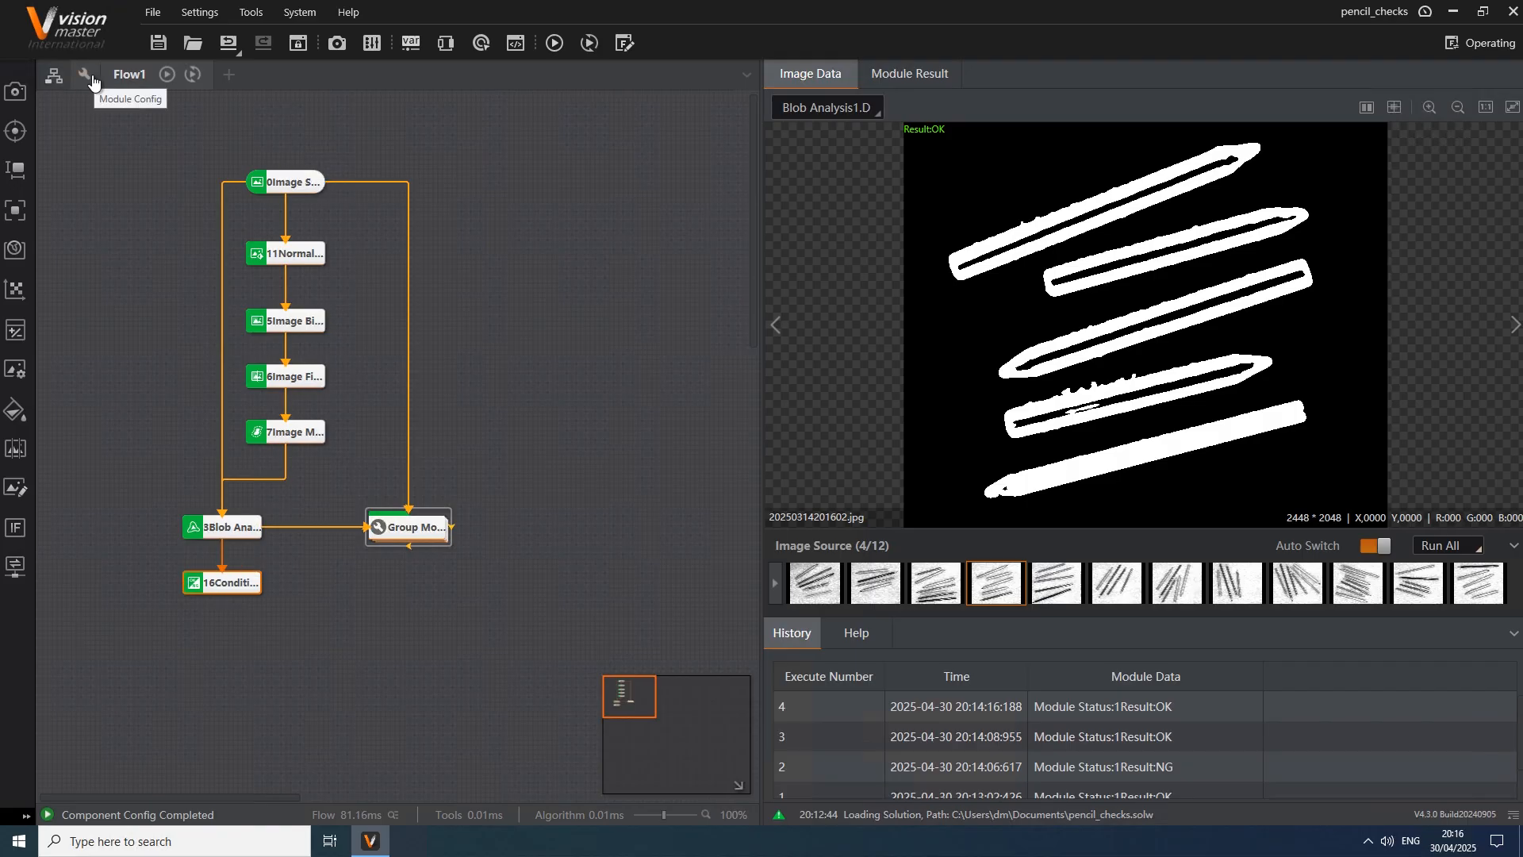
double_click(406, 528)
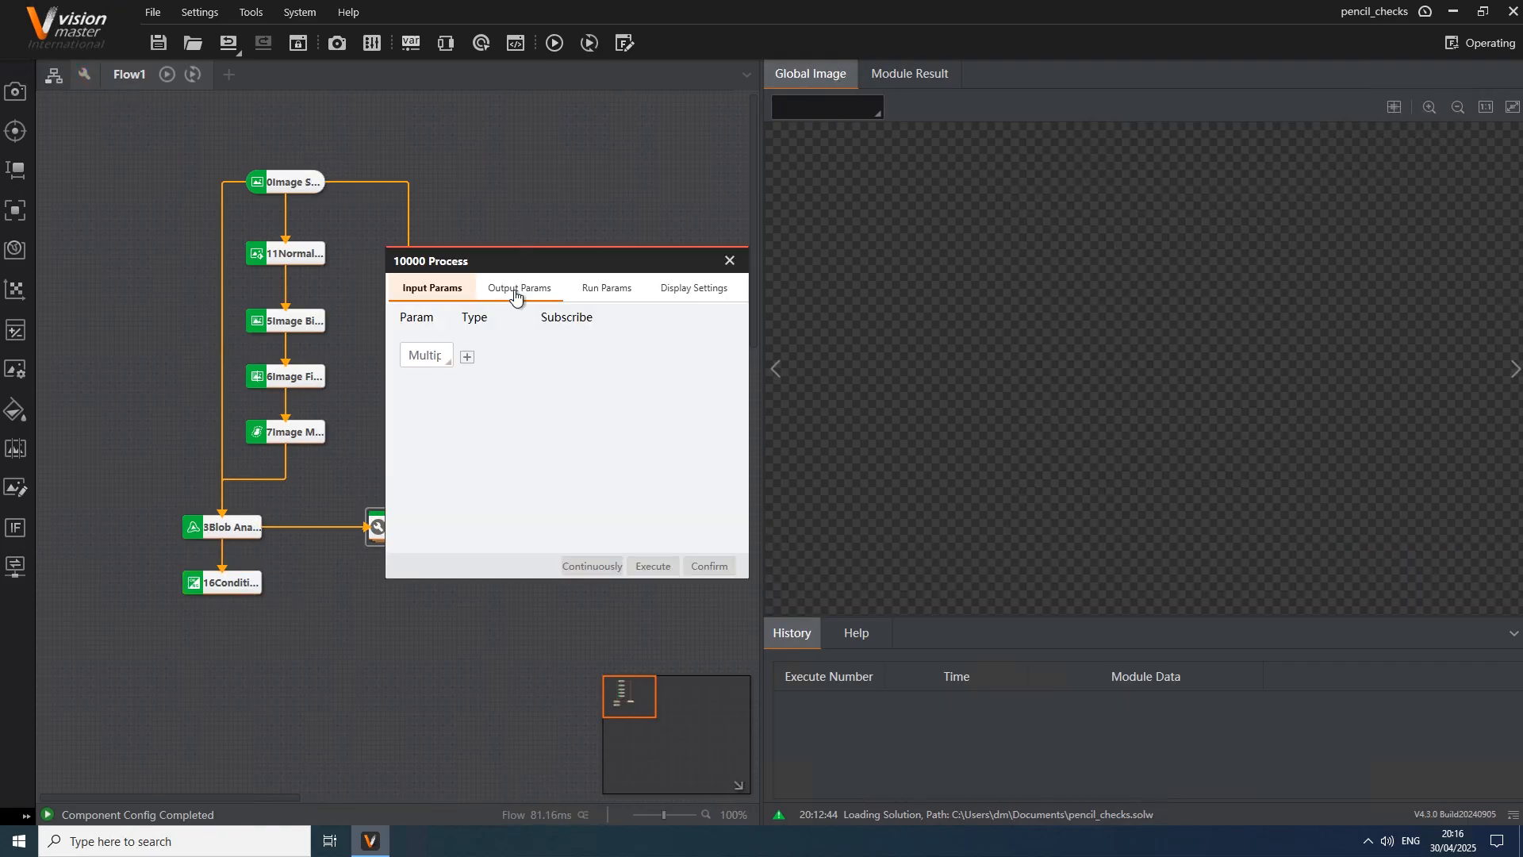
click(519, 288)
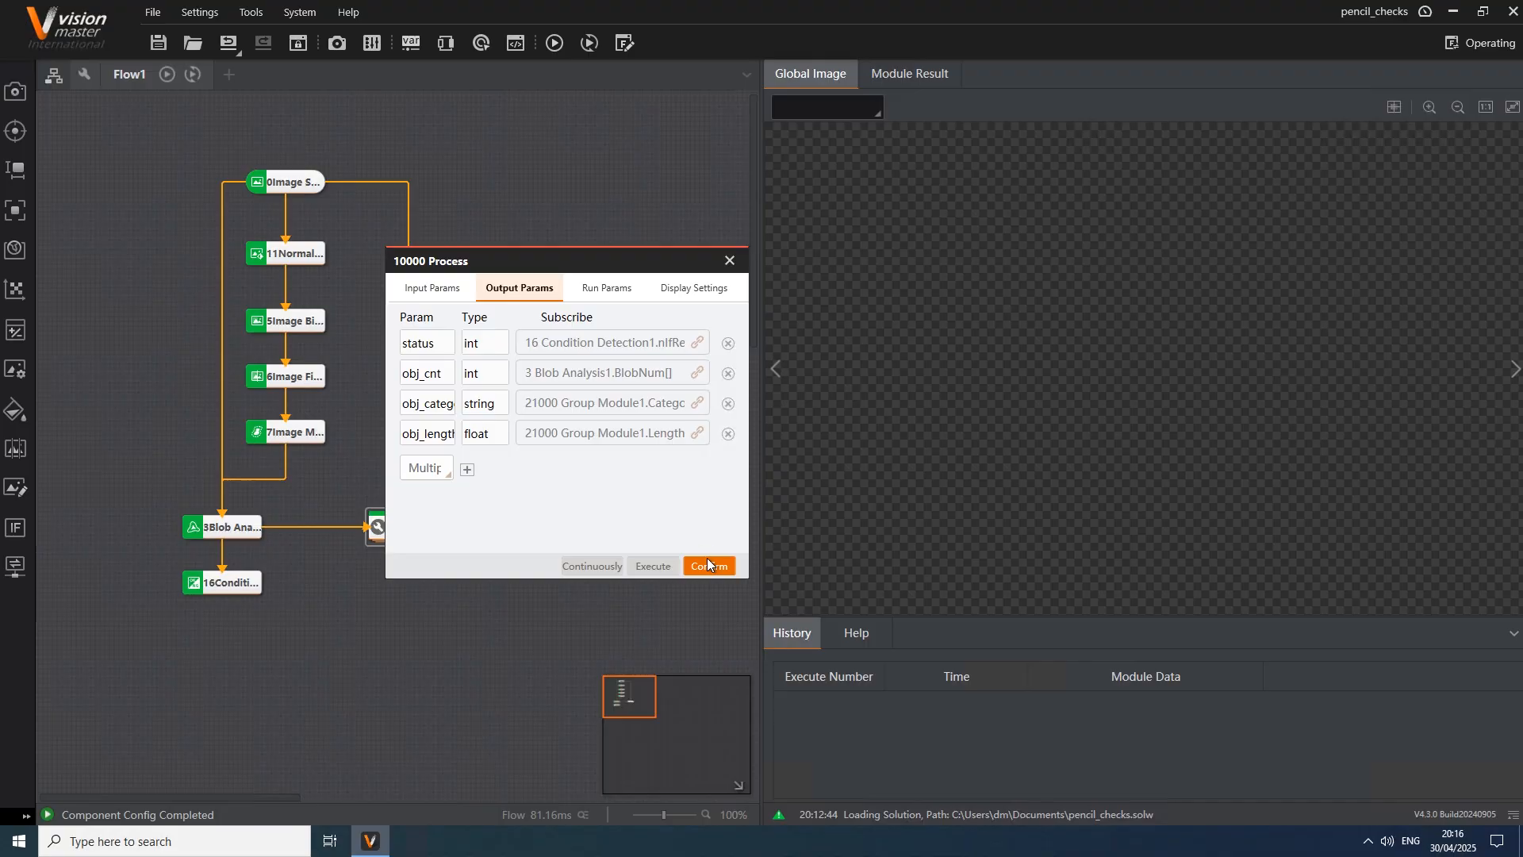
click(708, 566)
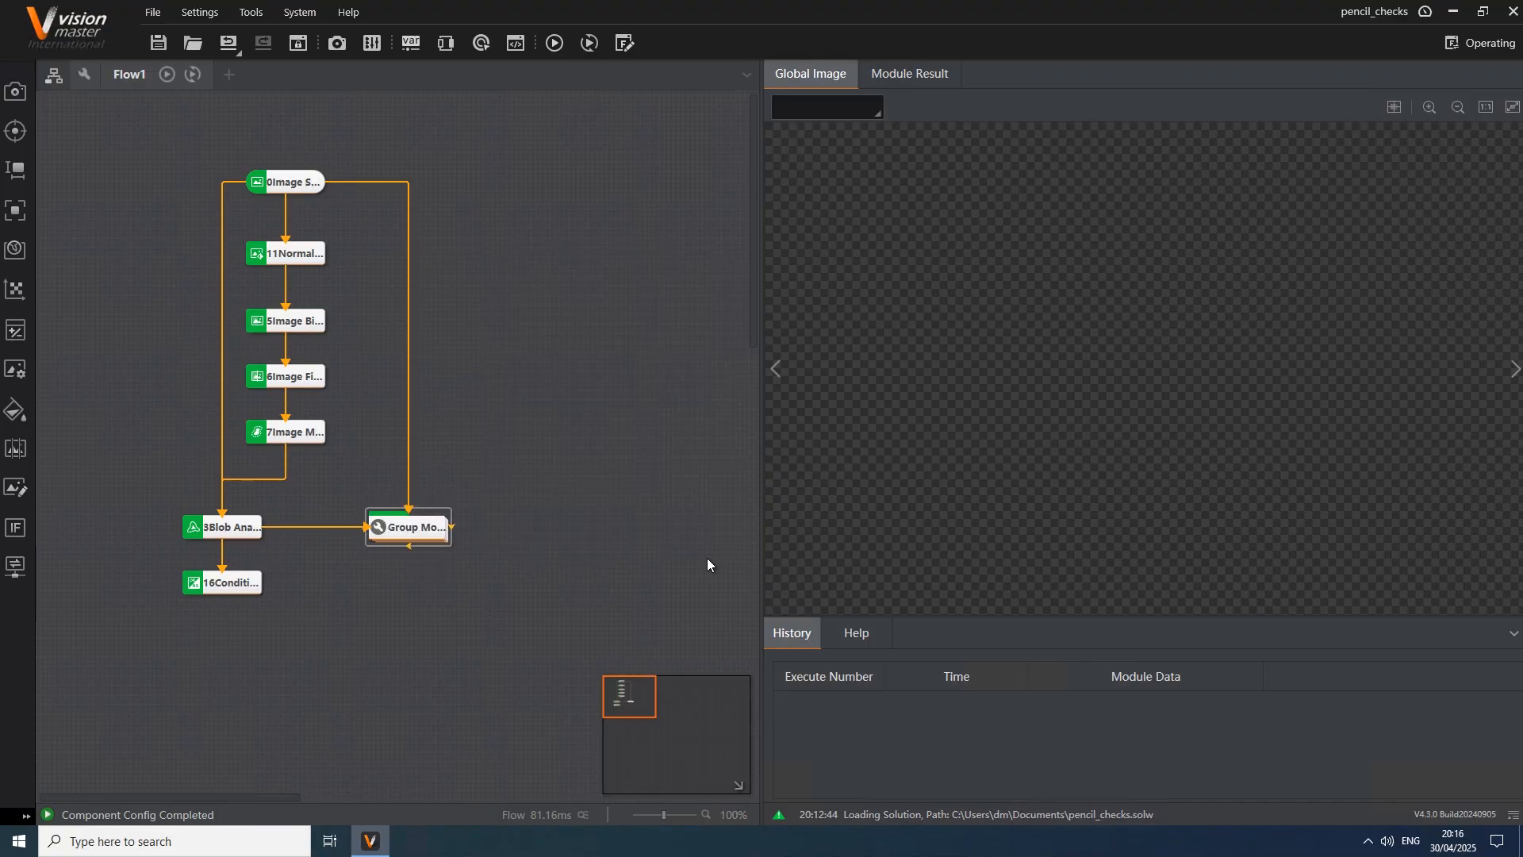
mouse_move(412, 342)
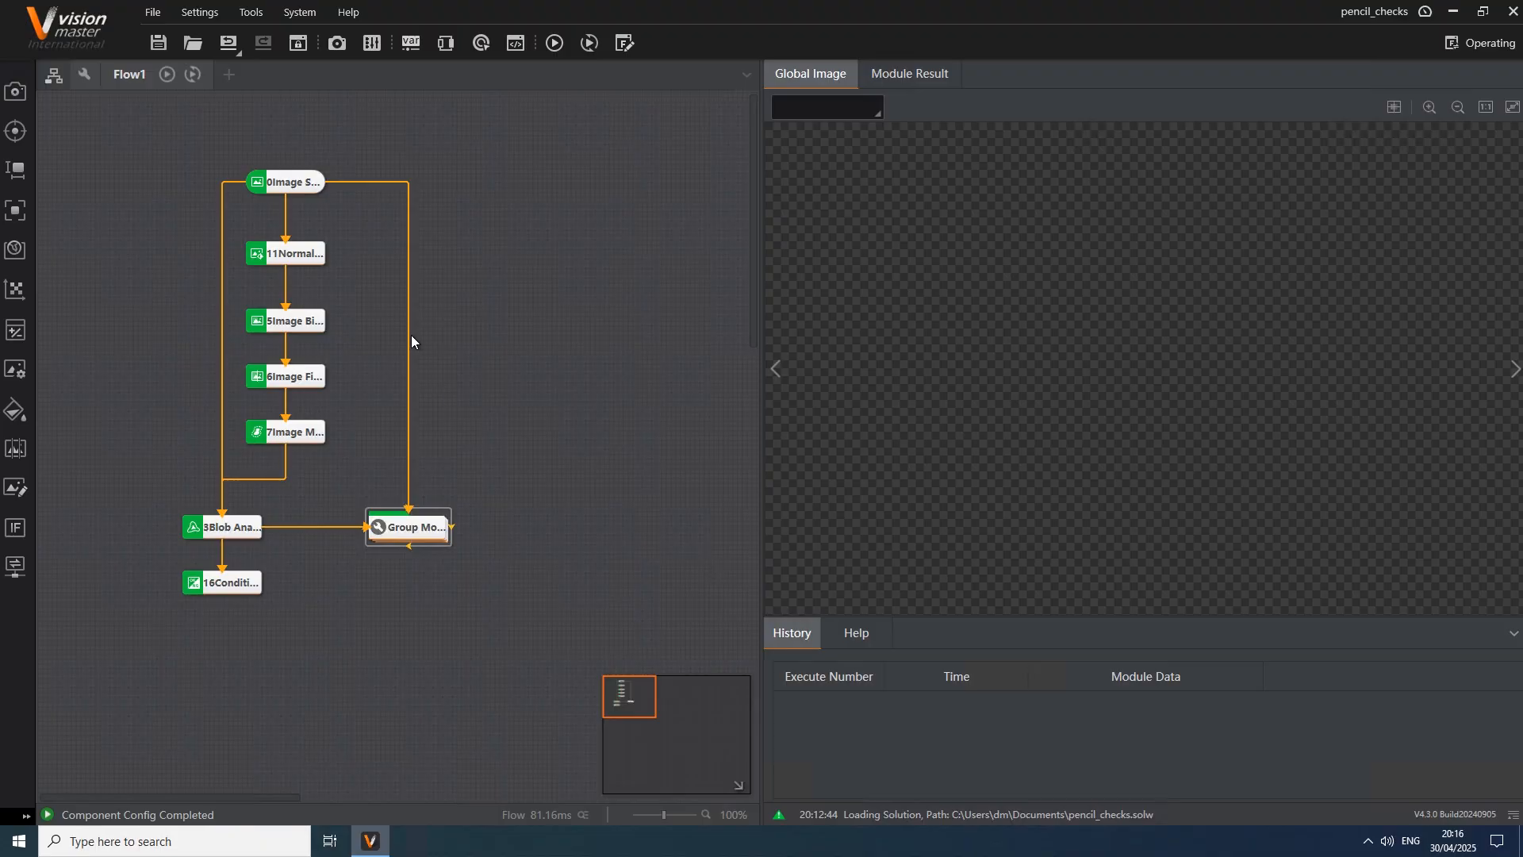
click(285, 181)
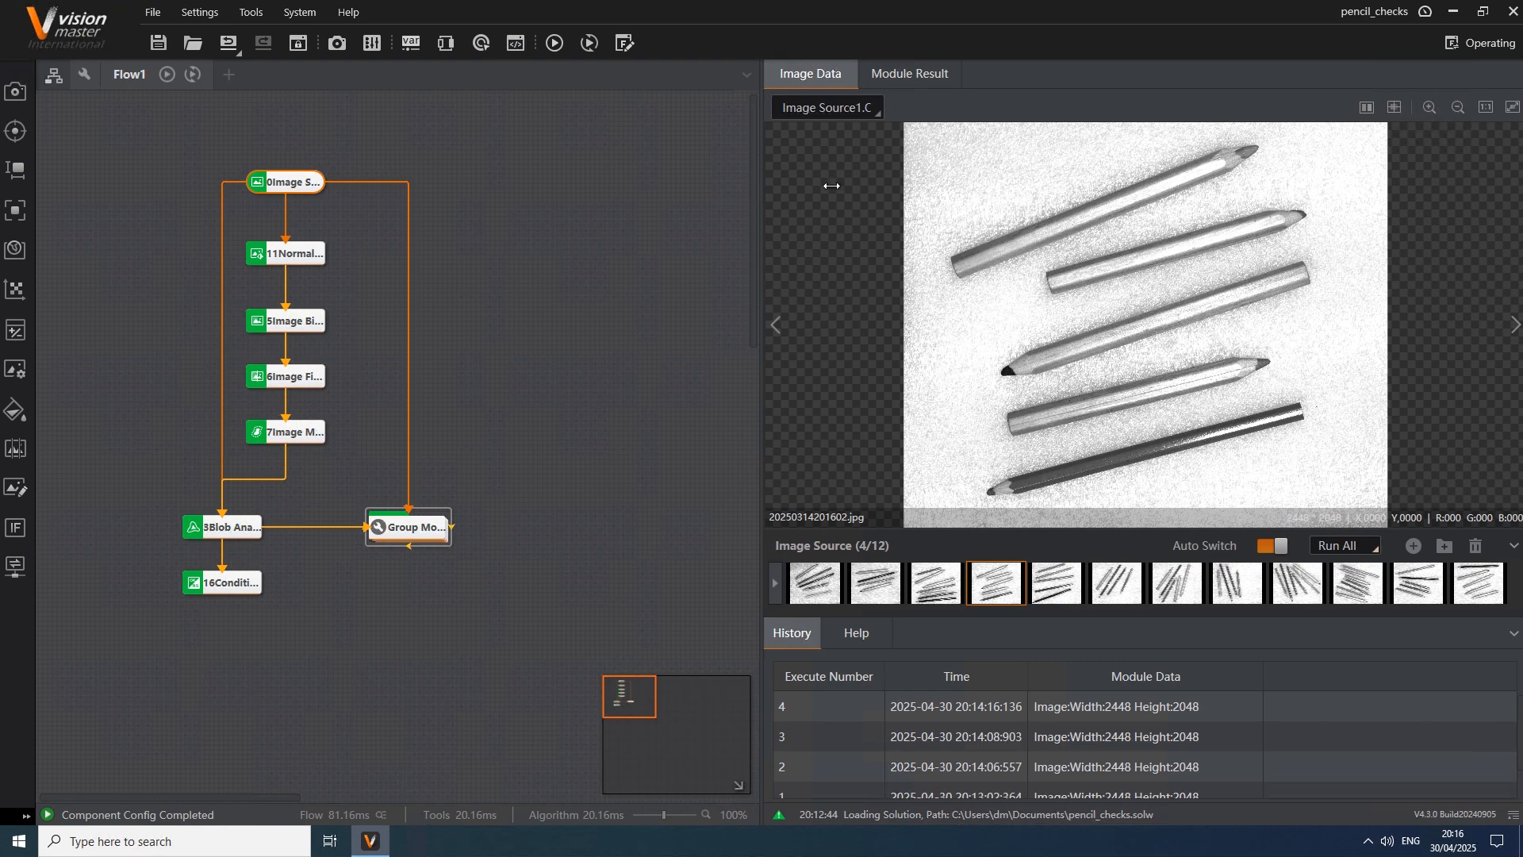
mouse_move(512, 224)
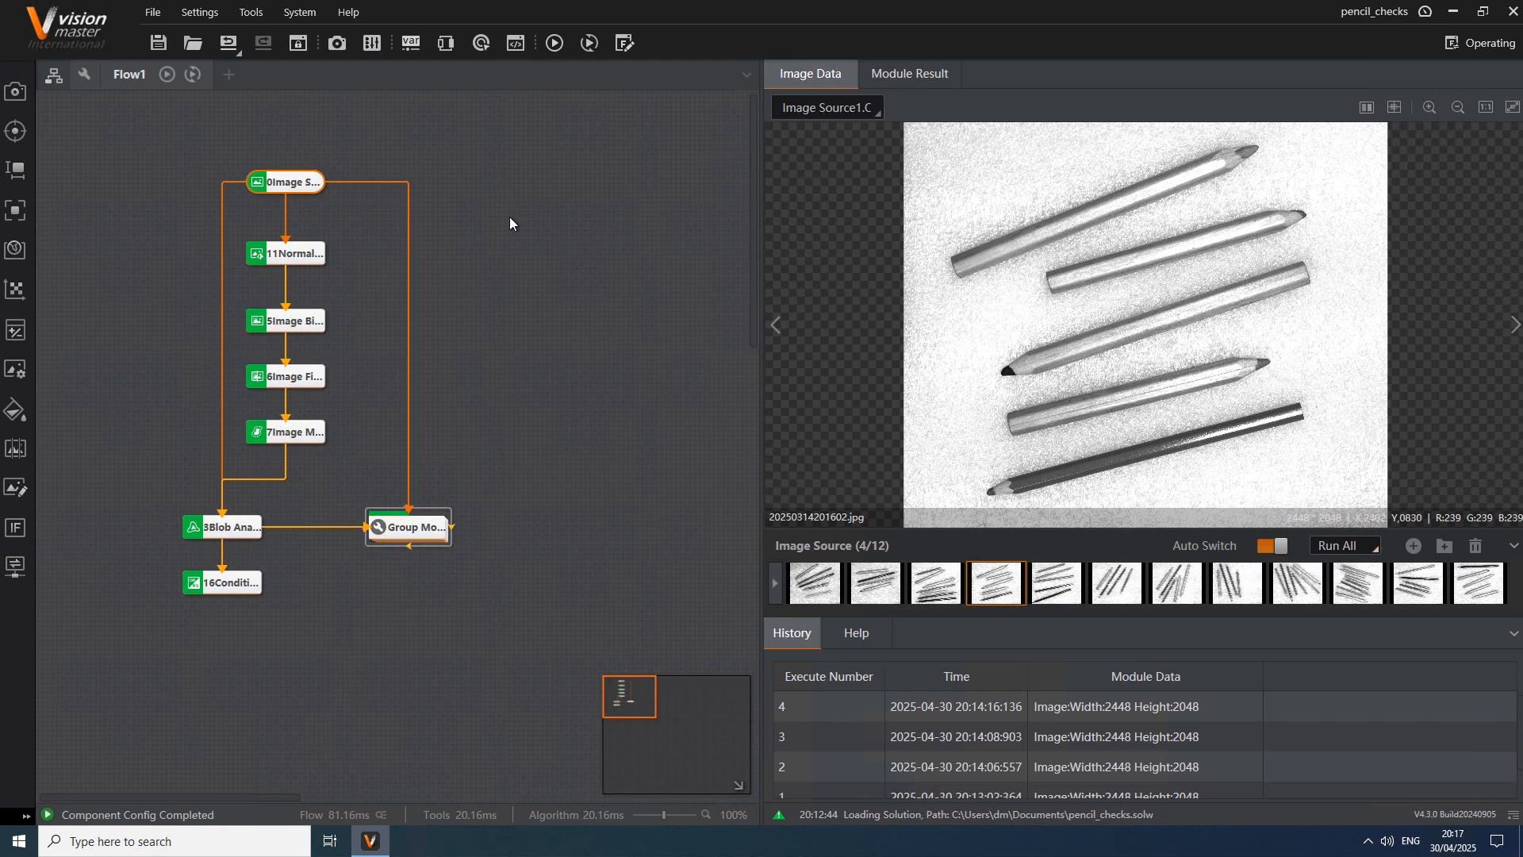
mouse_move(512, 53)
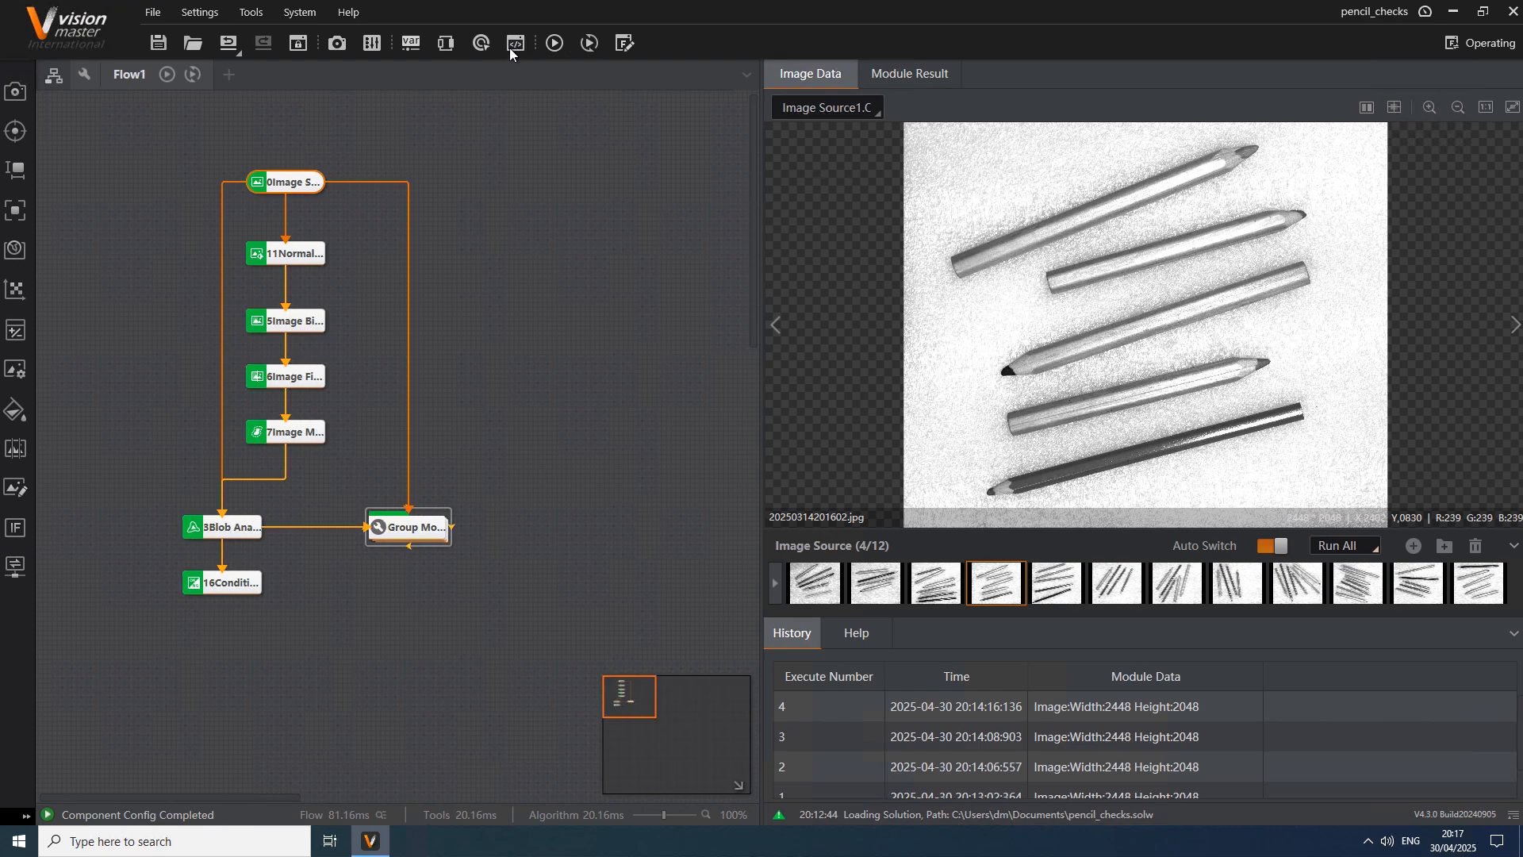
Step: Open the maximized global script and read through its MySQL result-saving code
click(514, 43)
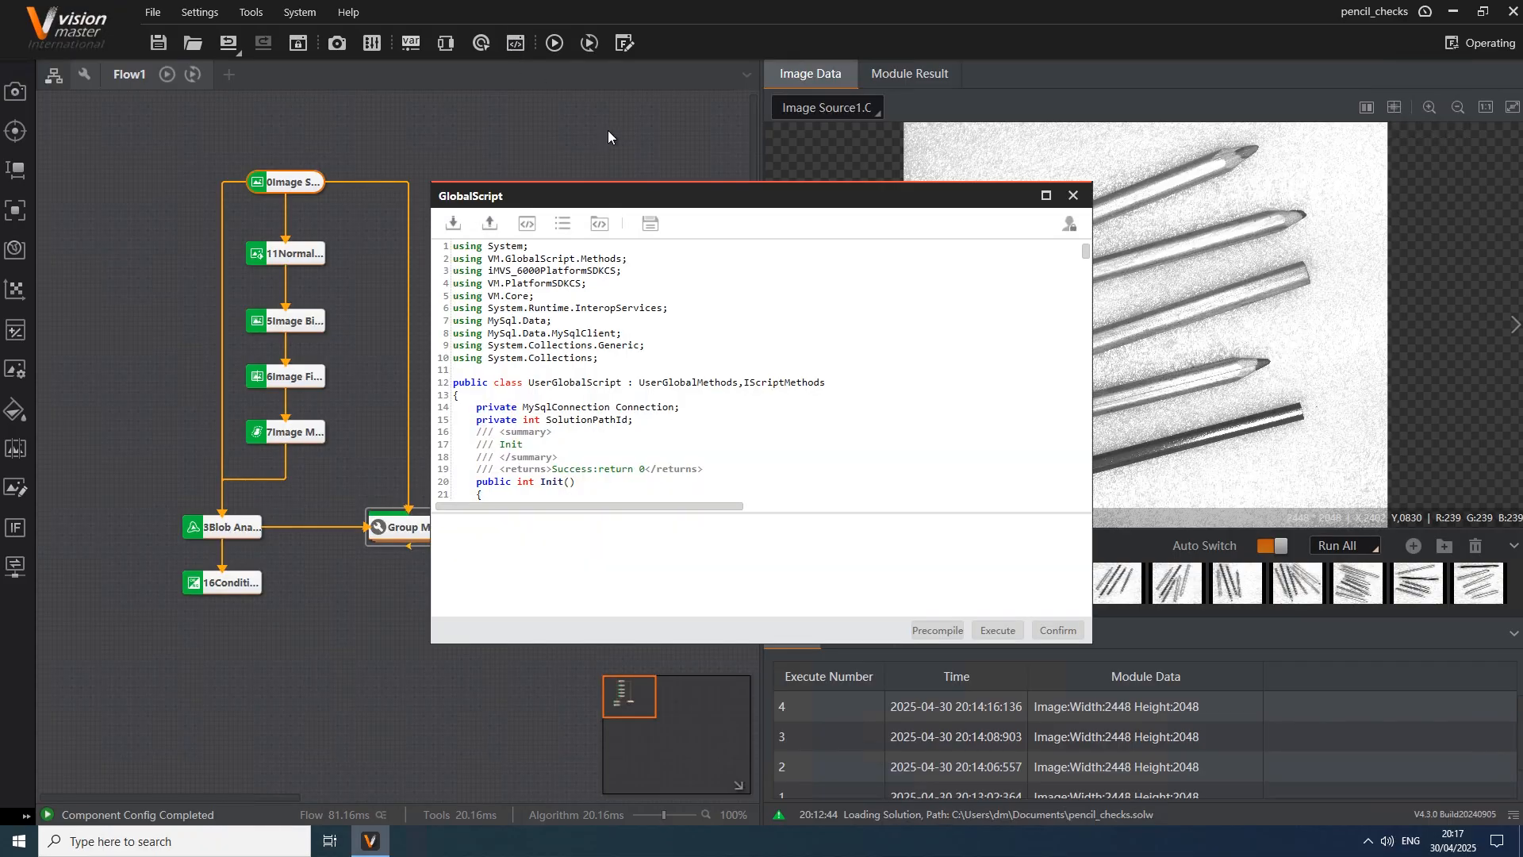
mouse_move(751, 200)
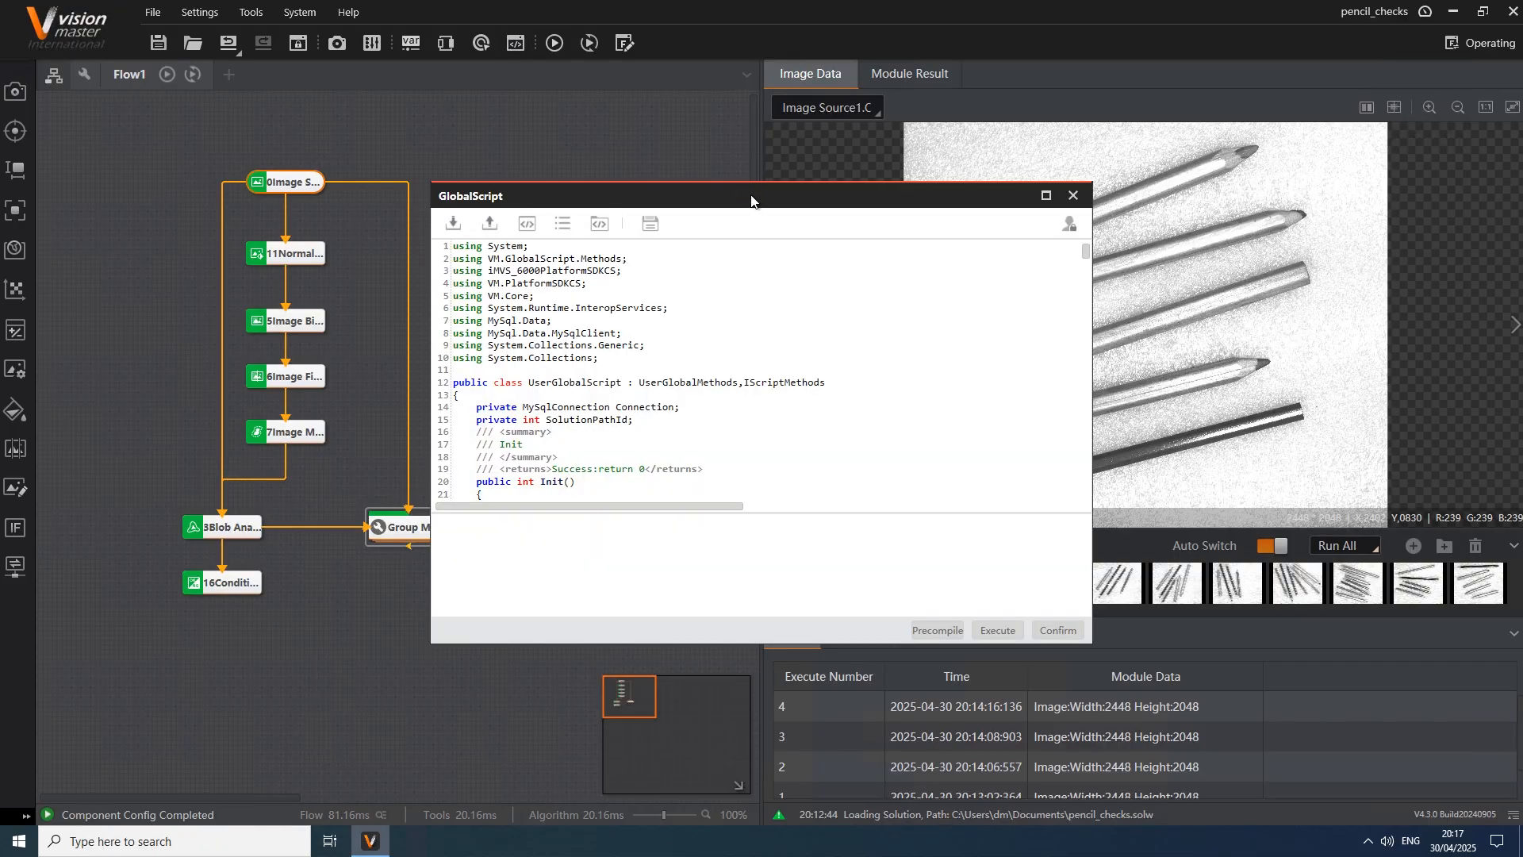
click(1046, 195)
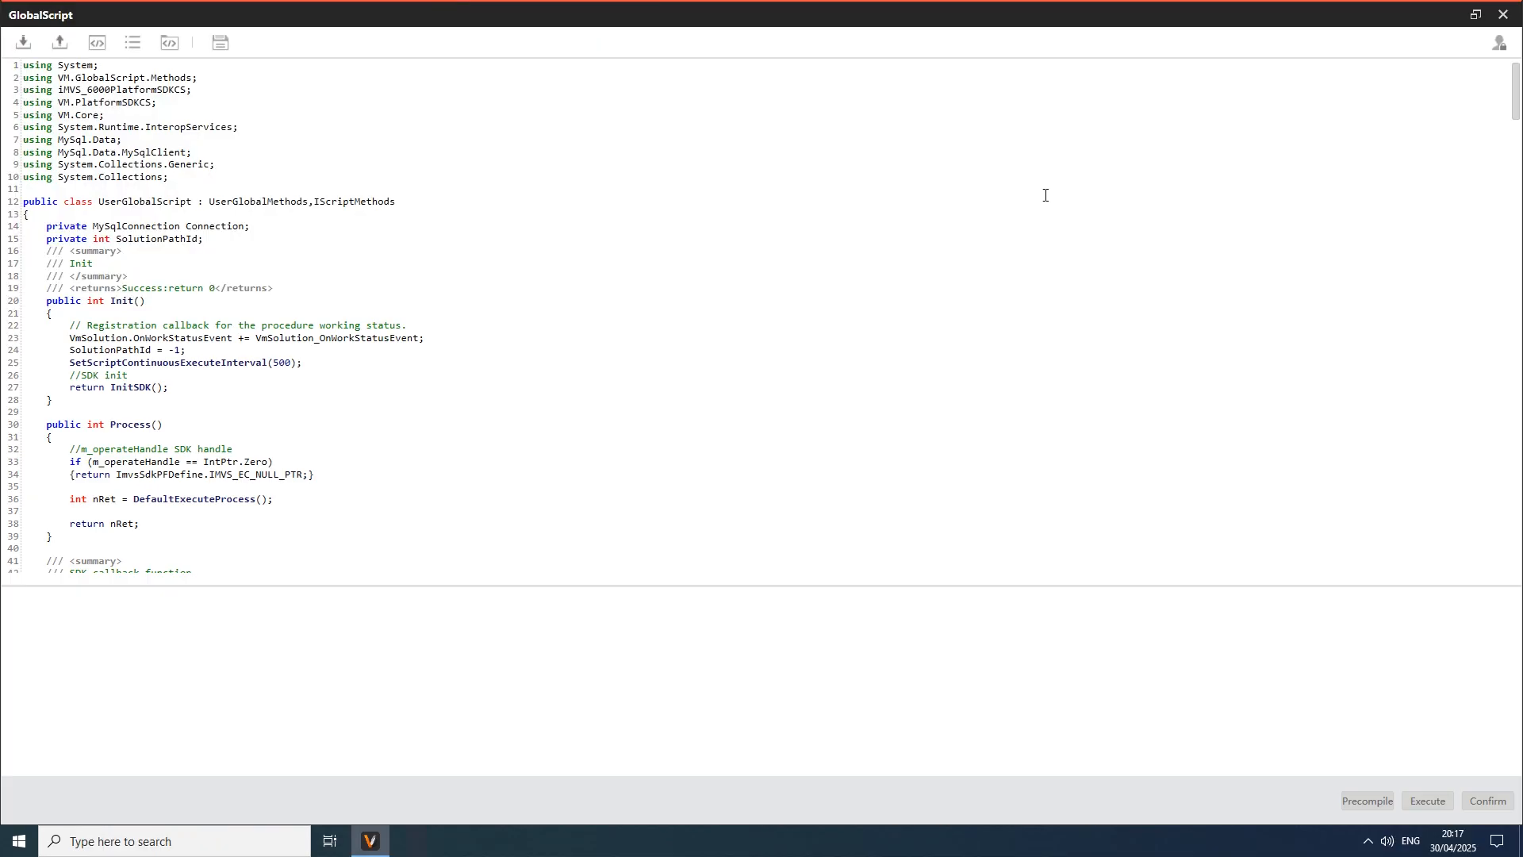
mouse_move(977, 228)
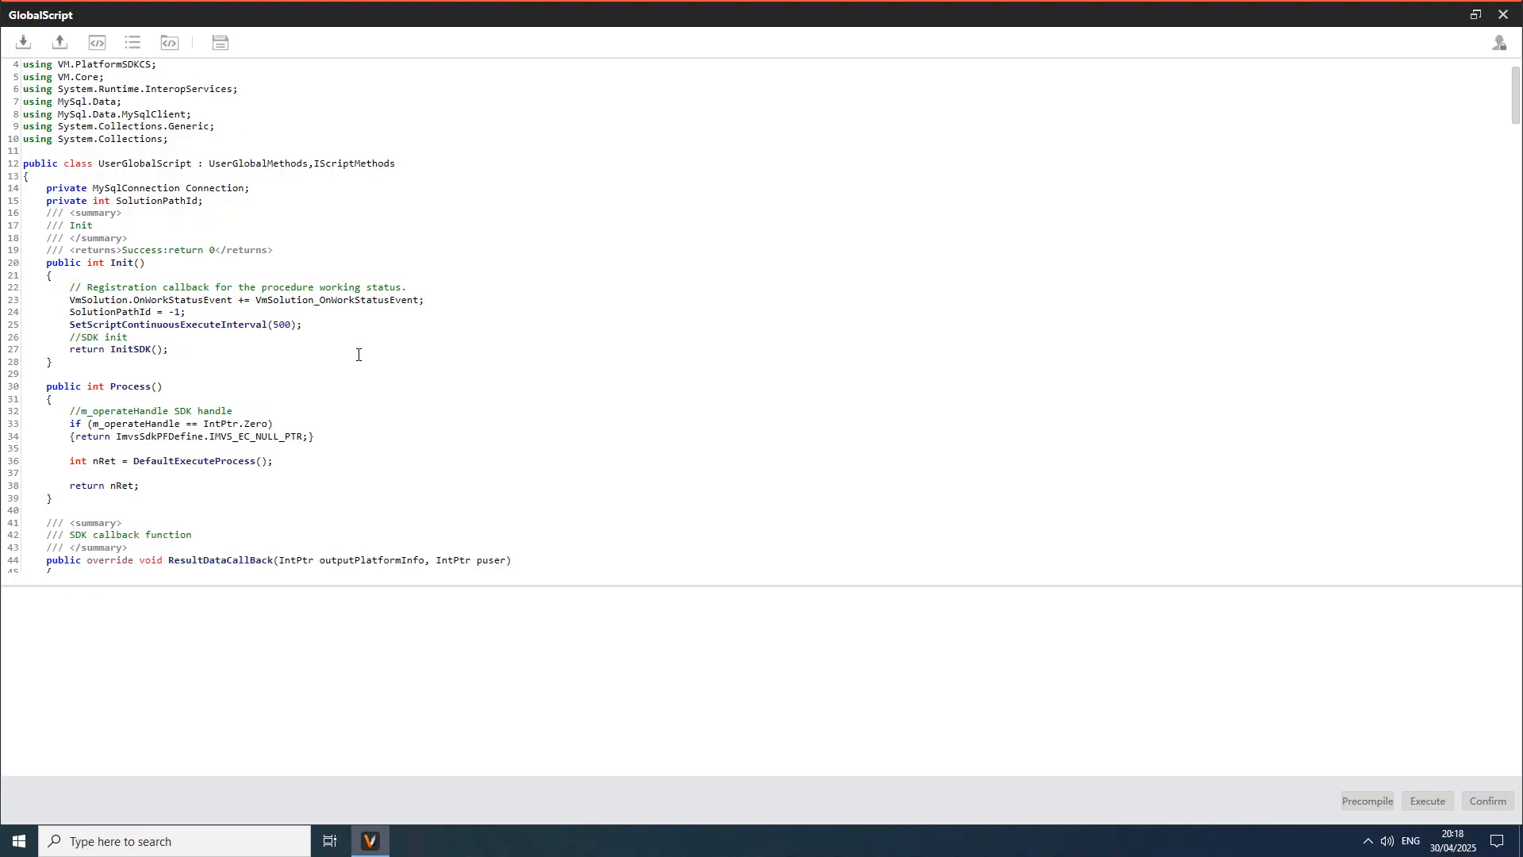
scroll(down, 3)
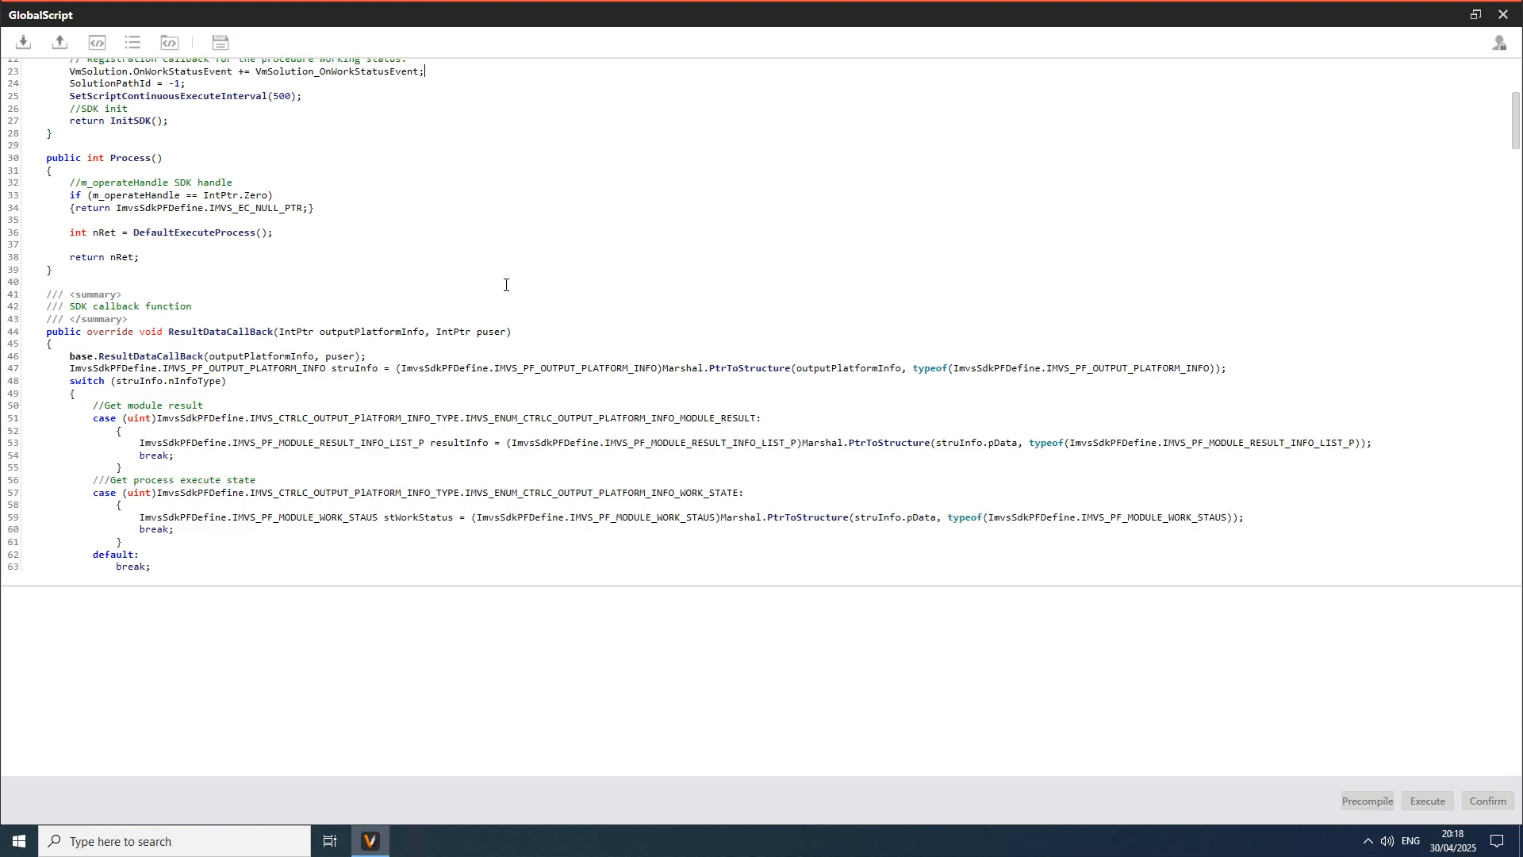
scroll(down, 3)
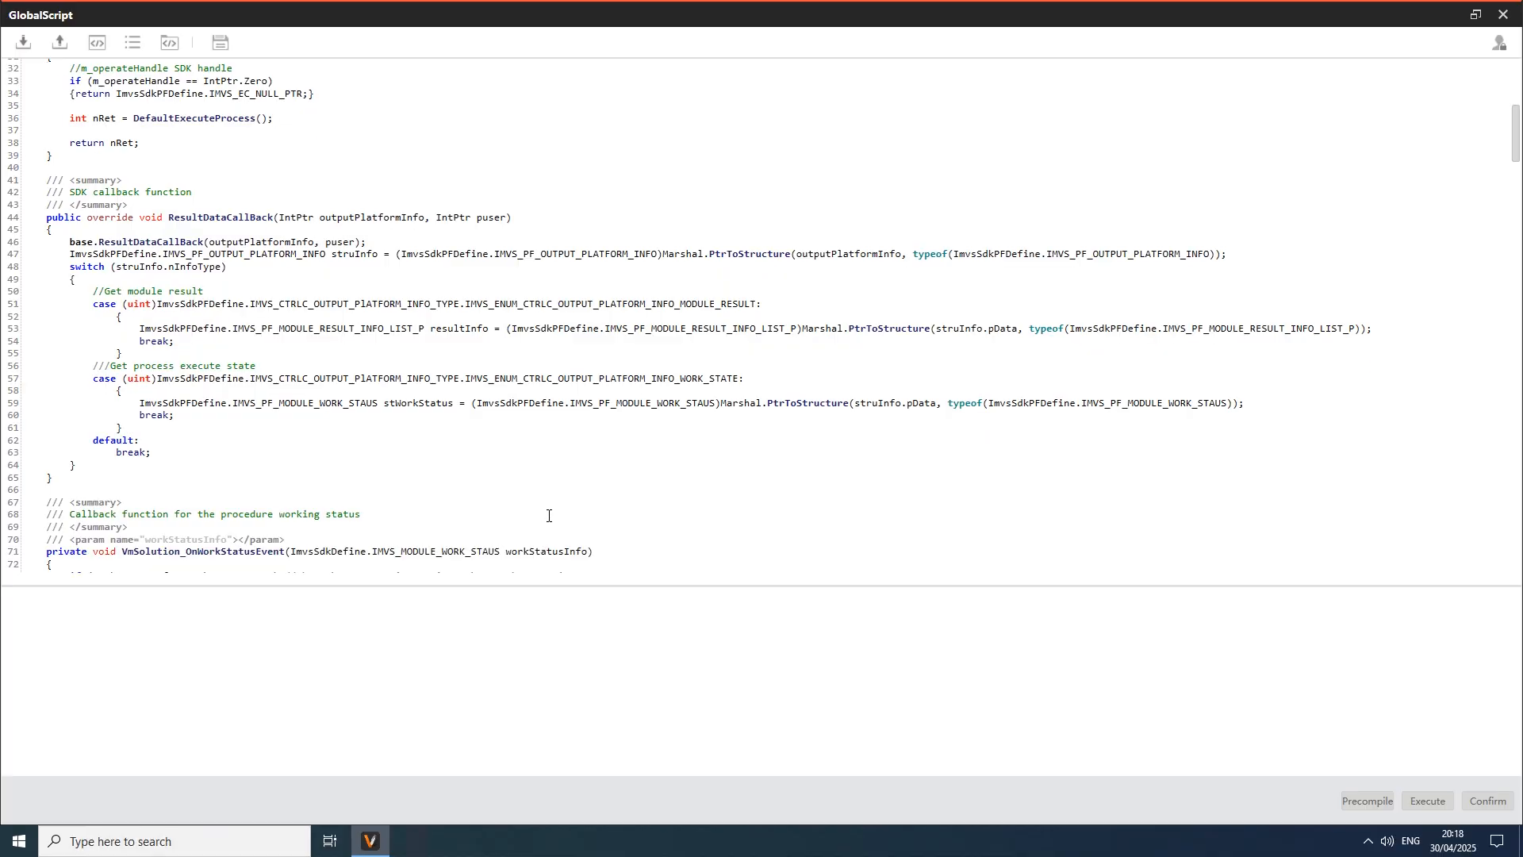
scroll(down, 3)
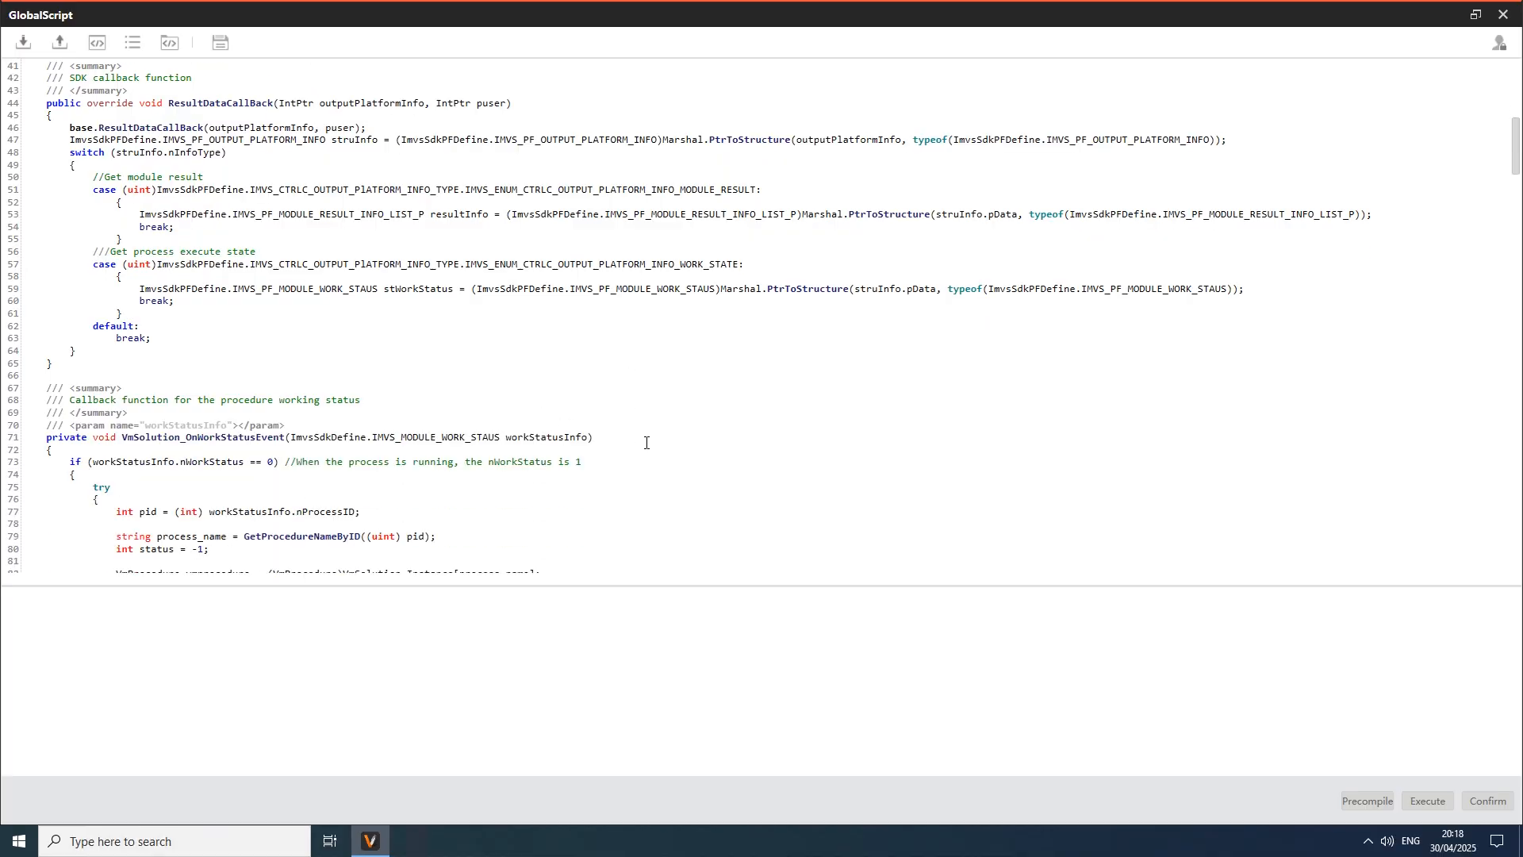
scroll(down, 3)
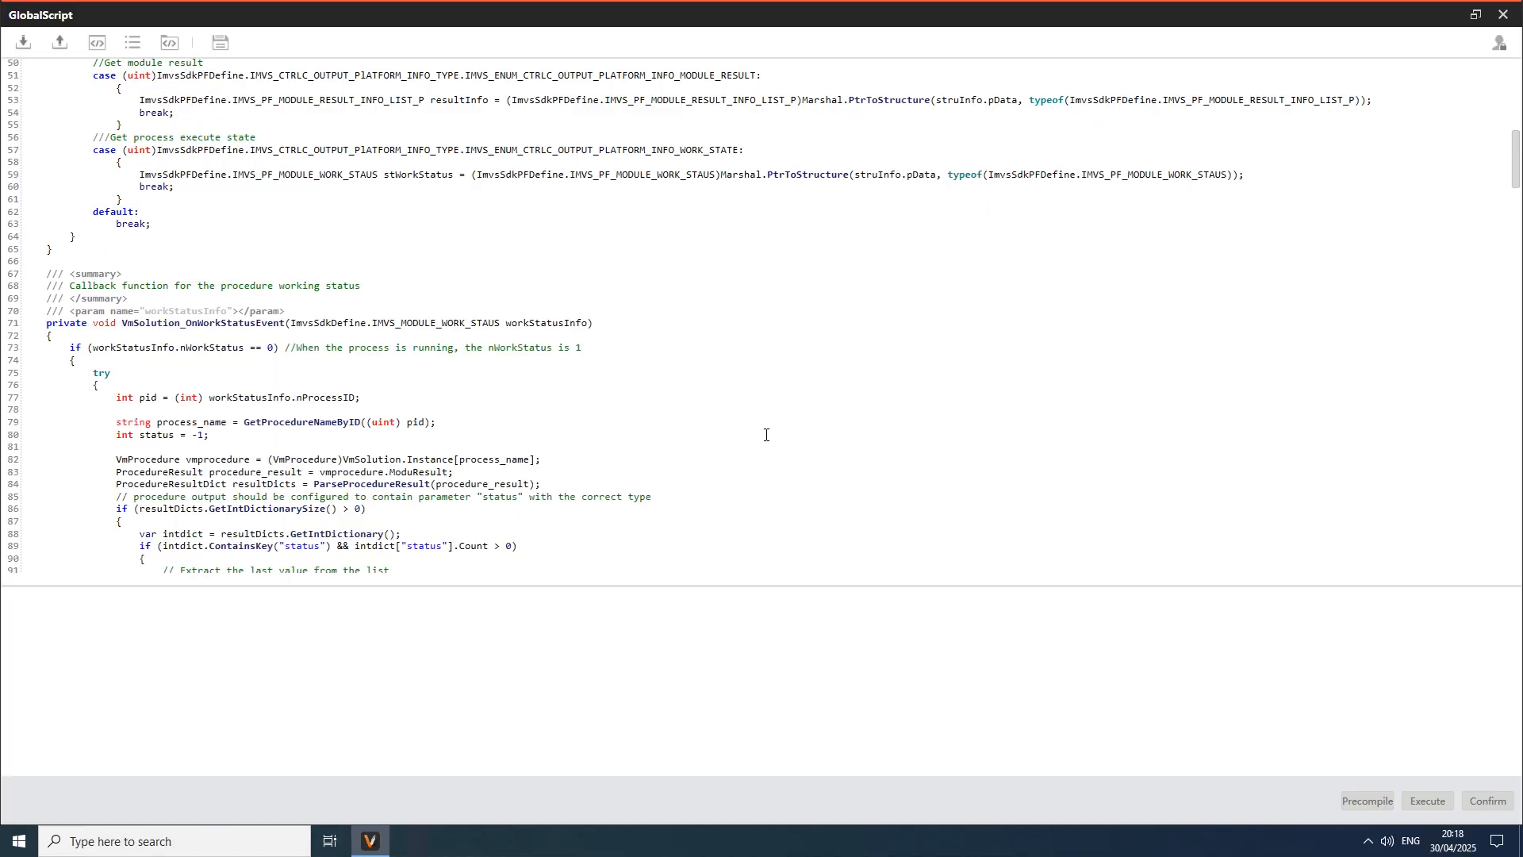
scroll(down, 3)
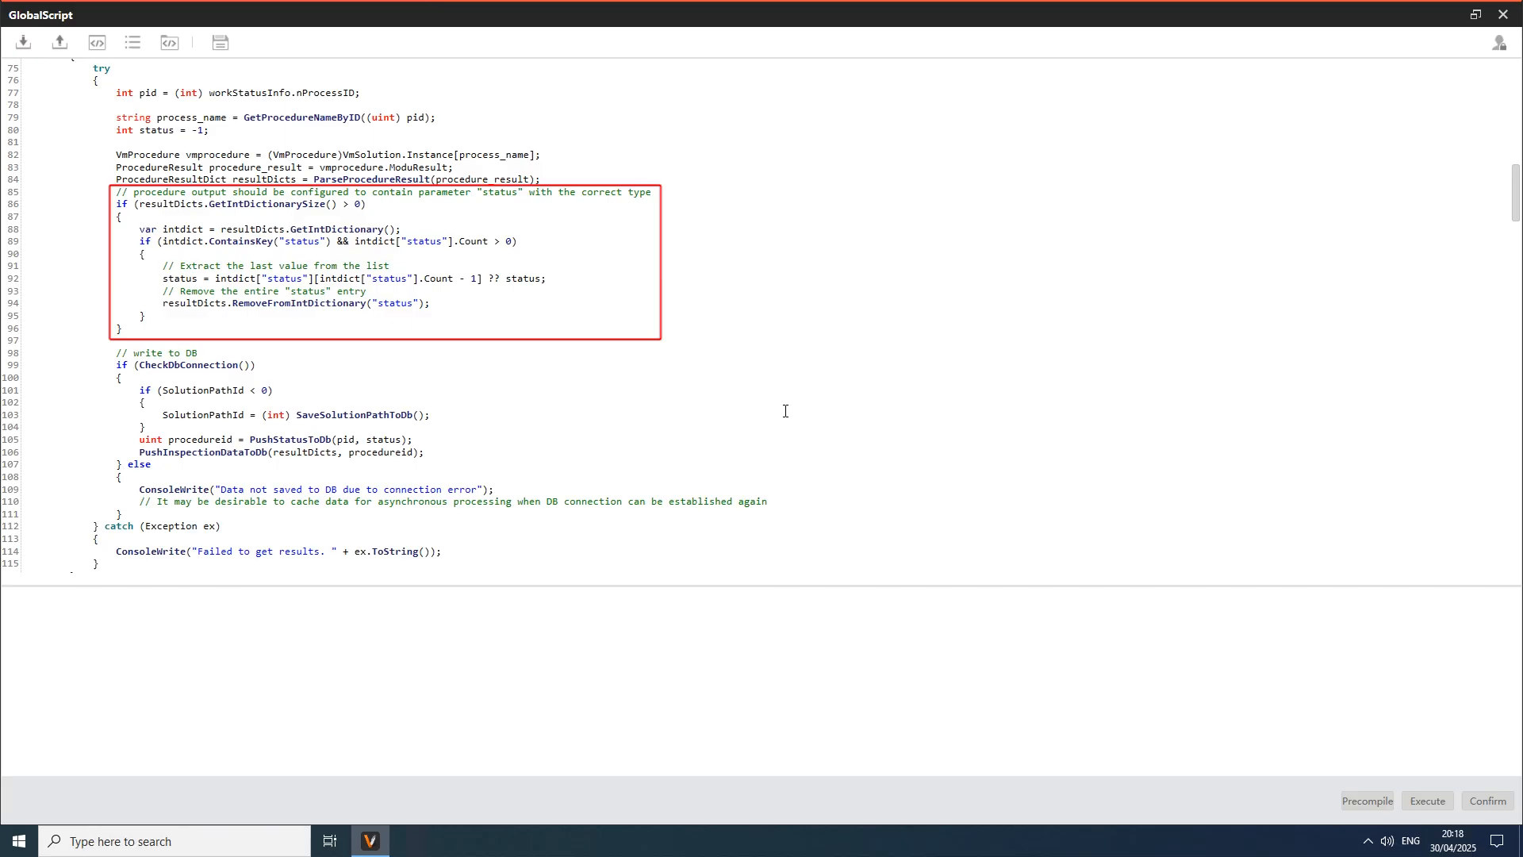
scroll(down, 3)
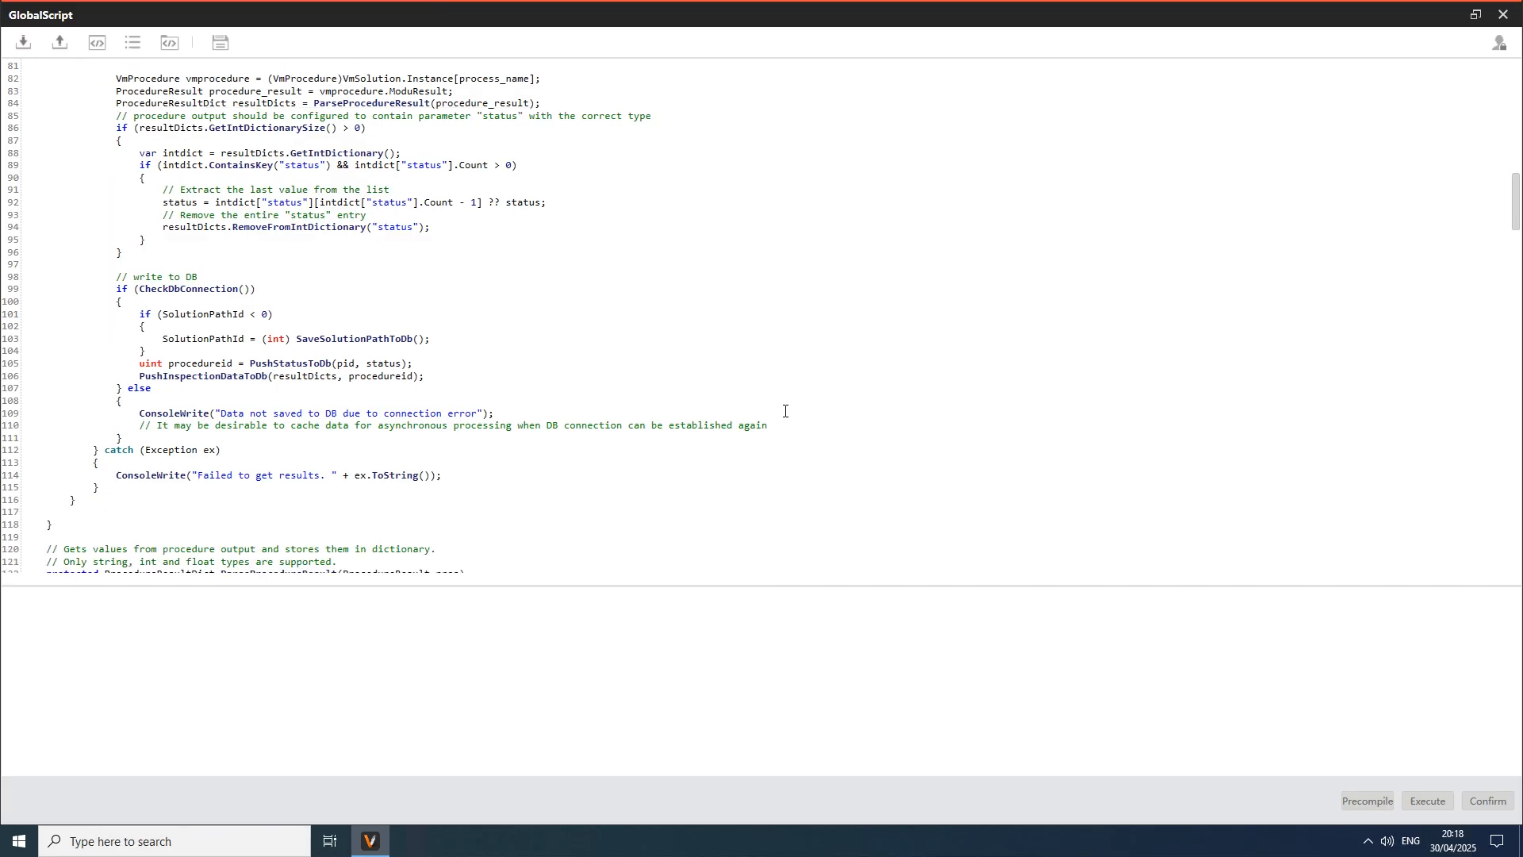
scroll(down, 3)
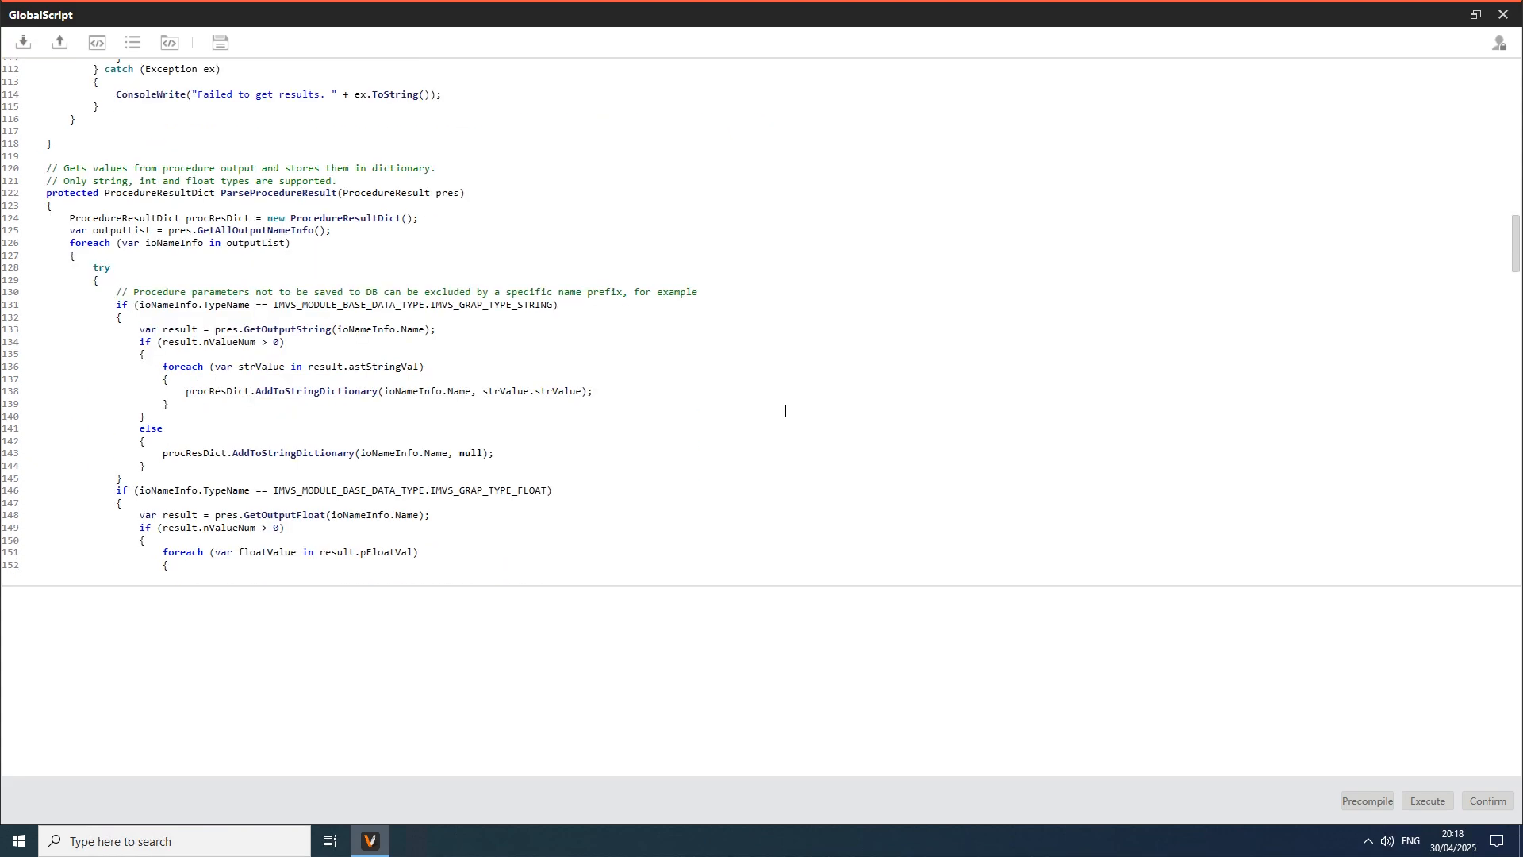
scroll(down, 3)
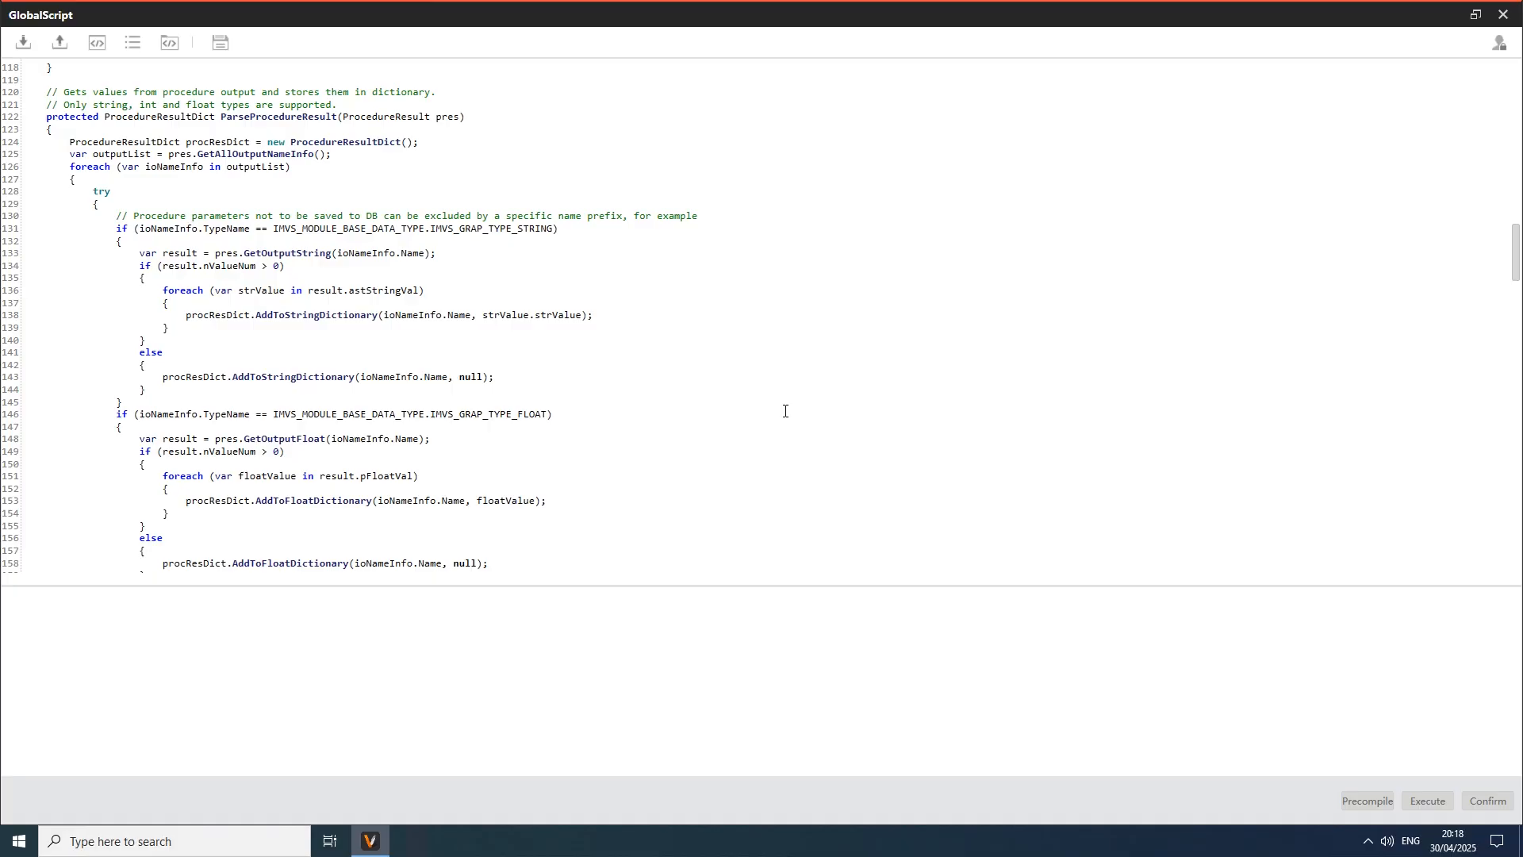
scroll(down, 3)
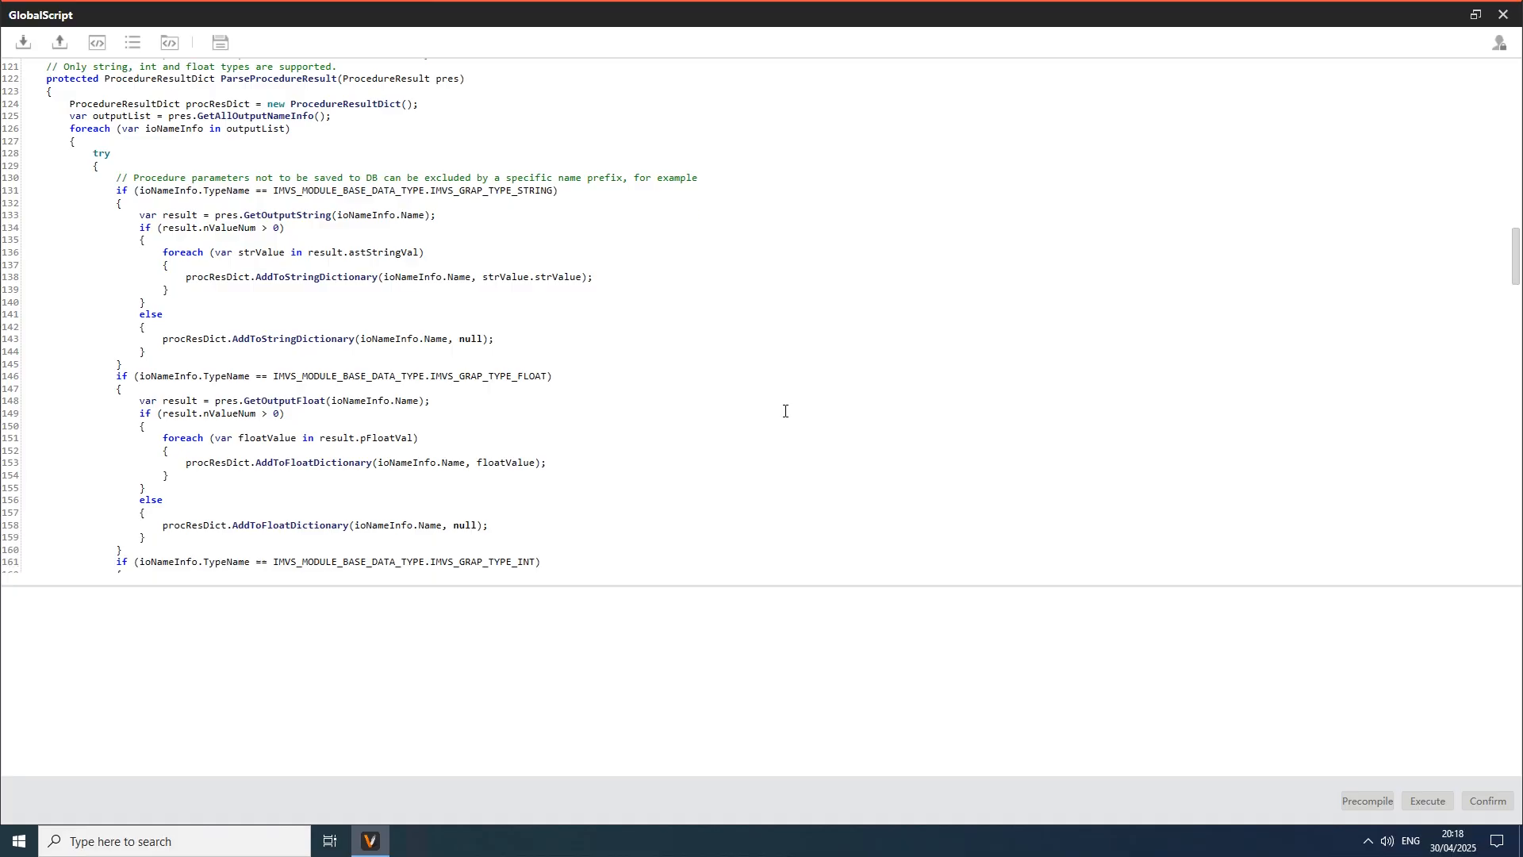
scroll(down, 3)
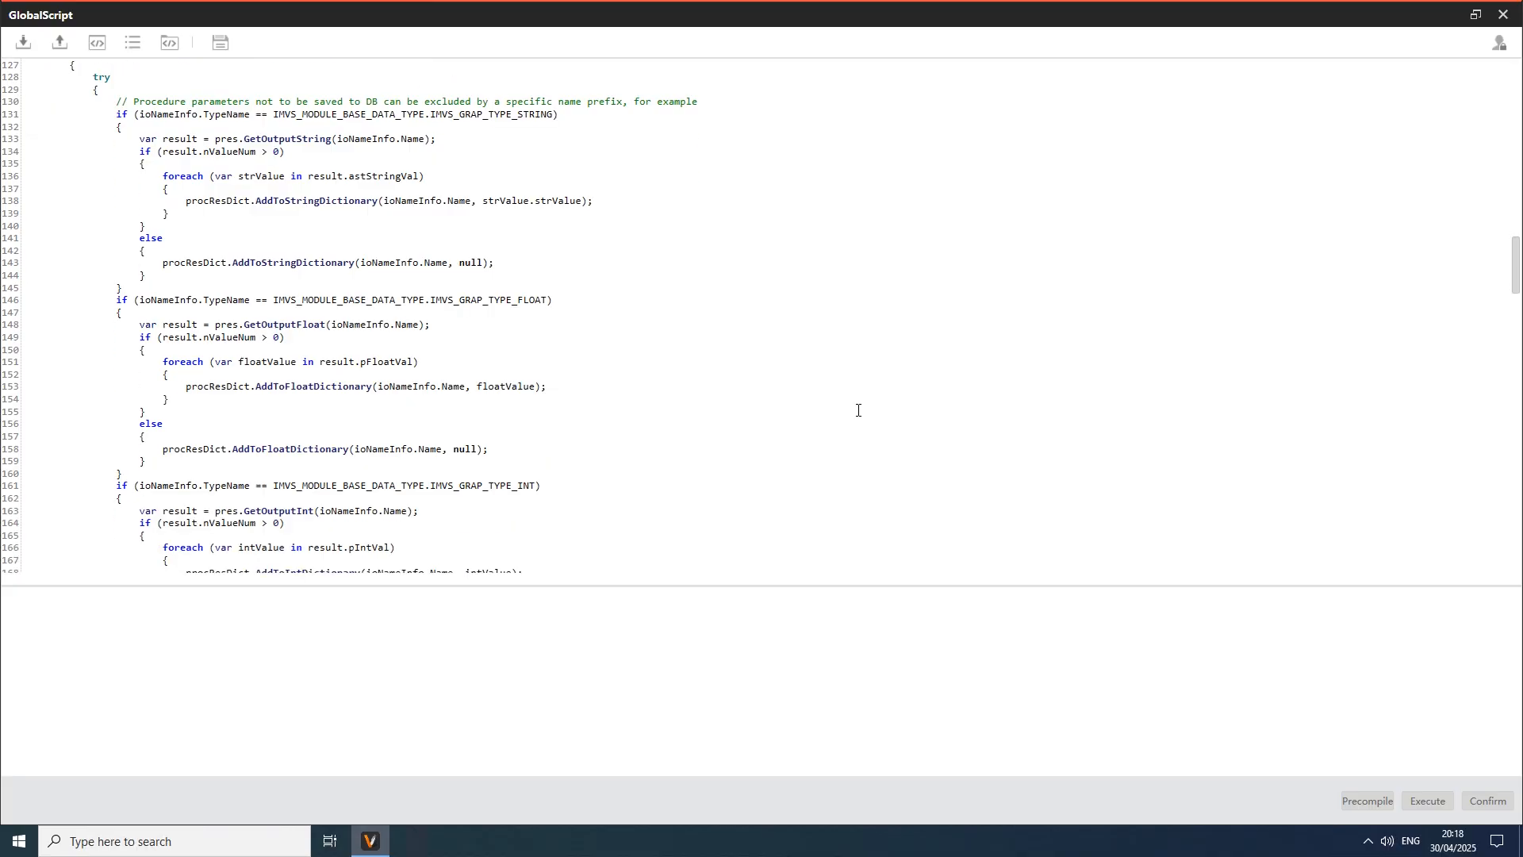
scroll(down, 3)
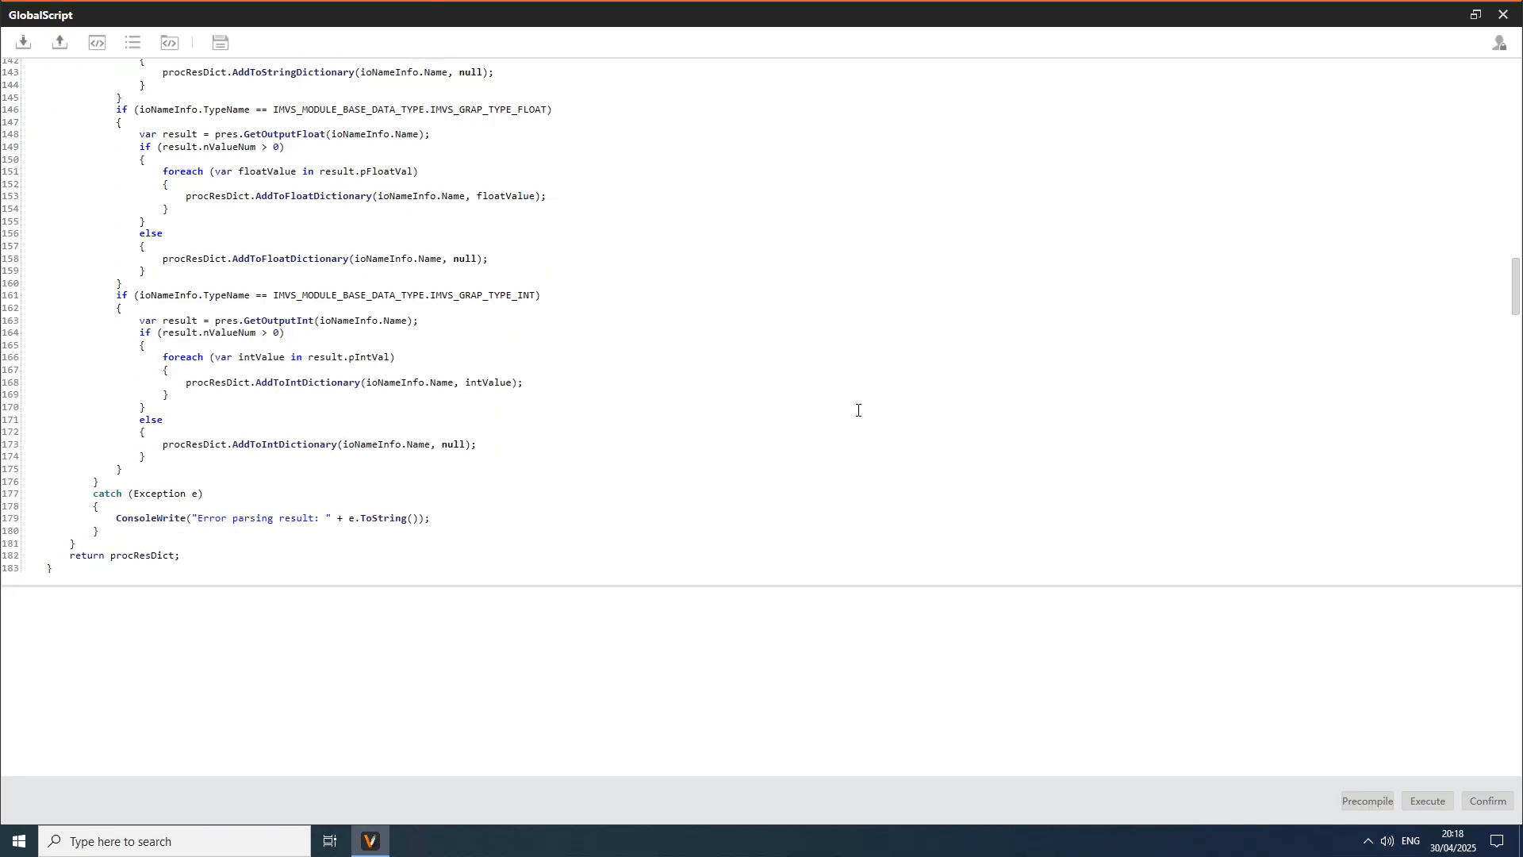
scroll(down, 3)
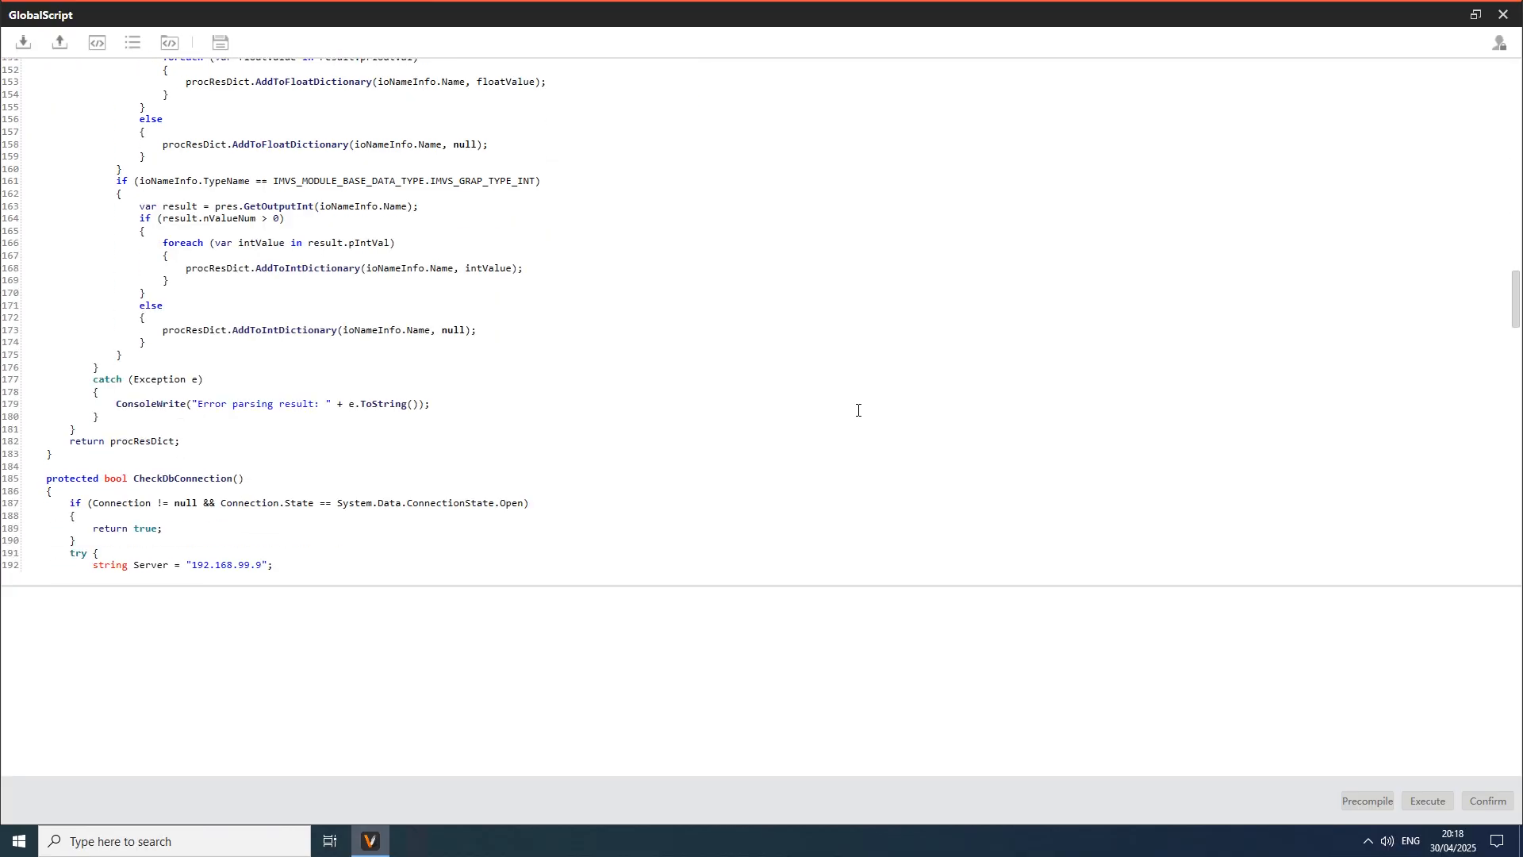
scroll(down, 3)
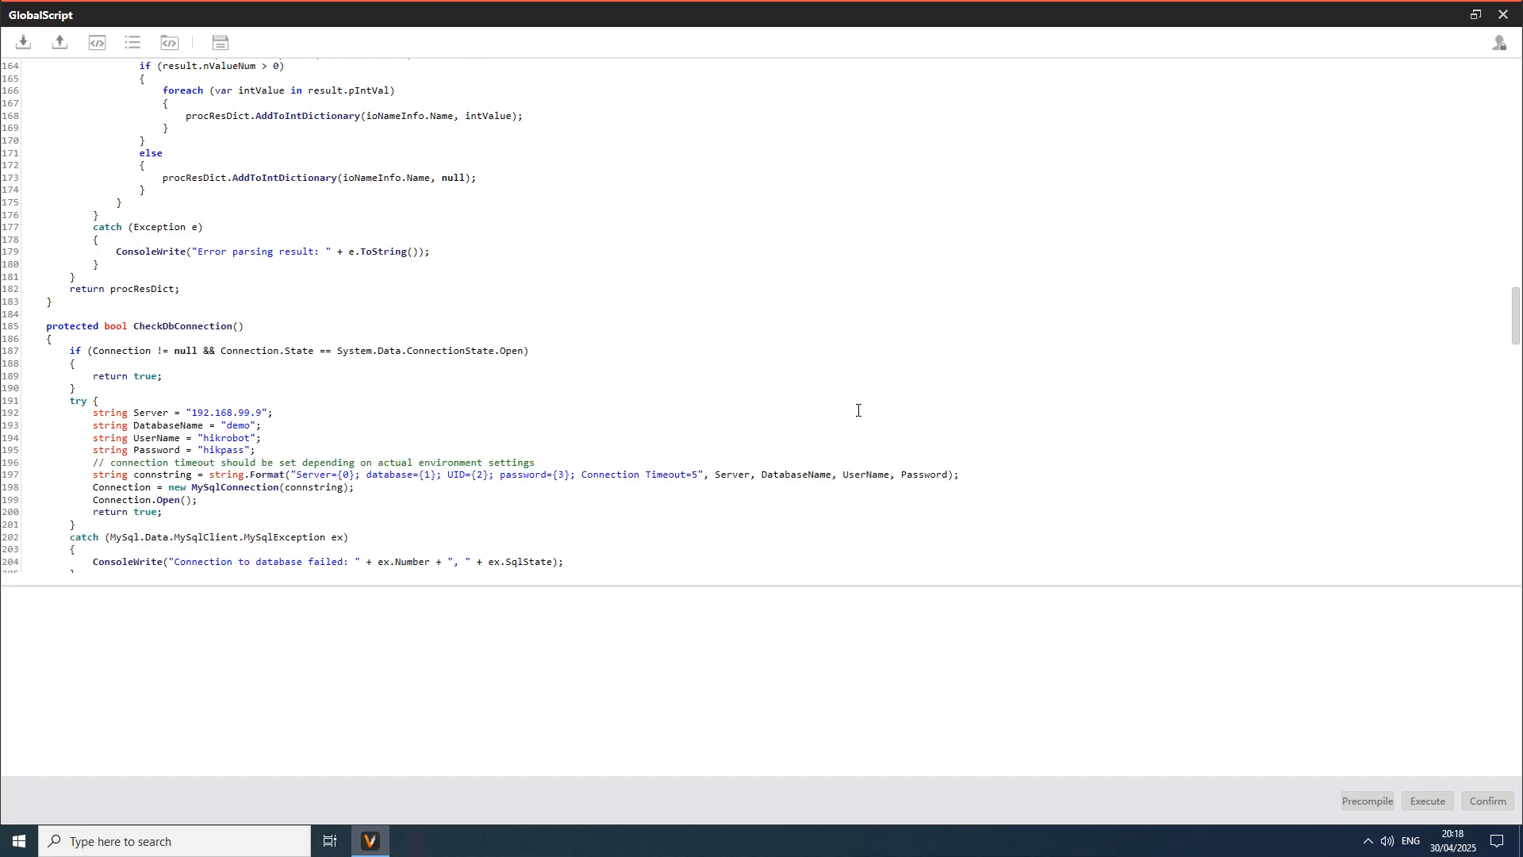
scroll(down, 3)
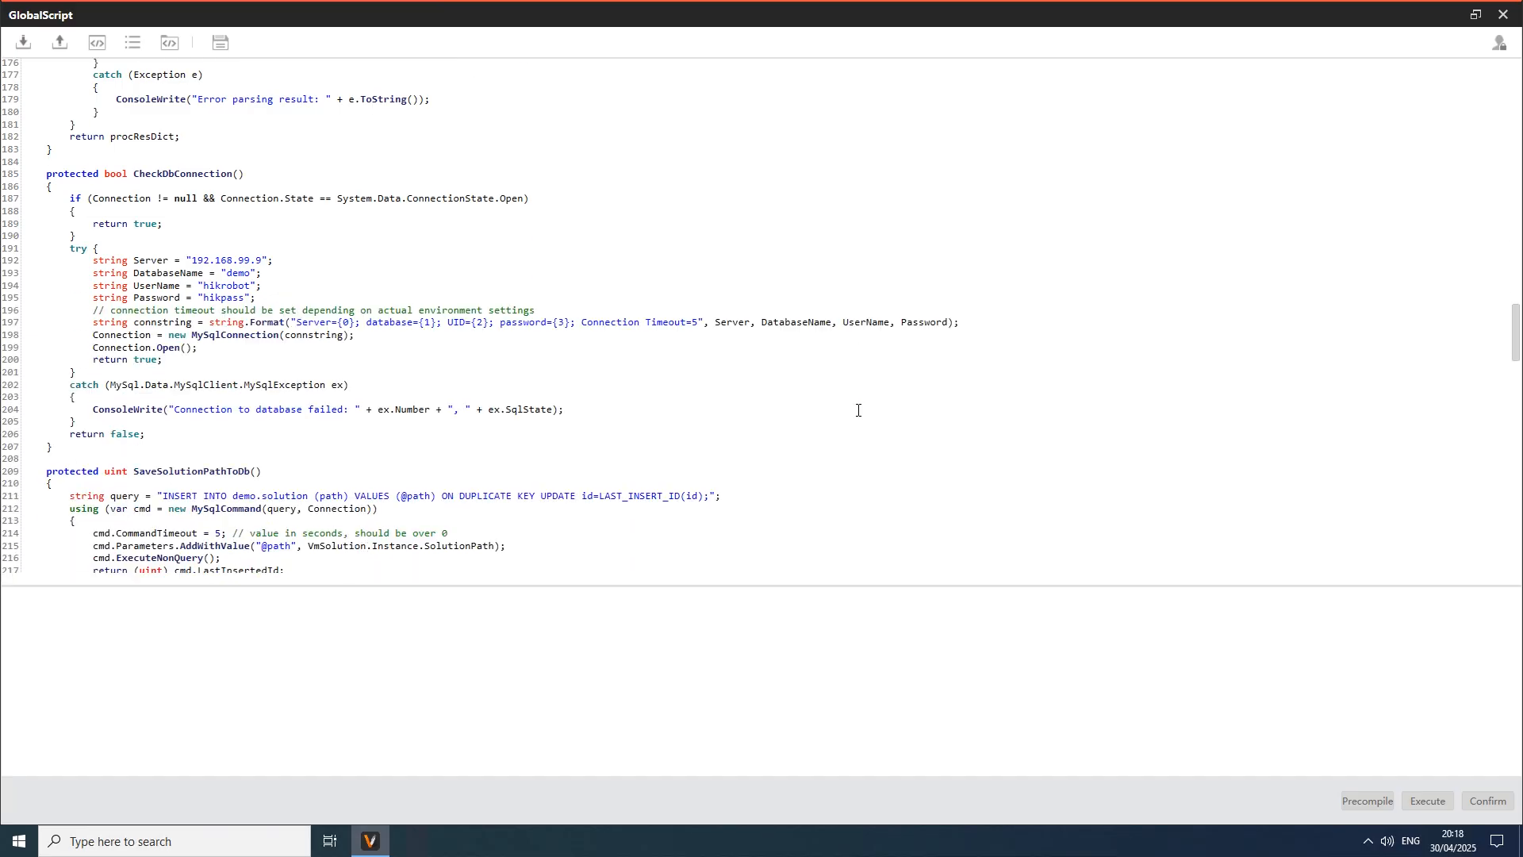
scroll(down, 3)
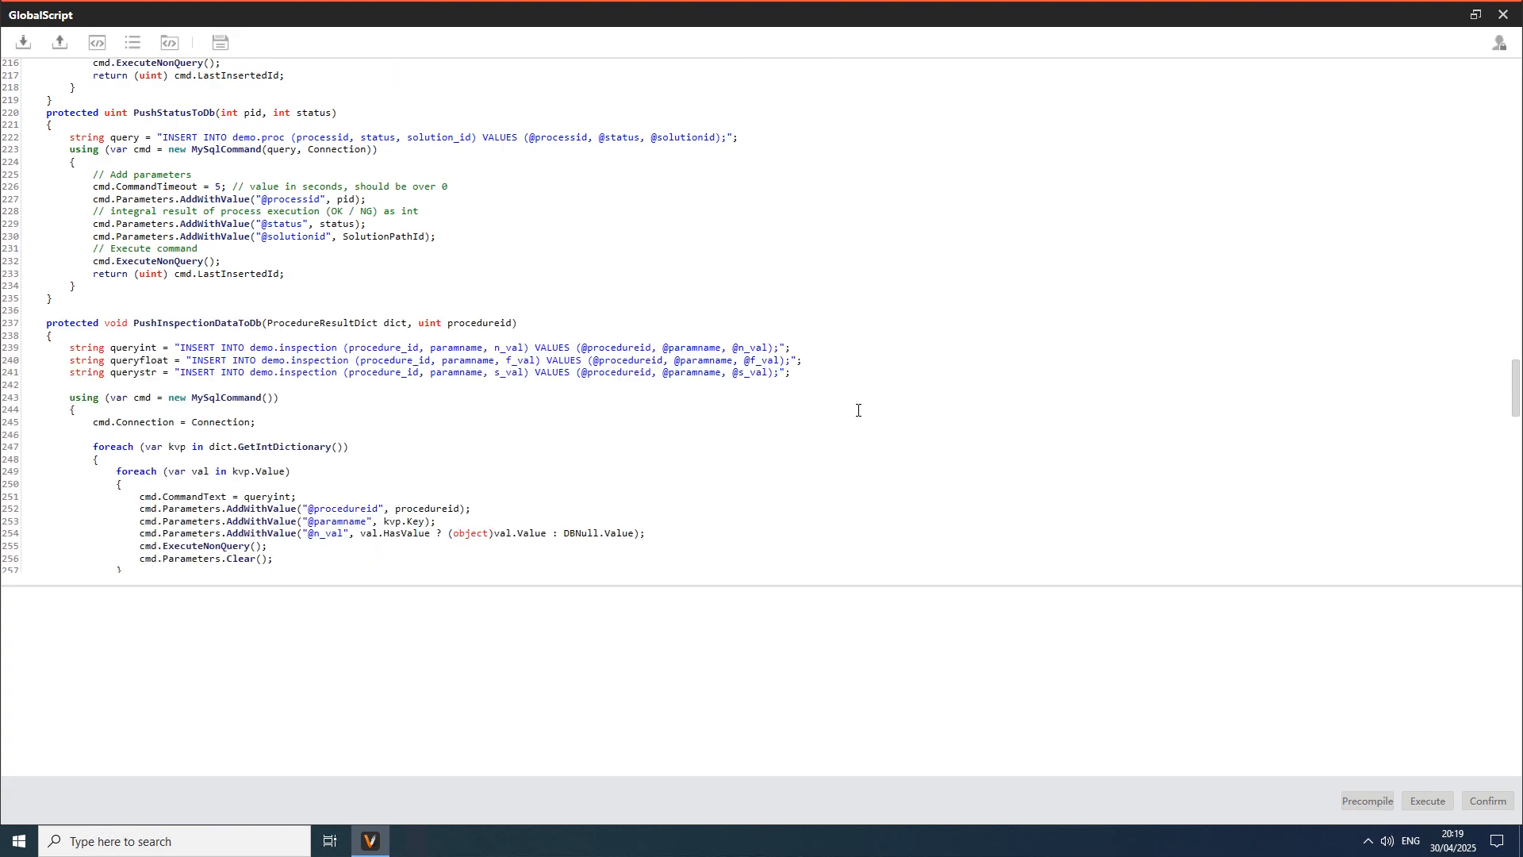
scroll(down, 3)
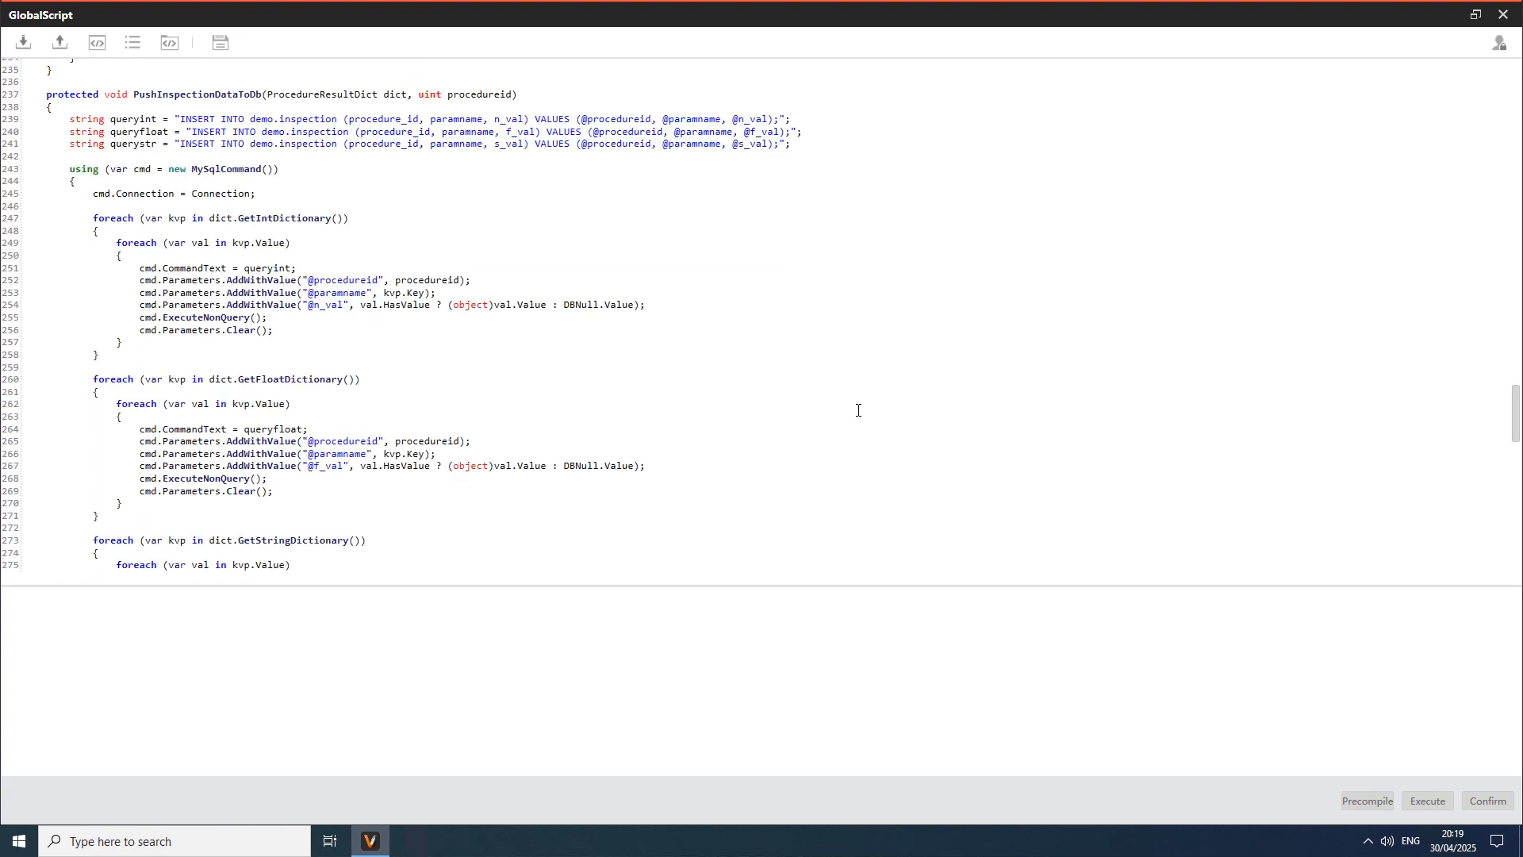
scroll(down, 3)
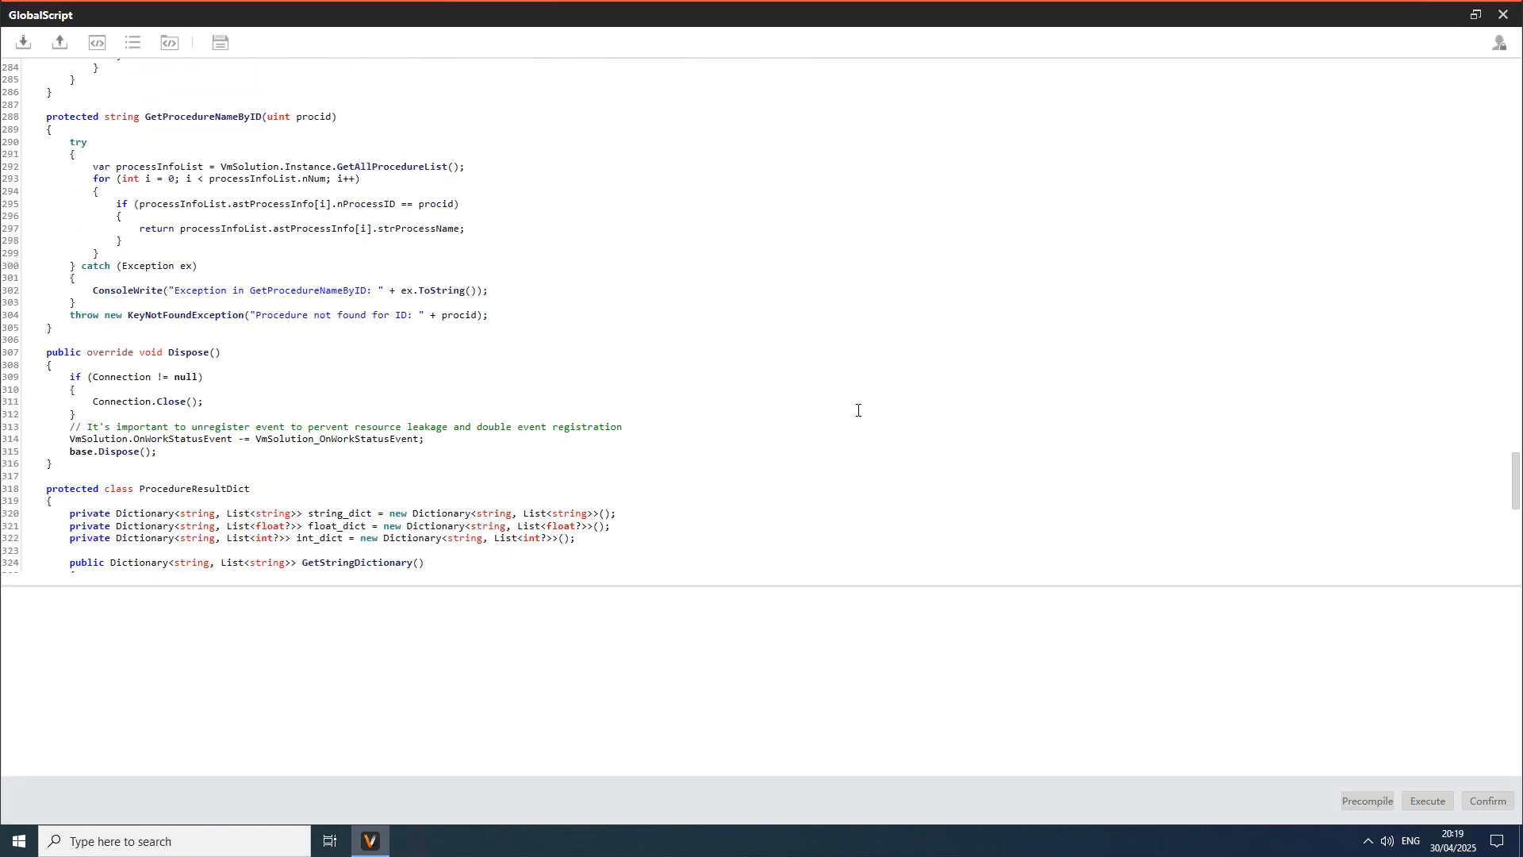
scroll(down, 3)
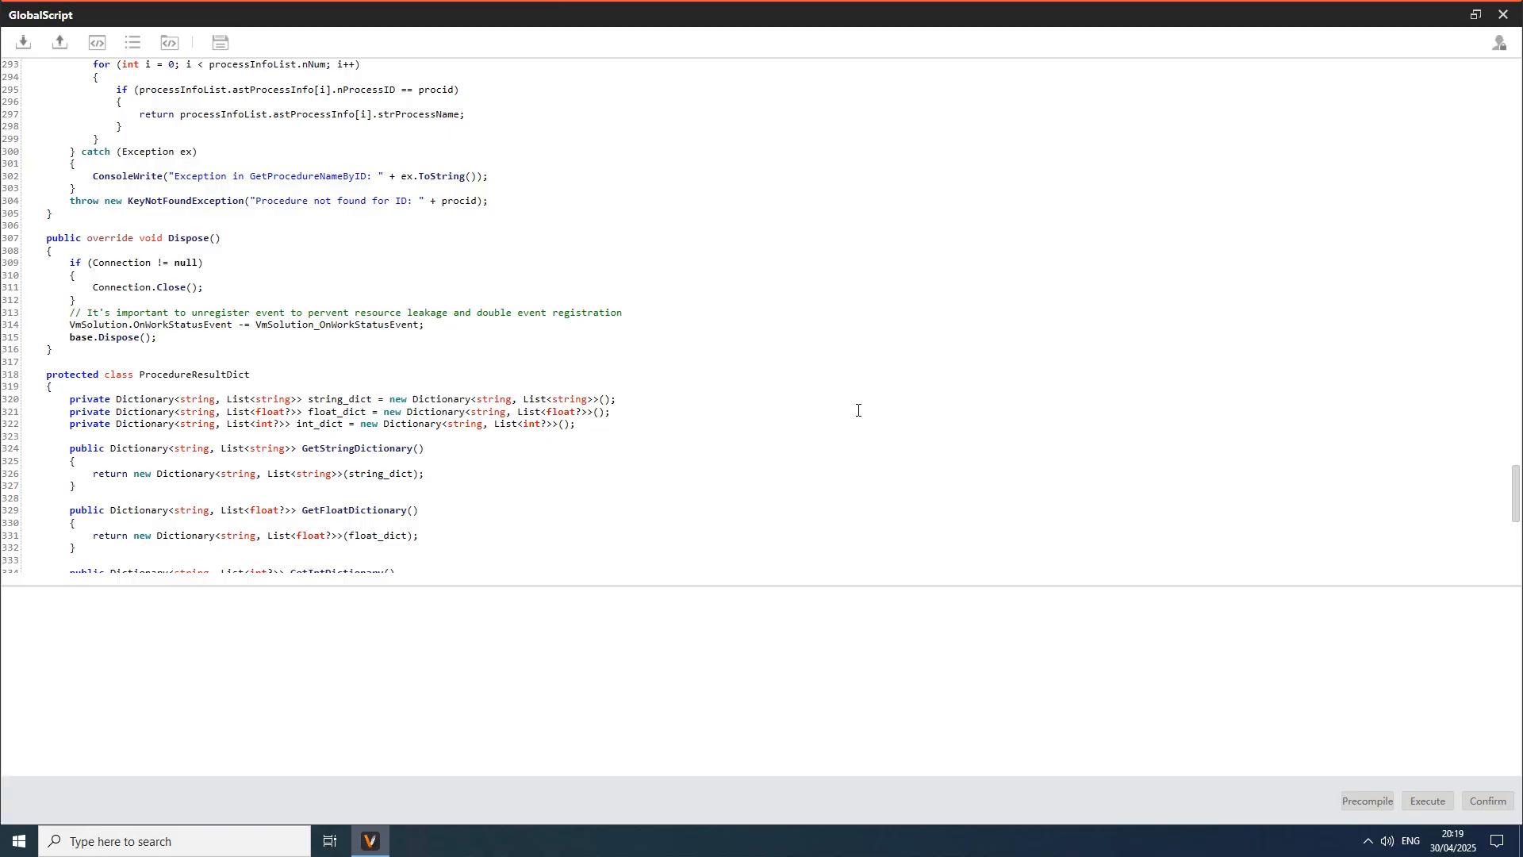
scroll(down, 3)
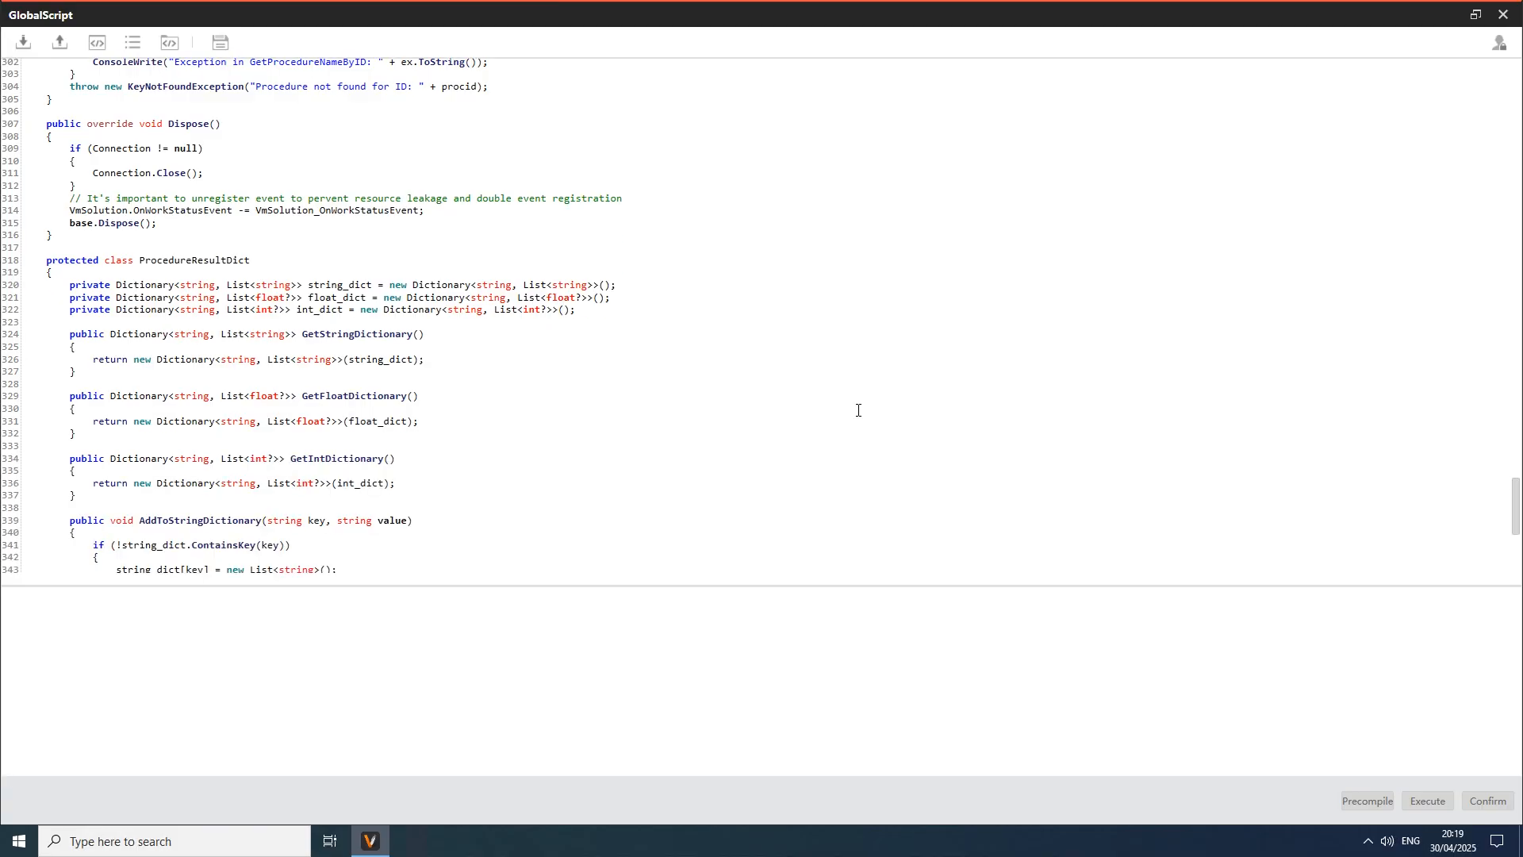
scroll(down, 3)
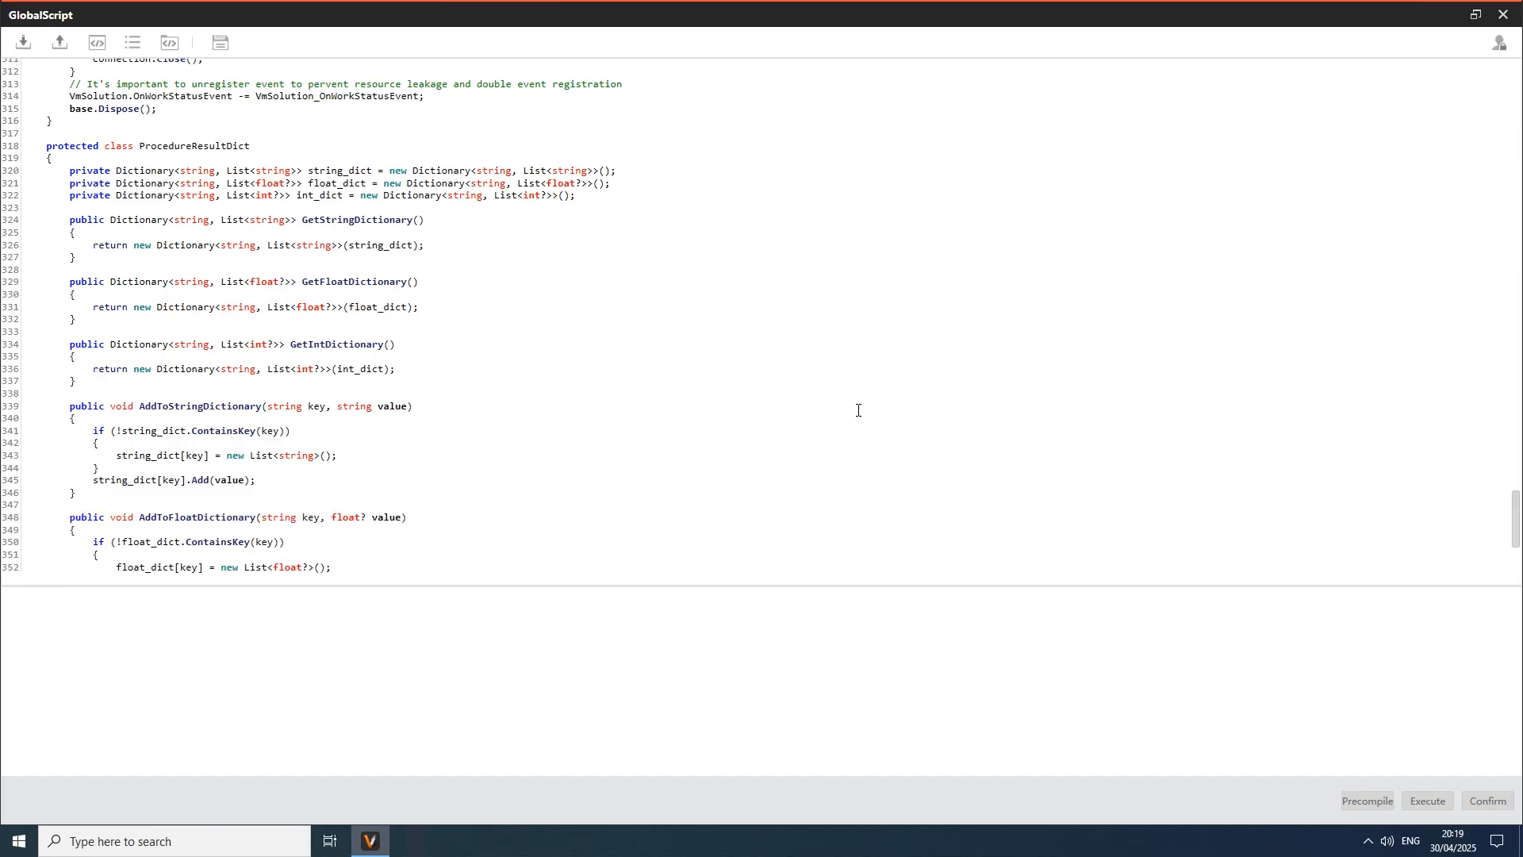
scroll(down, 3)
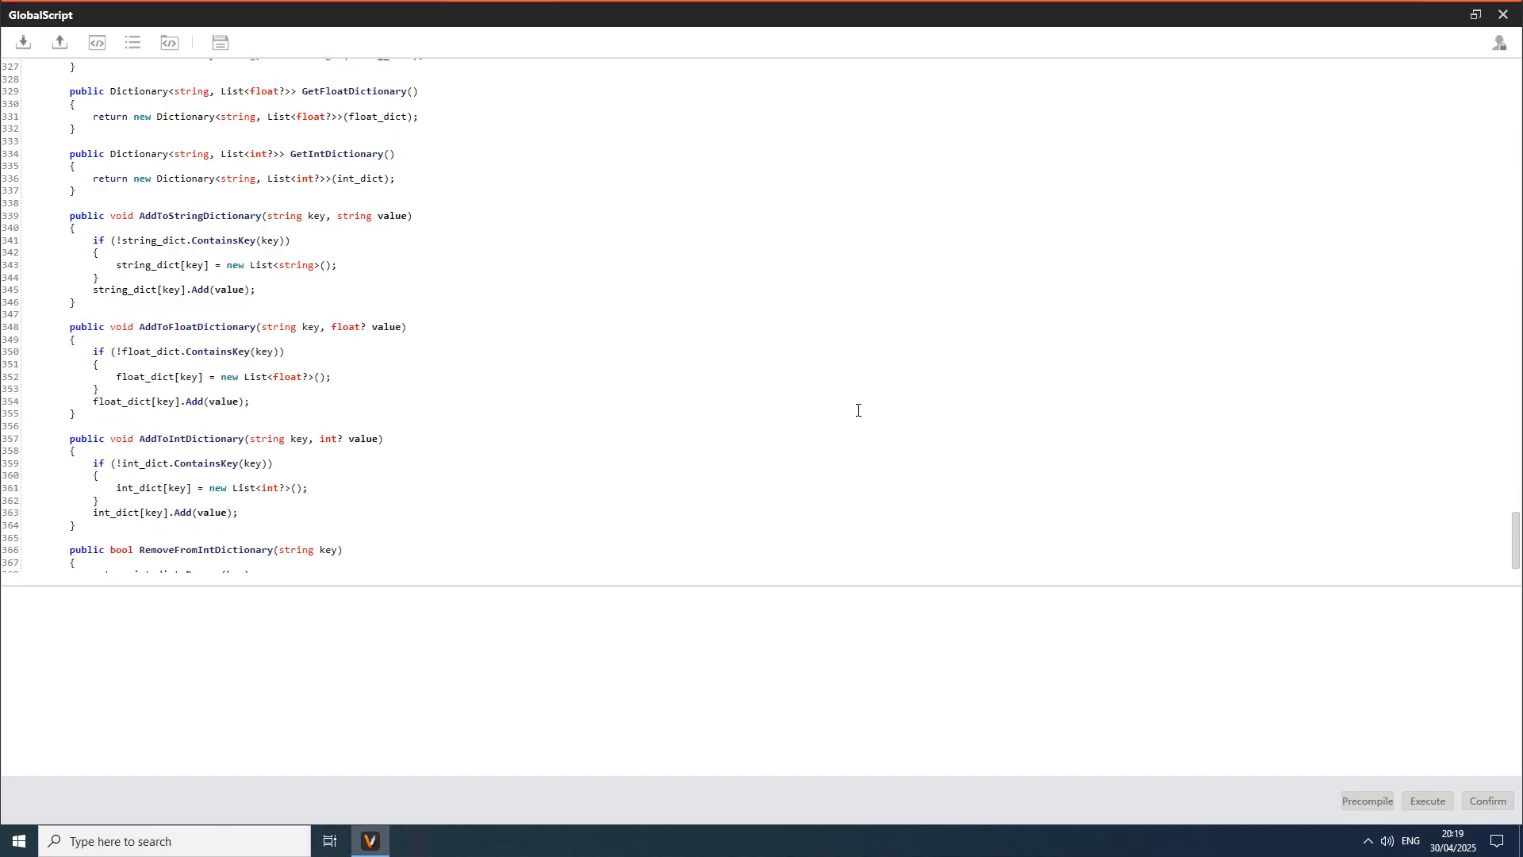
scroll(down, 3)
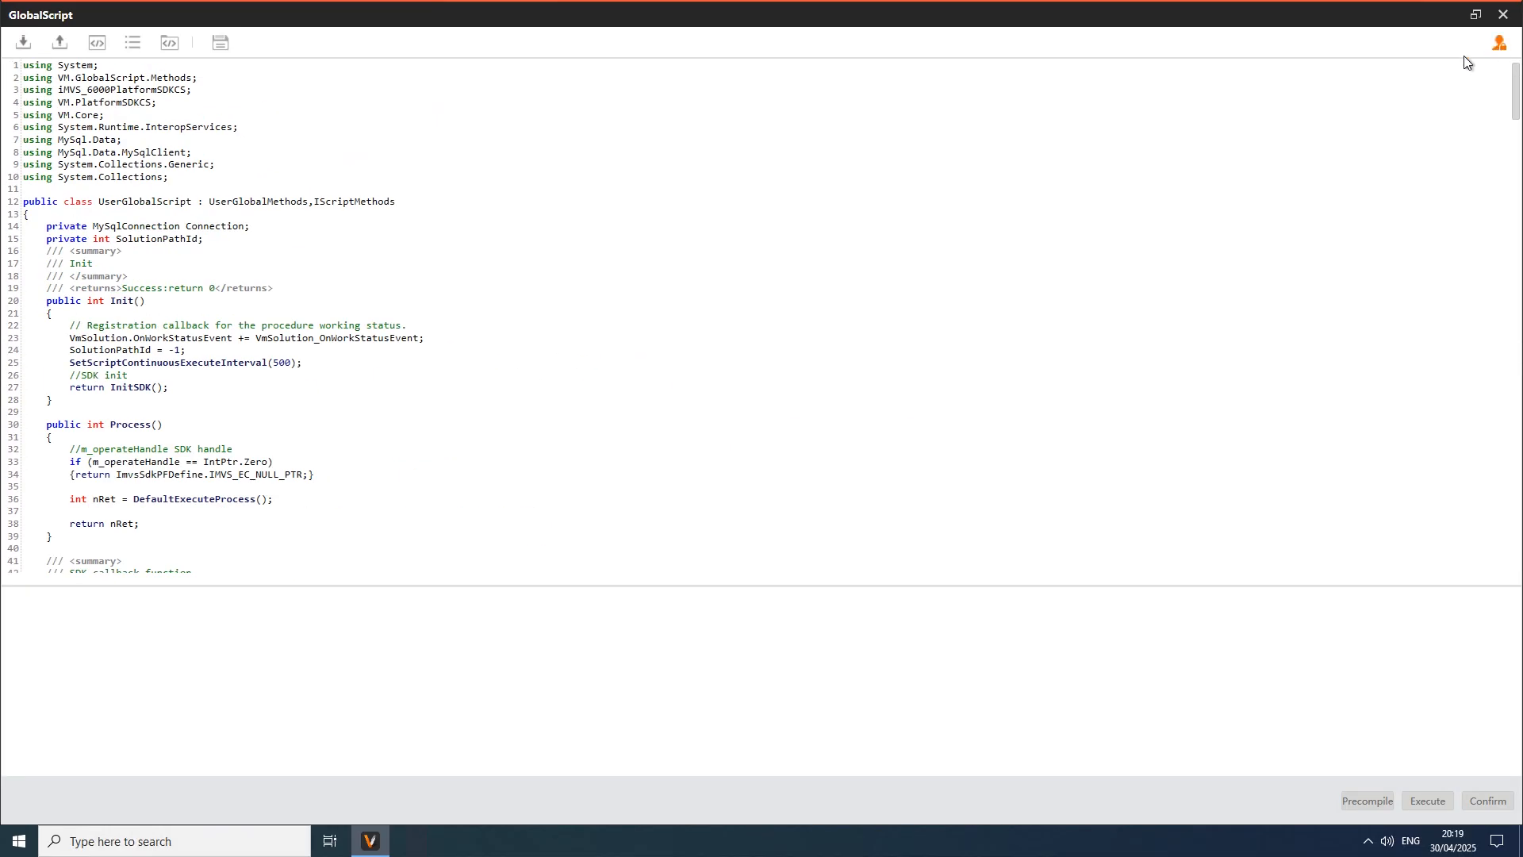
mouse_move(169, 42)
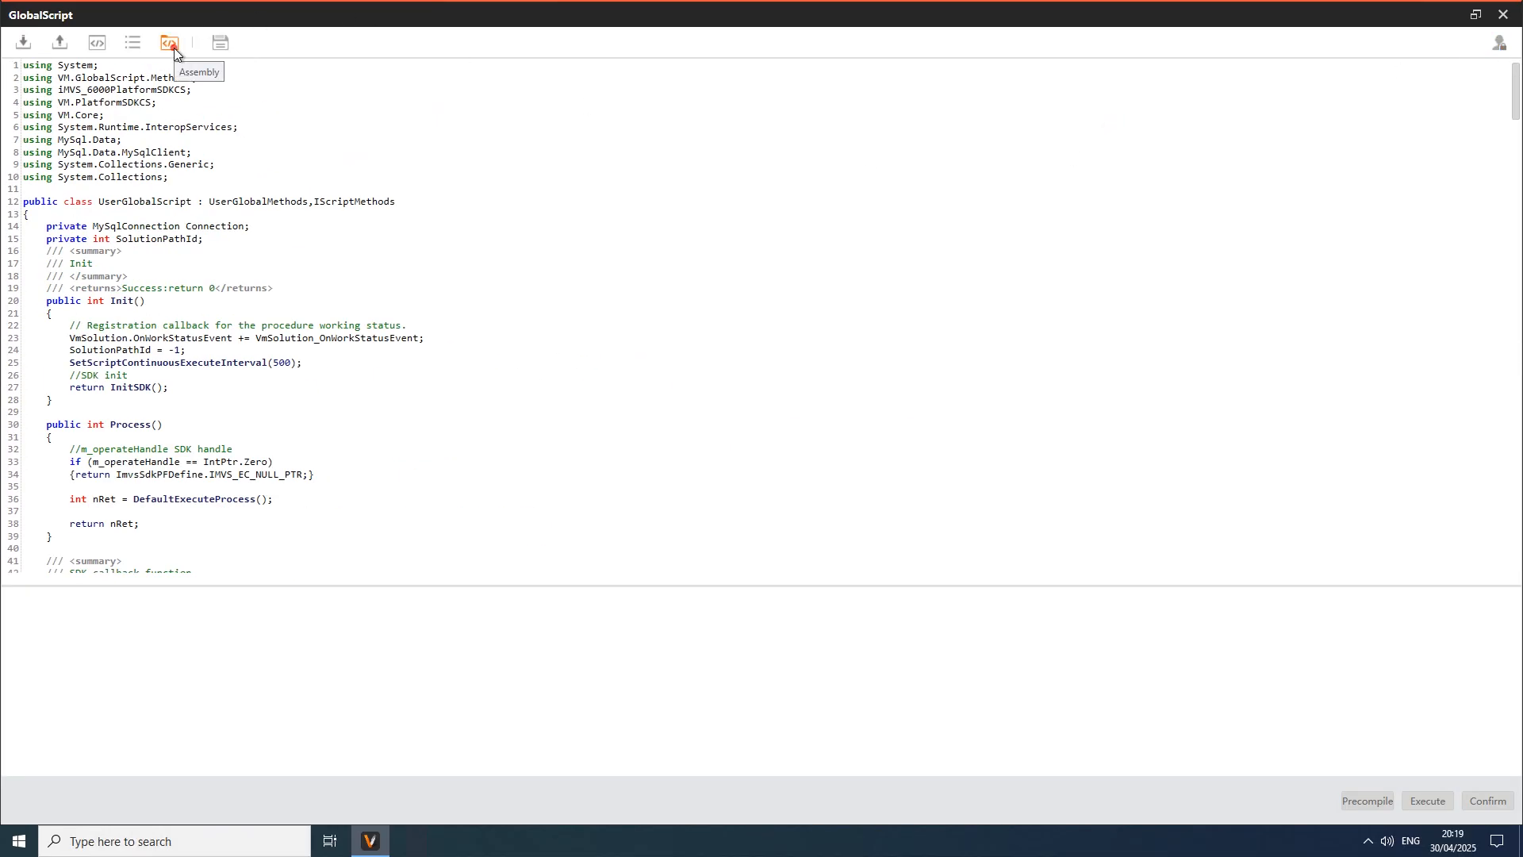
Step: Confirm the referenced assembly list containing MySql.Data and System.Data
click(168, 42)
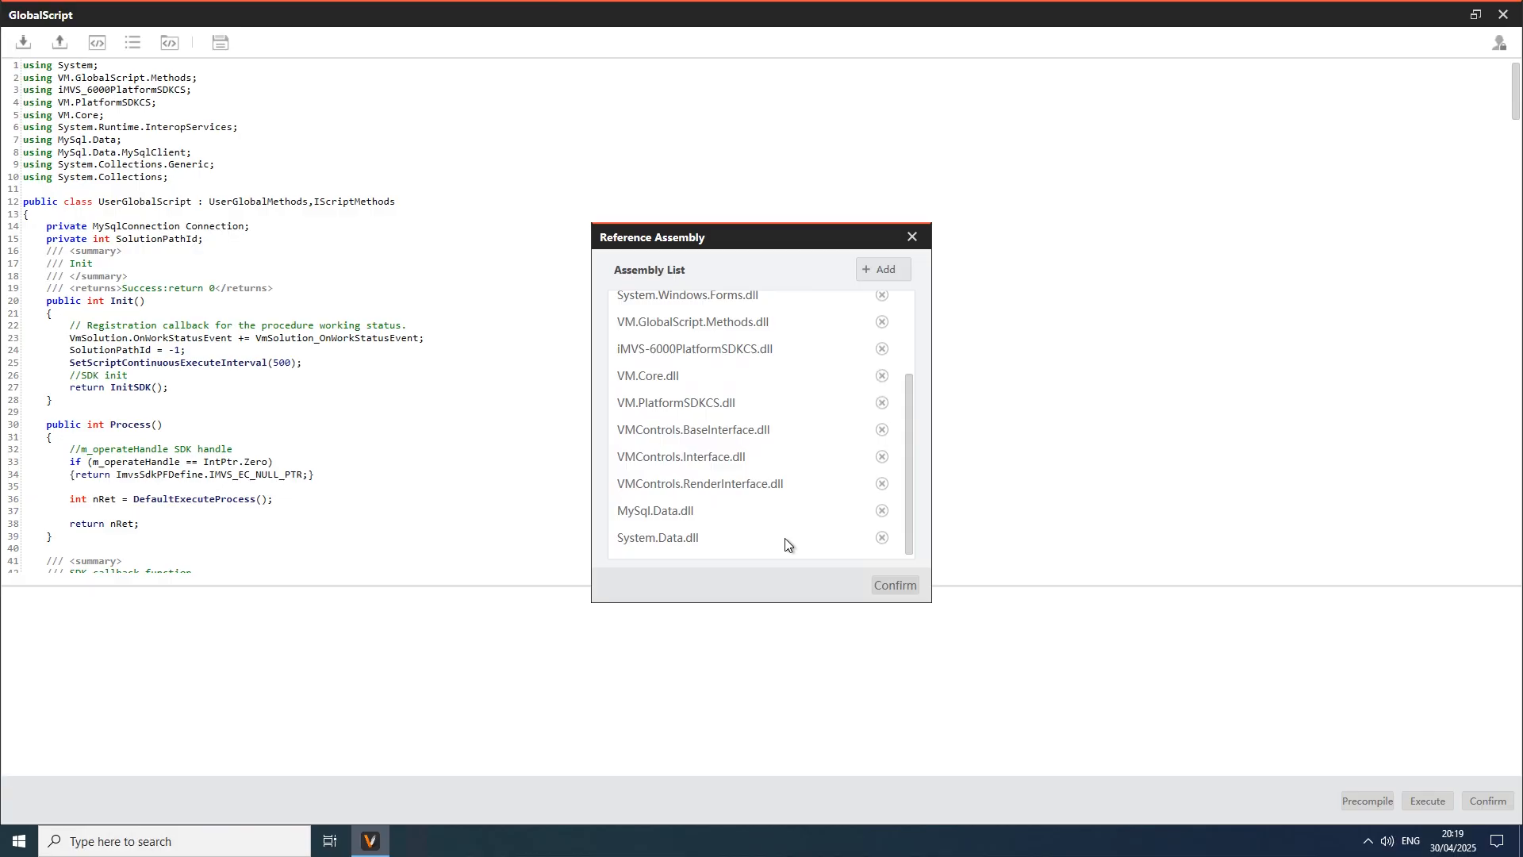
mouse_move(894, 585)
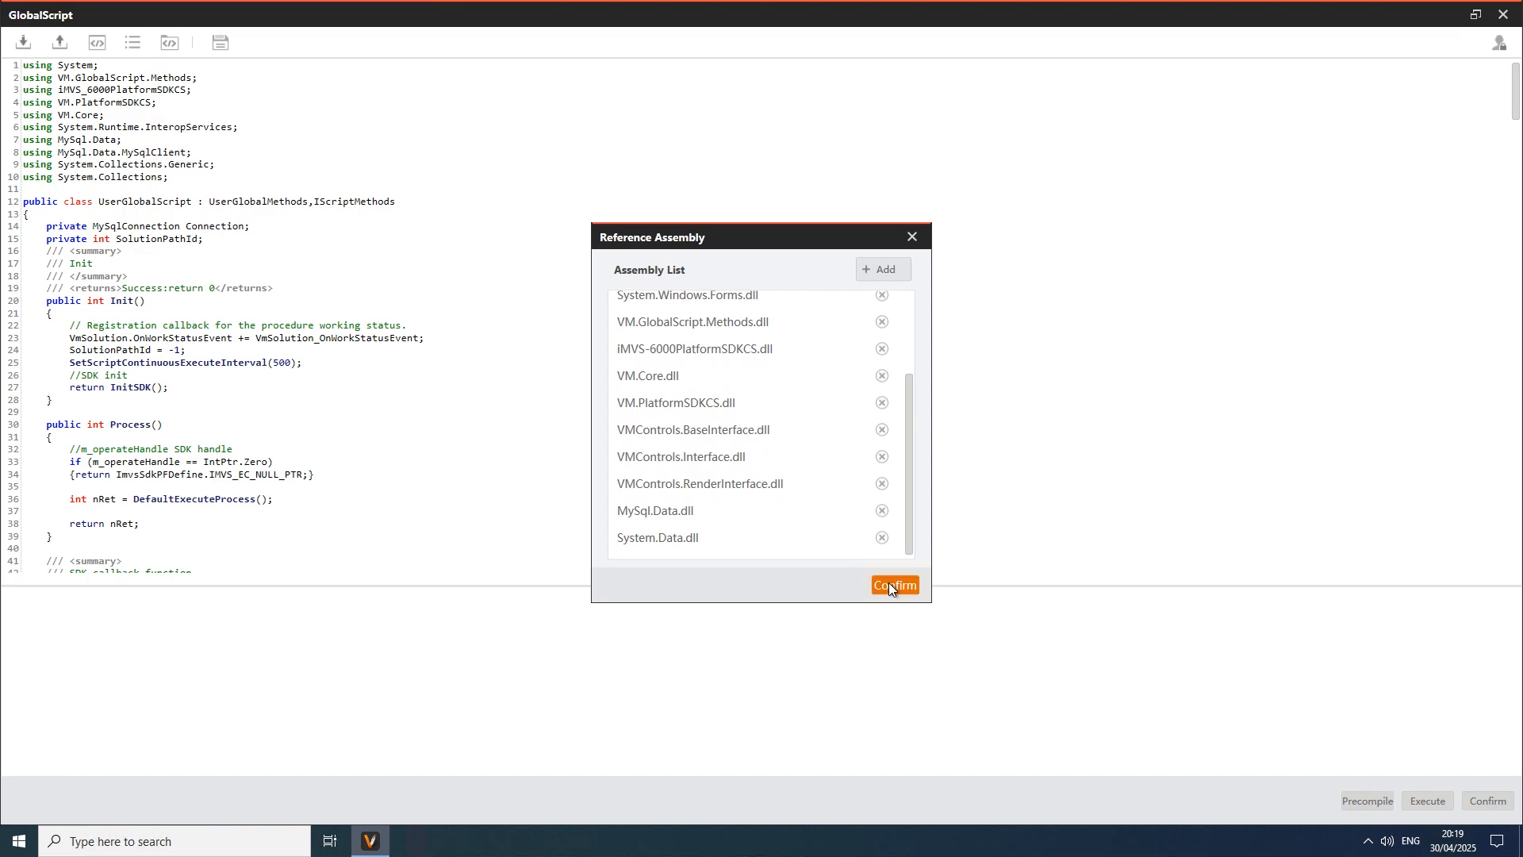
click(893, 585)
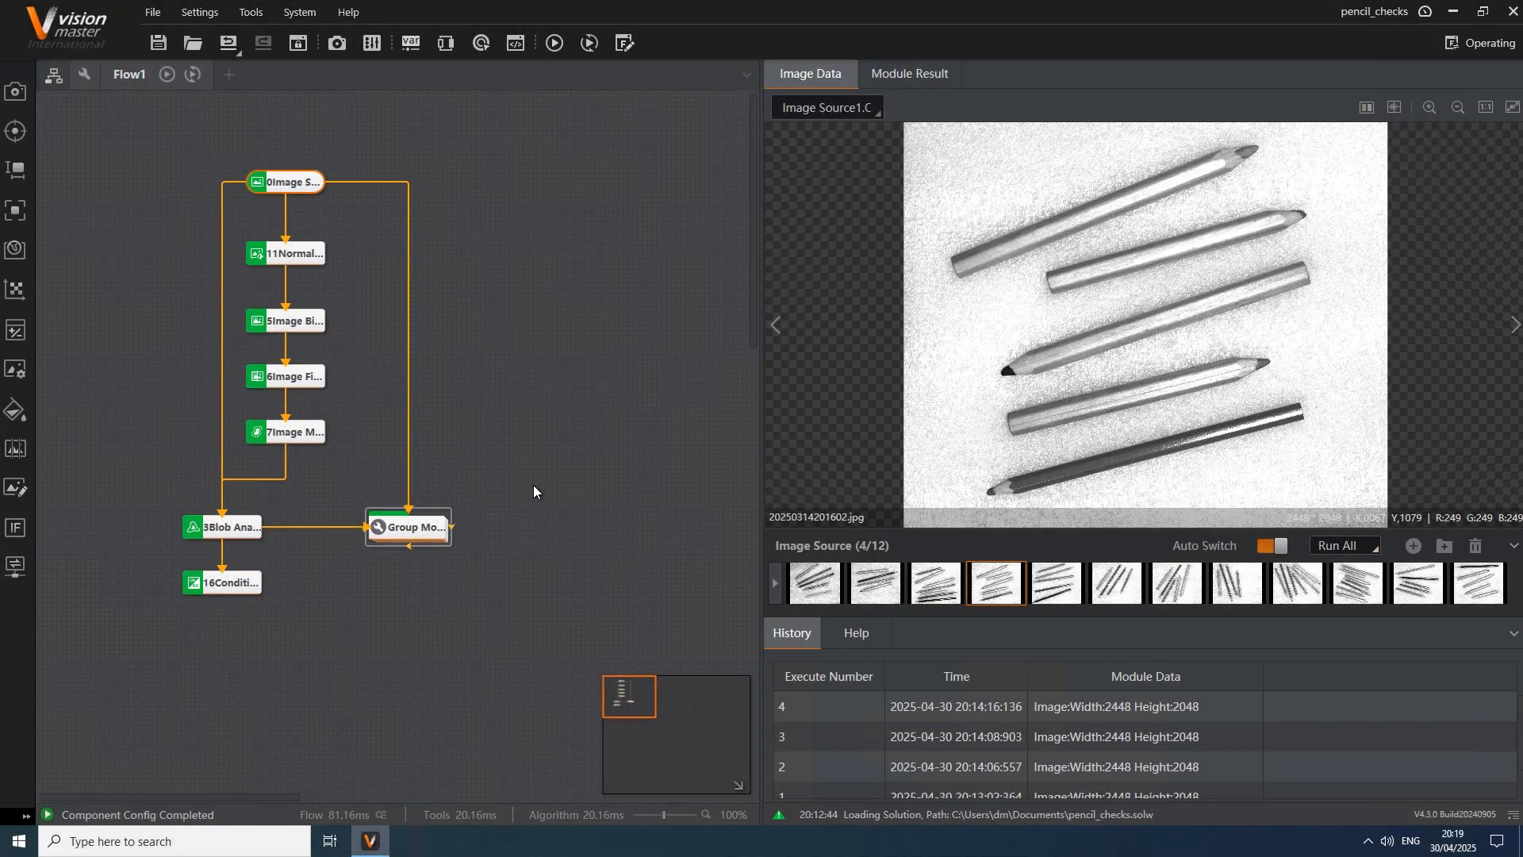
mouse_move(598, 343)
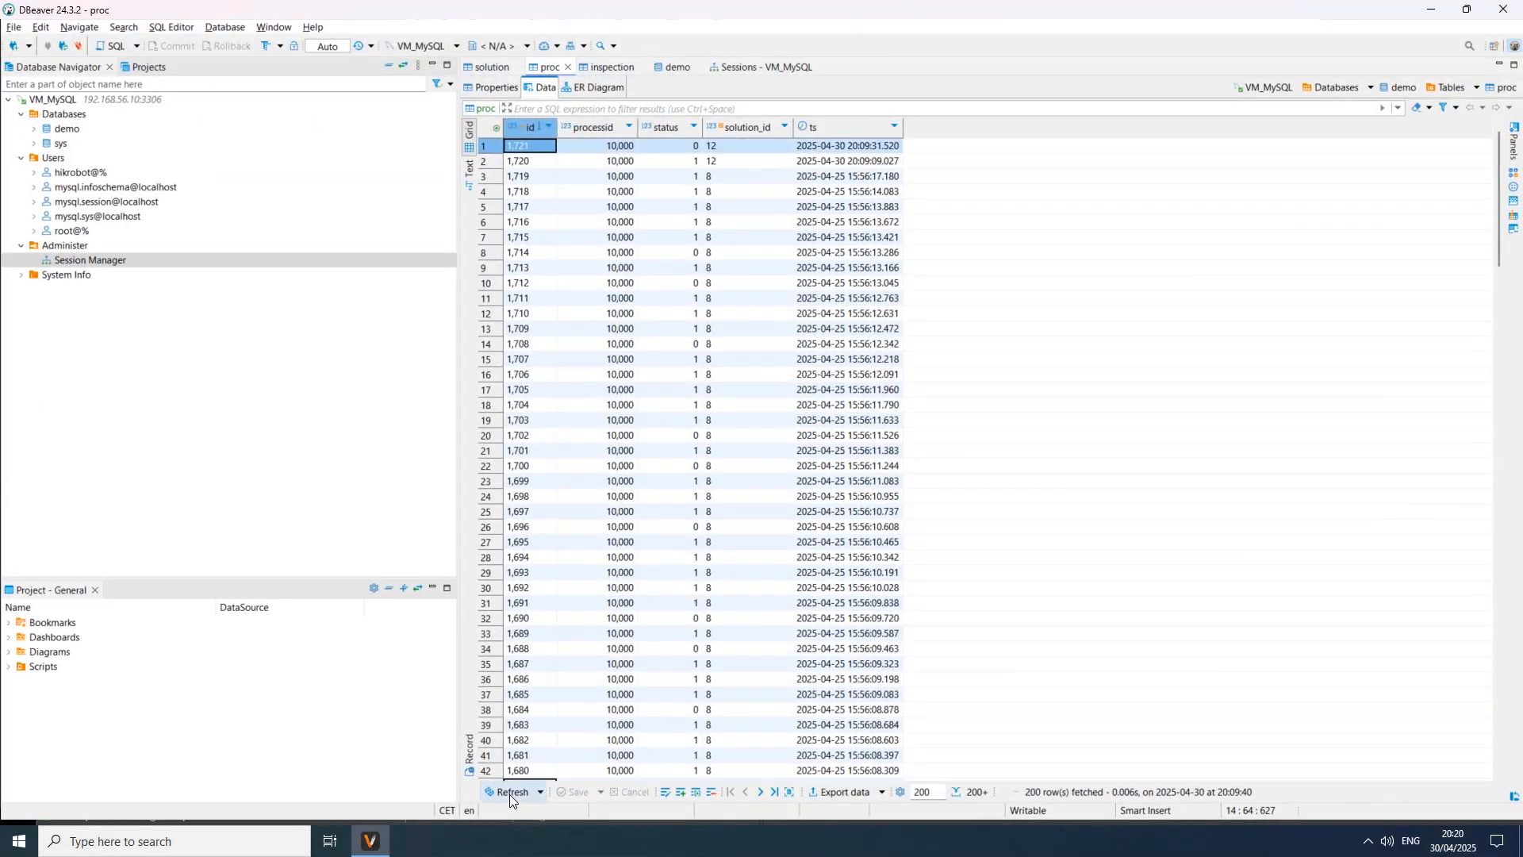
Step: Refresh the proc table several times to check for newer runs
click(509, 791)
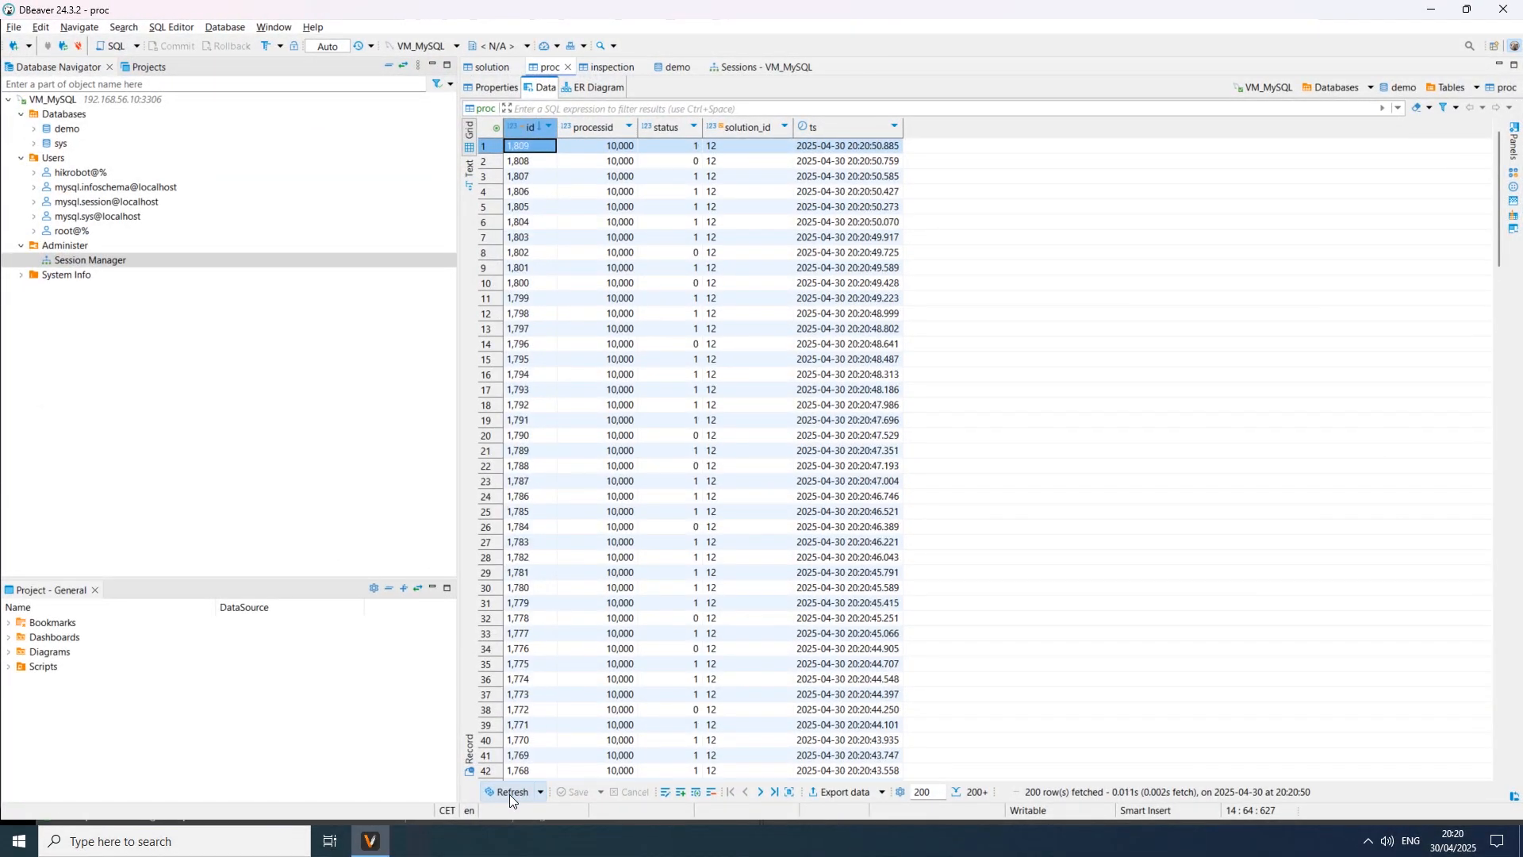
click(509, 790)
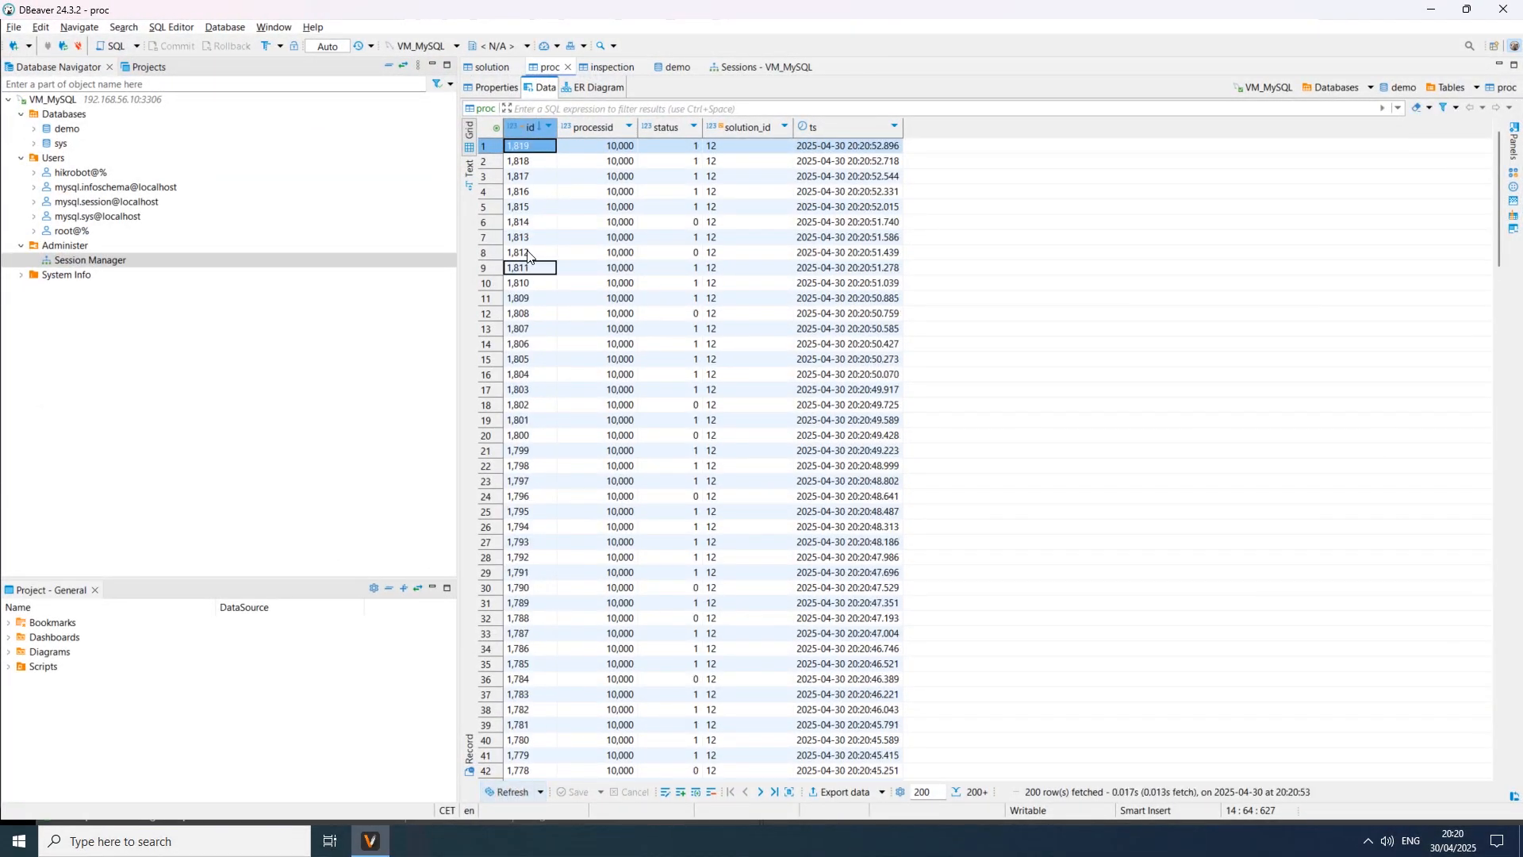
click(609, 67)
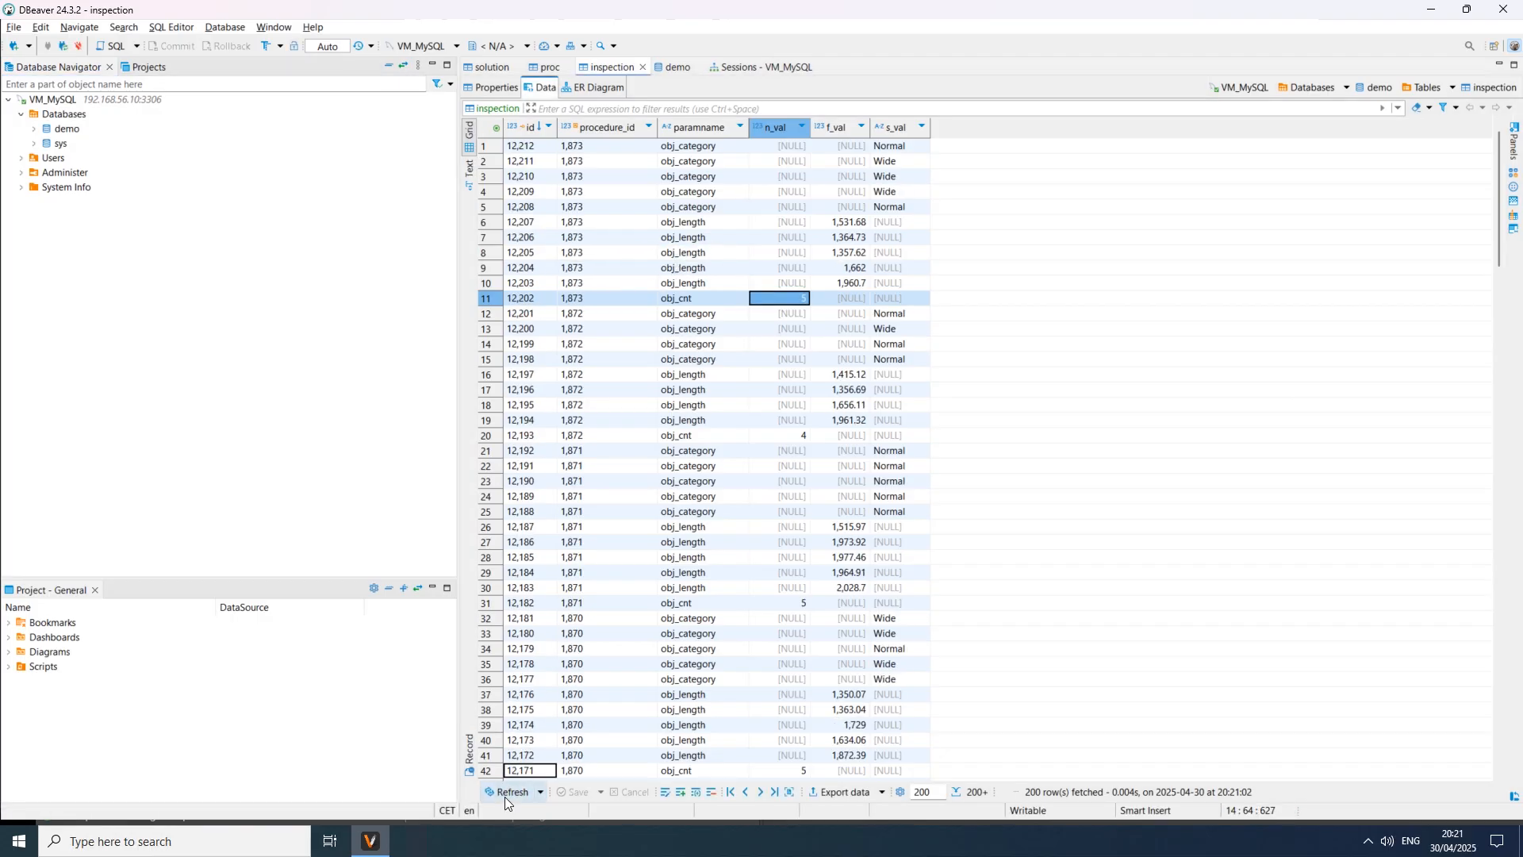
Step: Repeatedly refresh the inspection table to see new category and length rows
click(510, 791)
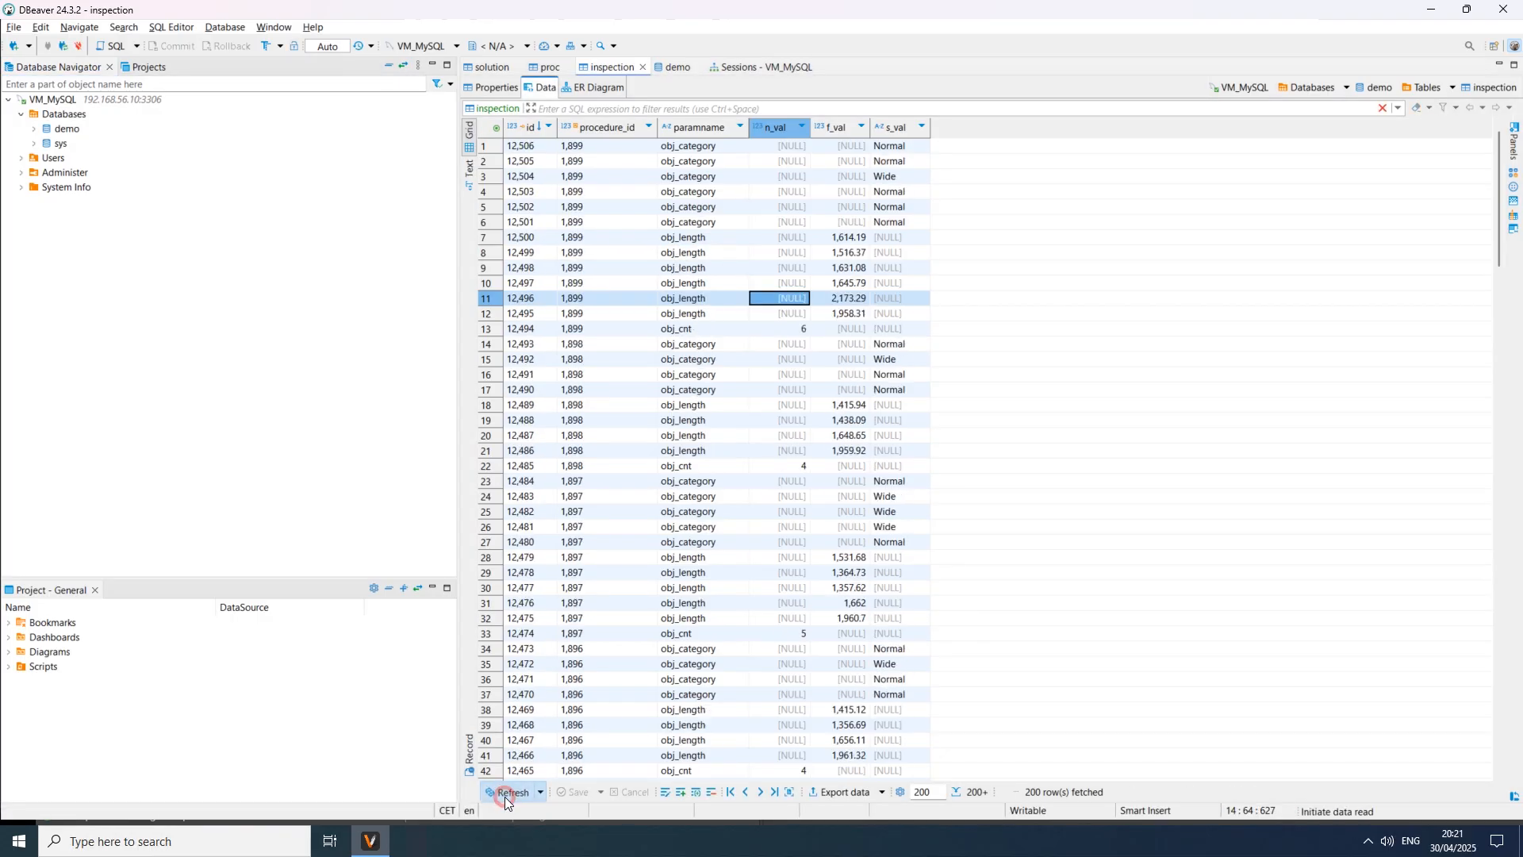
click(511, 791)
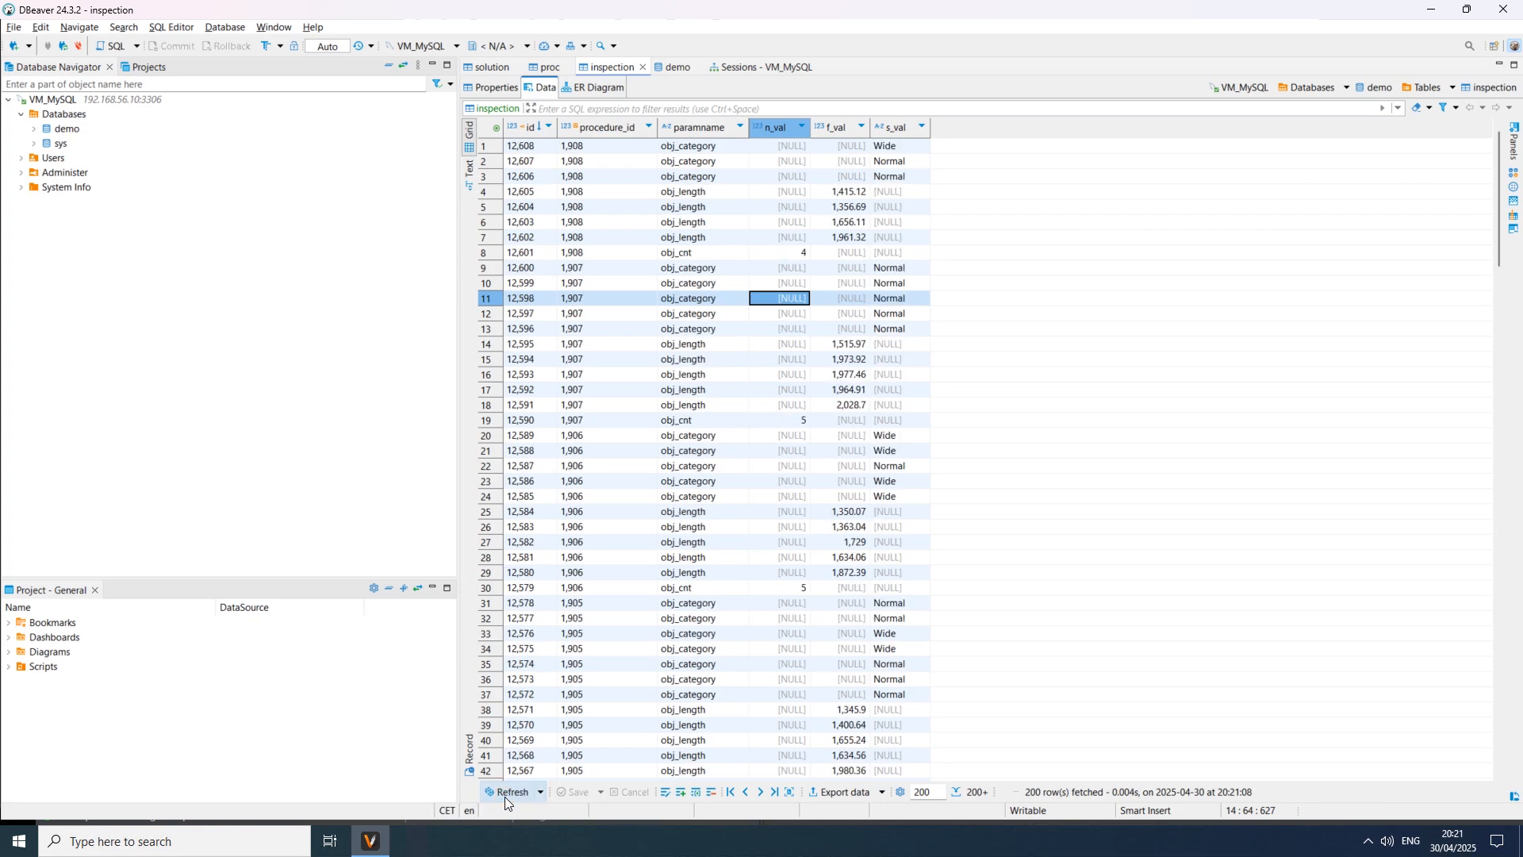
click(509, 796)
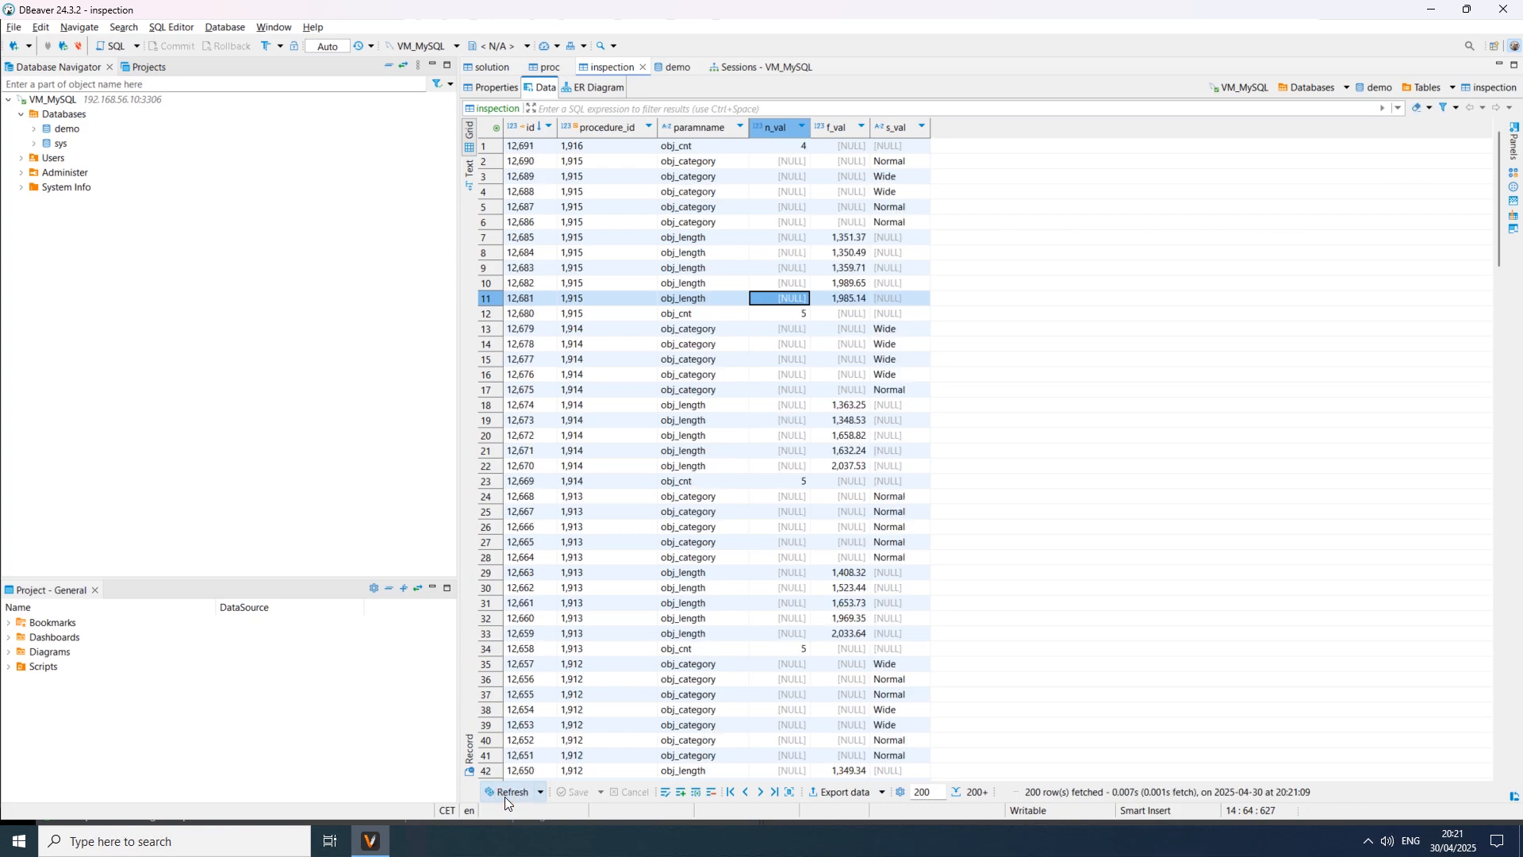
click(509, 791)
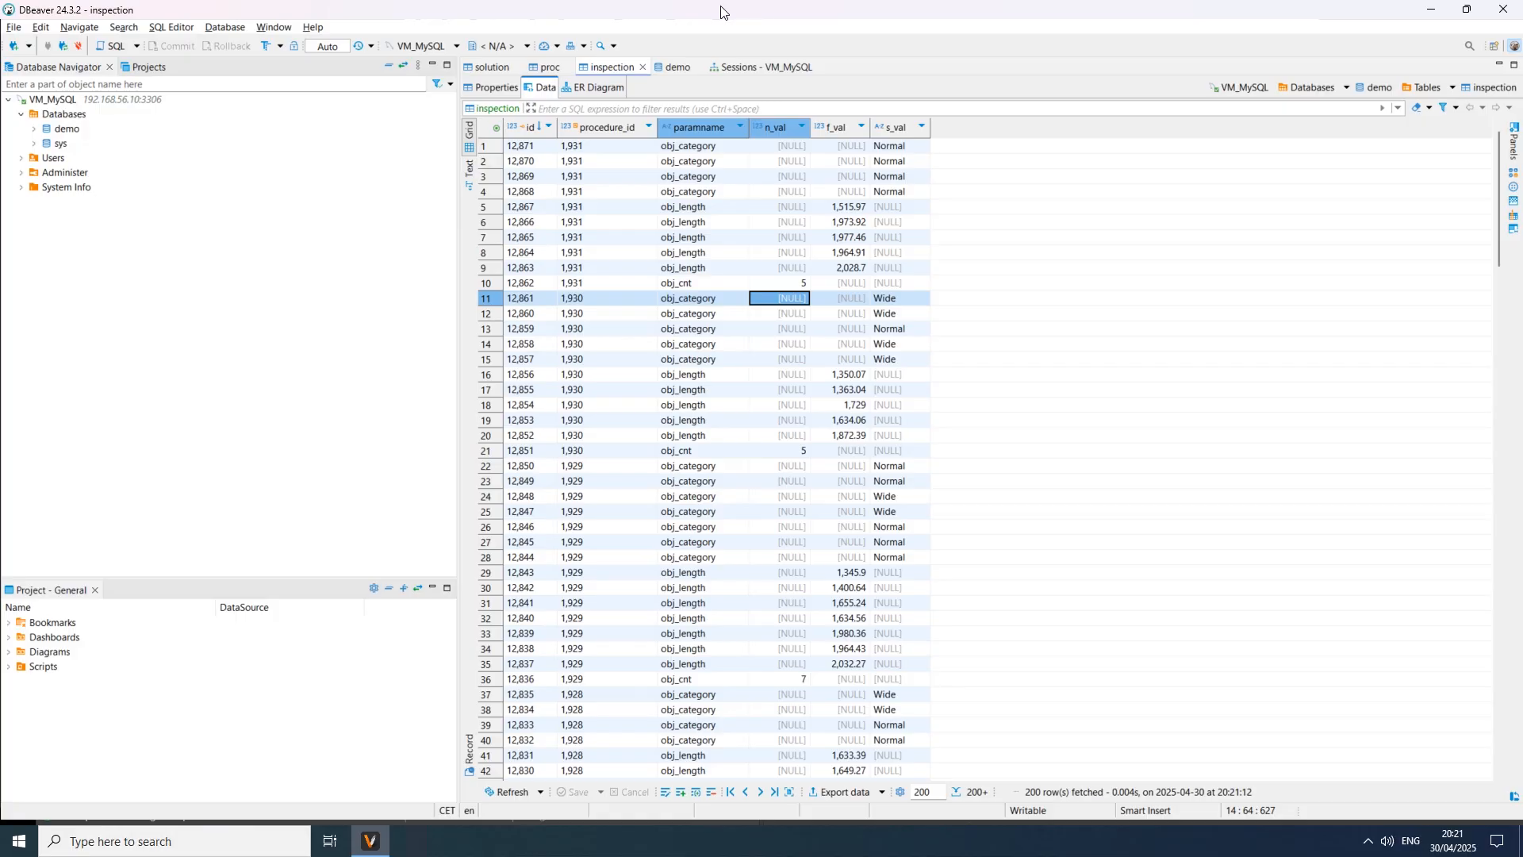
click(369, 840)
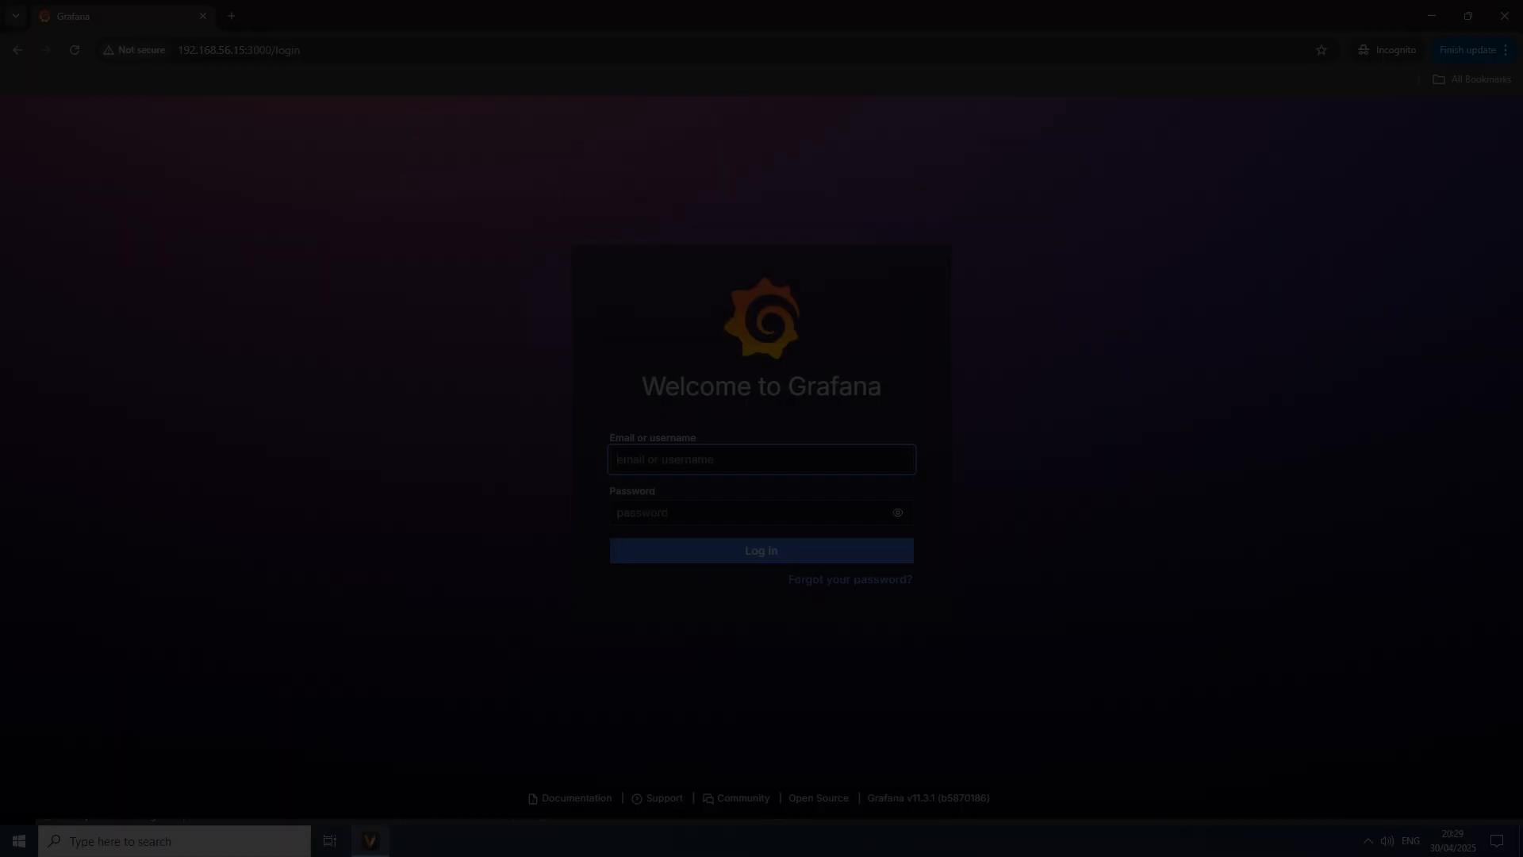
Step: Sign in to Grafana as admin and open the mysql data source settings
text(admin)
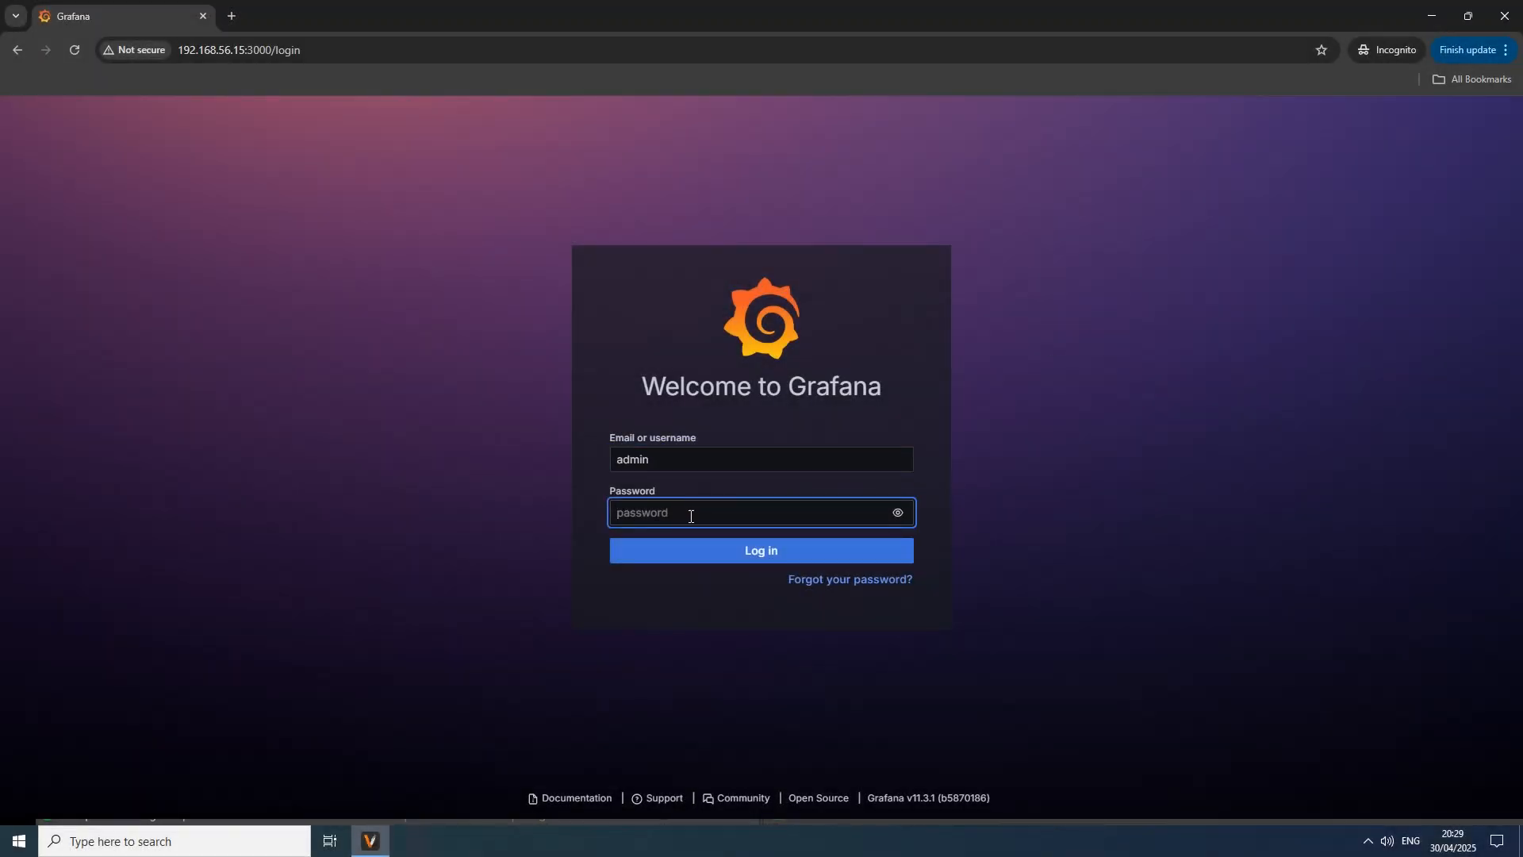
click(761, 550)
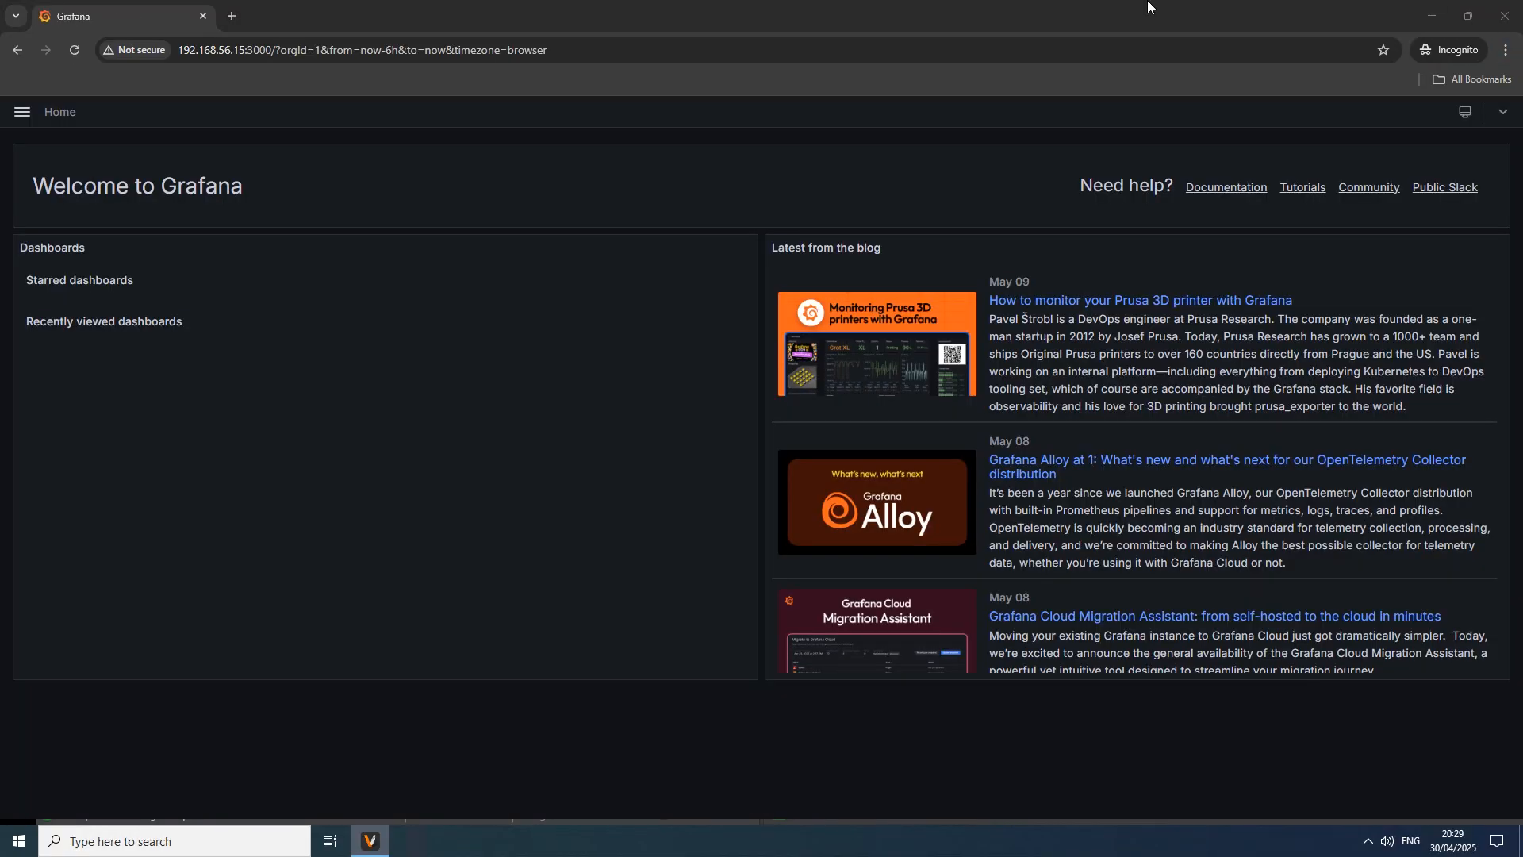
click(22, 111)
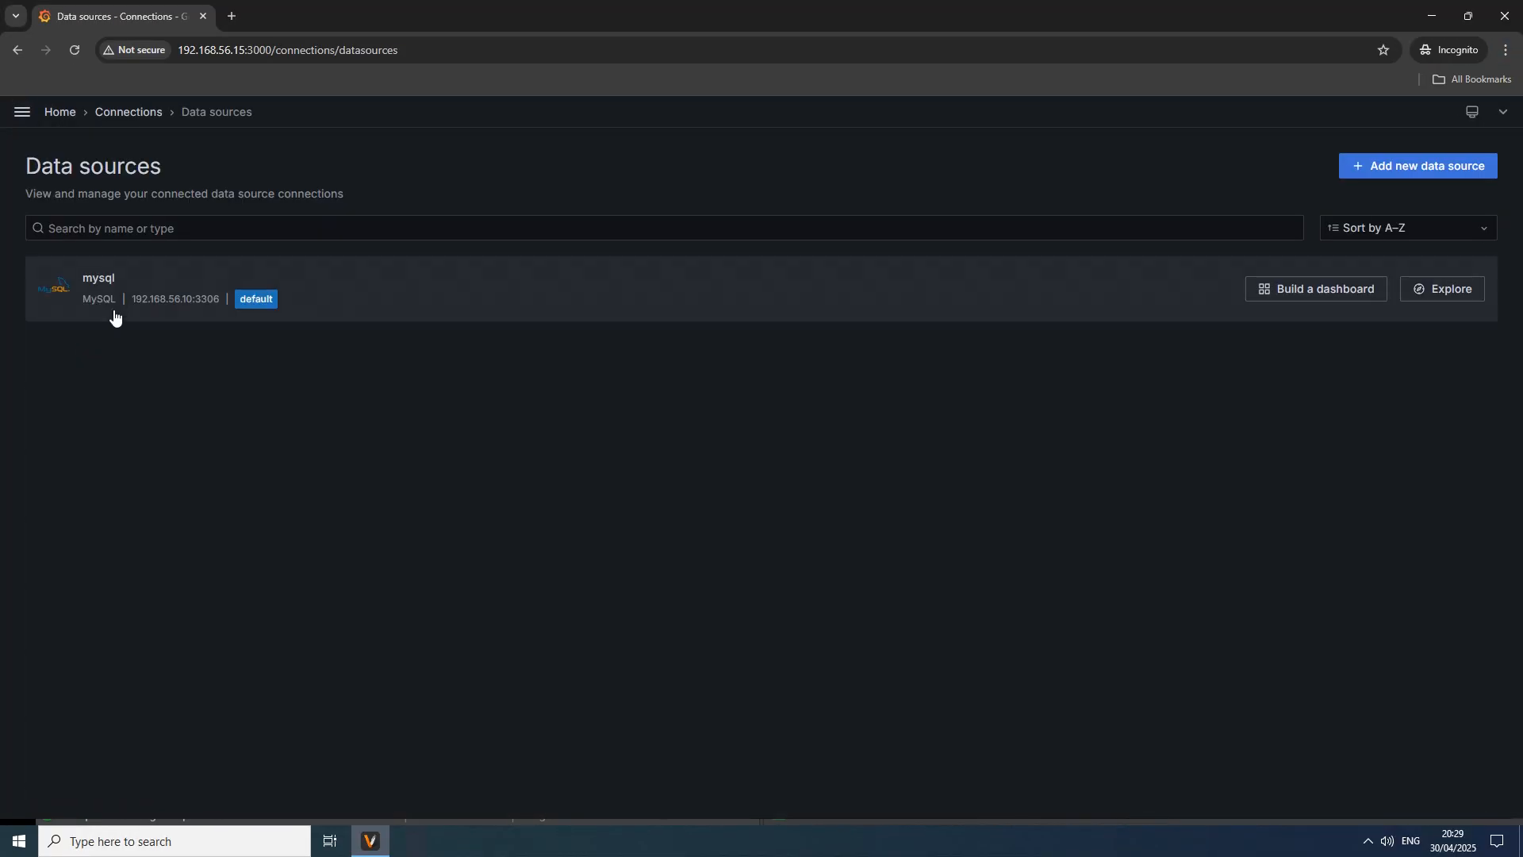
click(99, 284)
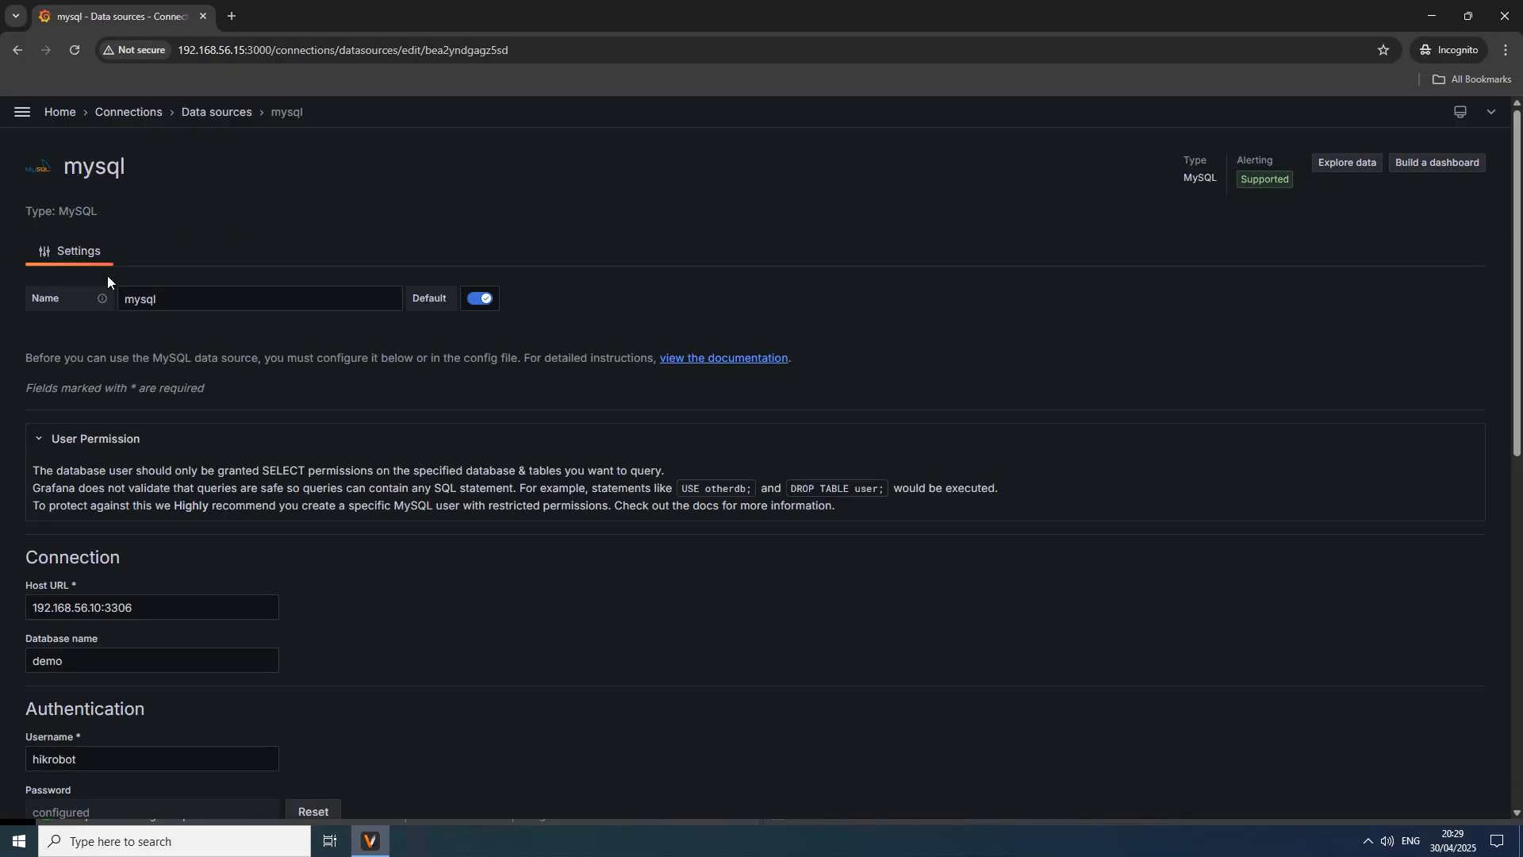
Step: Save & test the mysql data source connection
scroll(down, 3)
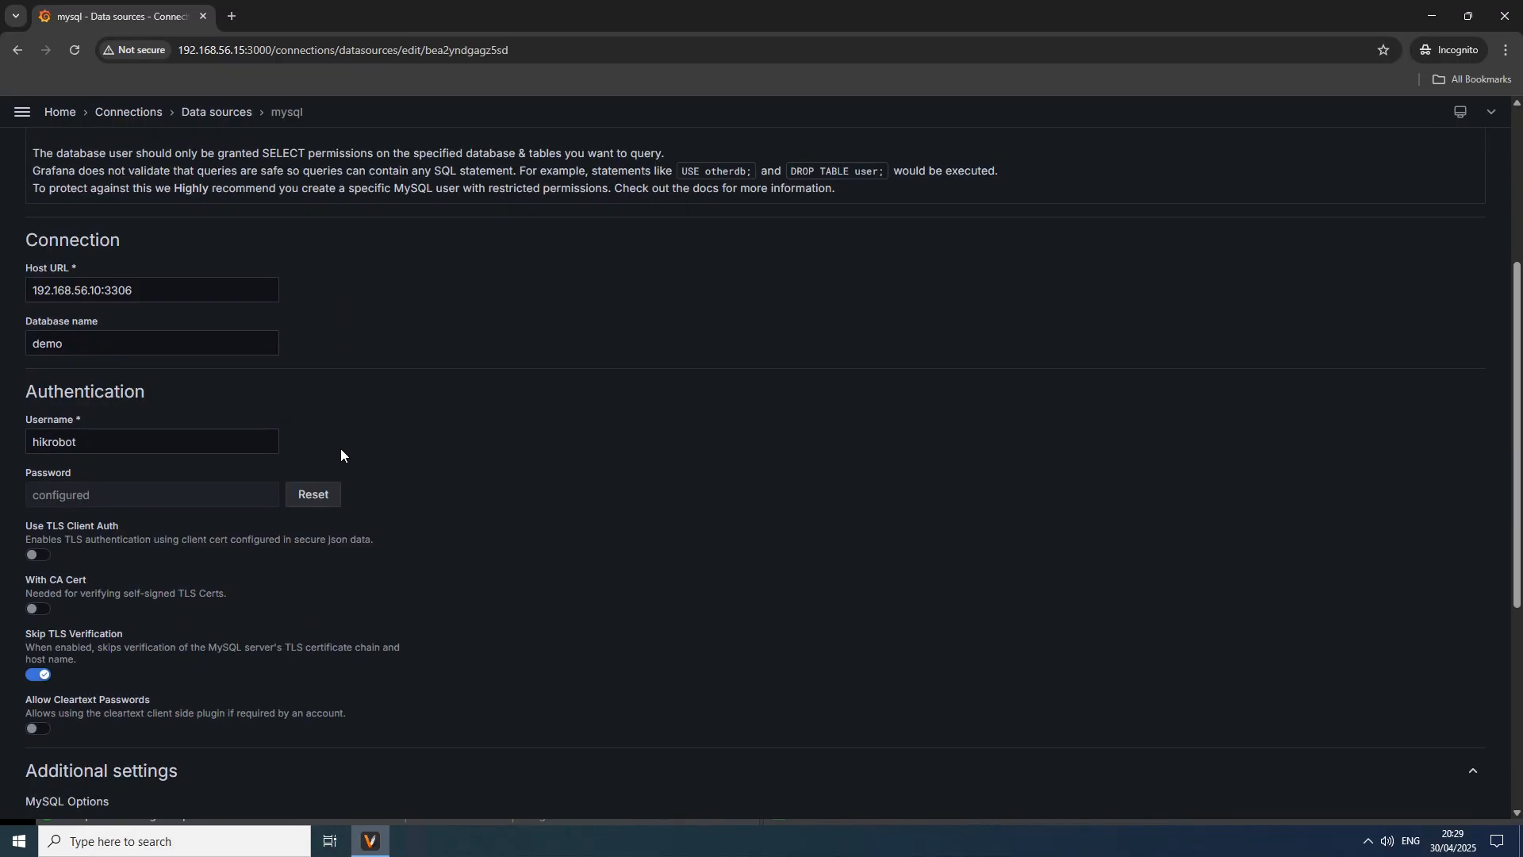
scroll(down, 3)
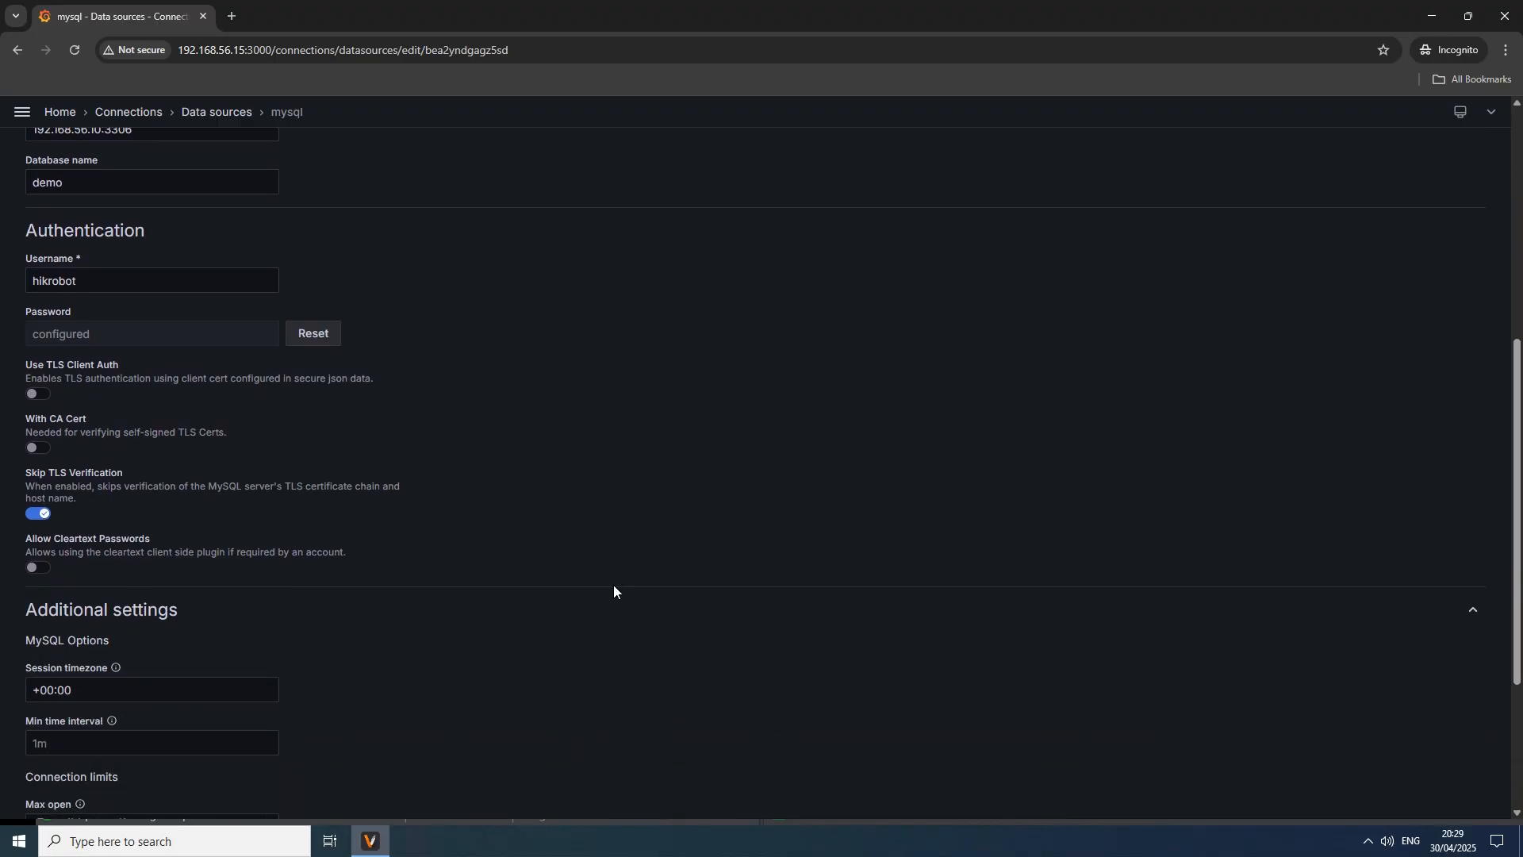
scroll(down, 3)
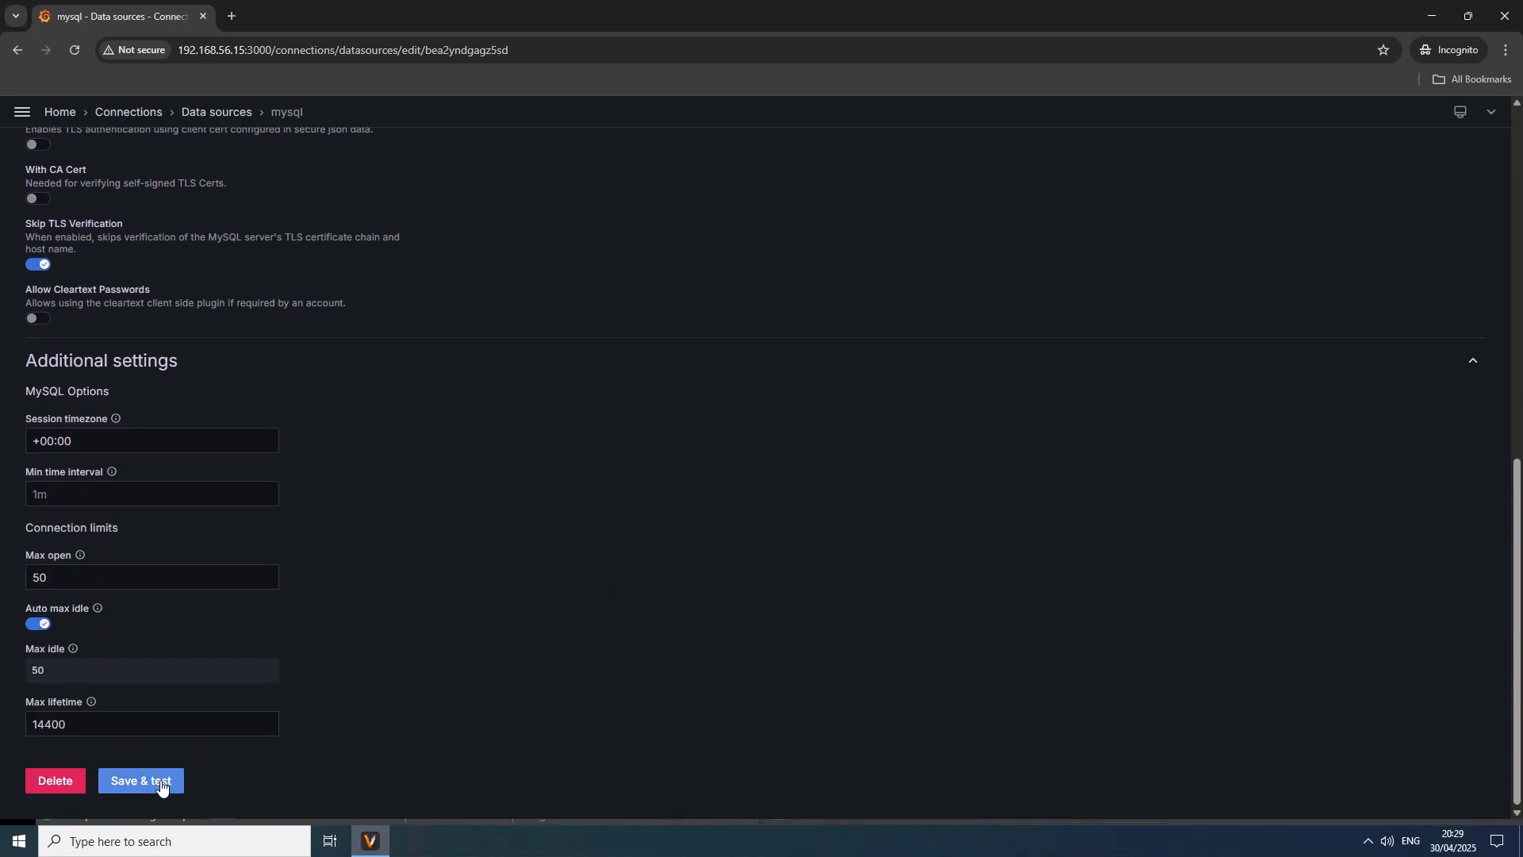
click(140, 780)
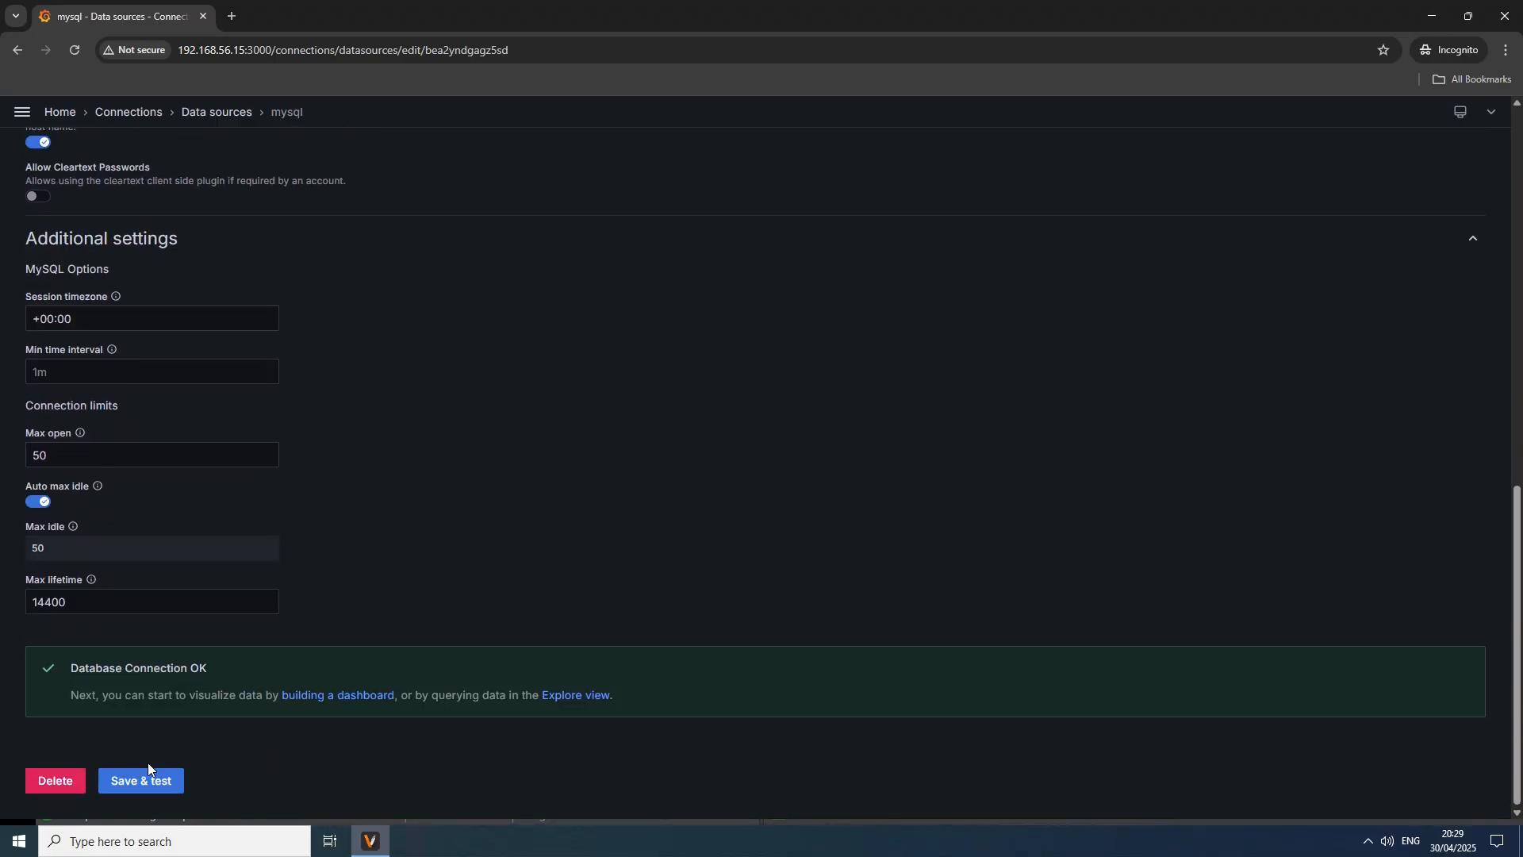
click(22, 112)
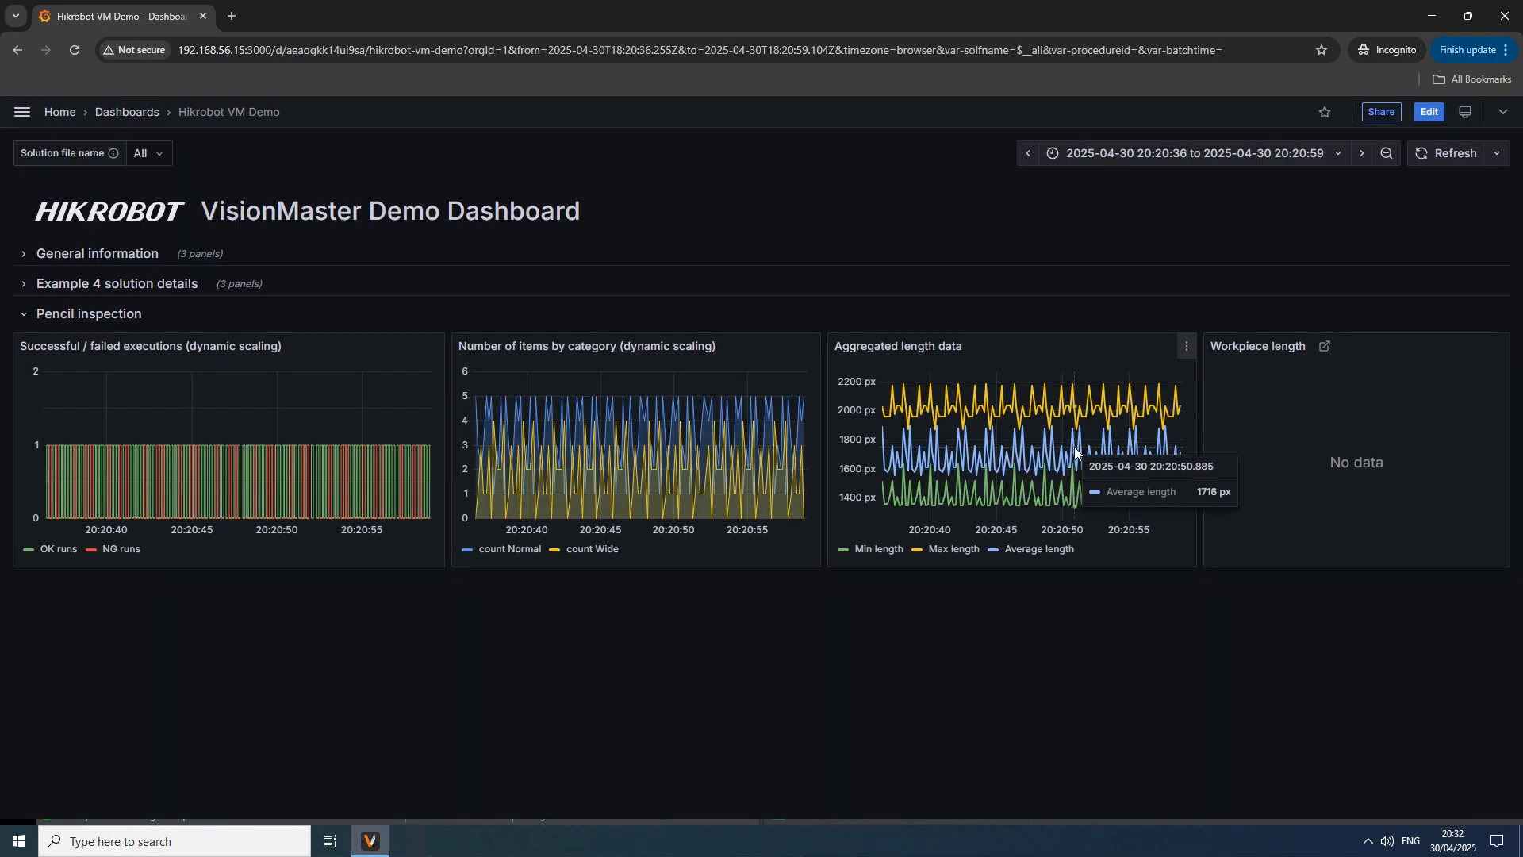
mouse_move(267, 476)
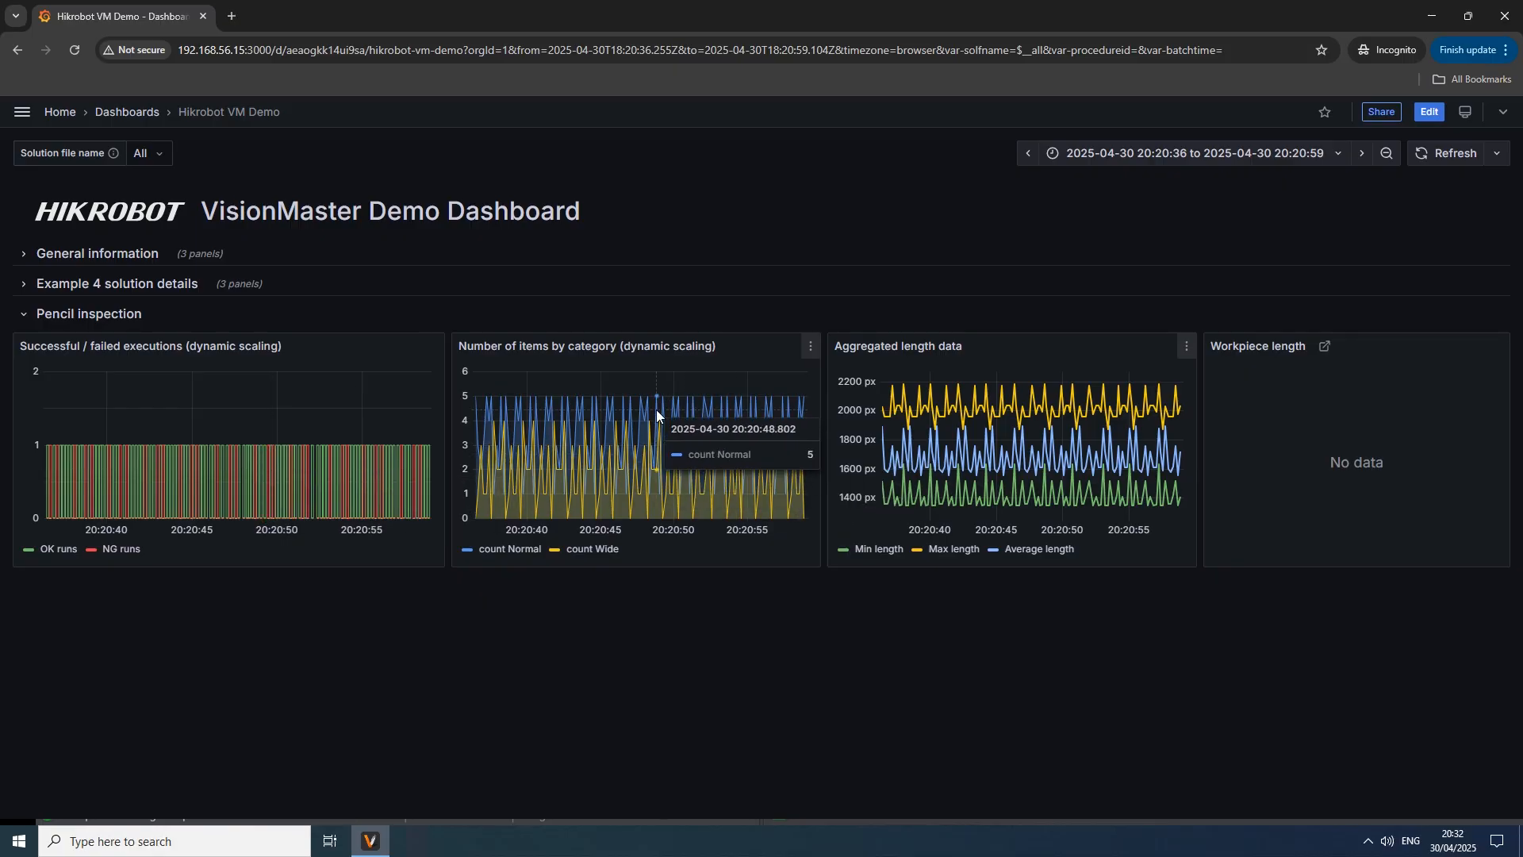
mouse_move(707, 470)
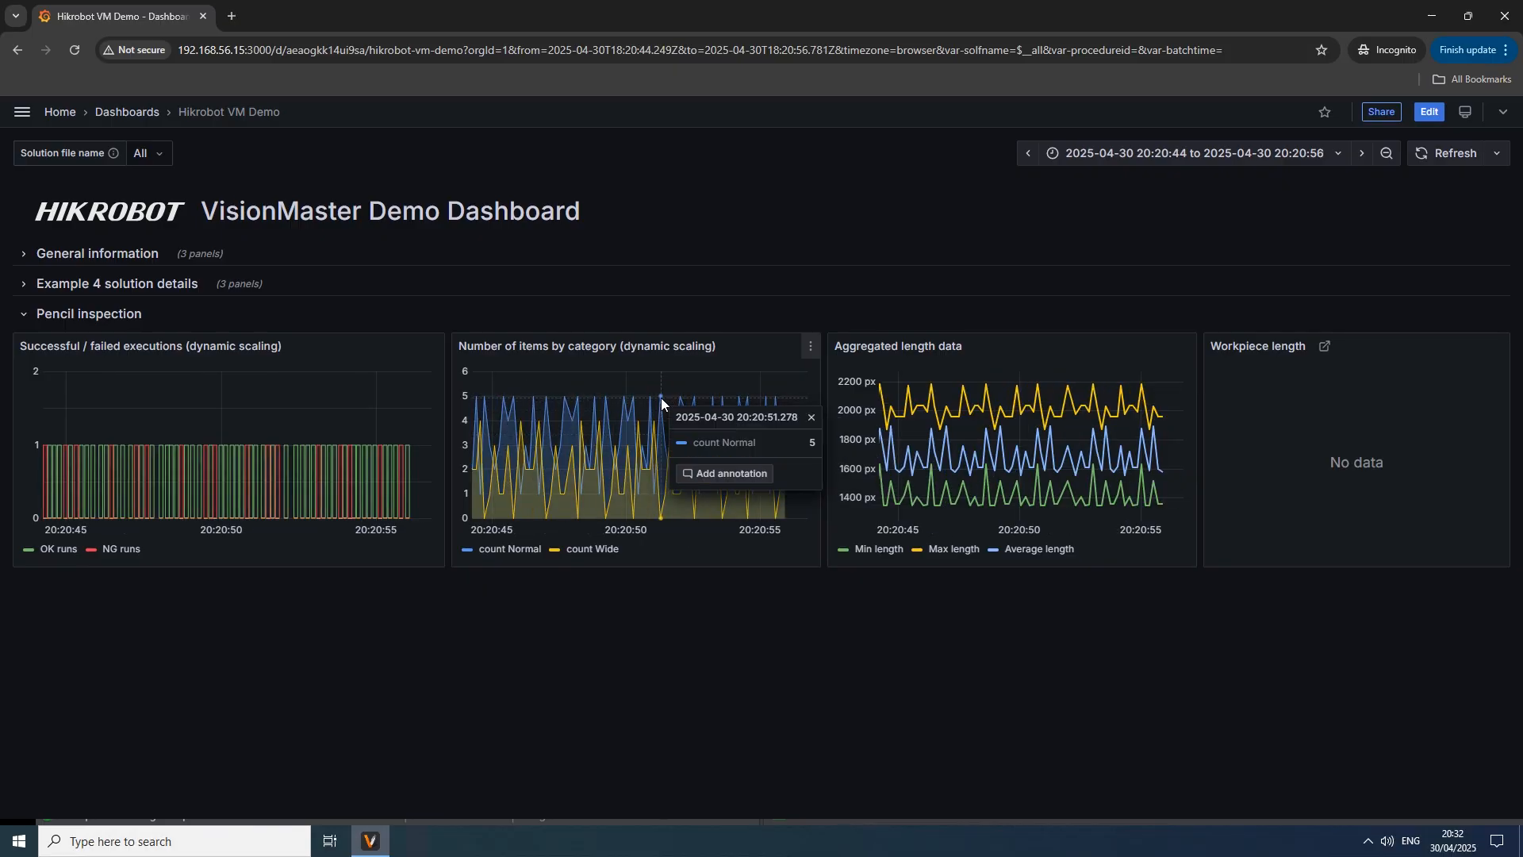
mouse_move(774, 475)
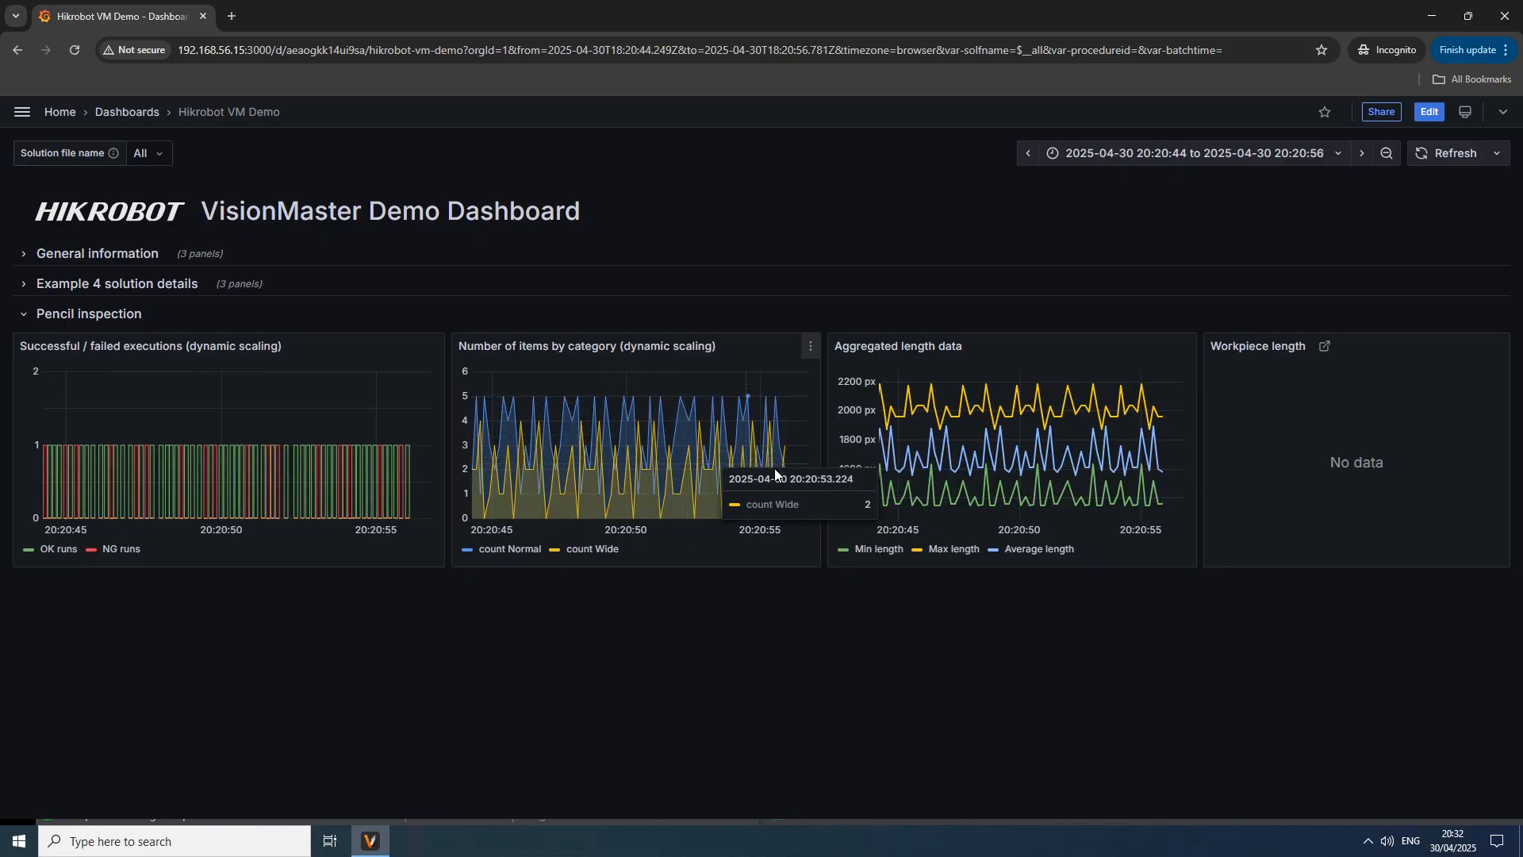
Step: Inspect a Max length data point's workpiece lengths, then dismiss the details
click(1066, 412)
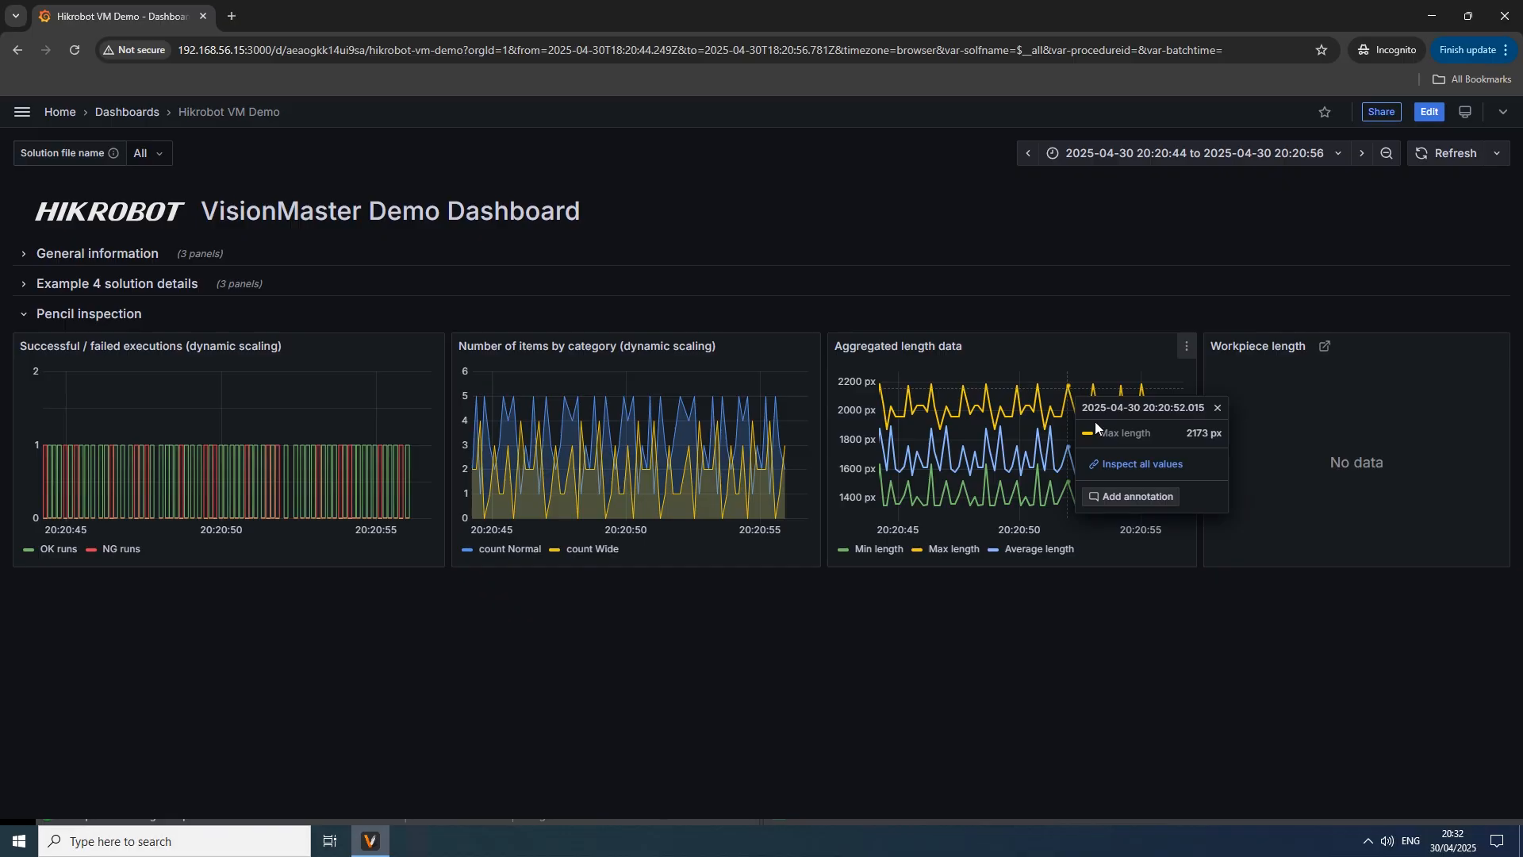
click(1142, 463)
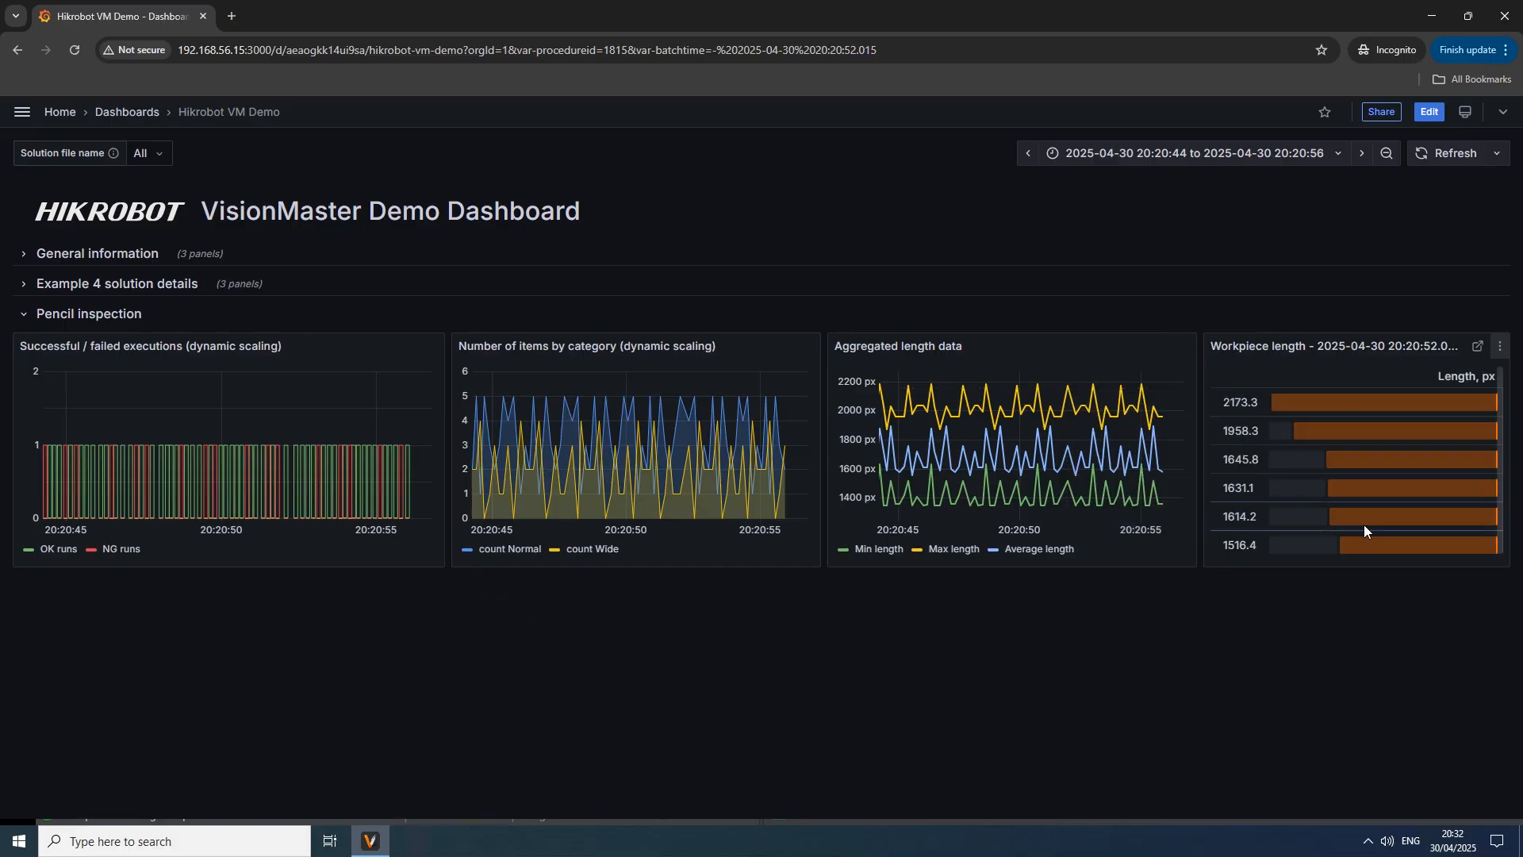
mouse_move(1081, 459)
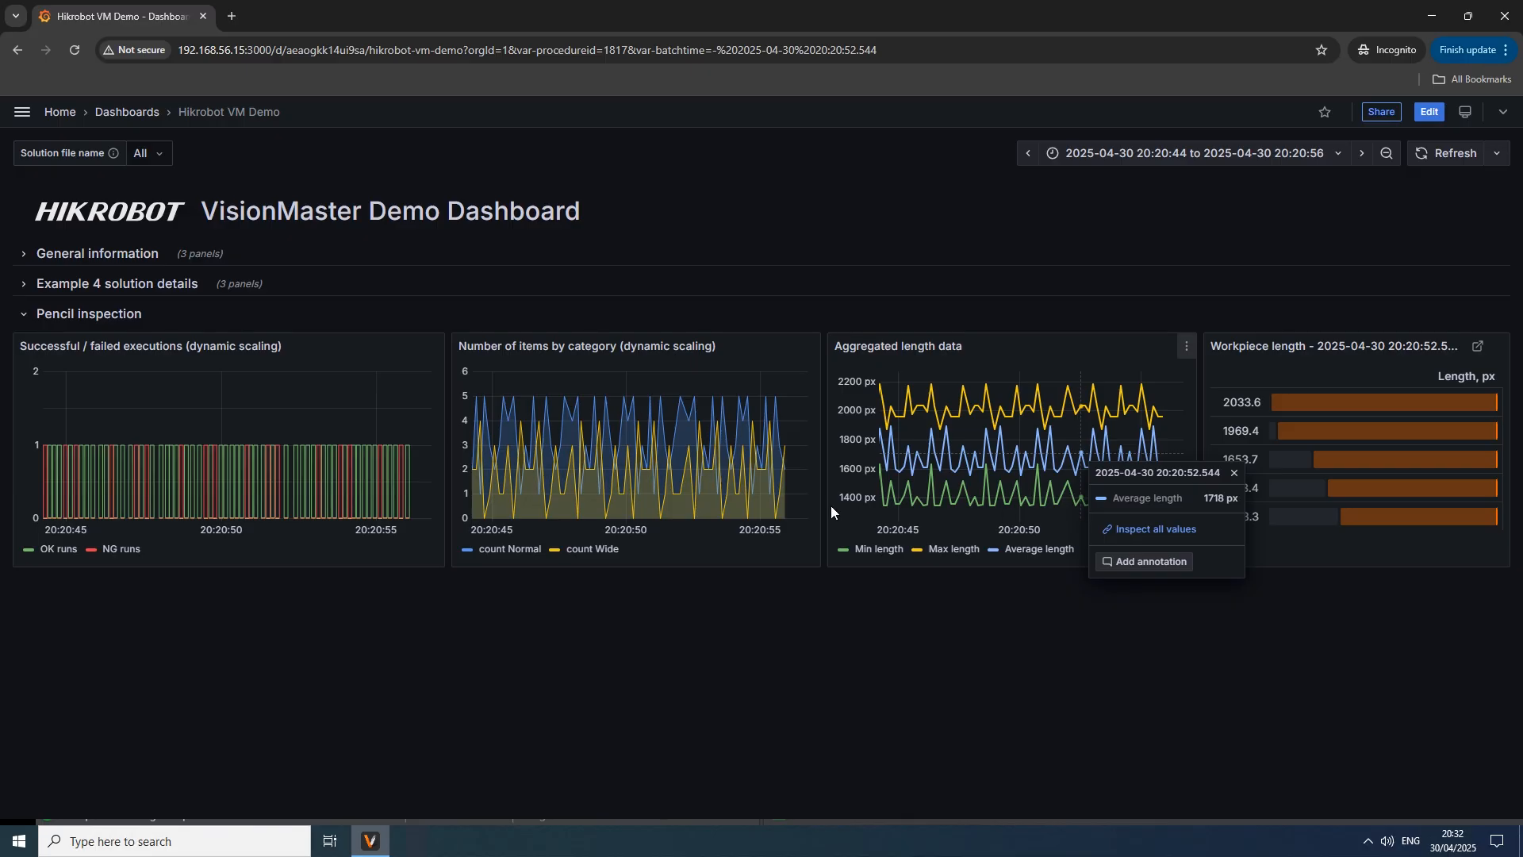
click(1232, 473)
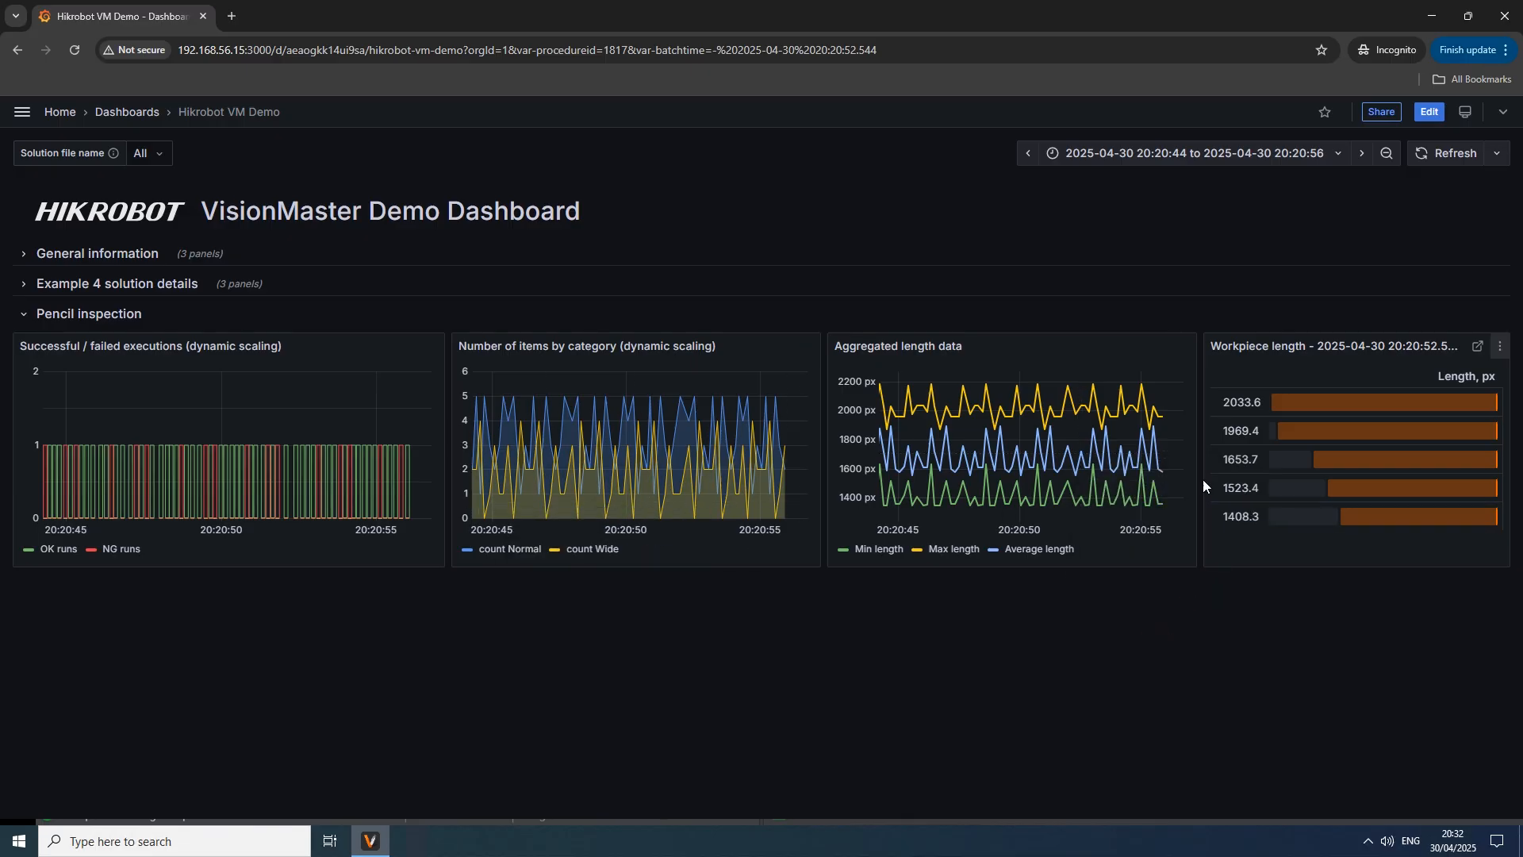
mouse_move(1160, 437)
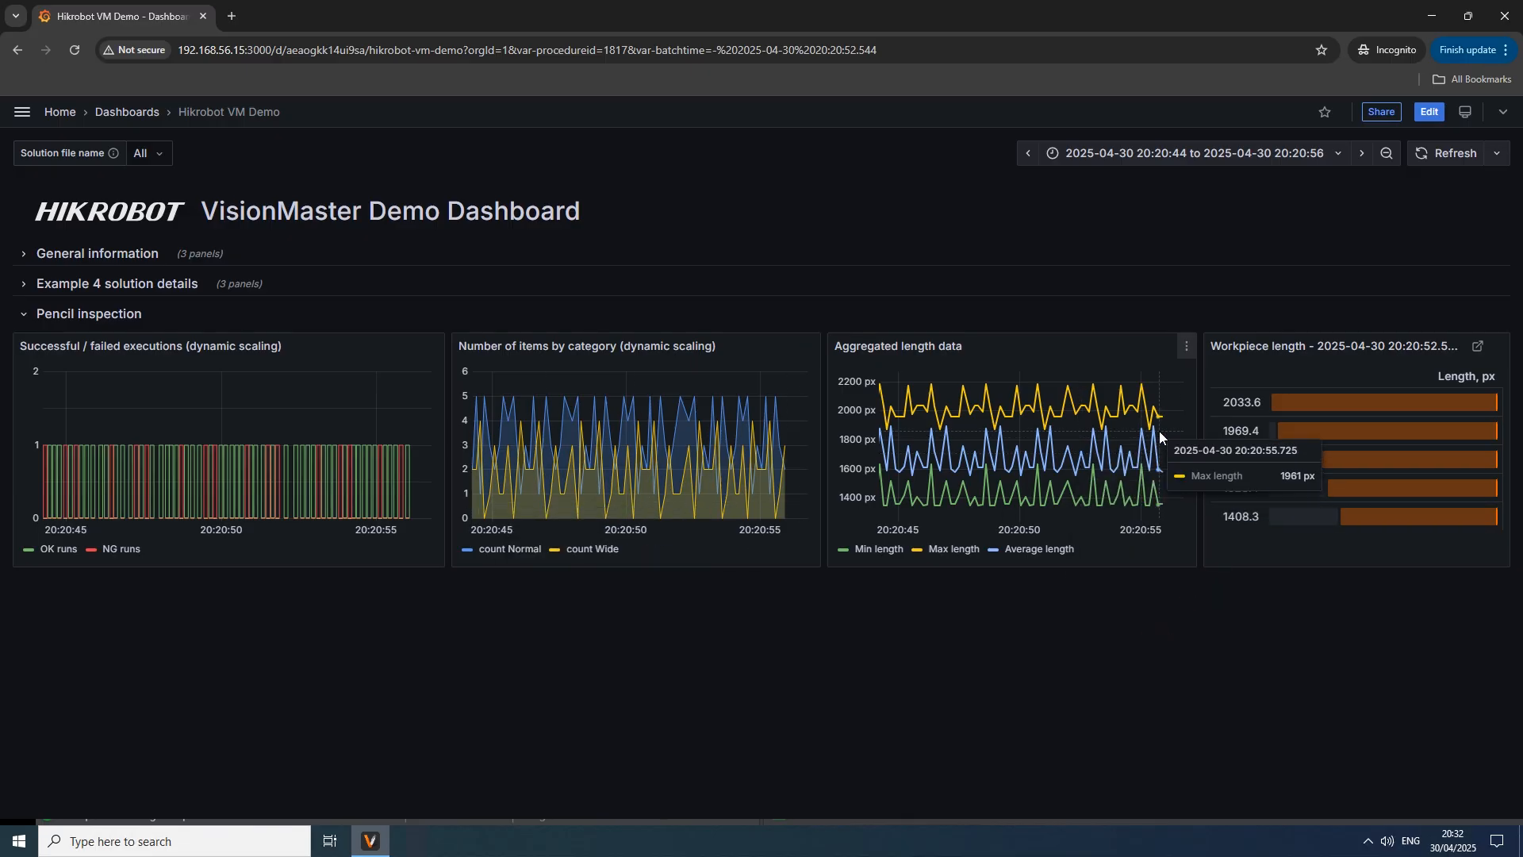
mouse_move(954, 477)
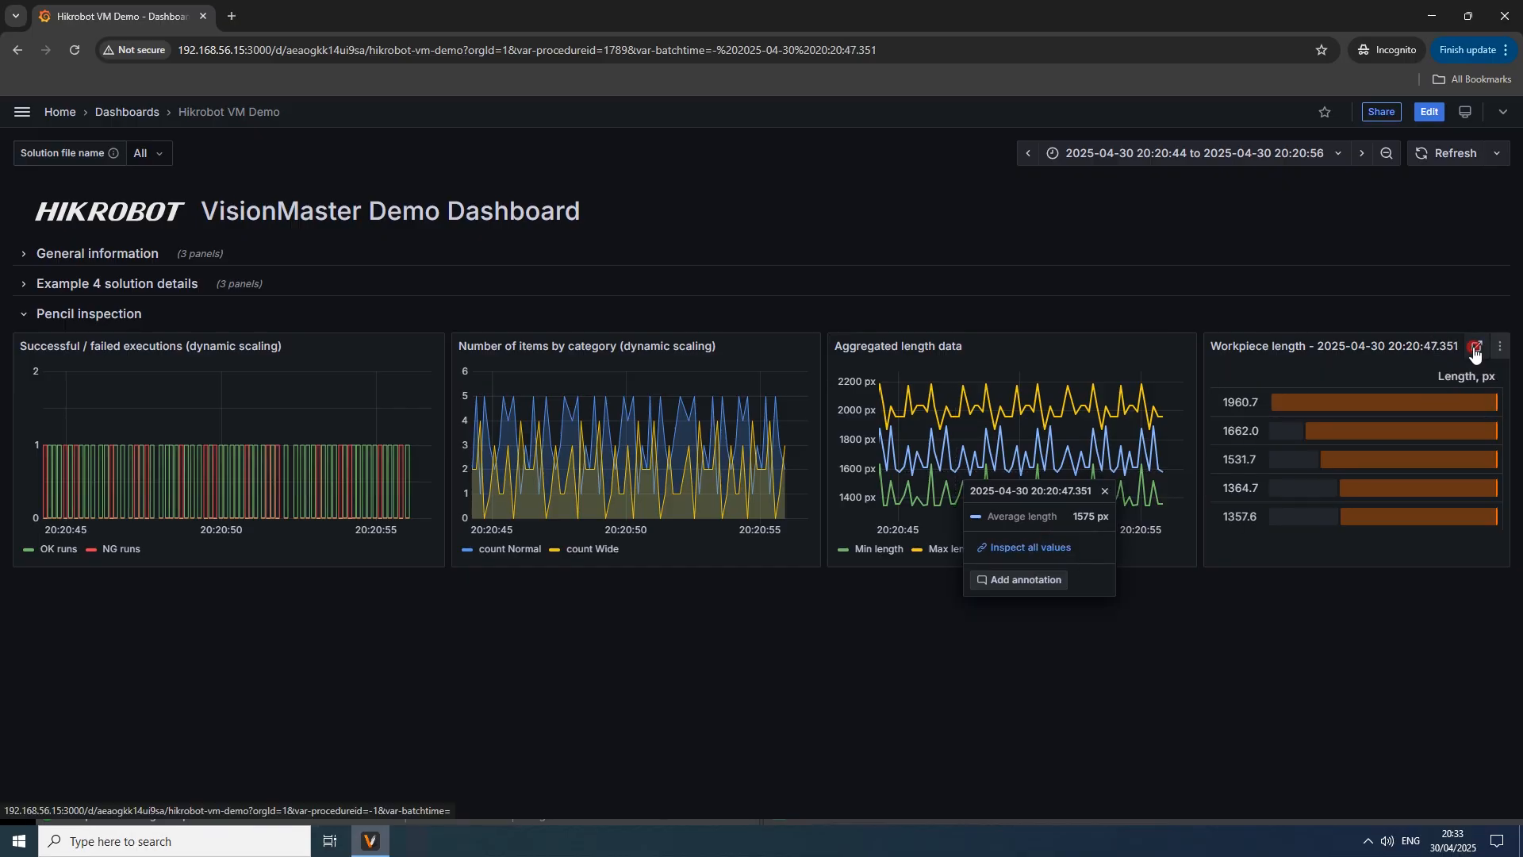
Step: Zoom the time range out twice and expand the General information section
click(1386, 153)
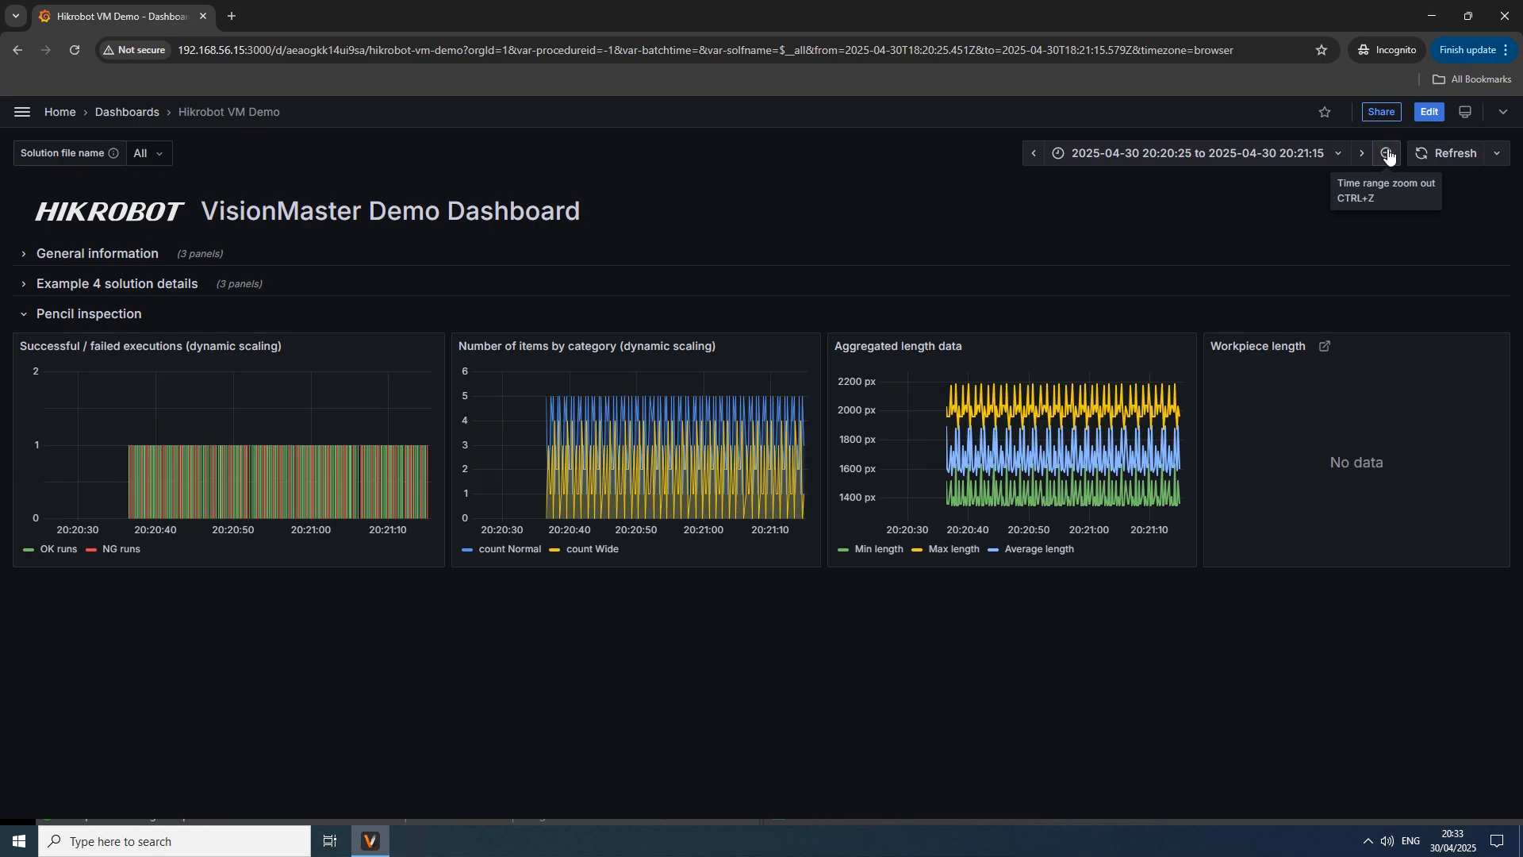
click(1386, 152)
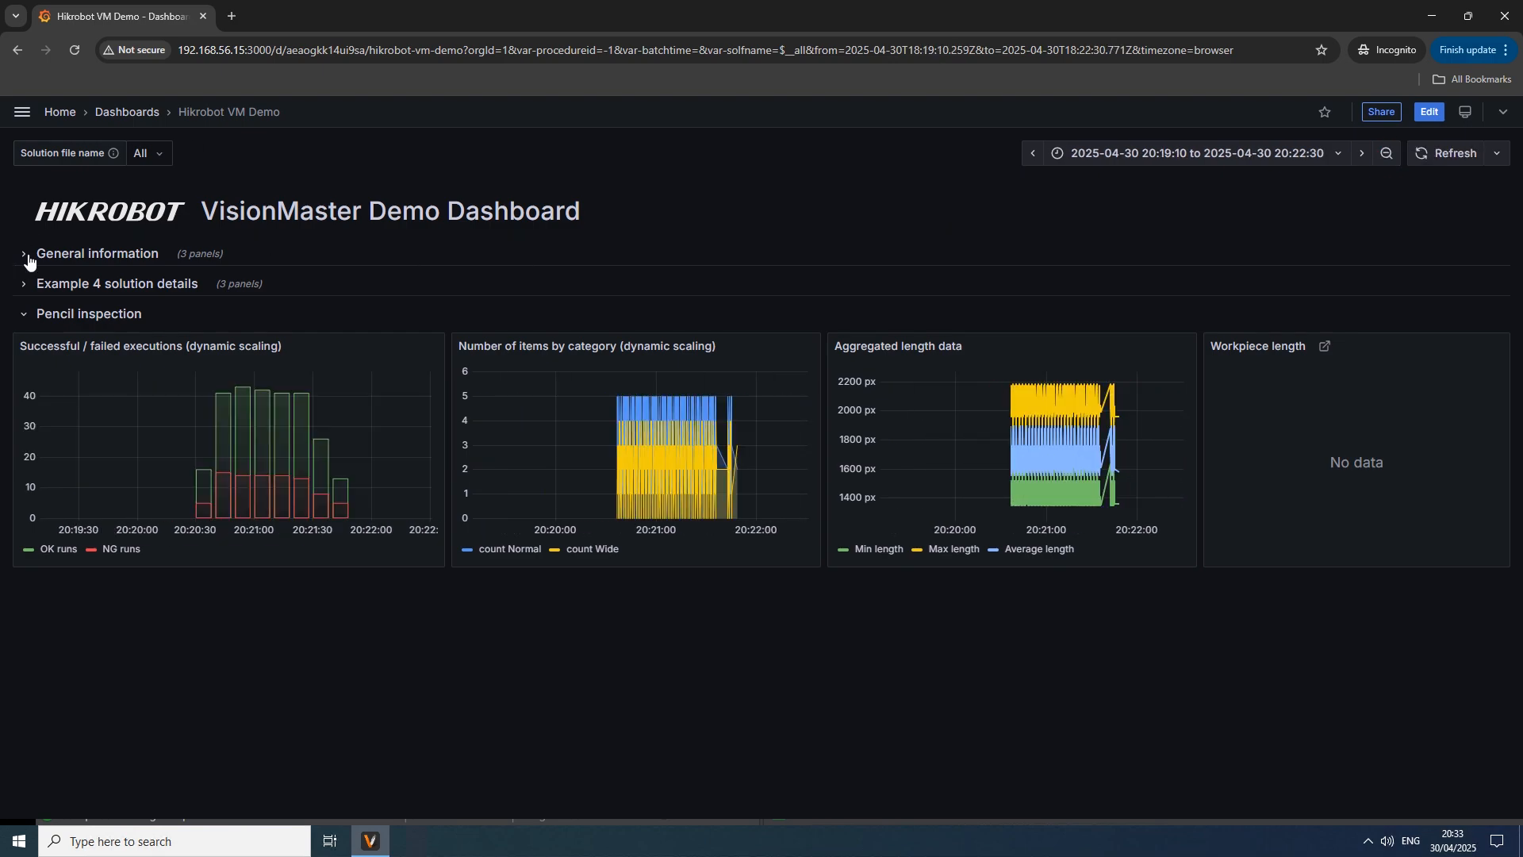
click(23, 254)
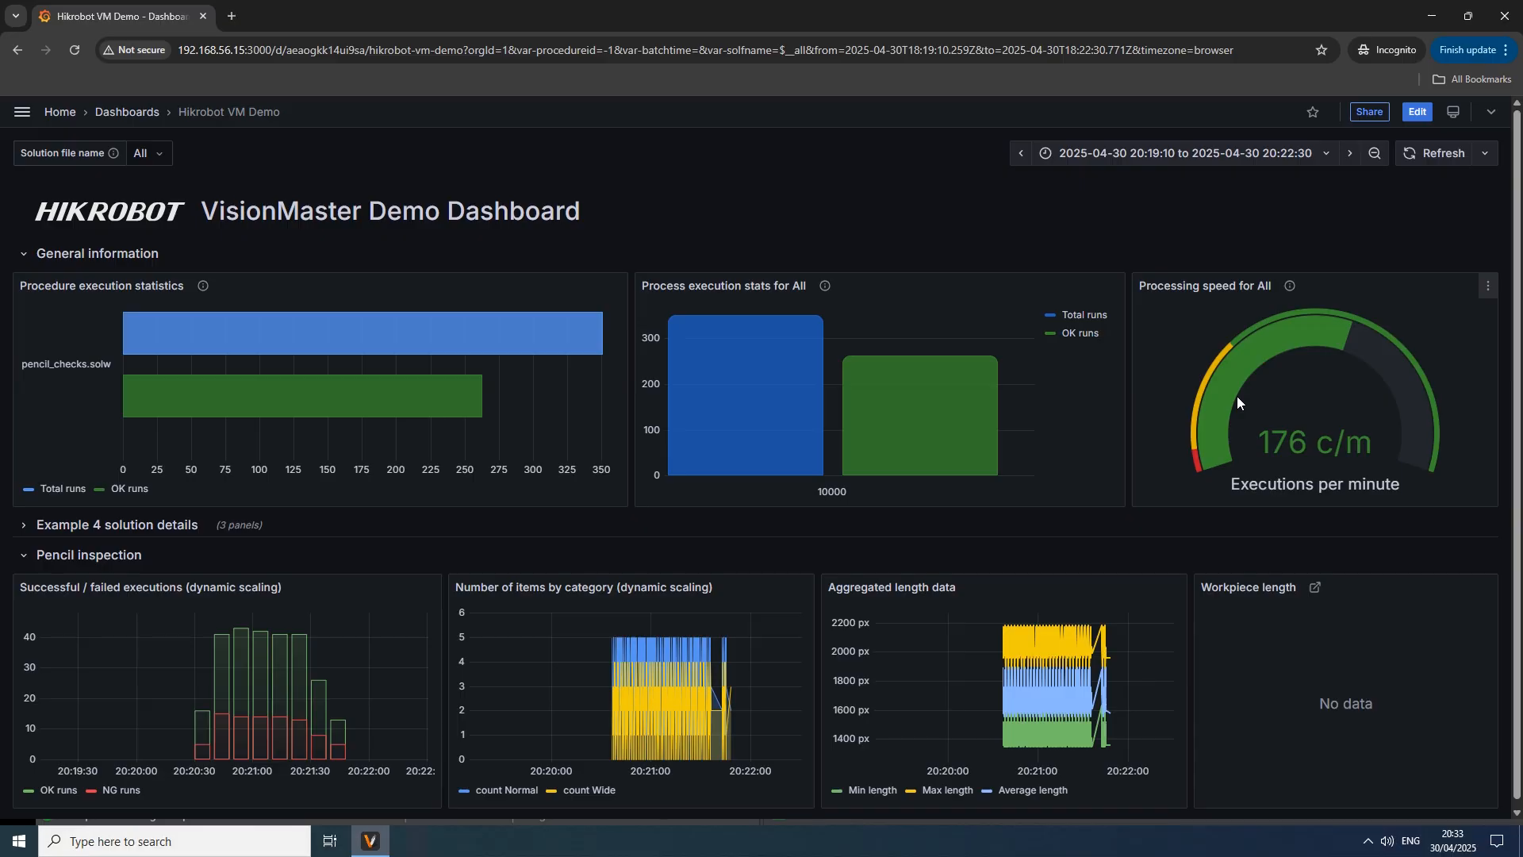
mouse_move(425, 599)
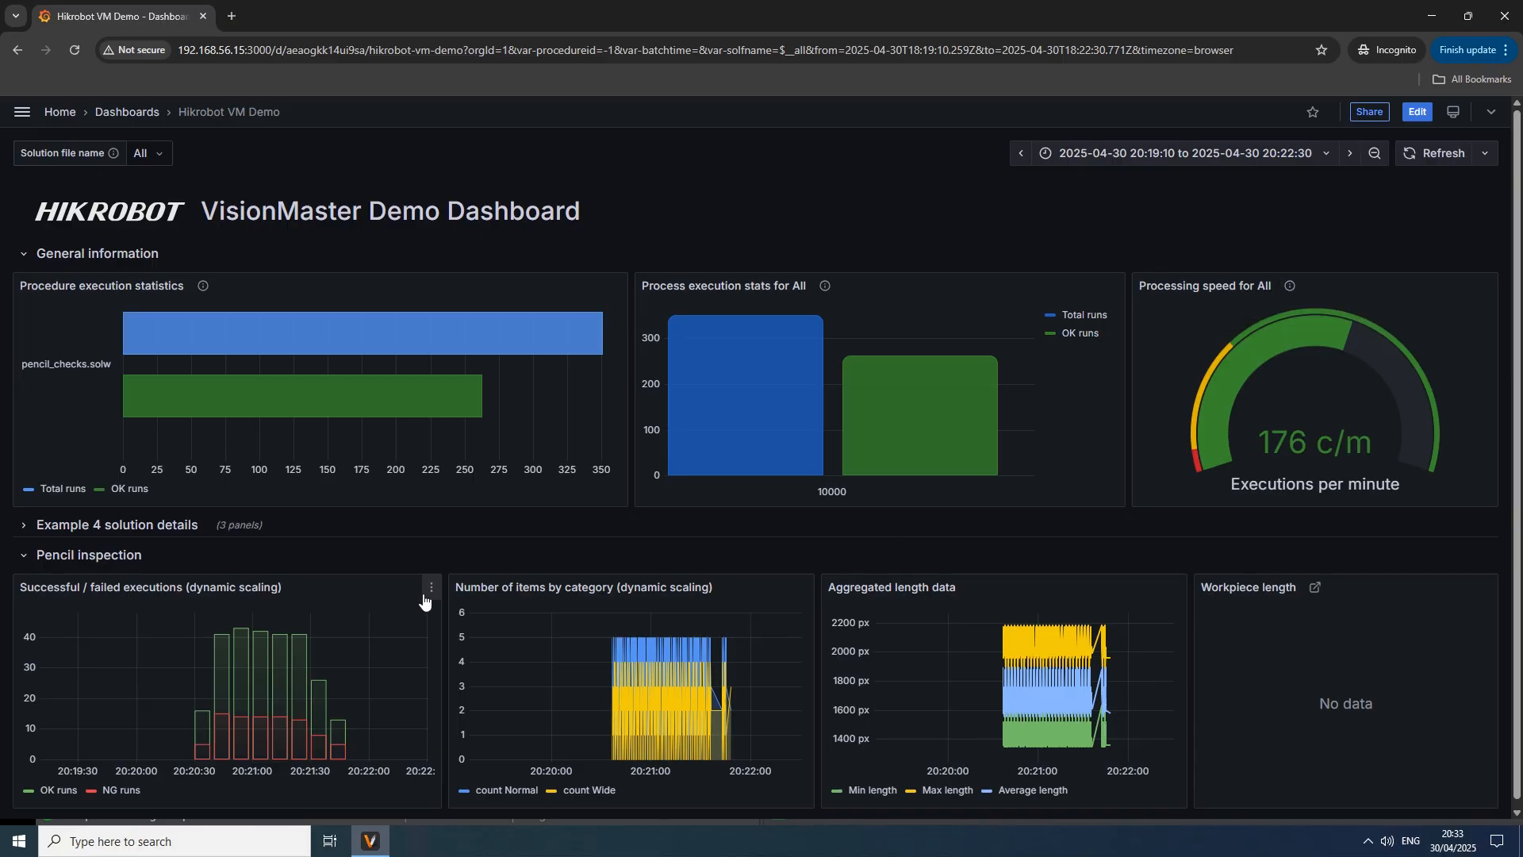
Step: Edit the Successful / failed executions panel and scroll through its SQL query and options
click(430, 590)
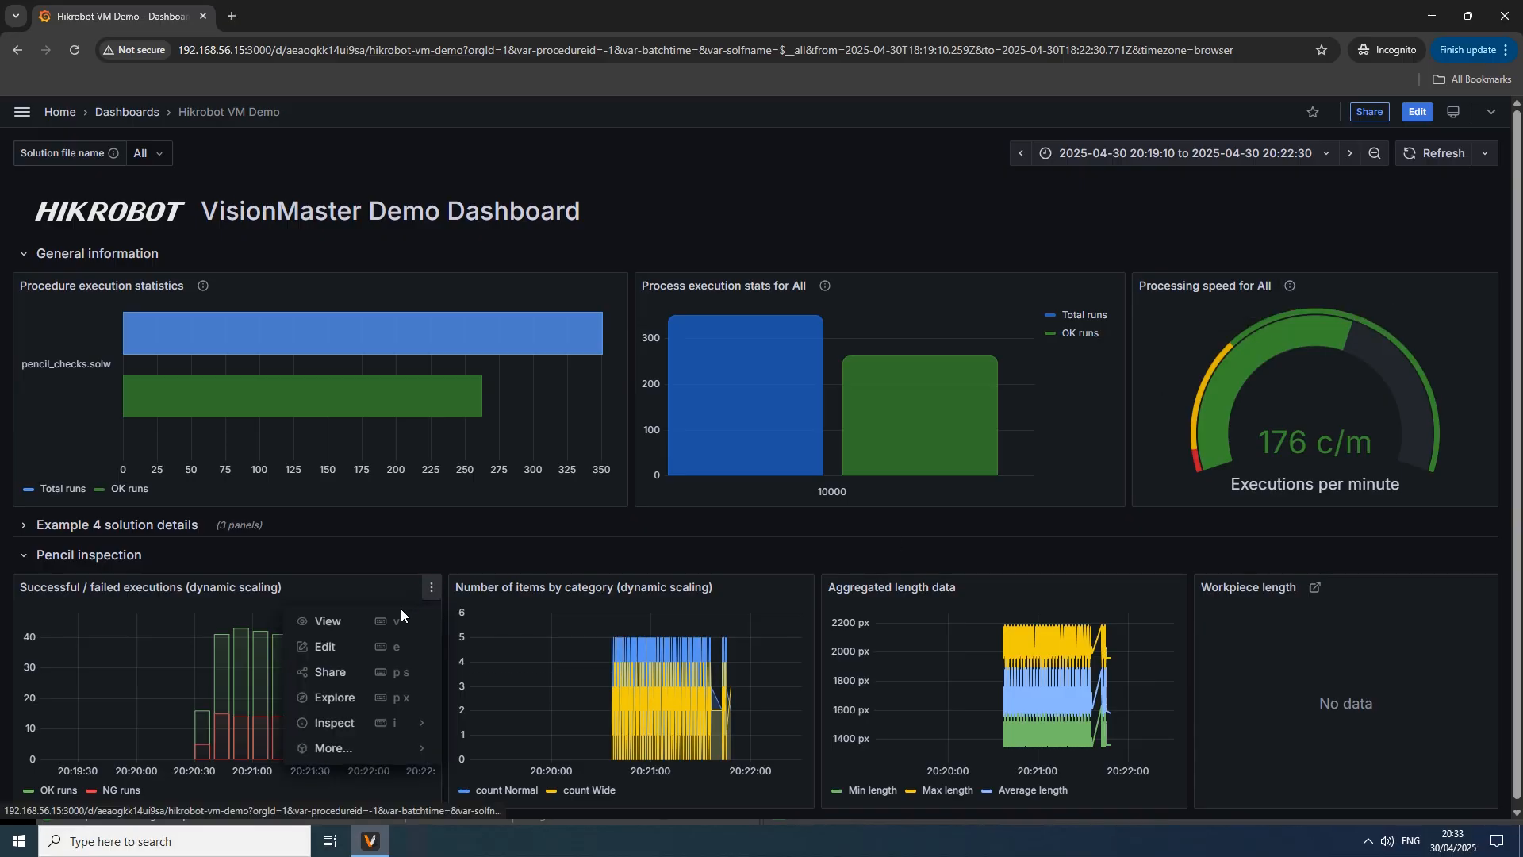
click(324, 646)
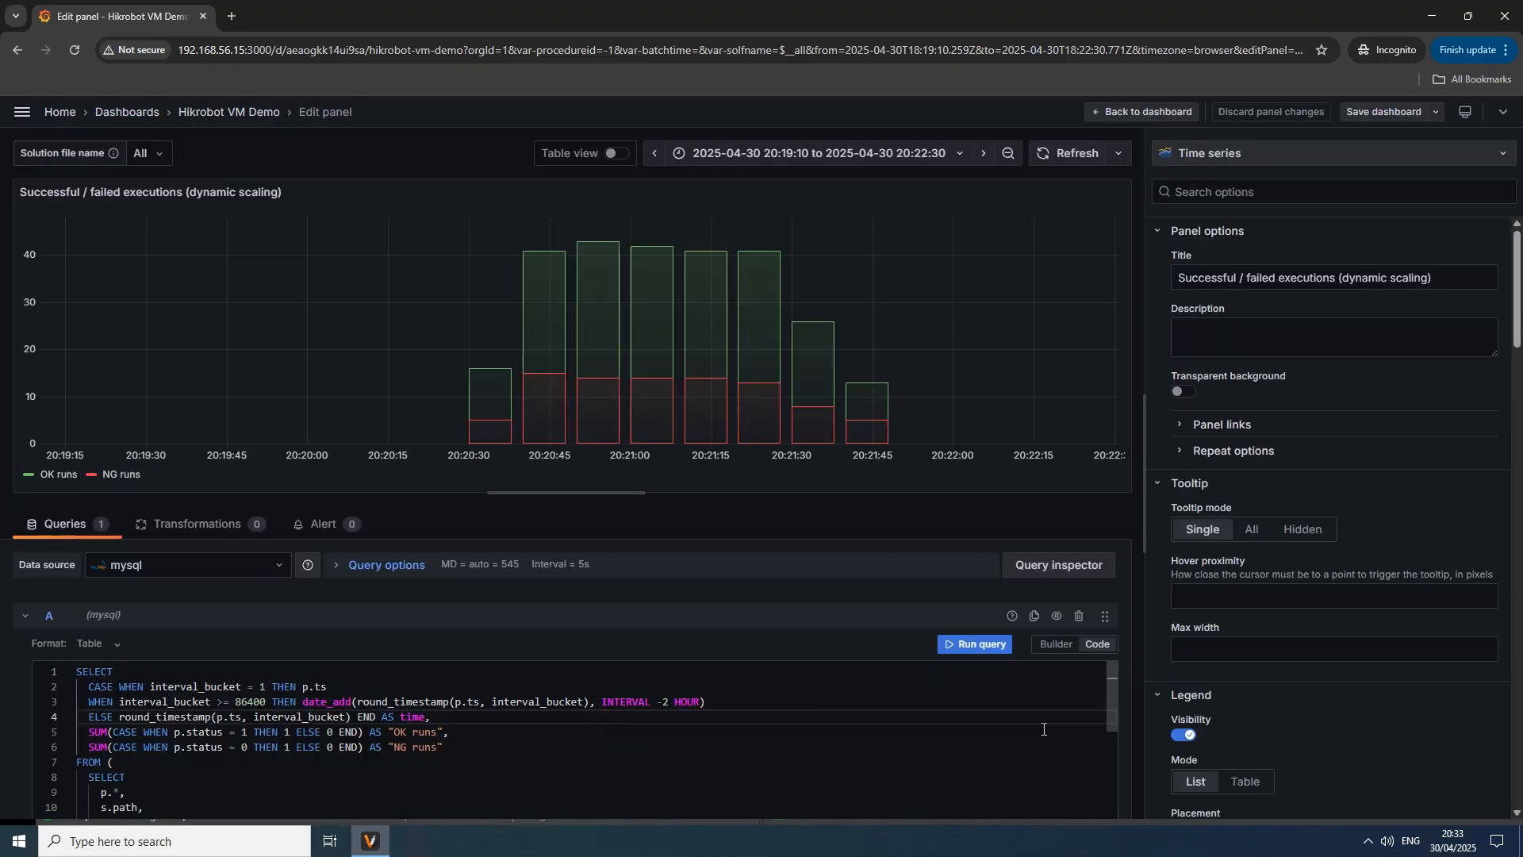
scroll(down, 3)
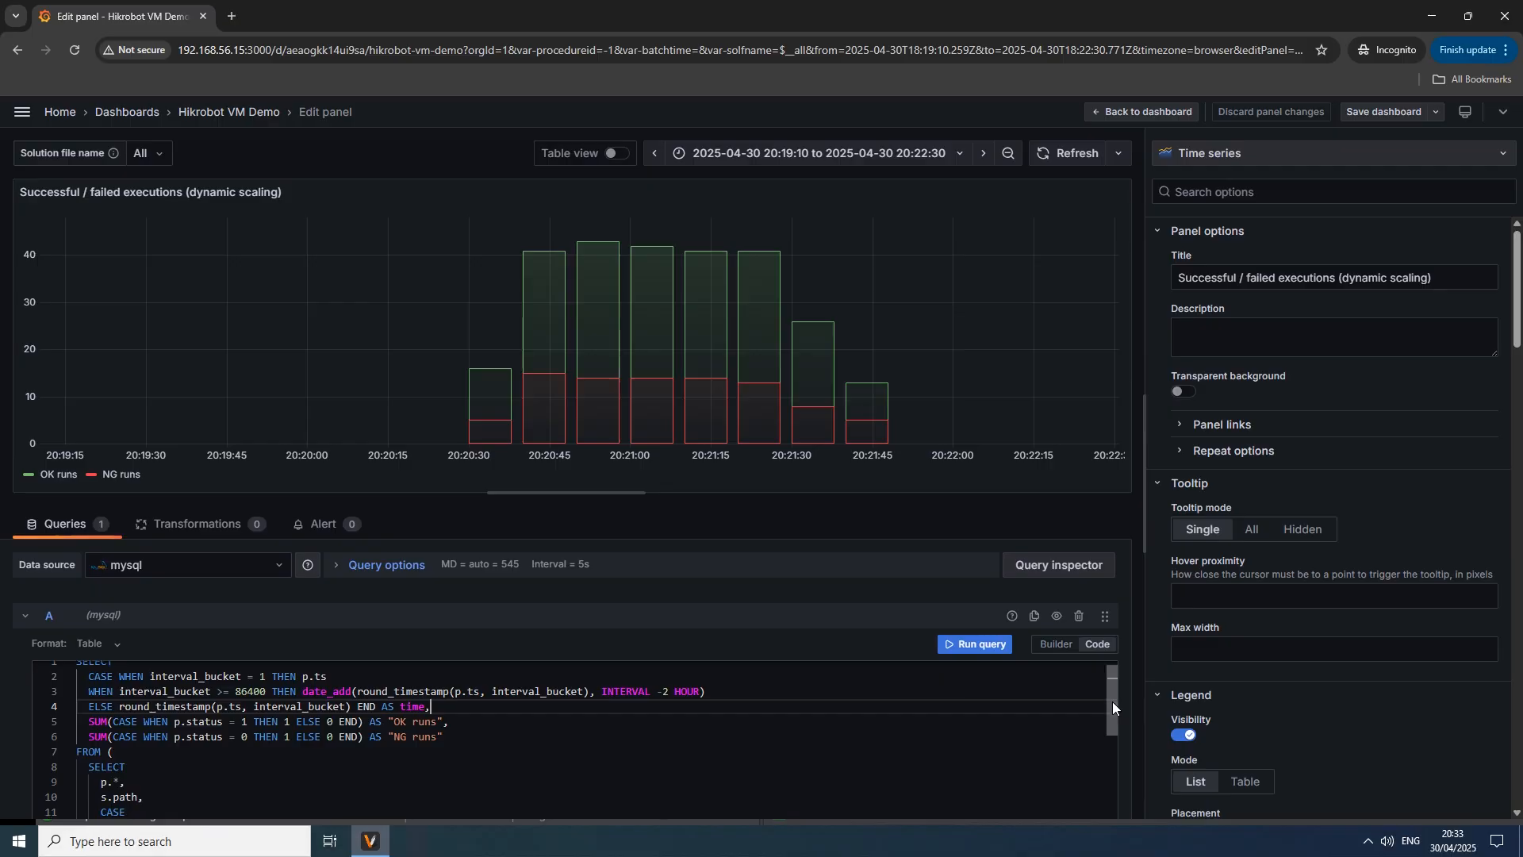
scroll(down, 3)
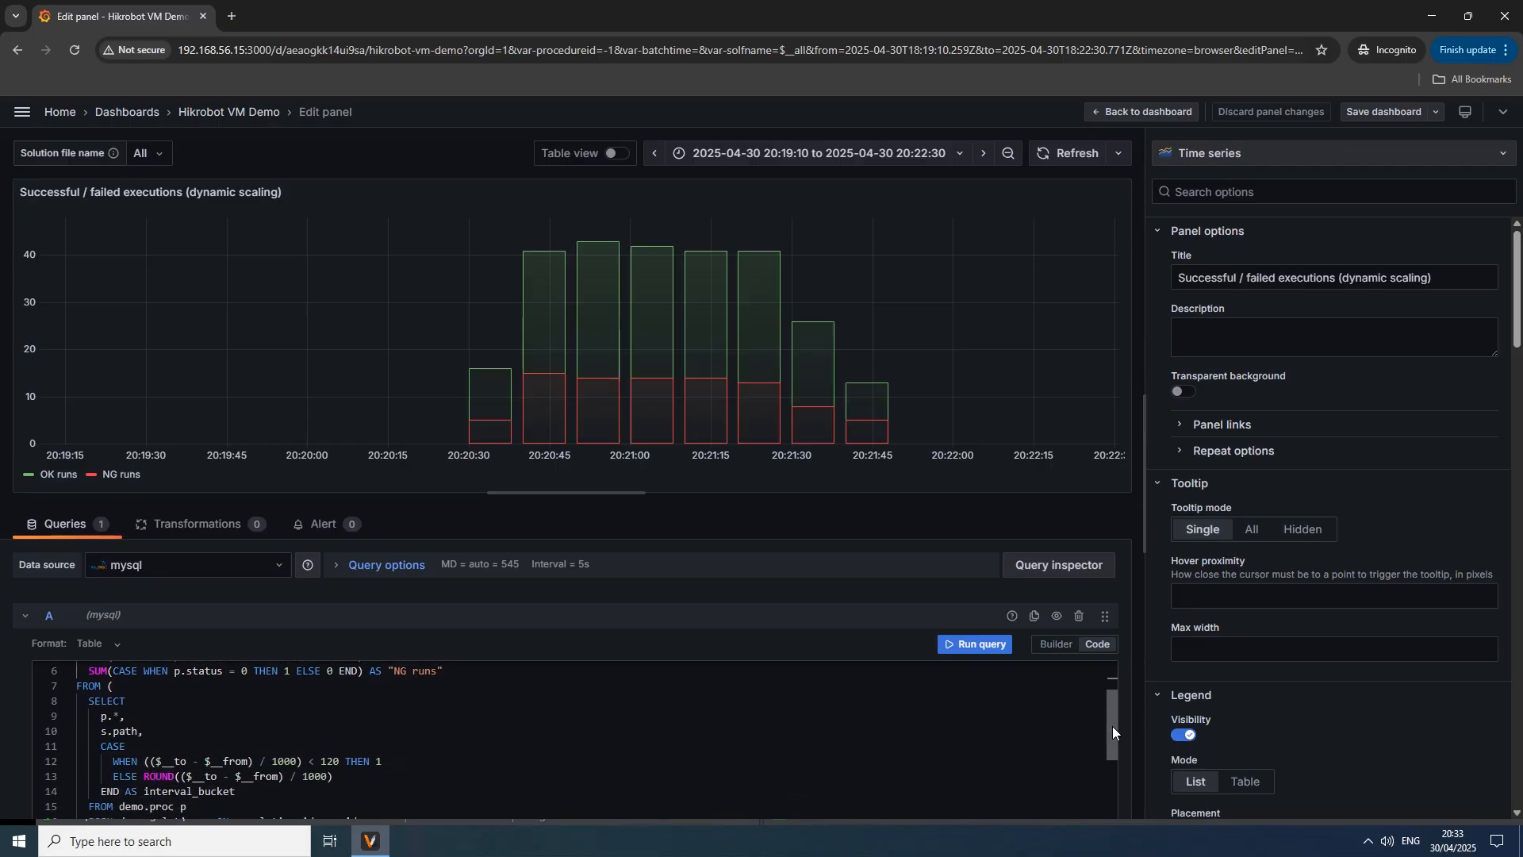
scroll(down, 3)
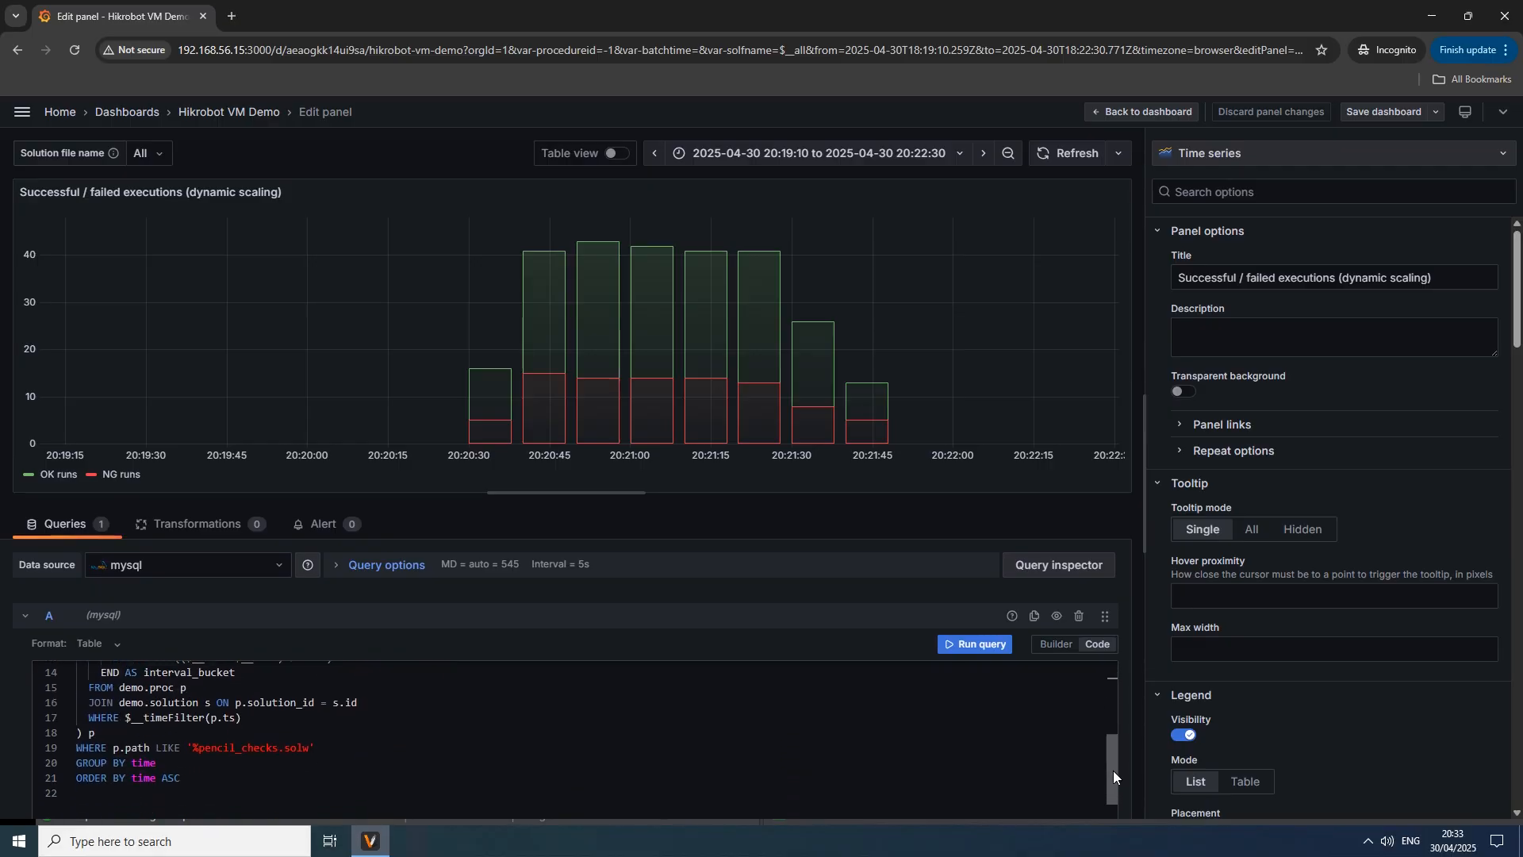
scroll(down, 3)
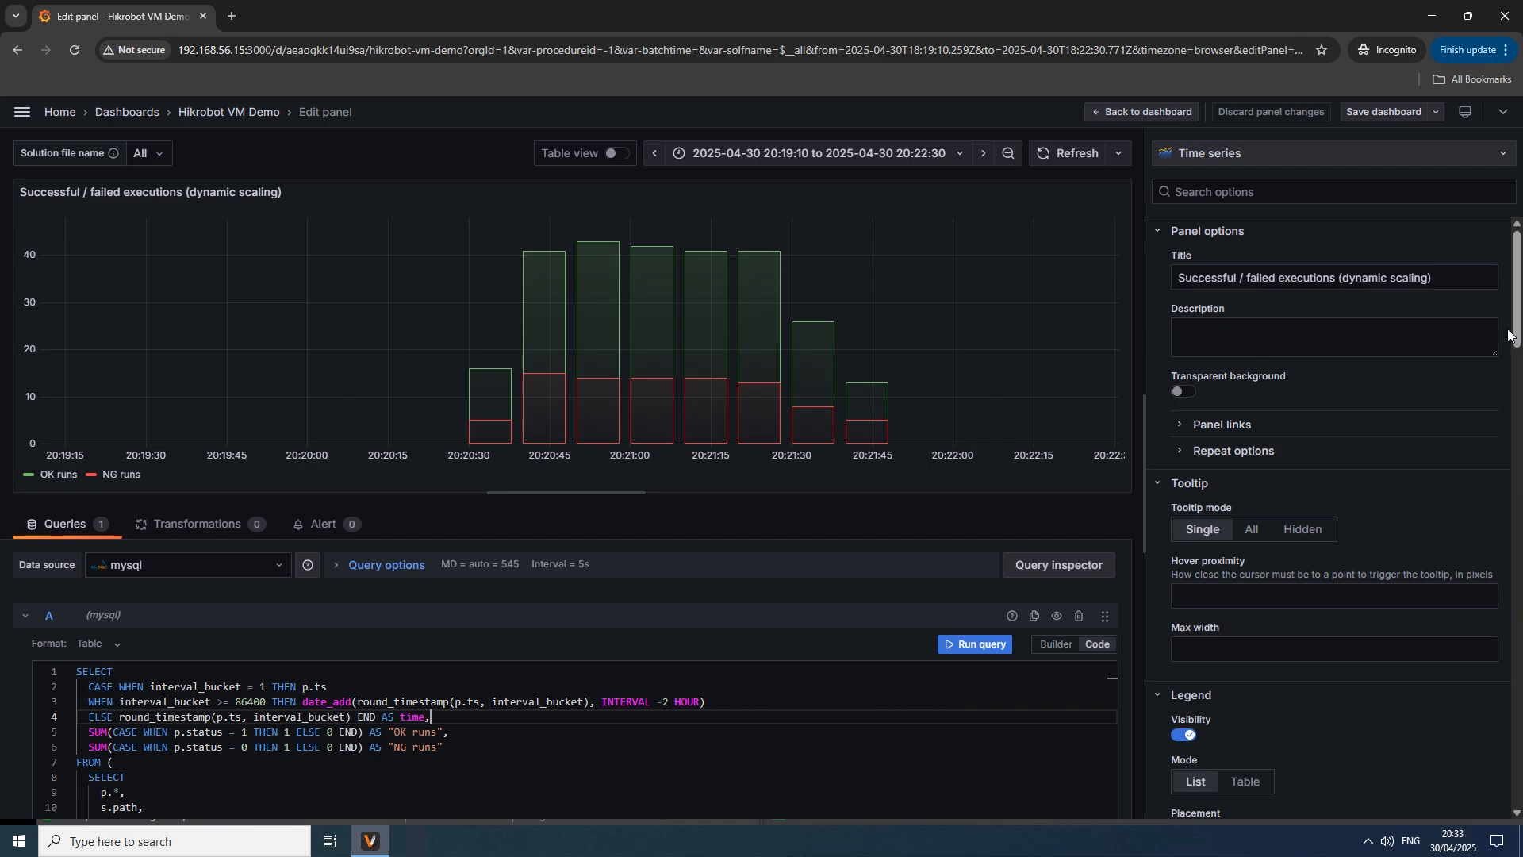
scroll(down, 3)
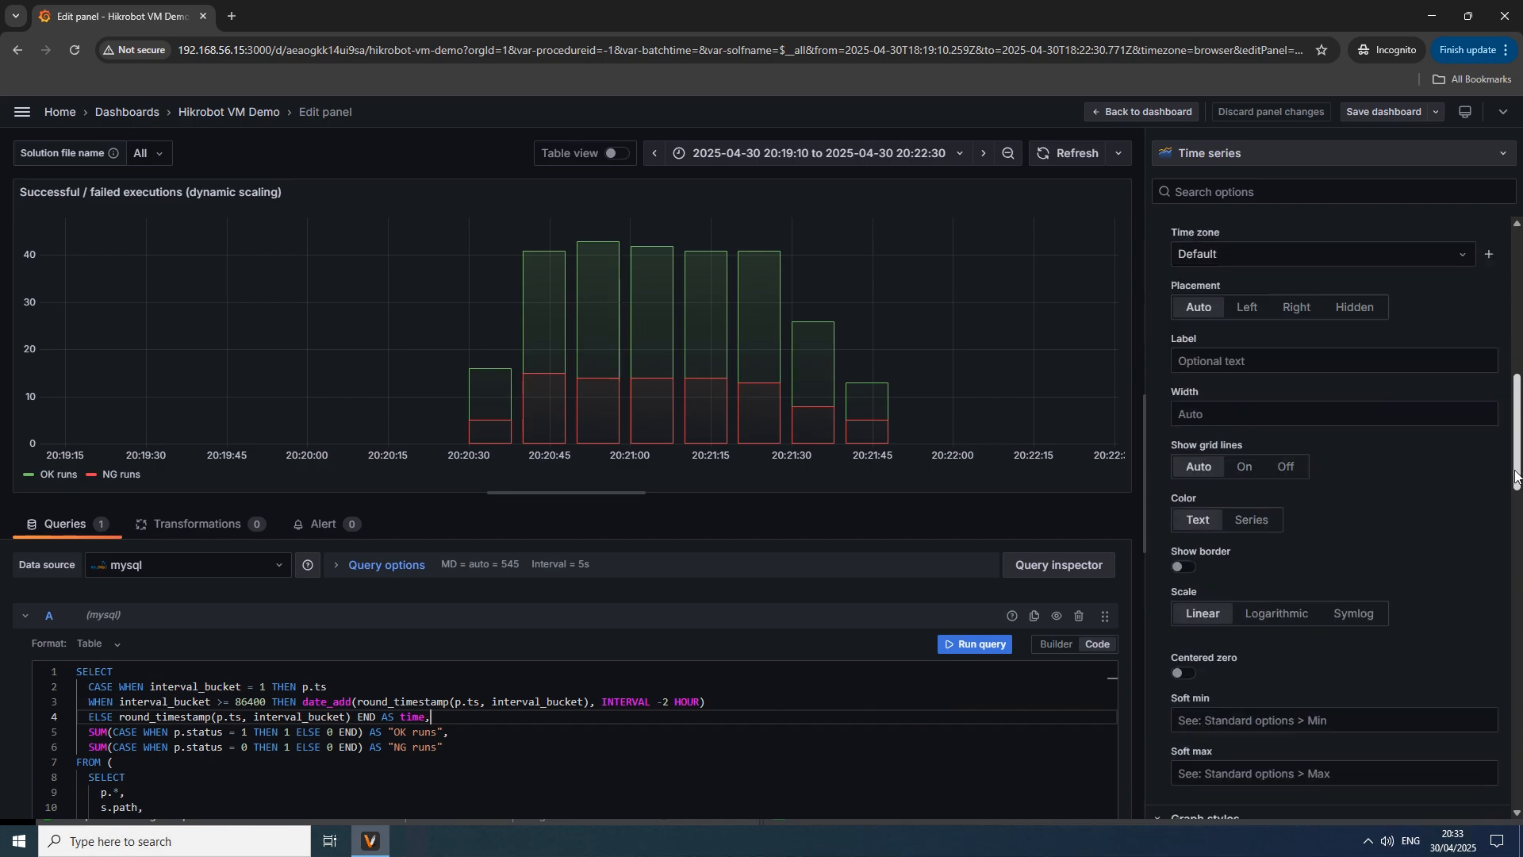
scroll(down, 3)
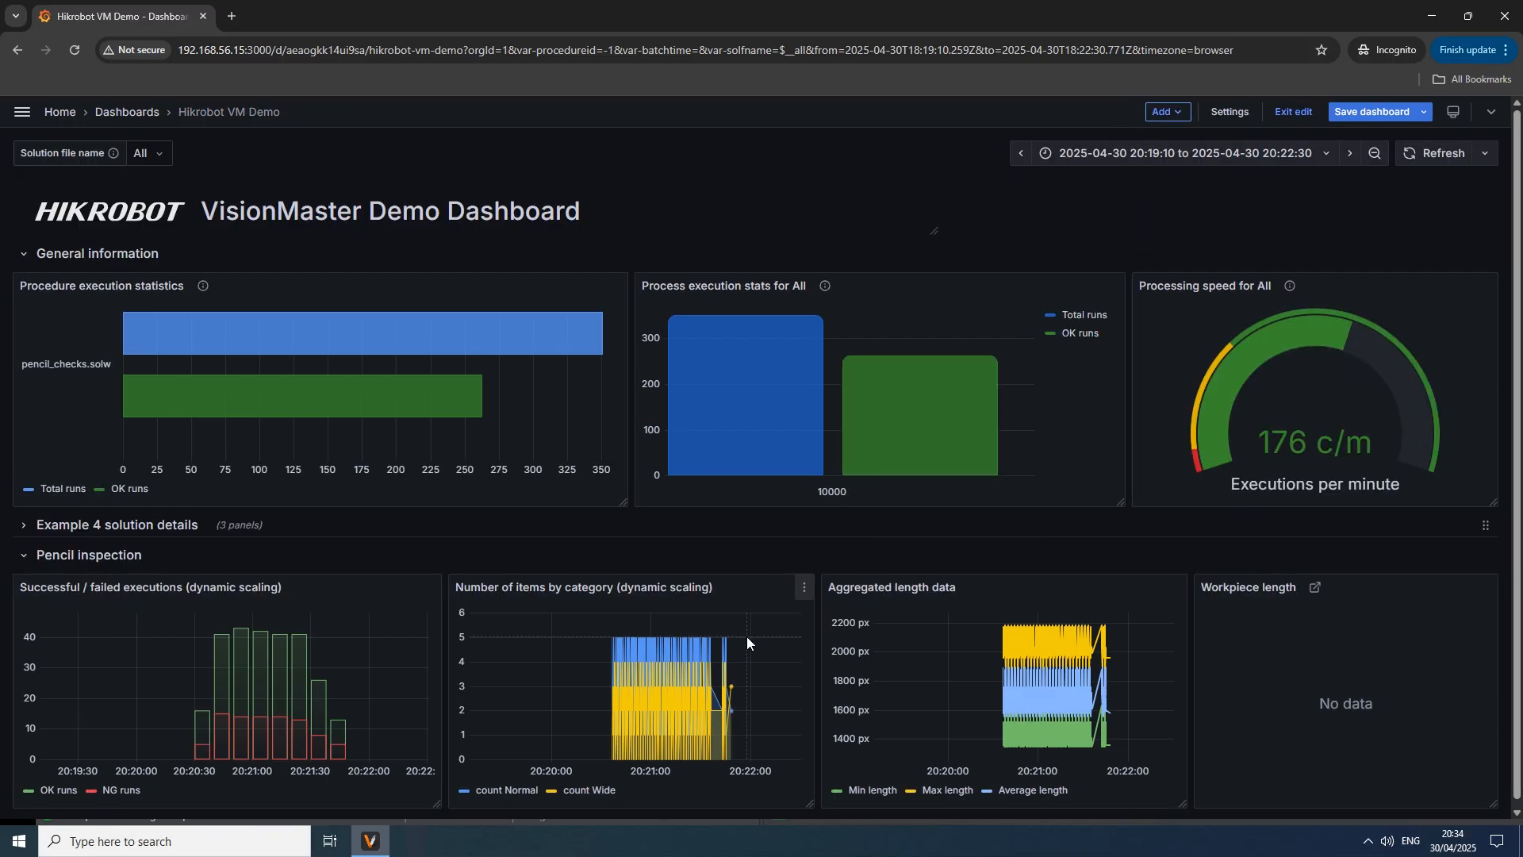
mouse_move(756, 431)
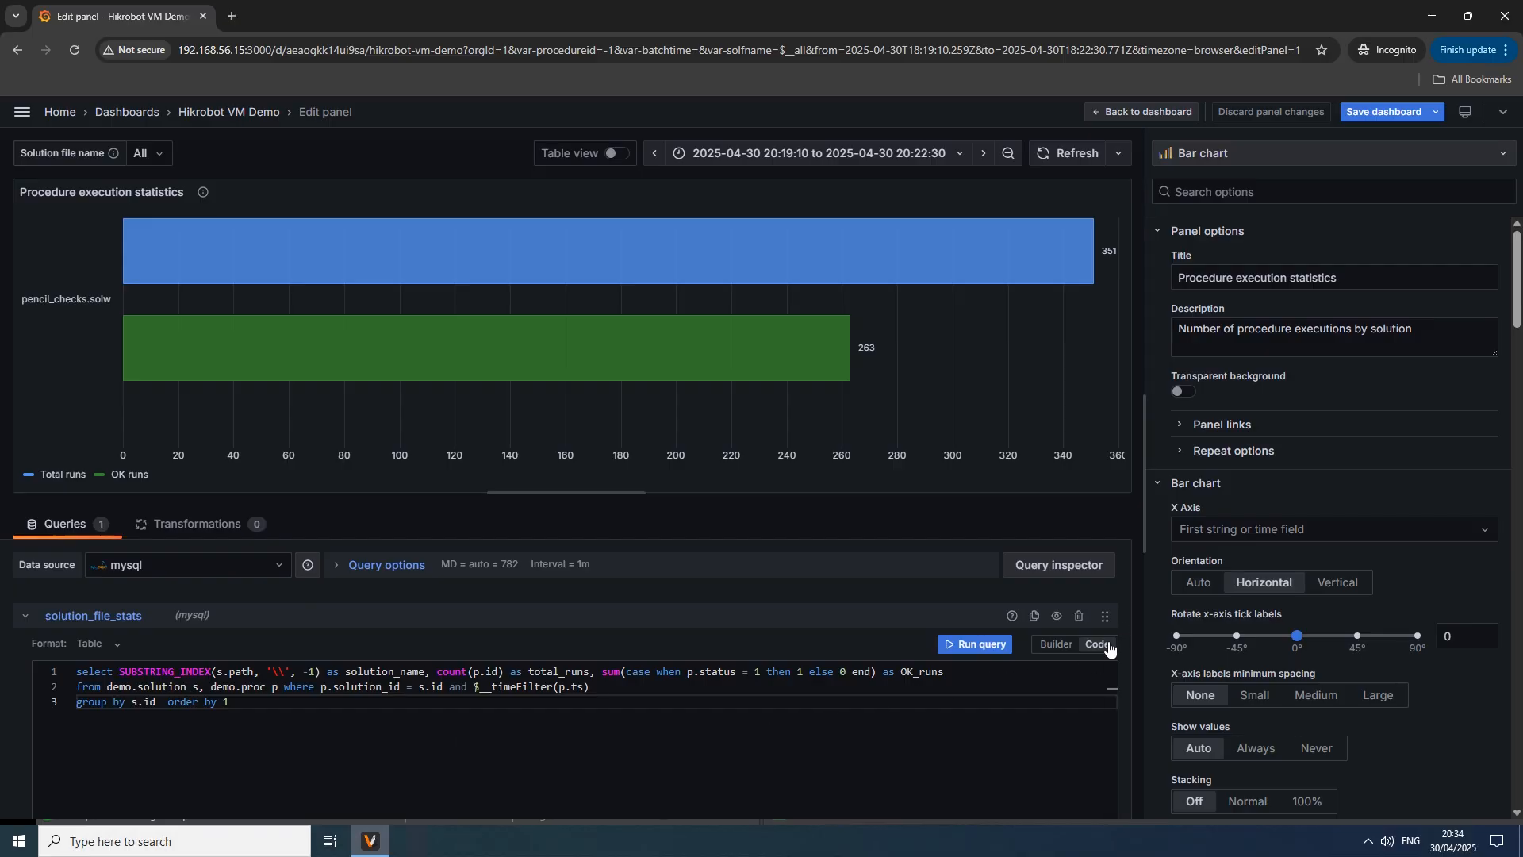
mouse_move(268, 285)
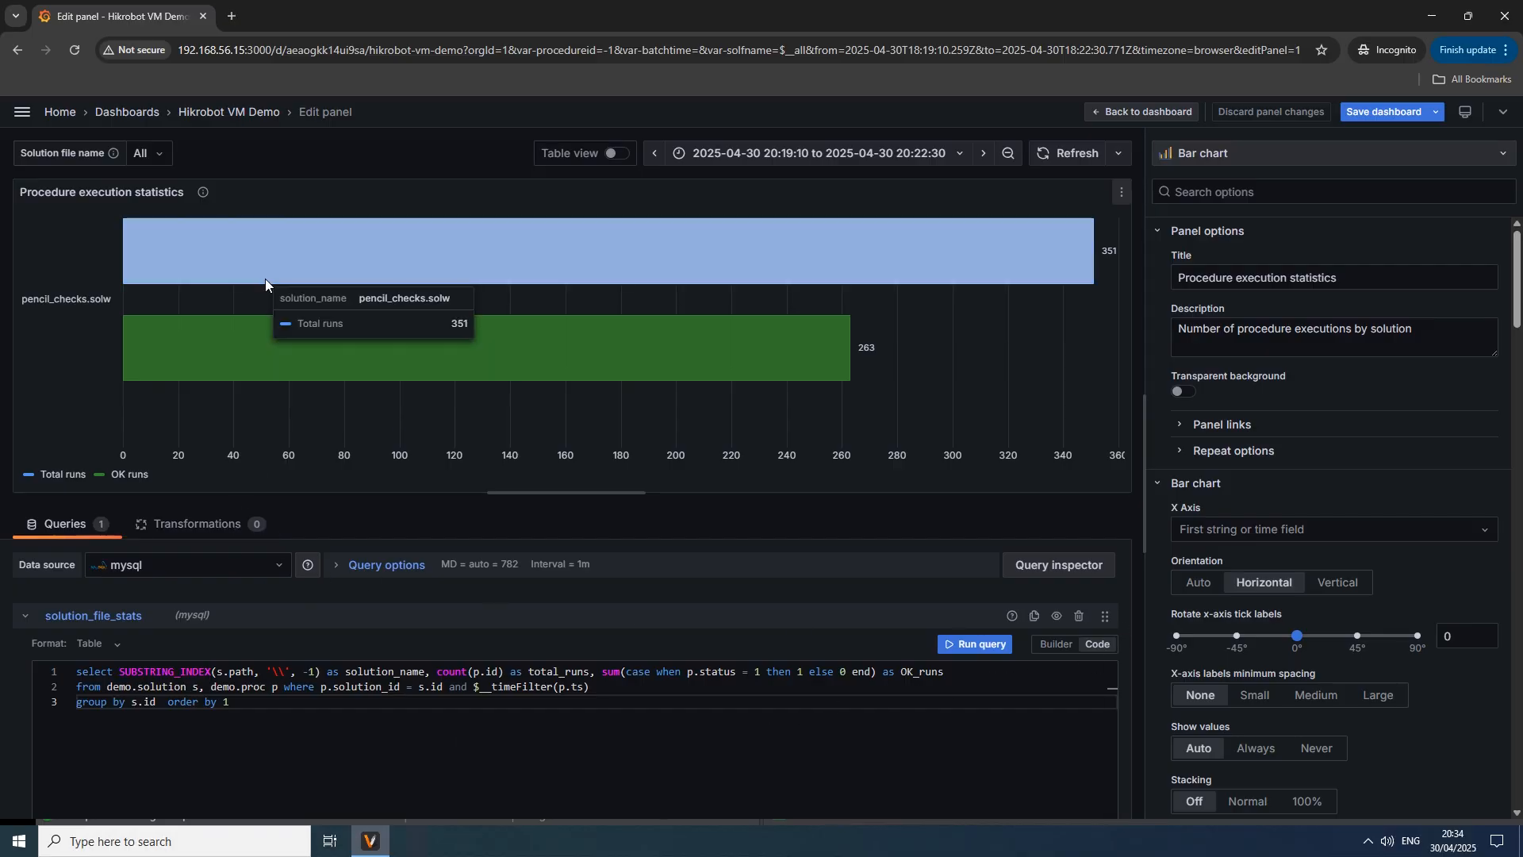
mouse_move(1214, 146)
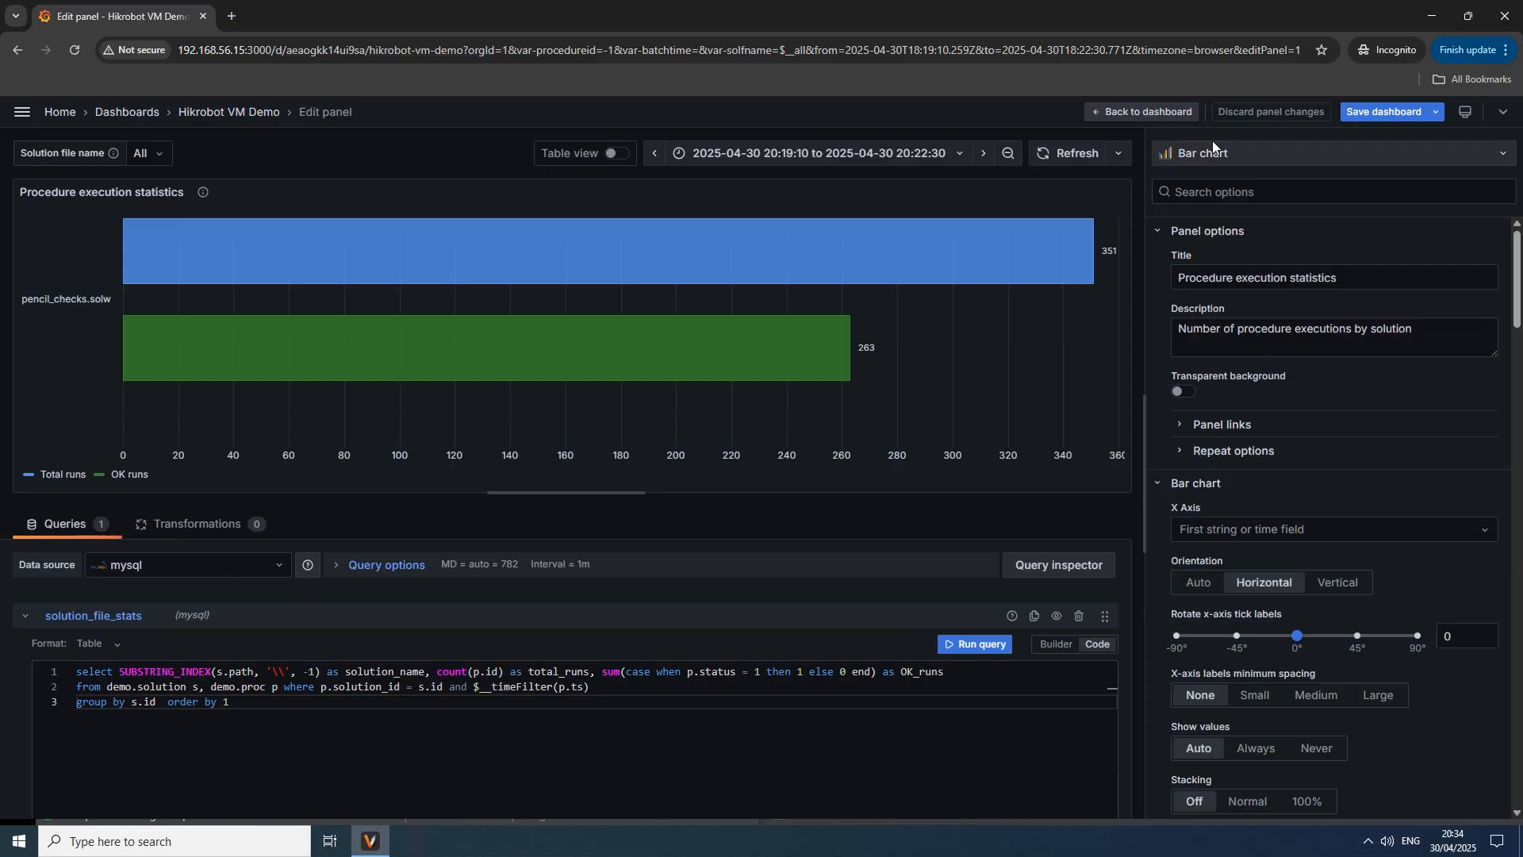
scroll(down, 3)
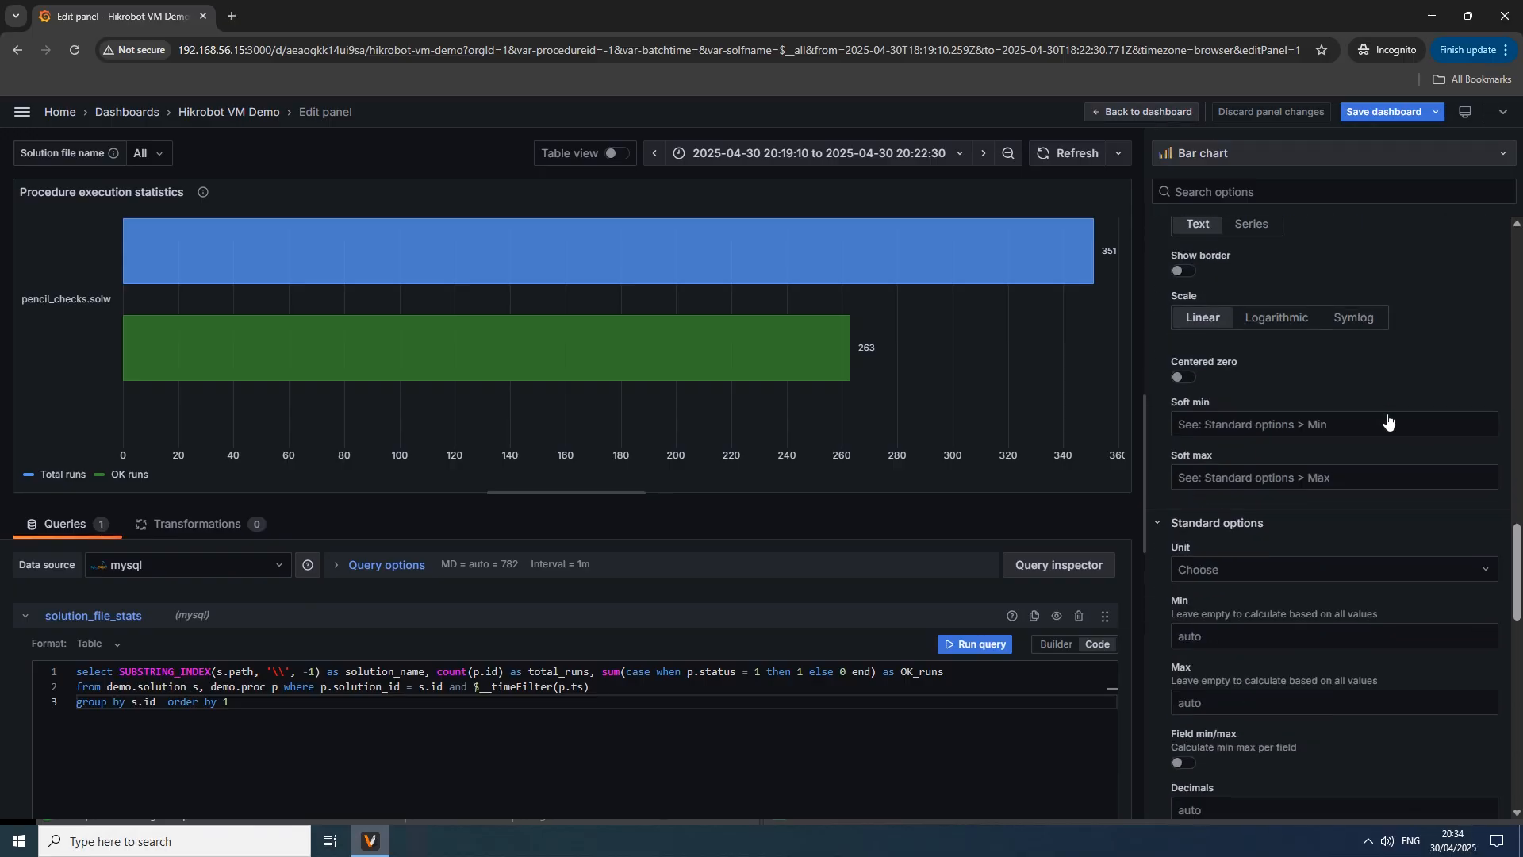
click(1141, 112)
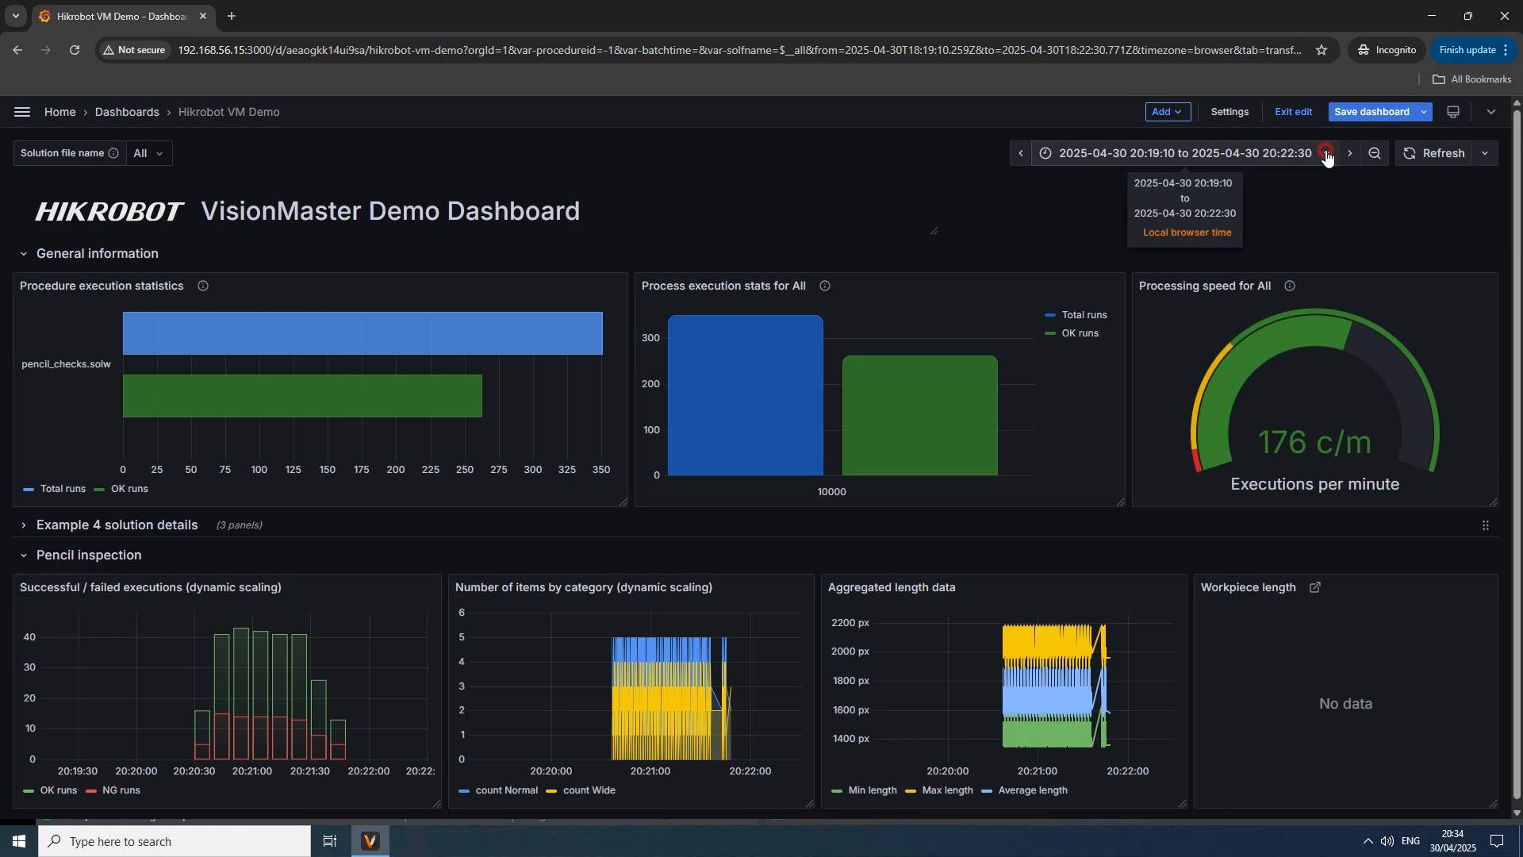
Step: Review the custom procedureid variable in dashboard settings, then return to the variables list
click(1189, 153)
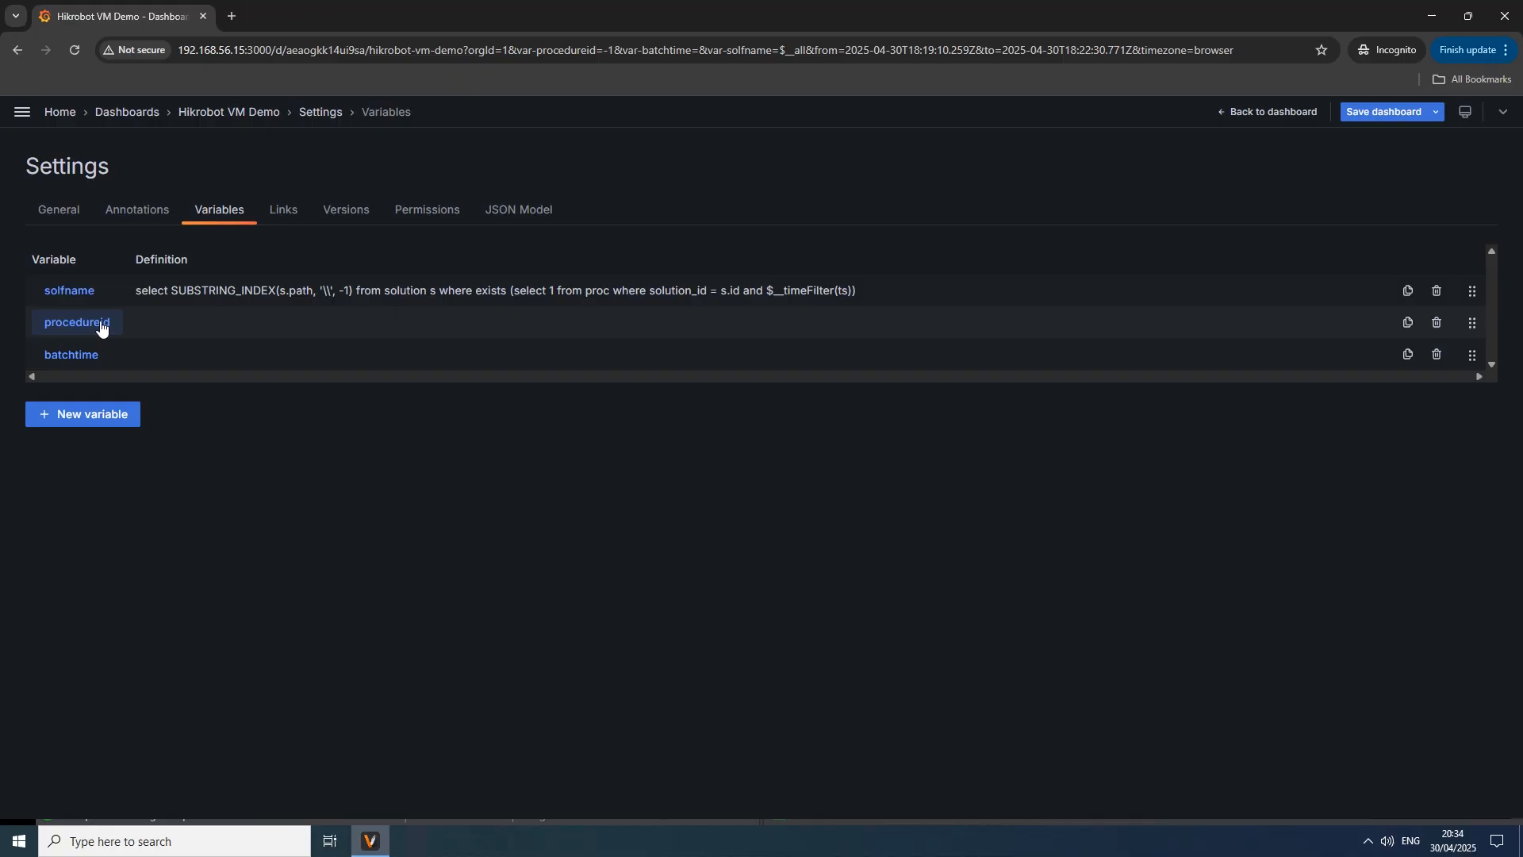
click(76, 321)
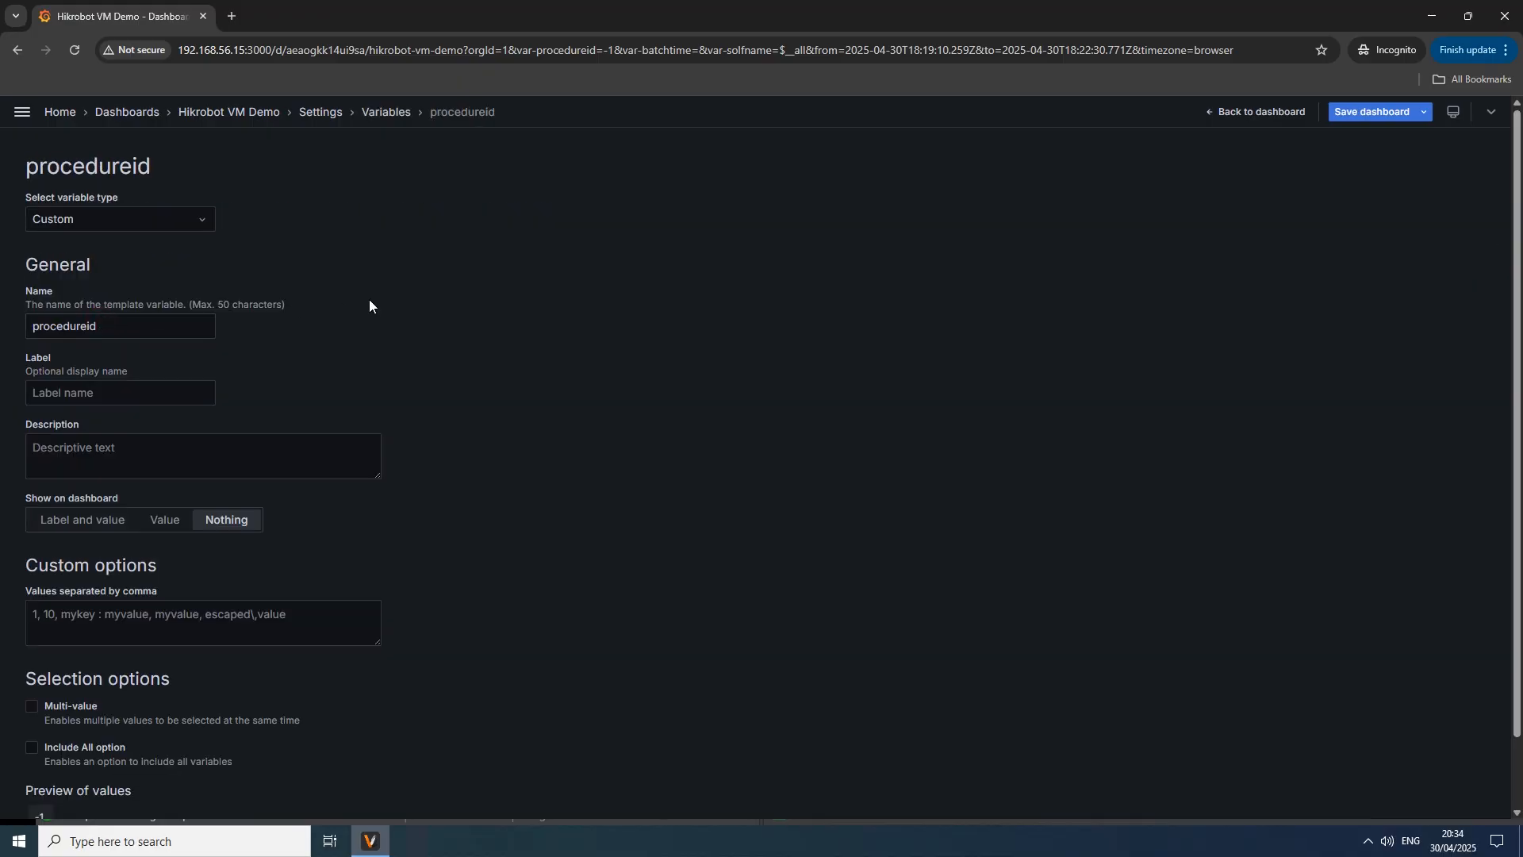
scroll(down, 3)
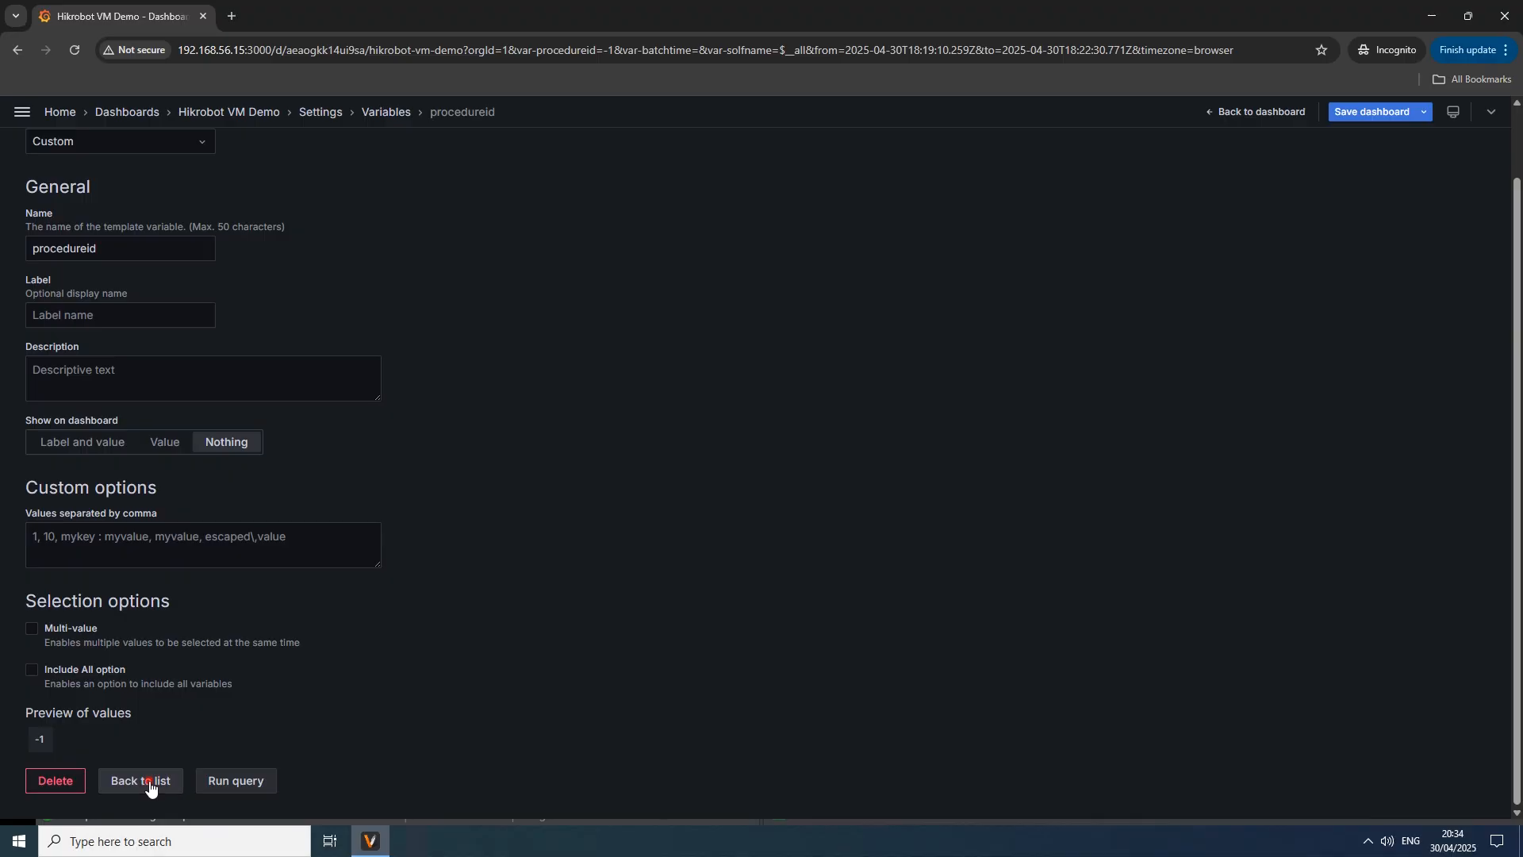
click(139, 780)
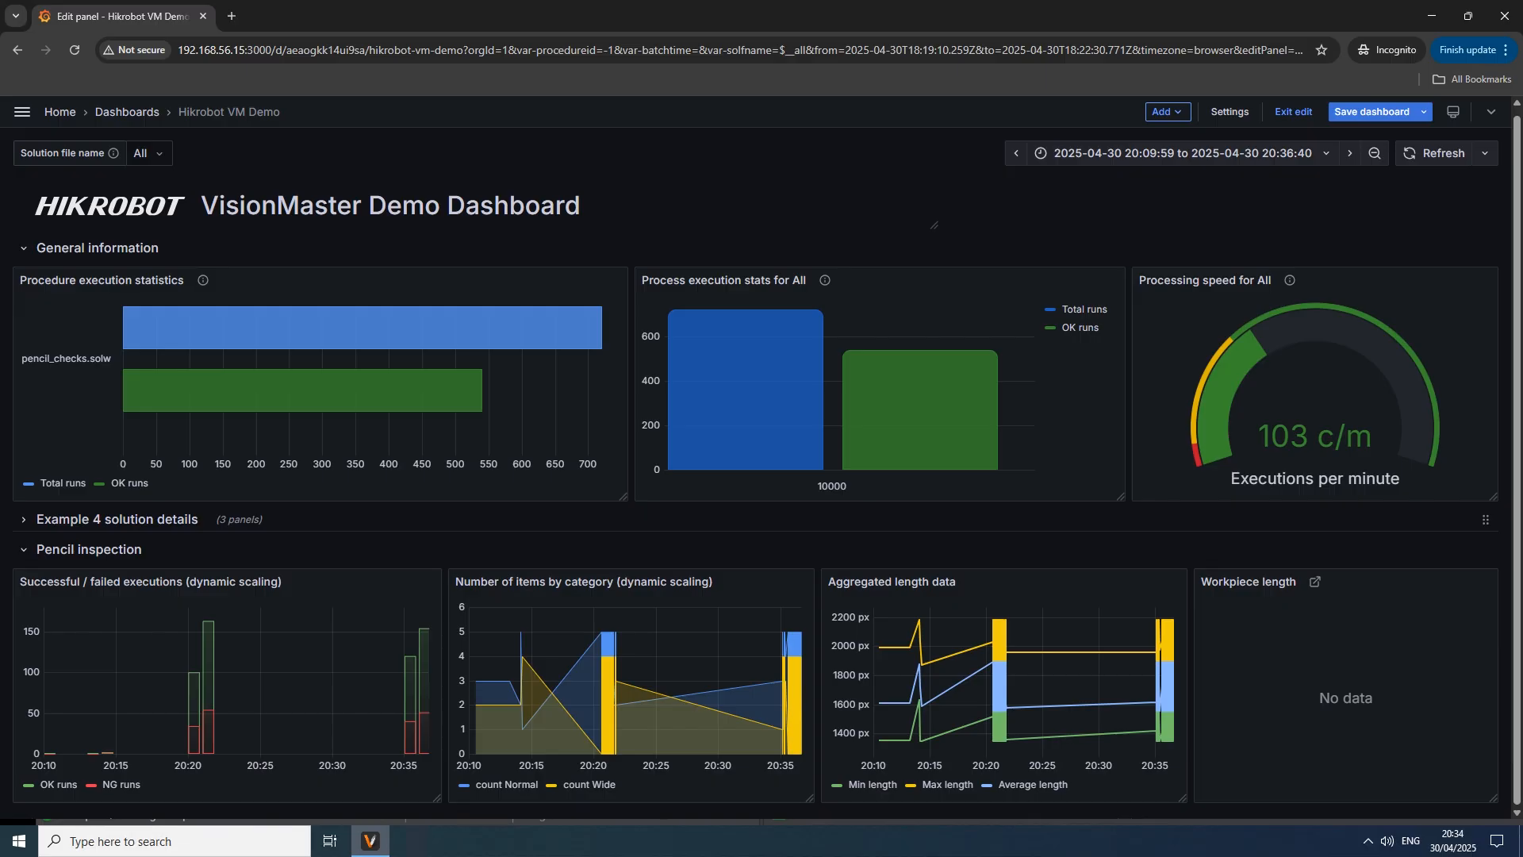
click(1292, 112)
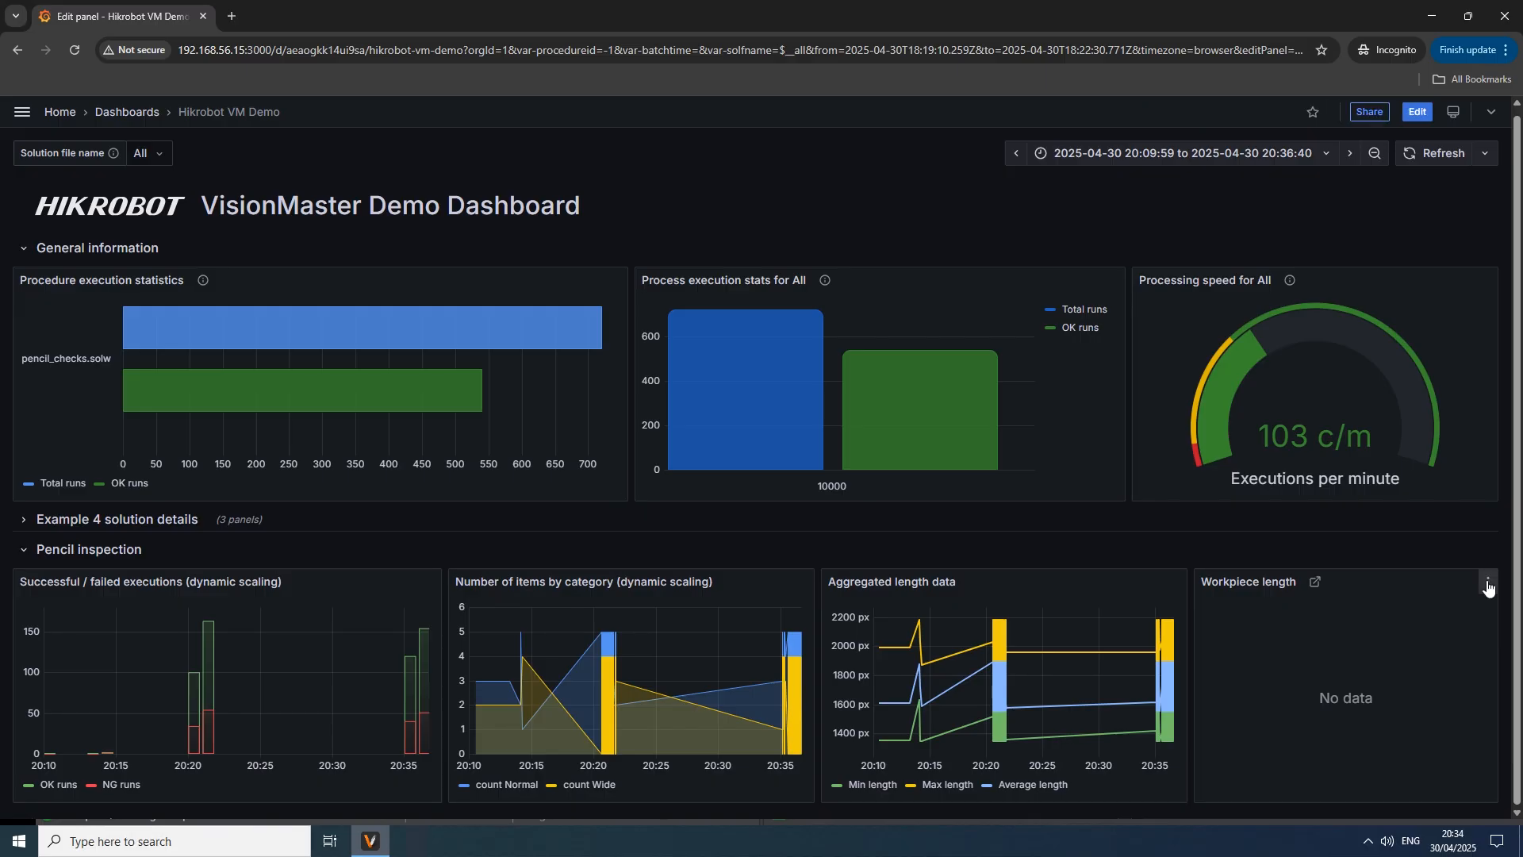
click(1486, 587)
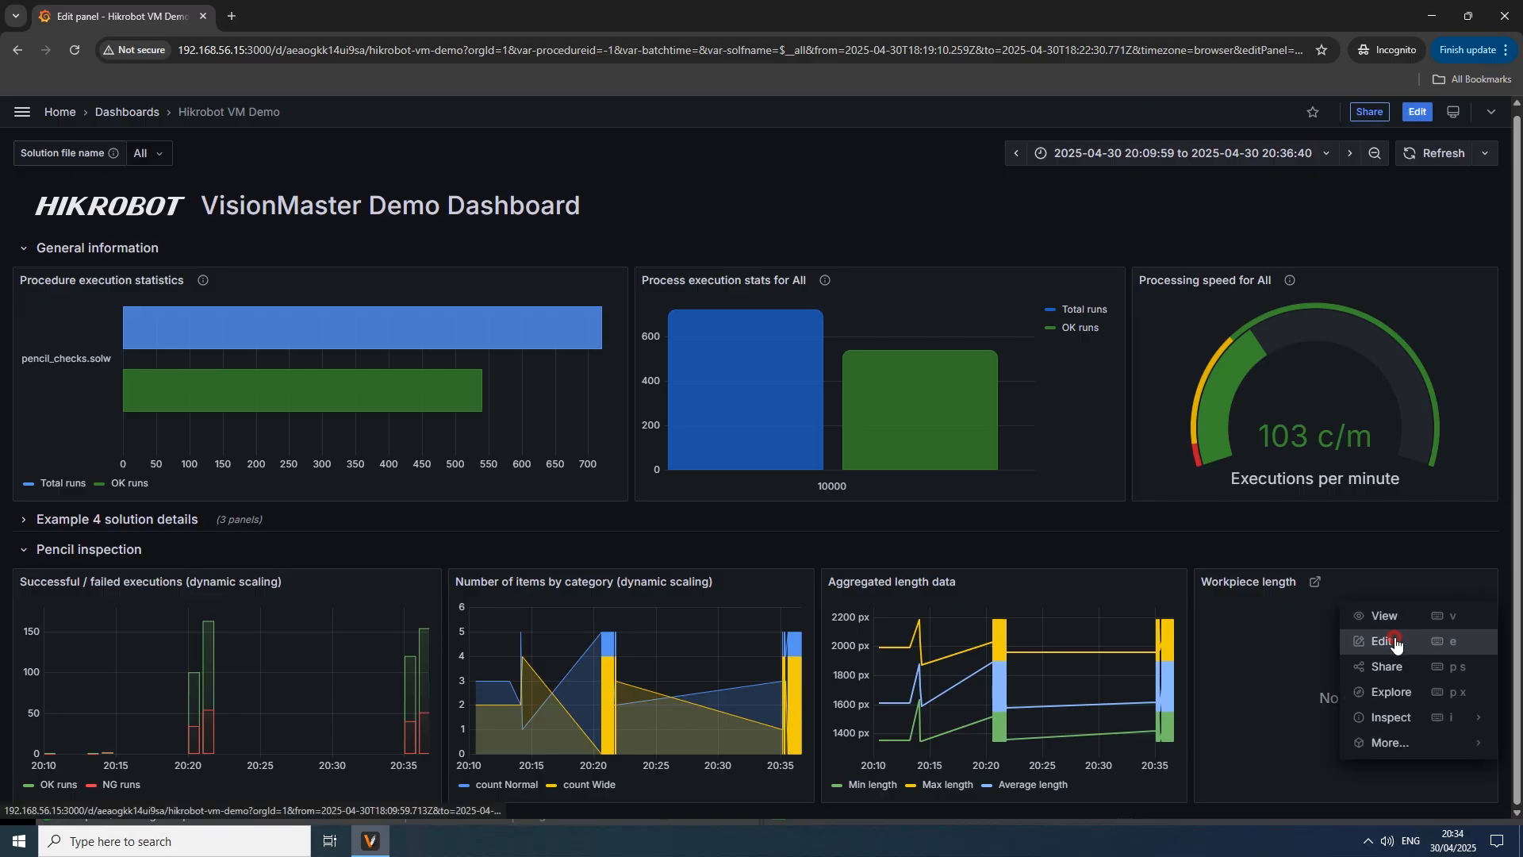
click(1380, 640)
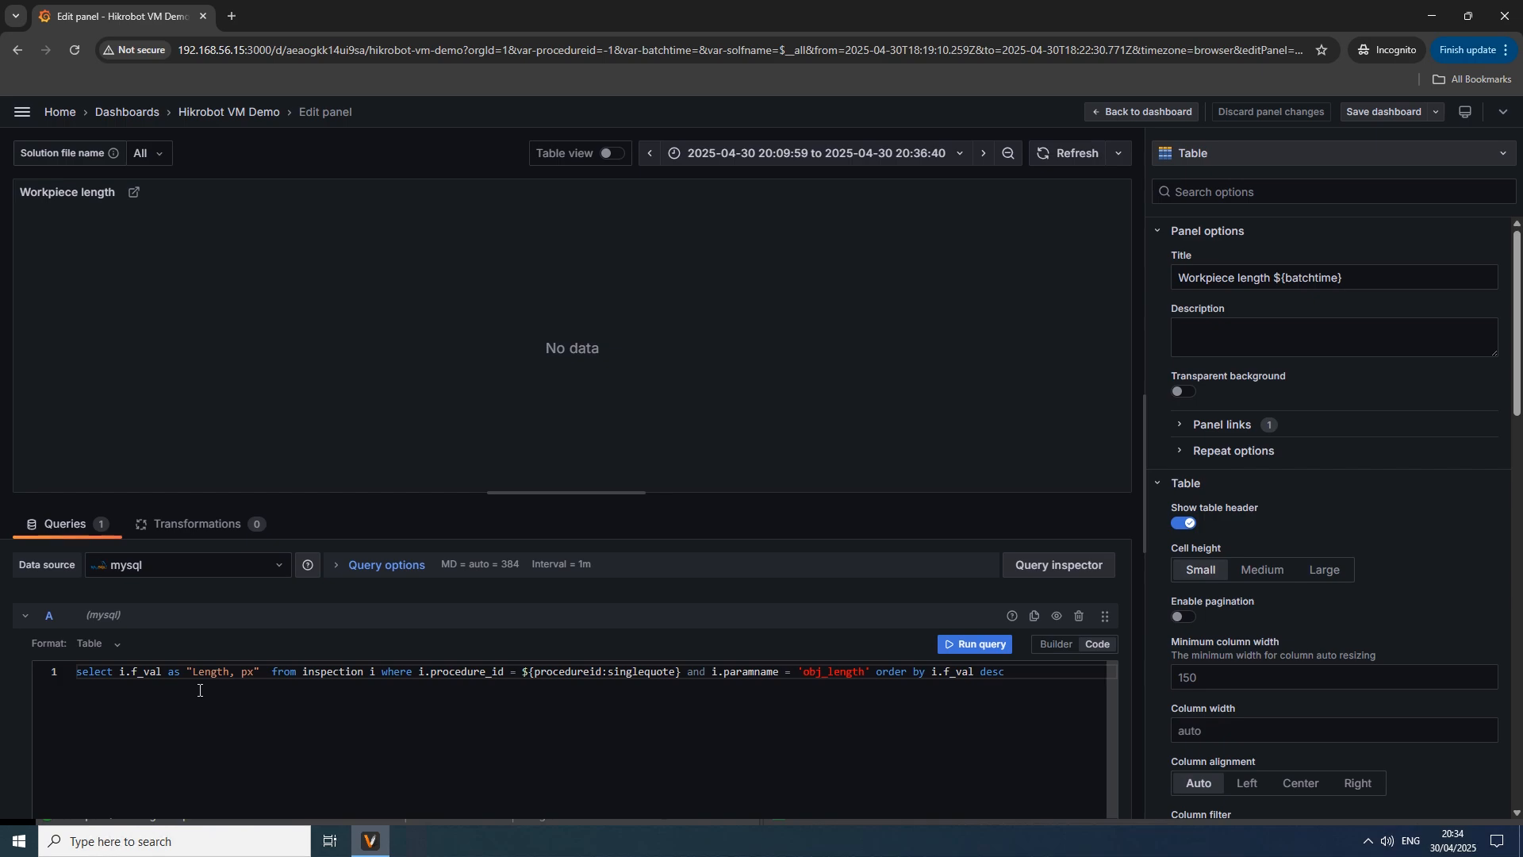
double_click(990, 671)
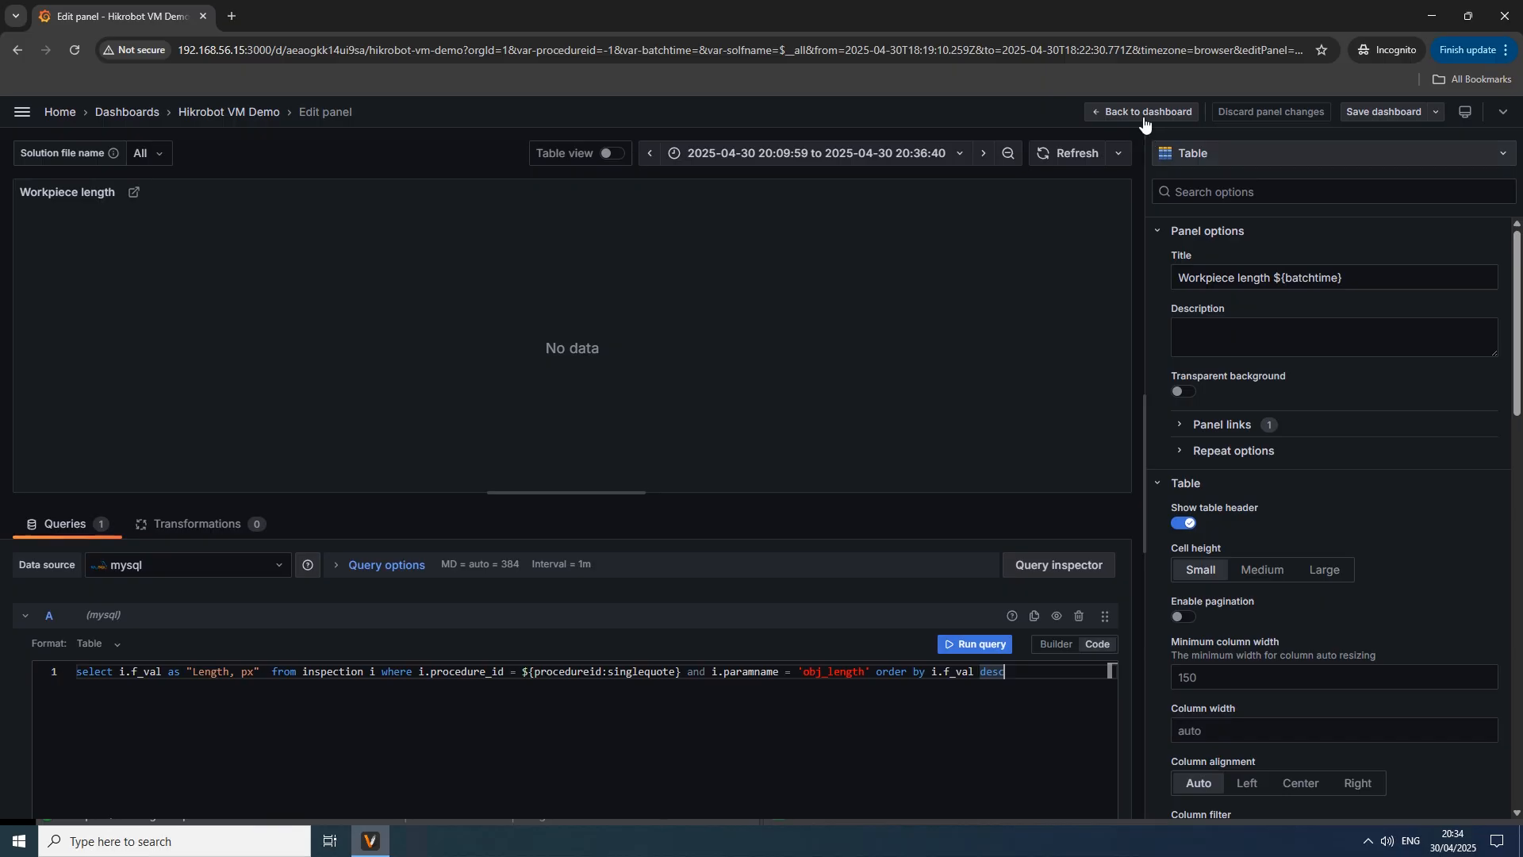
click(1141, 112)
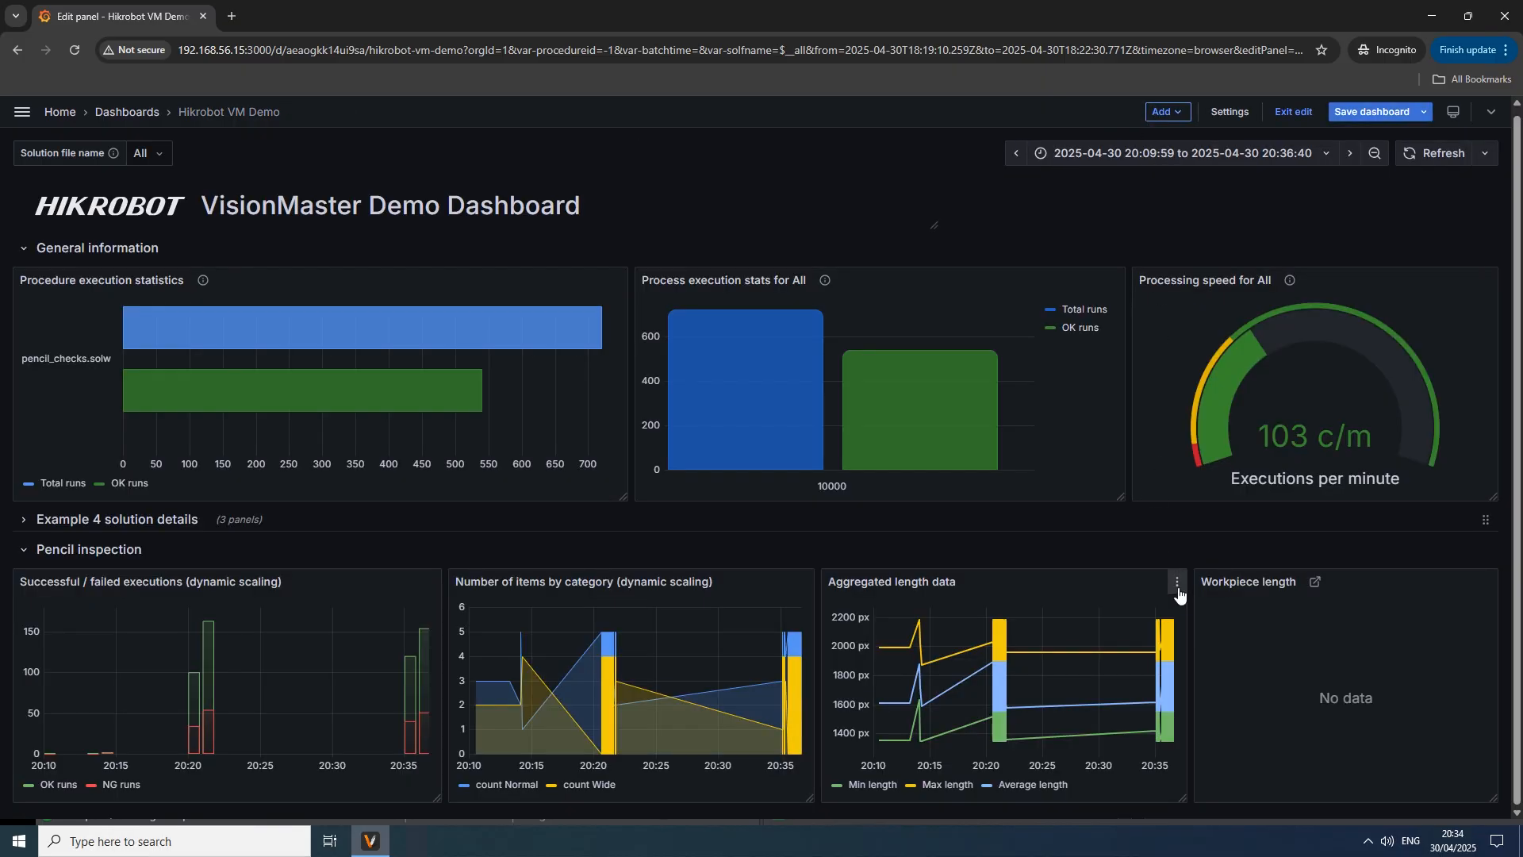
Step: Open the Aggregated length data panel editor and inspect its 'Inspect all values' data link
click(1174, 581)
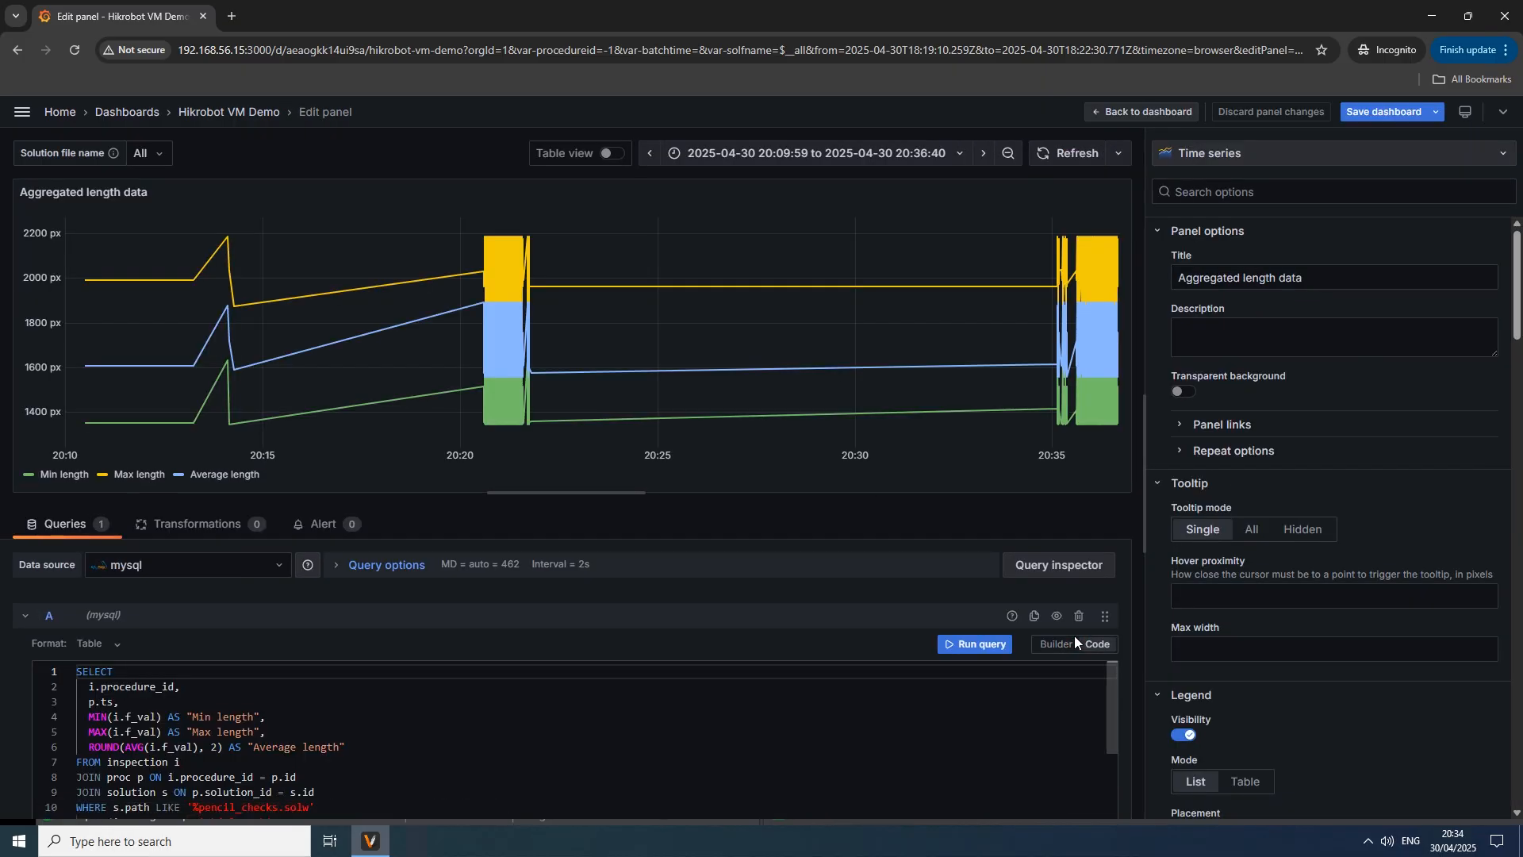
scroll(down, 3)
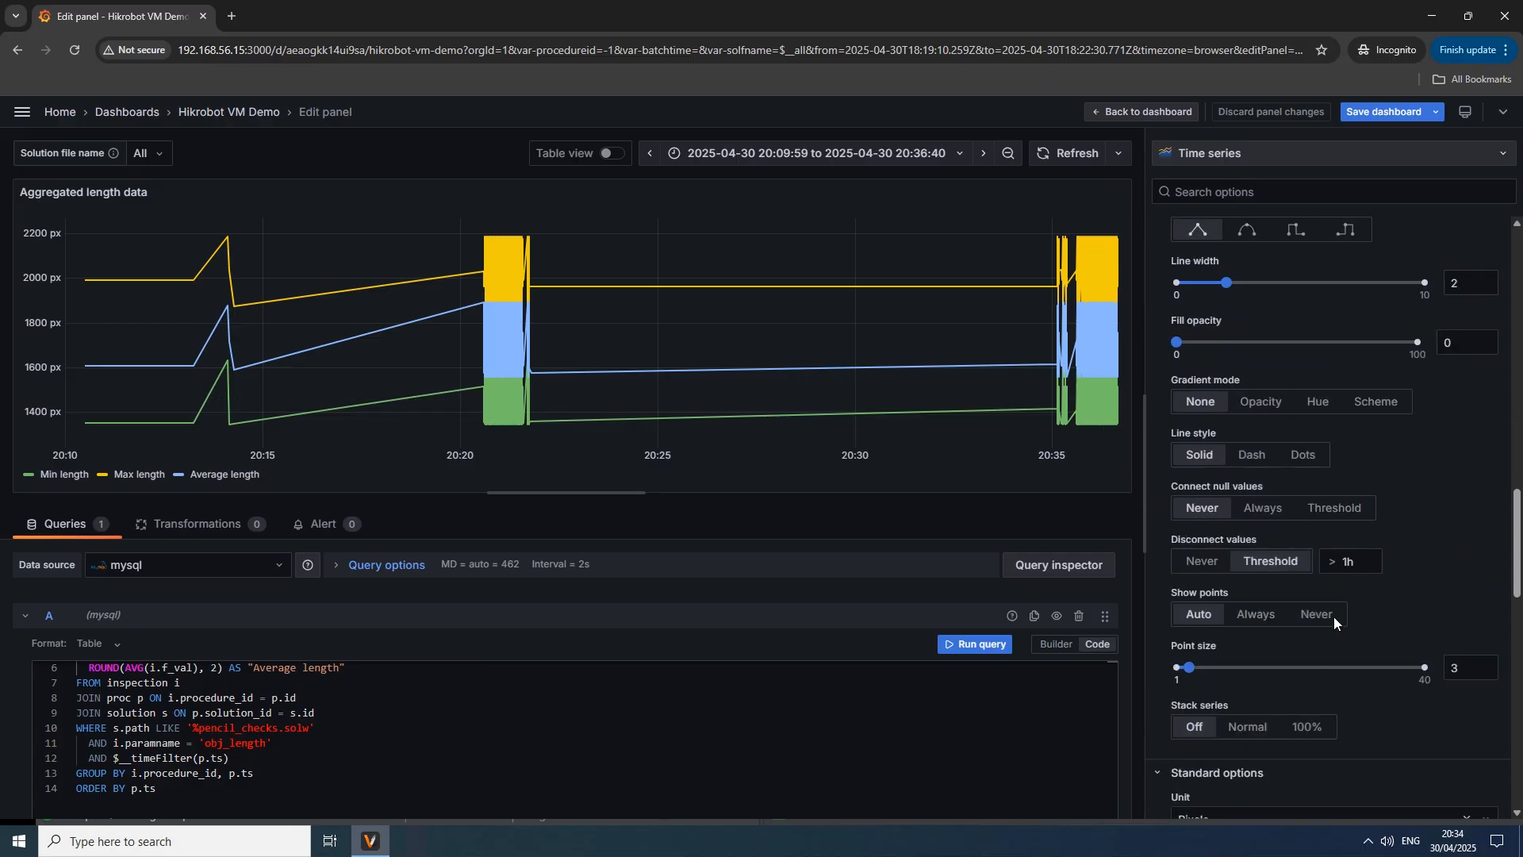
scroll(down, 3)
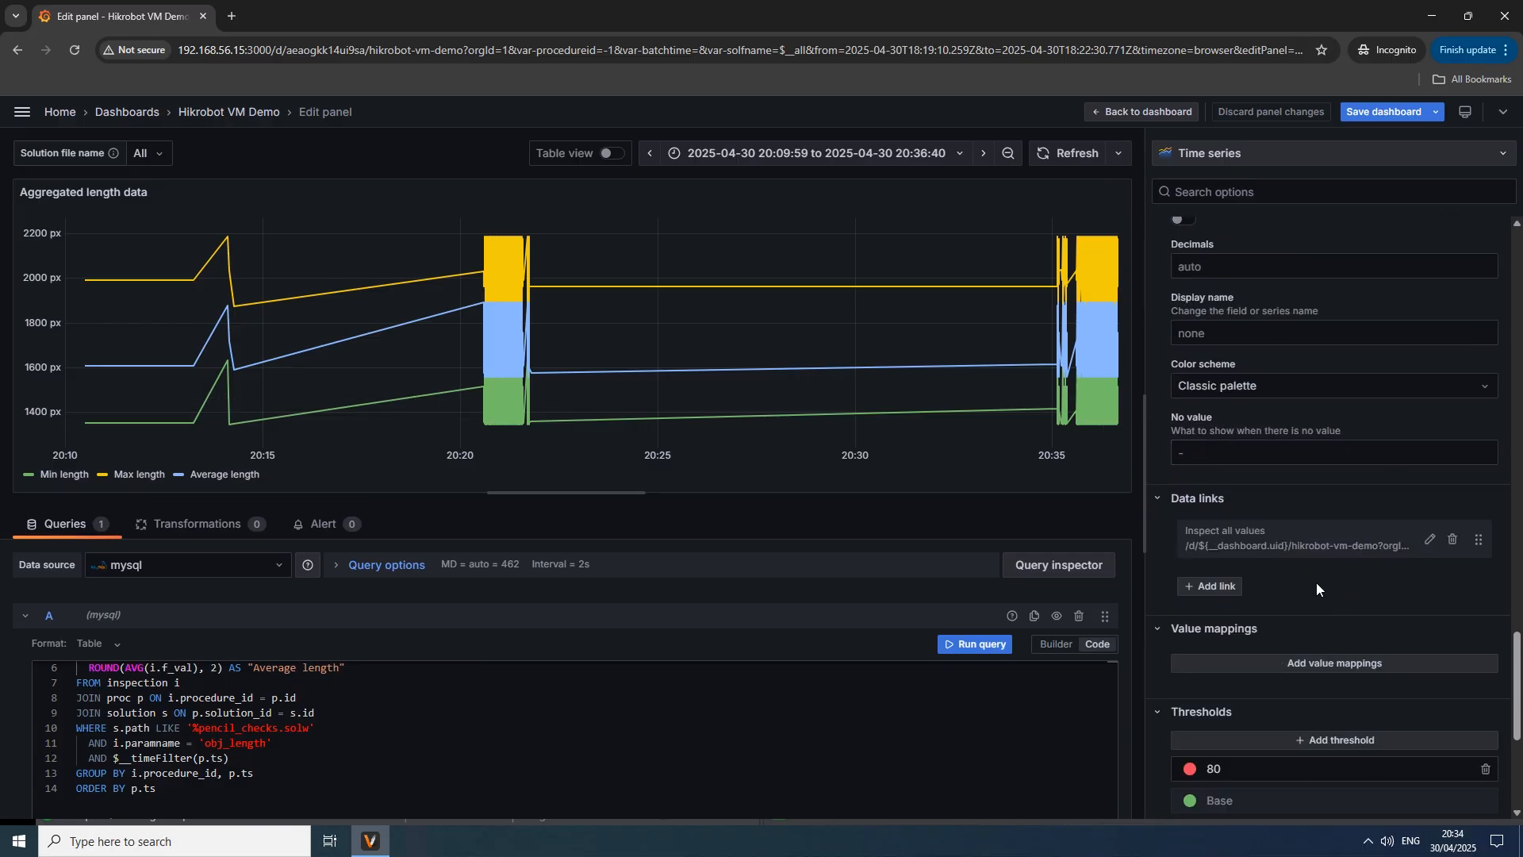
click(1429, 540)
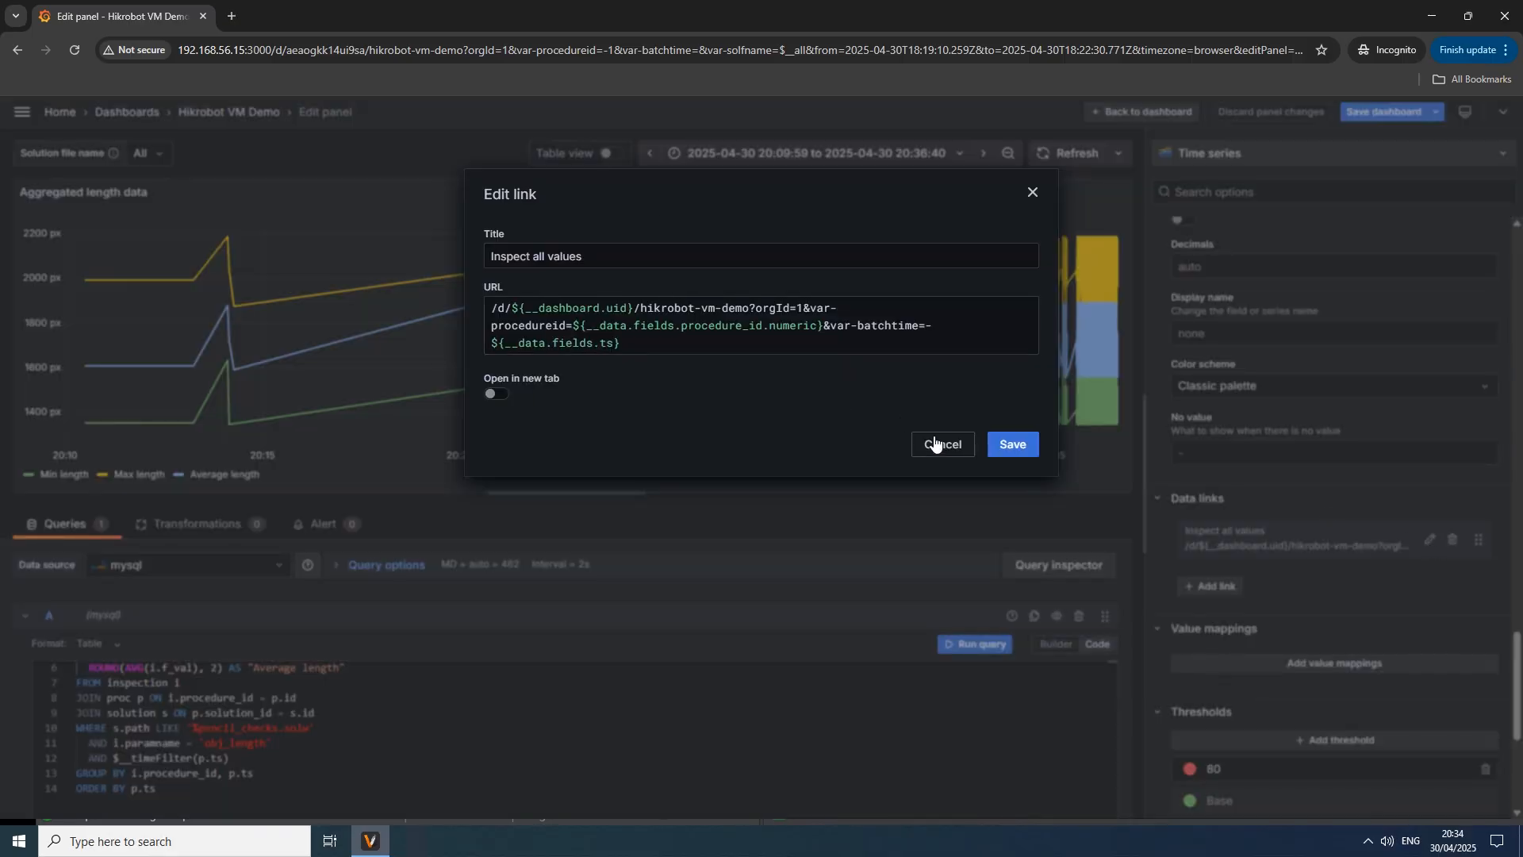
click(939, 444)
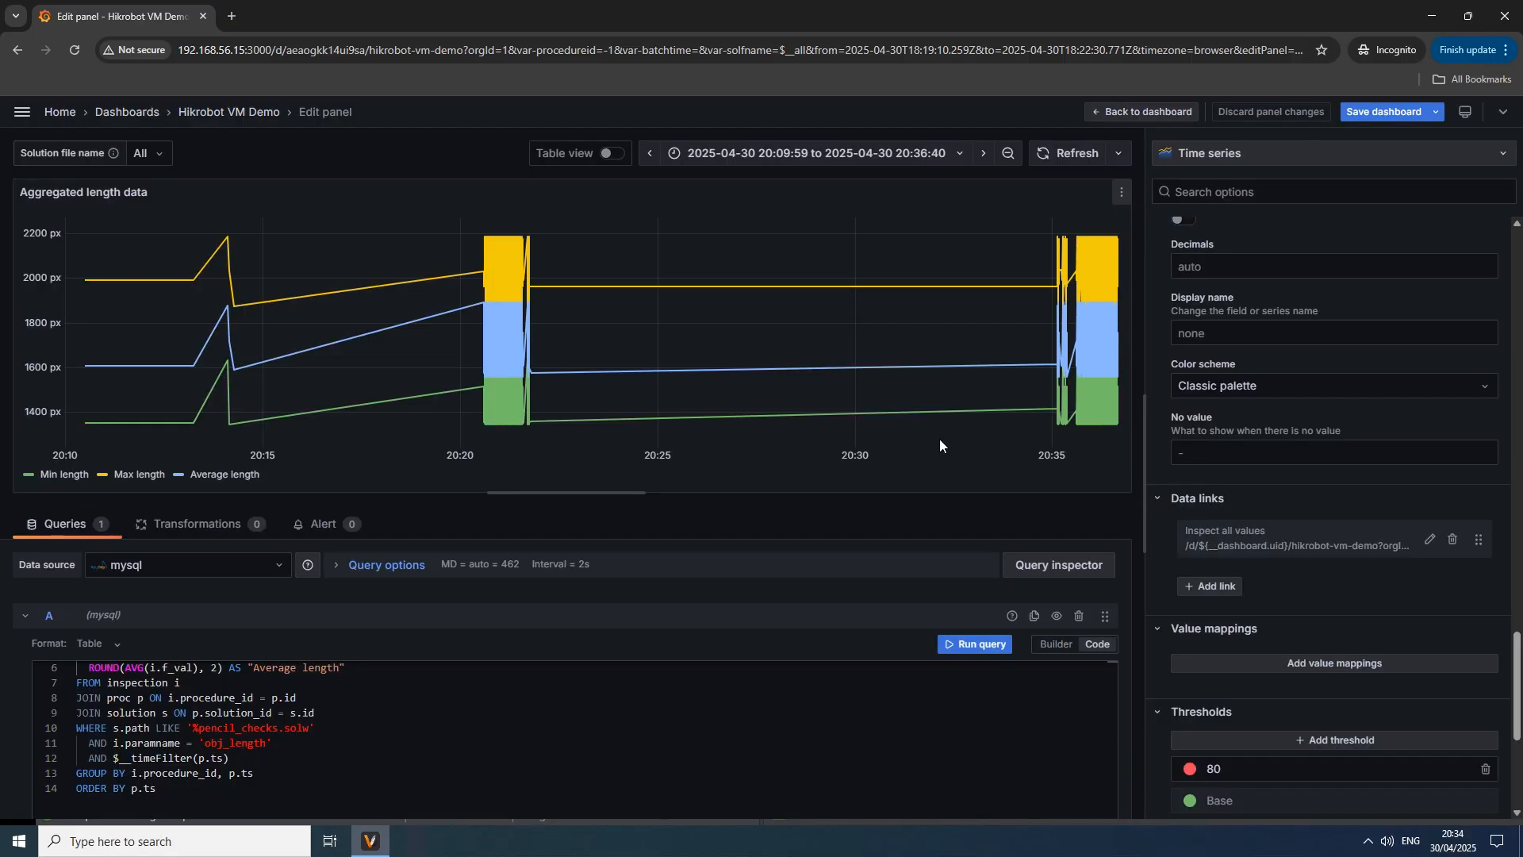
Step: Toggle Table view to preview per-procedure min, max and average lengths
scroll(down, 3)
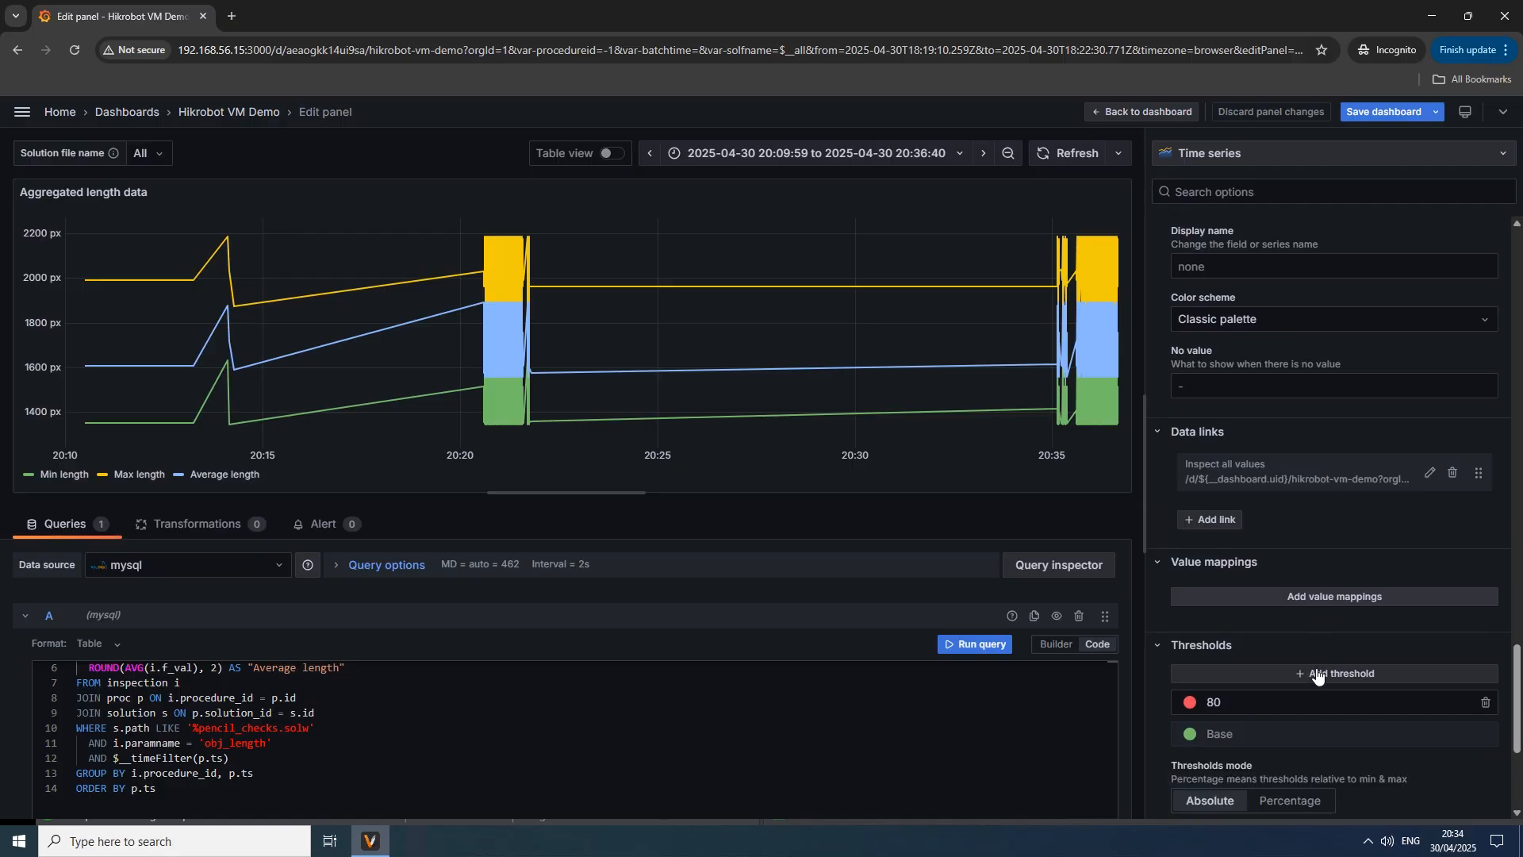
scroll(down, 3)
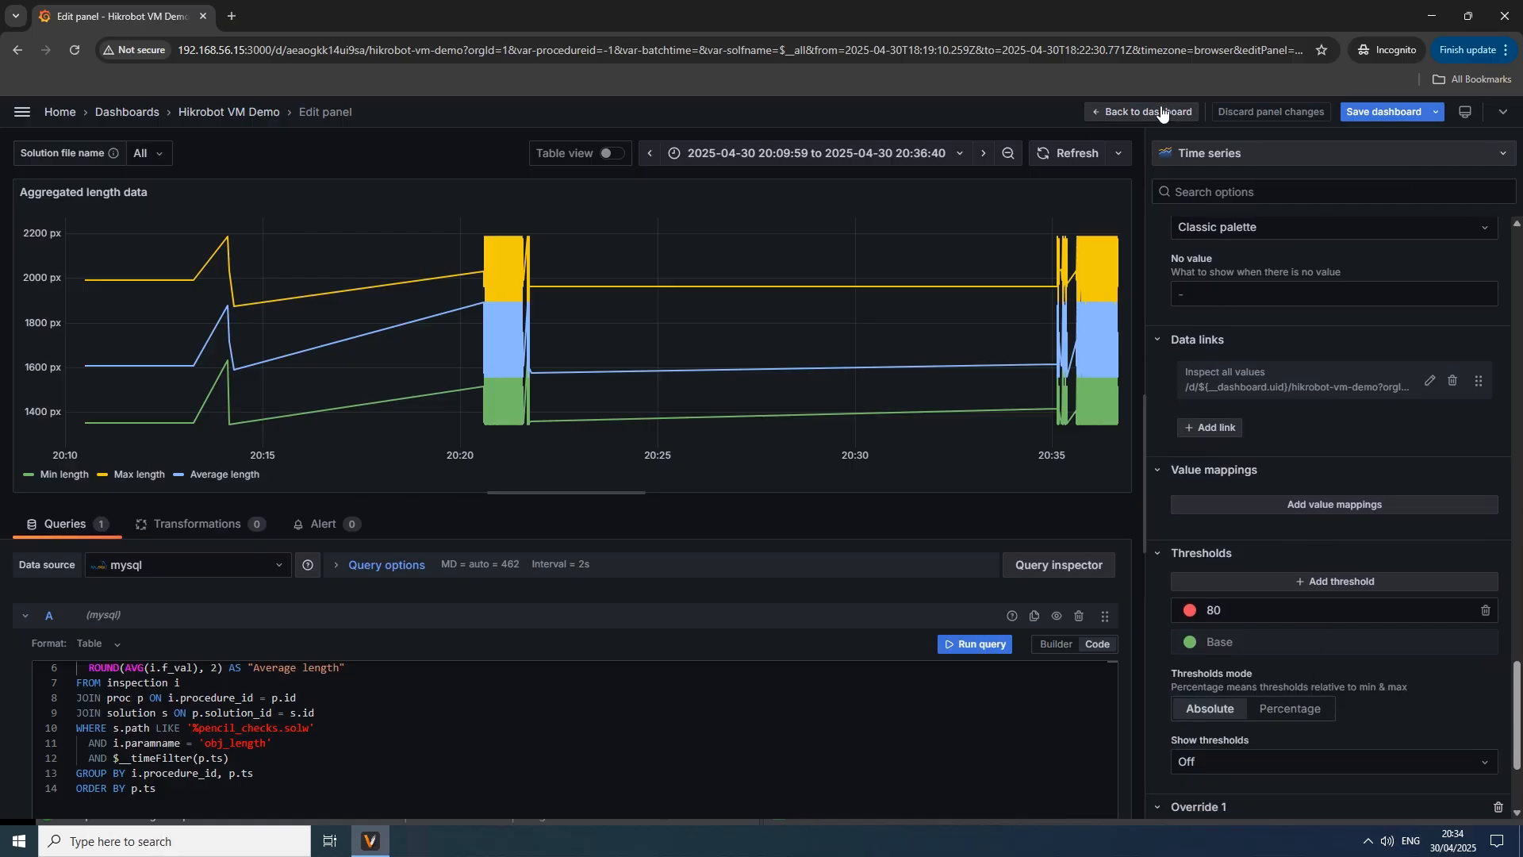
mouse_move(277, 557)
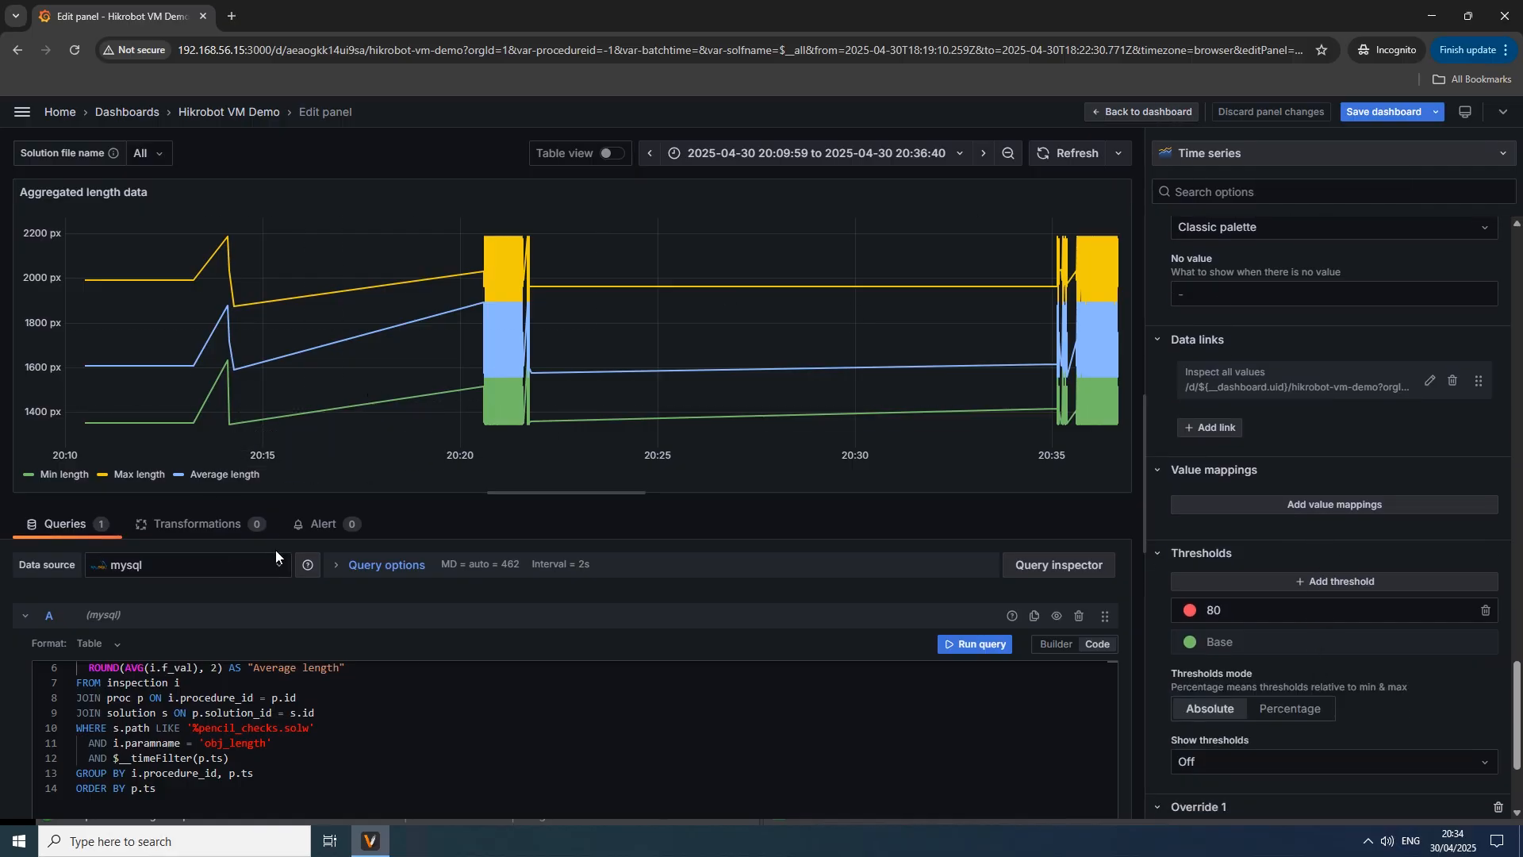
click(609, 153)
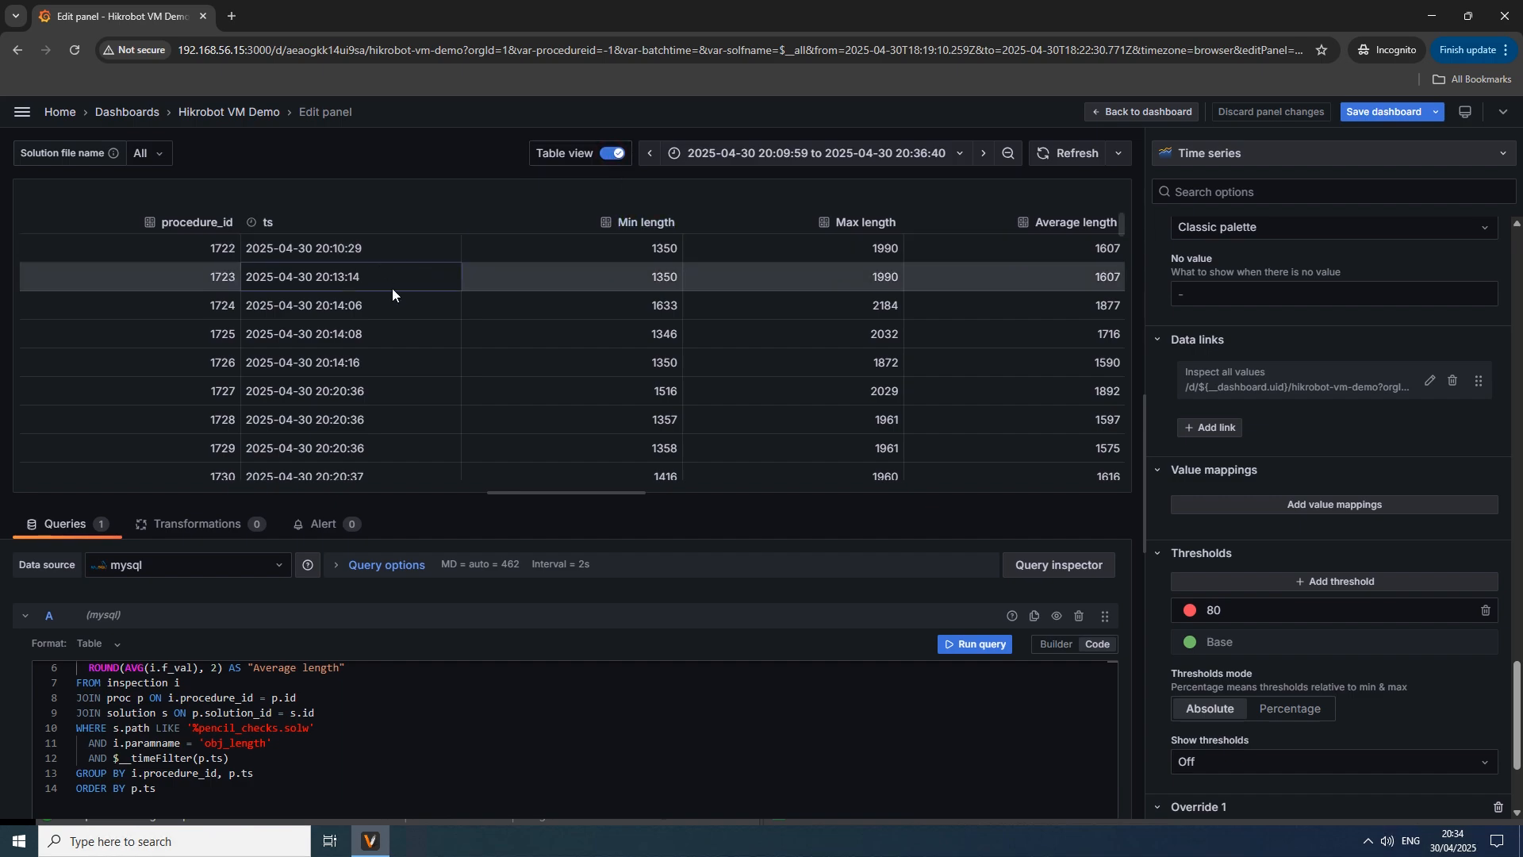
mouse_move(397, 363)
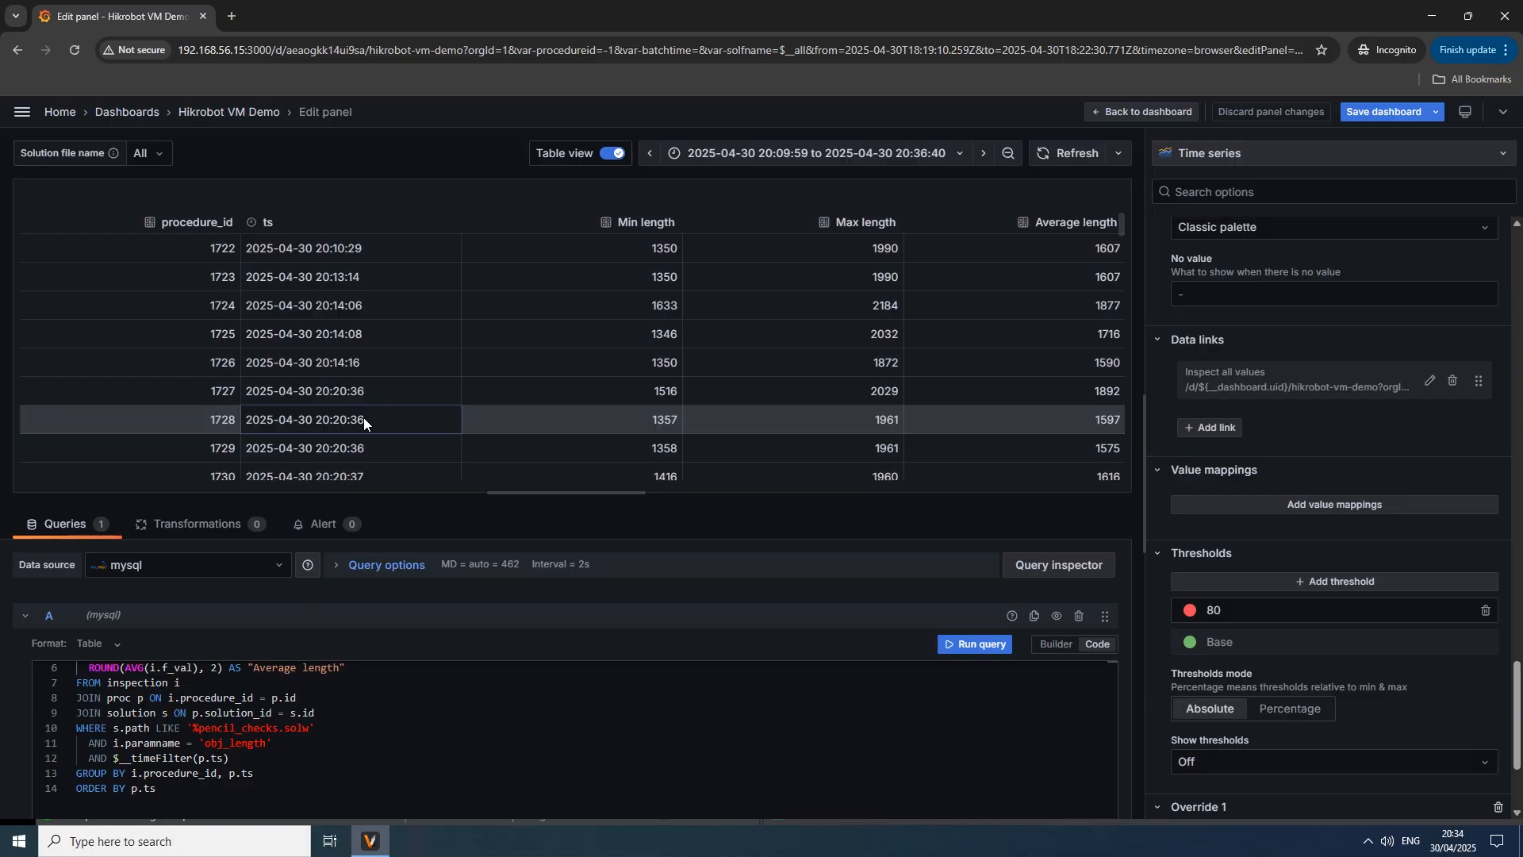
mouse_move(236, 476)
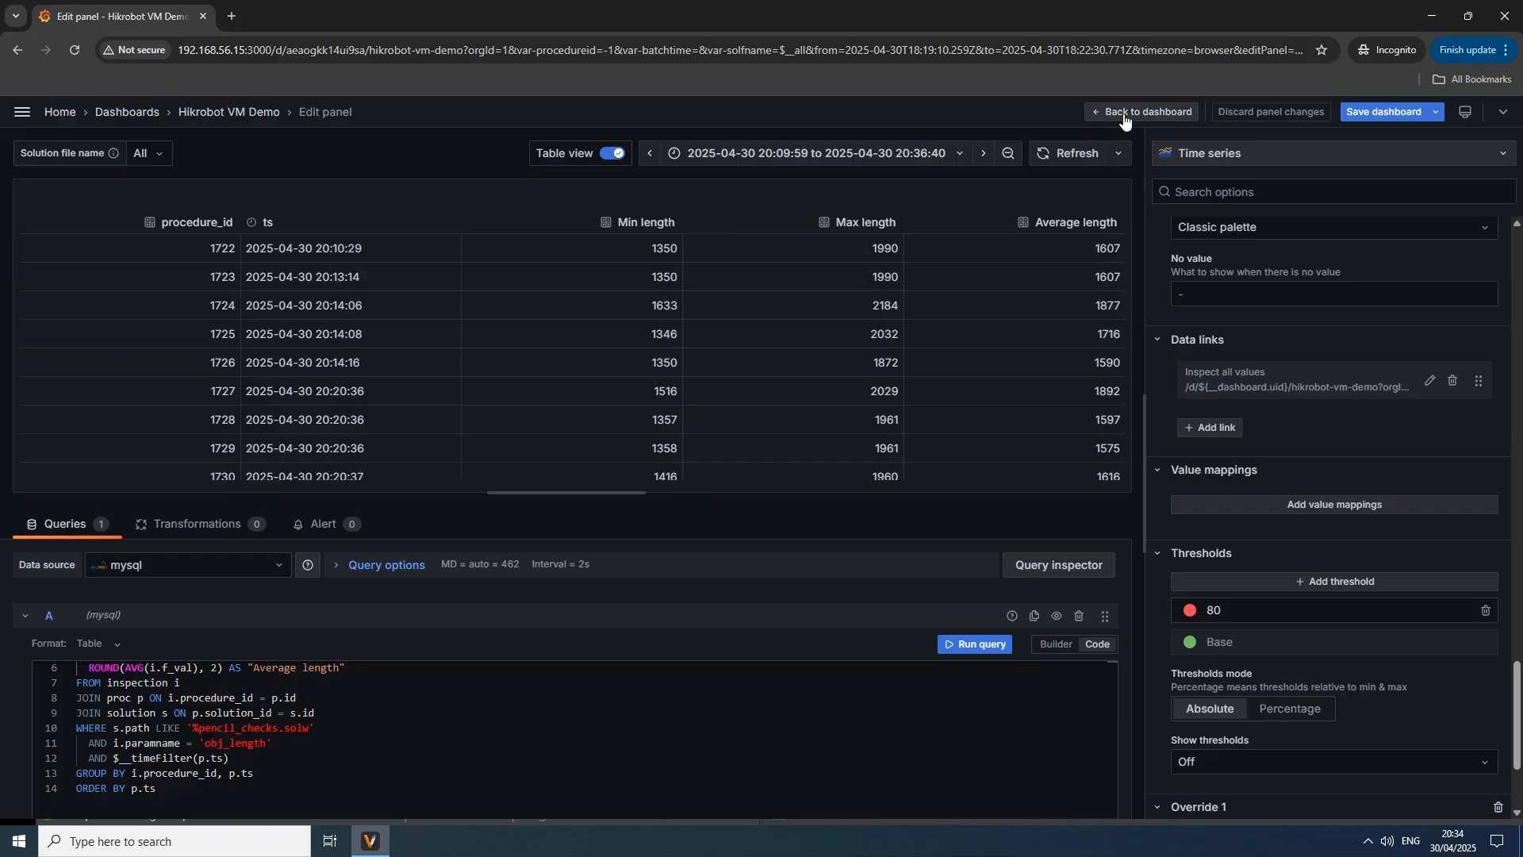
Step: Back on the dashboard, pin a length-chart point and set Last 5 minutes with 5s refresh
click(1147, 111)
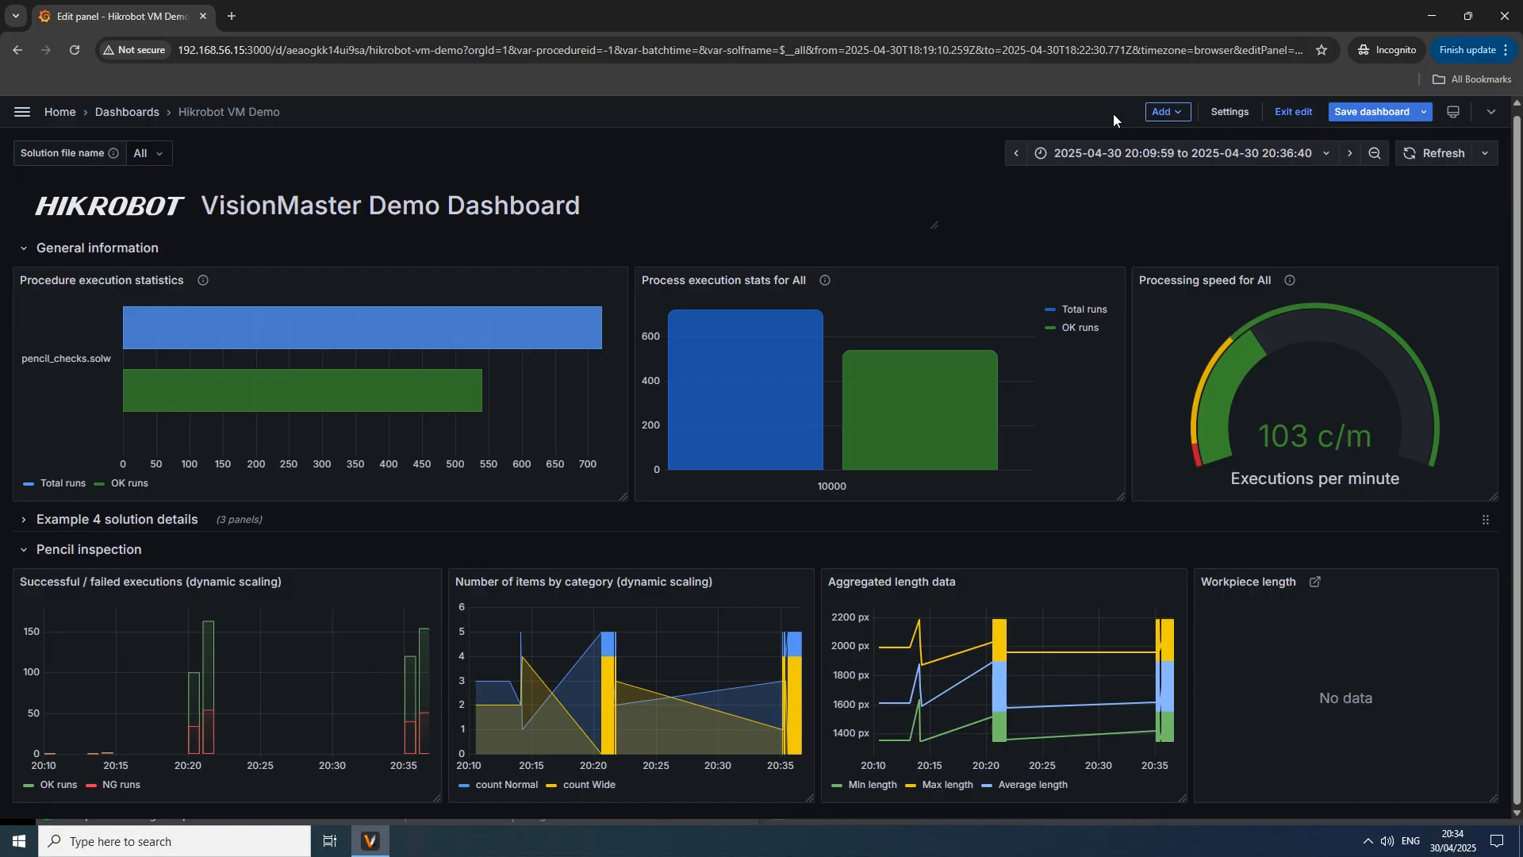
mouse_move(1162, 641)
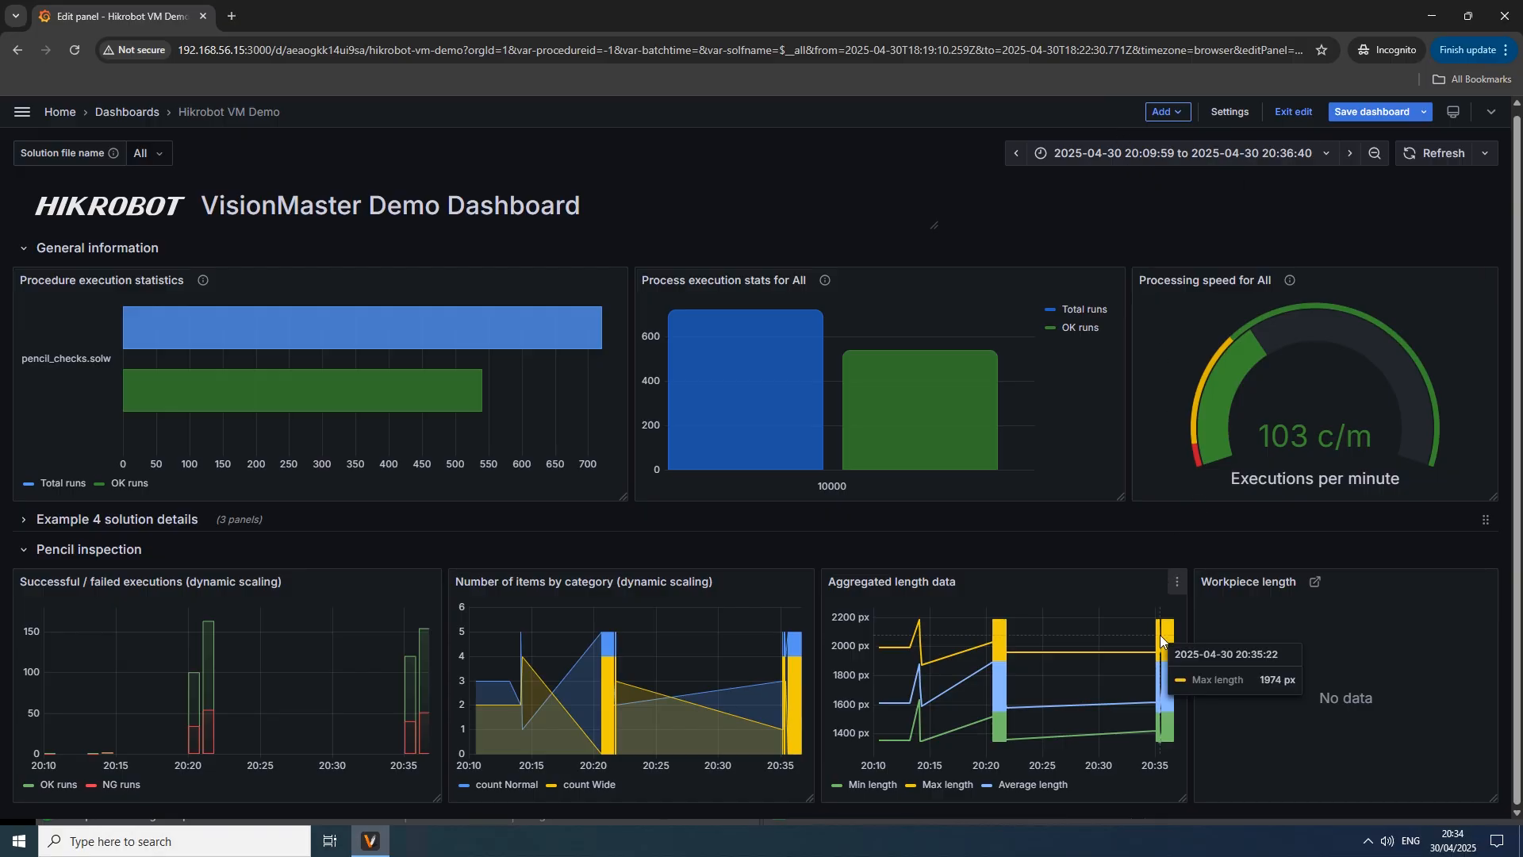
mouse_move(1165, 671)
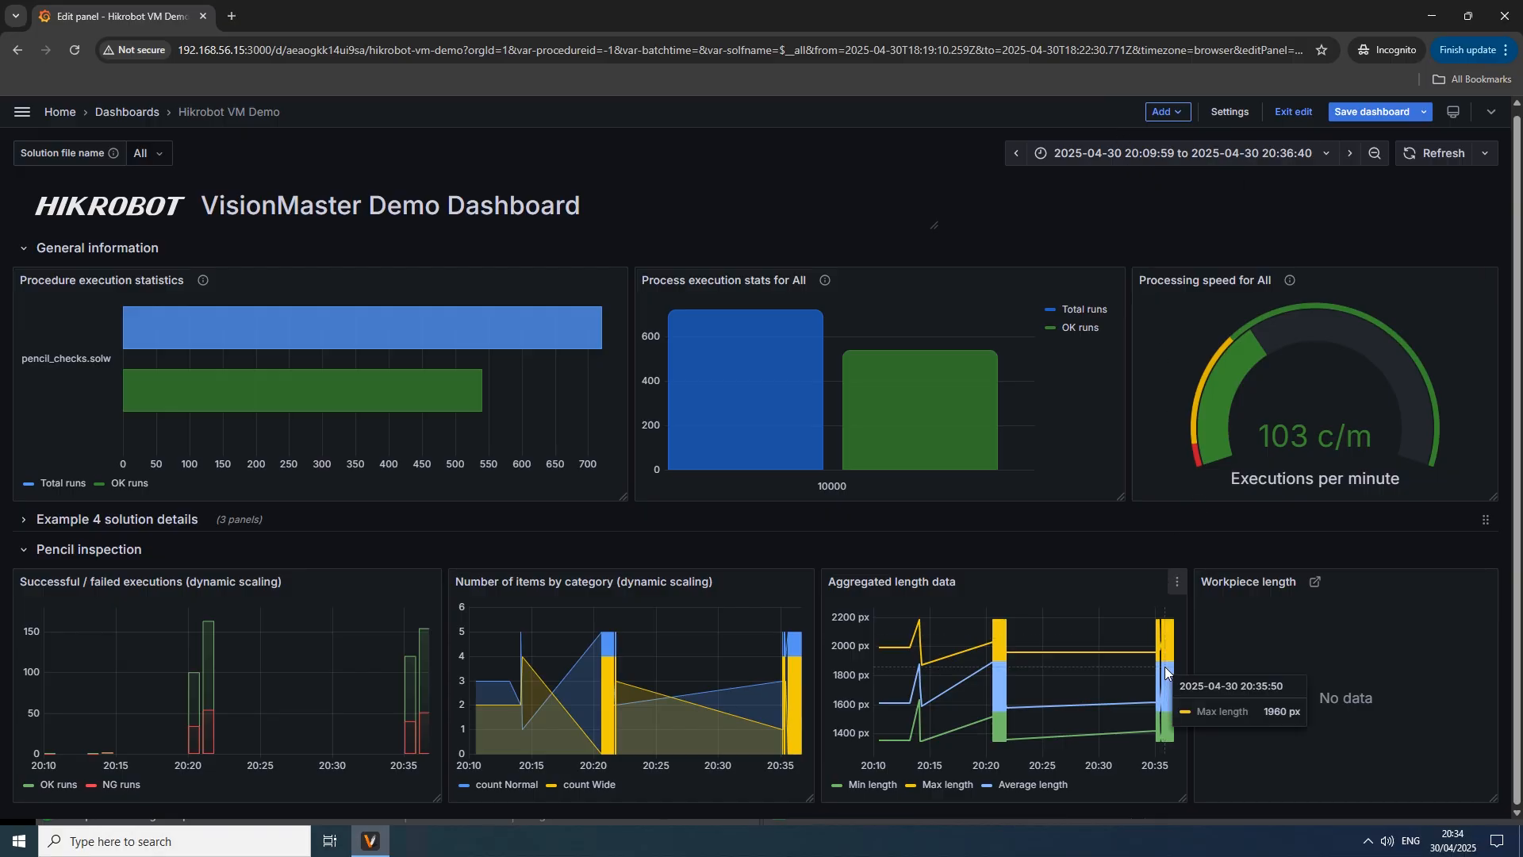
click(1164, 668)
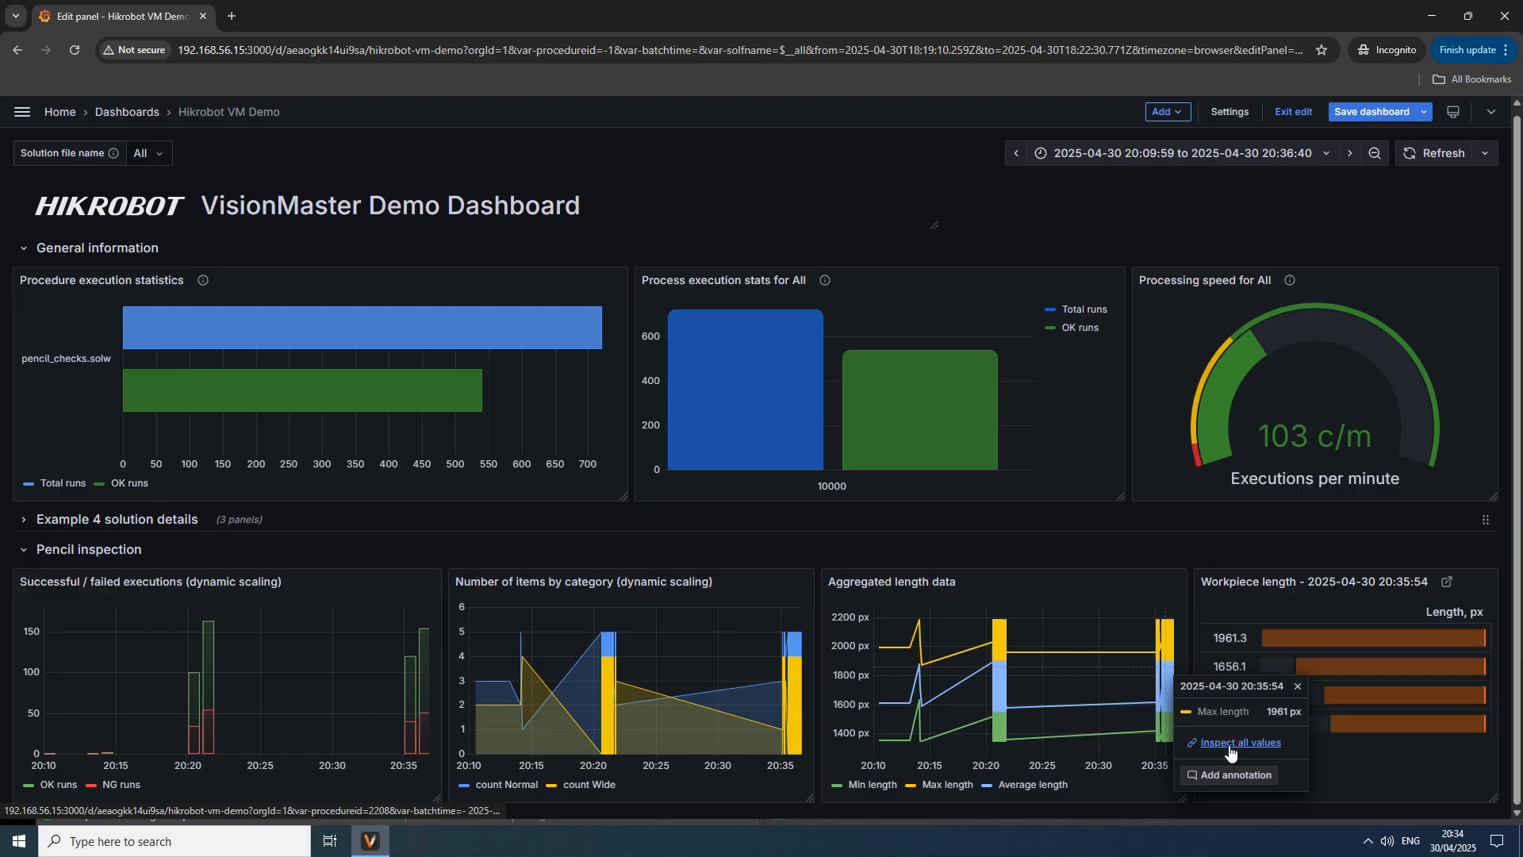
mouse_move(1447, 583)
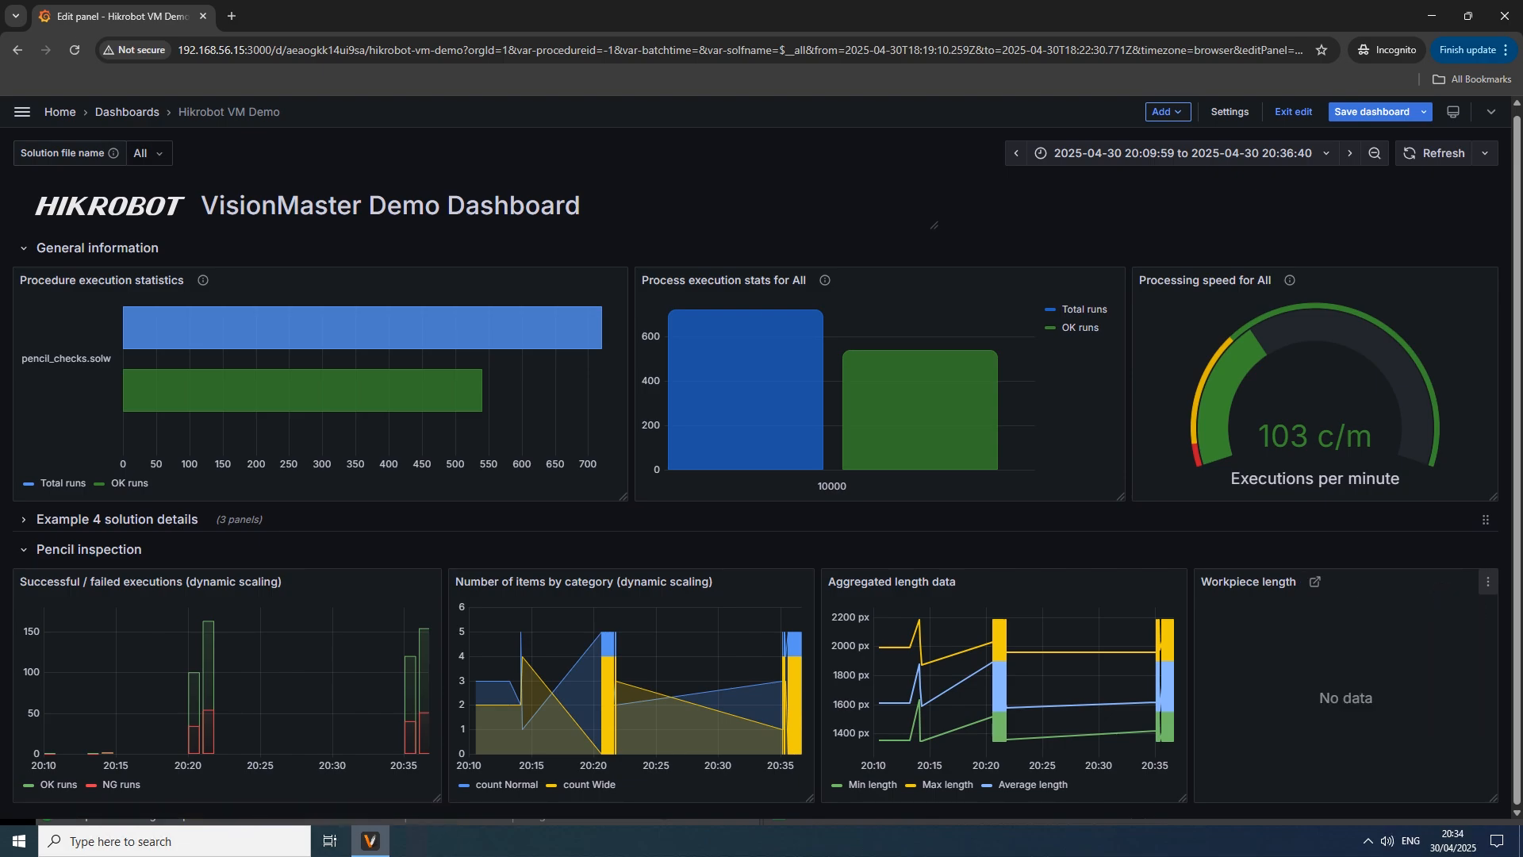
click(1484, 153)
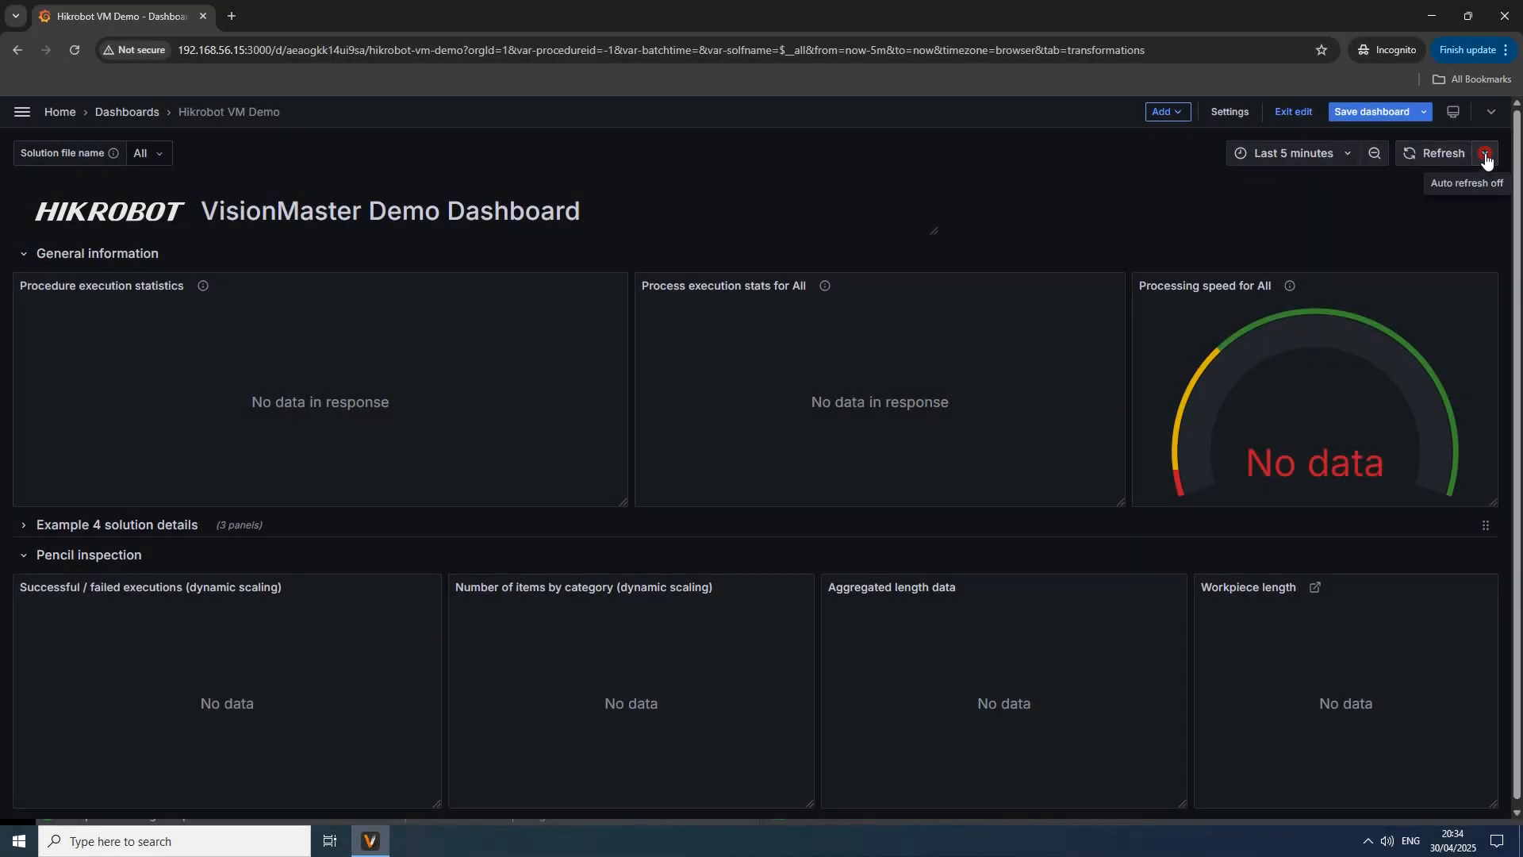
click(1485, 154)
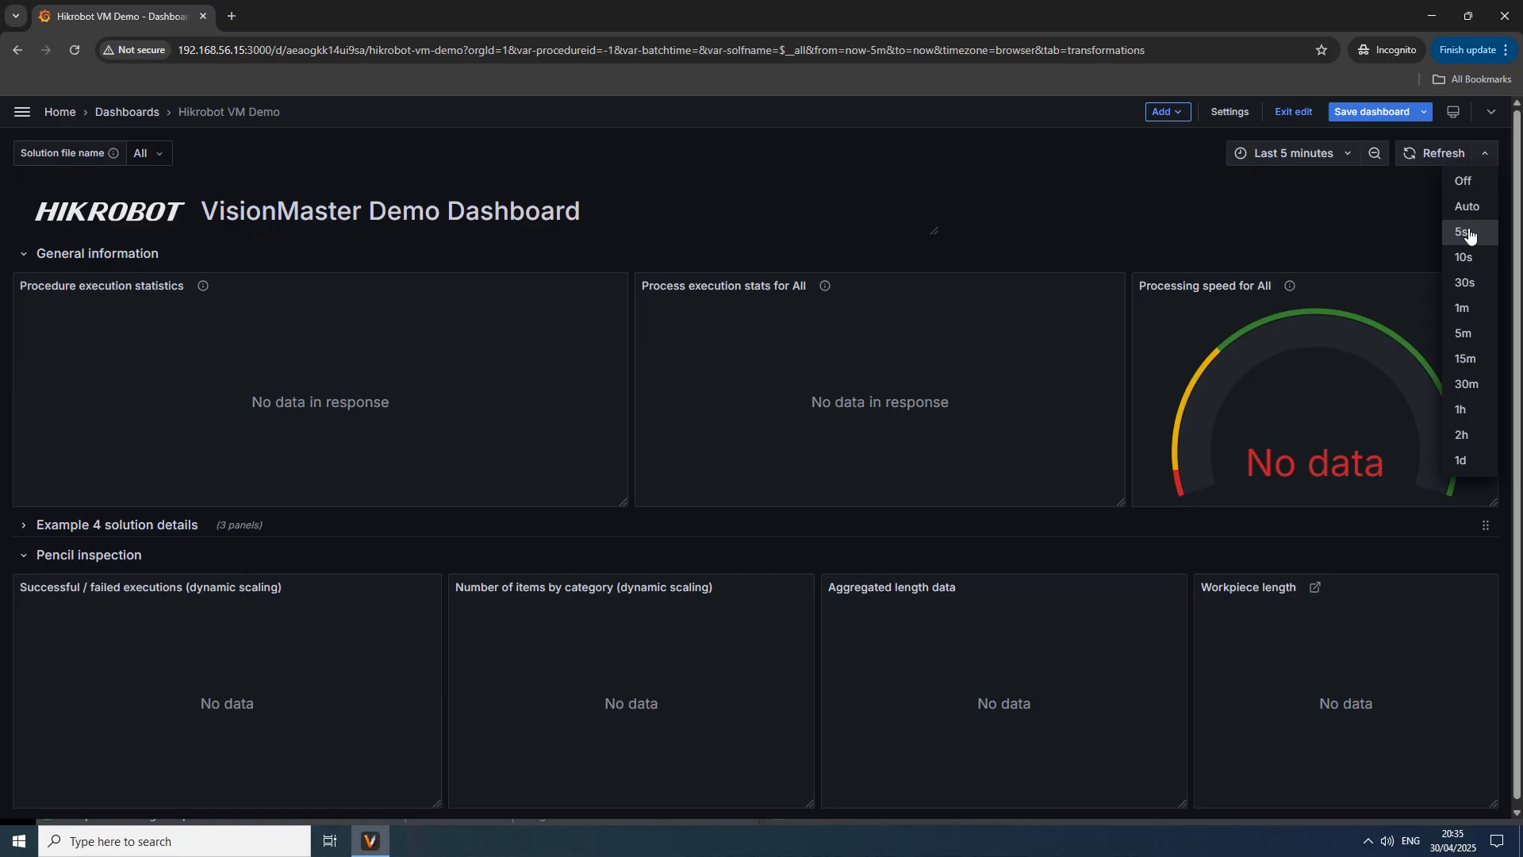
click(1463, 233)
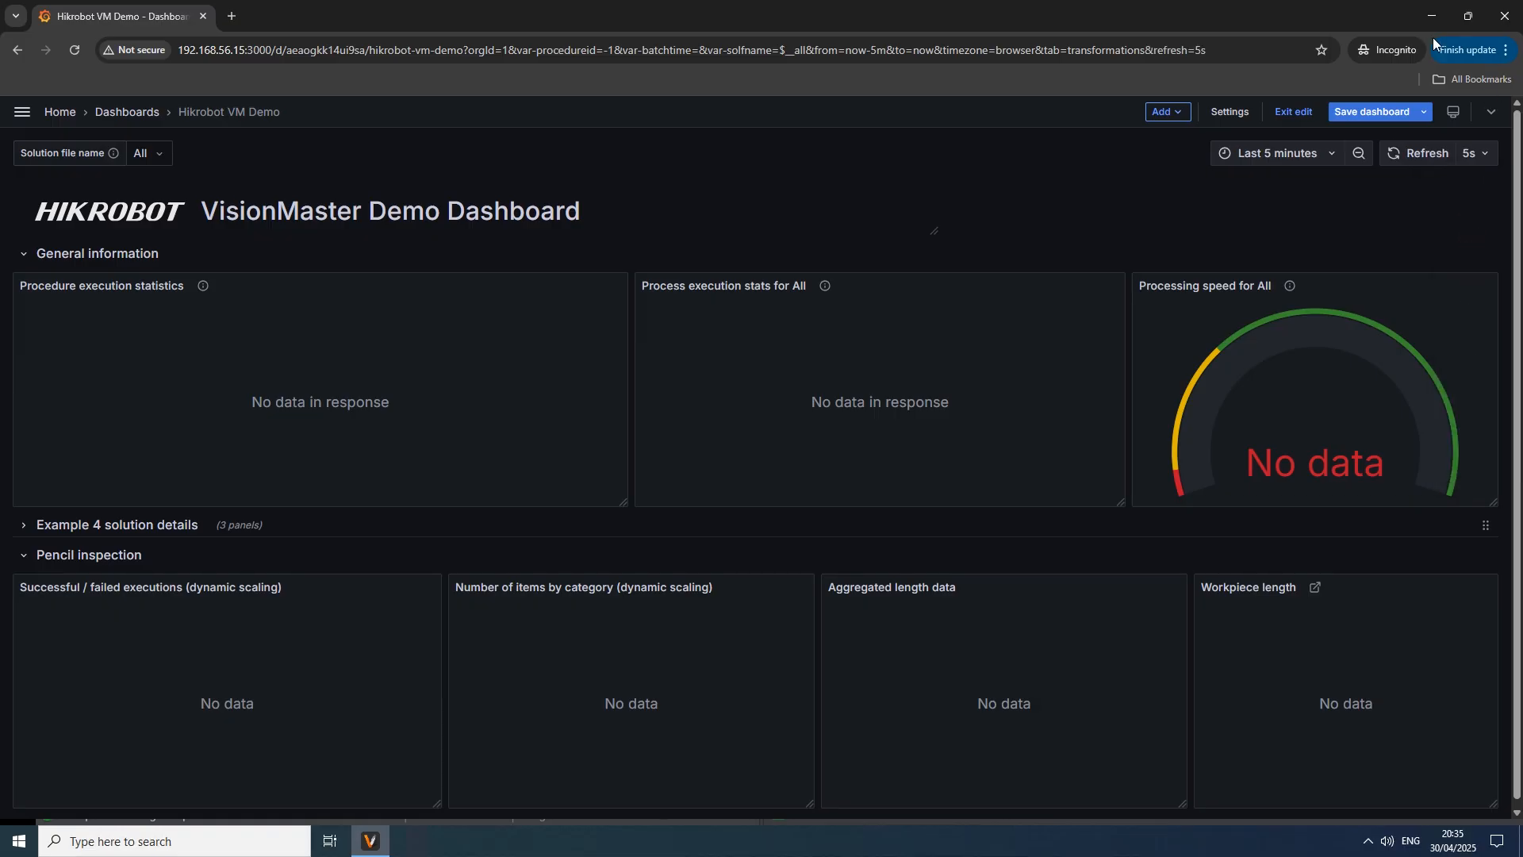
Step: Run Pencil_checks continuously and trigger repeated runs from the Operation Interface's Run button
click(369, 841)
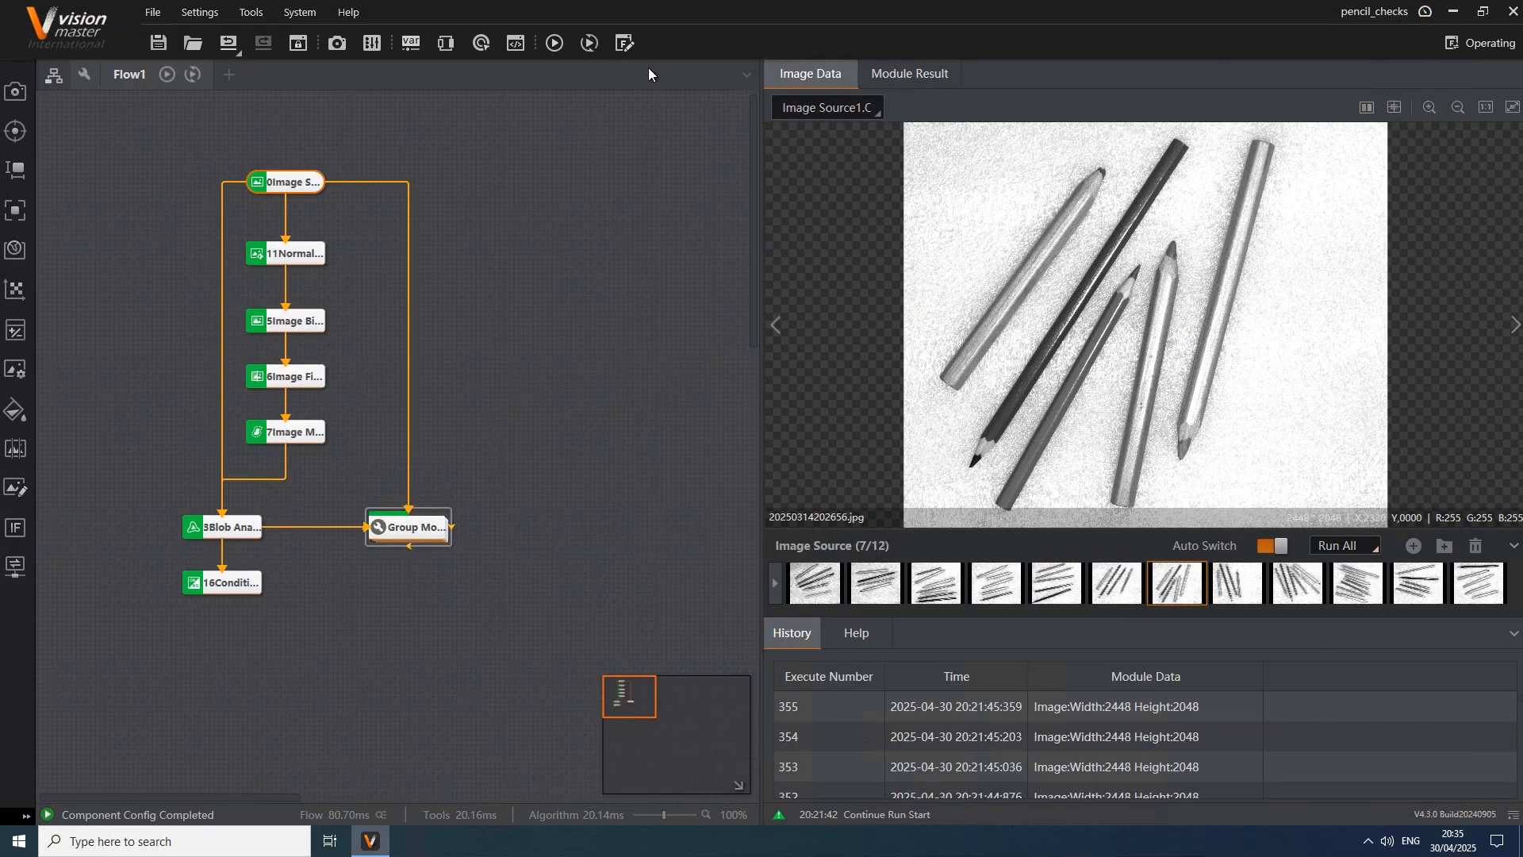
click(588, 43)
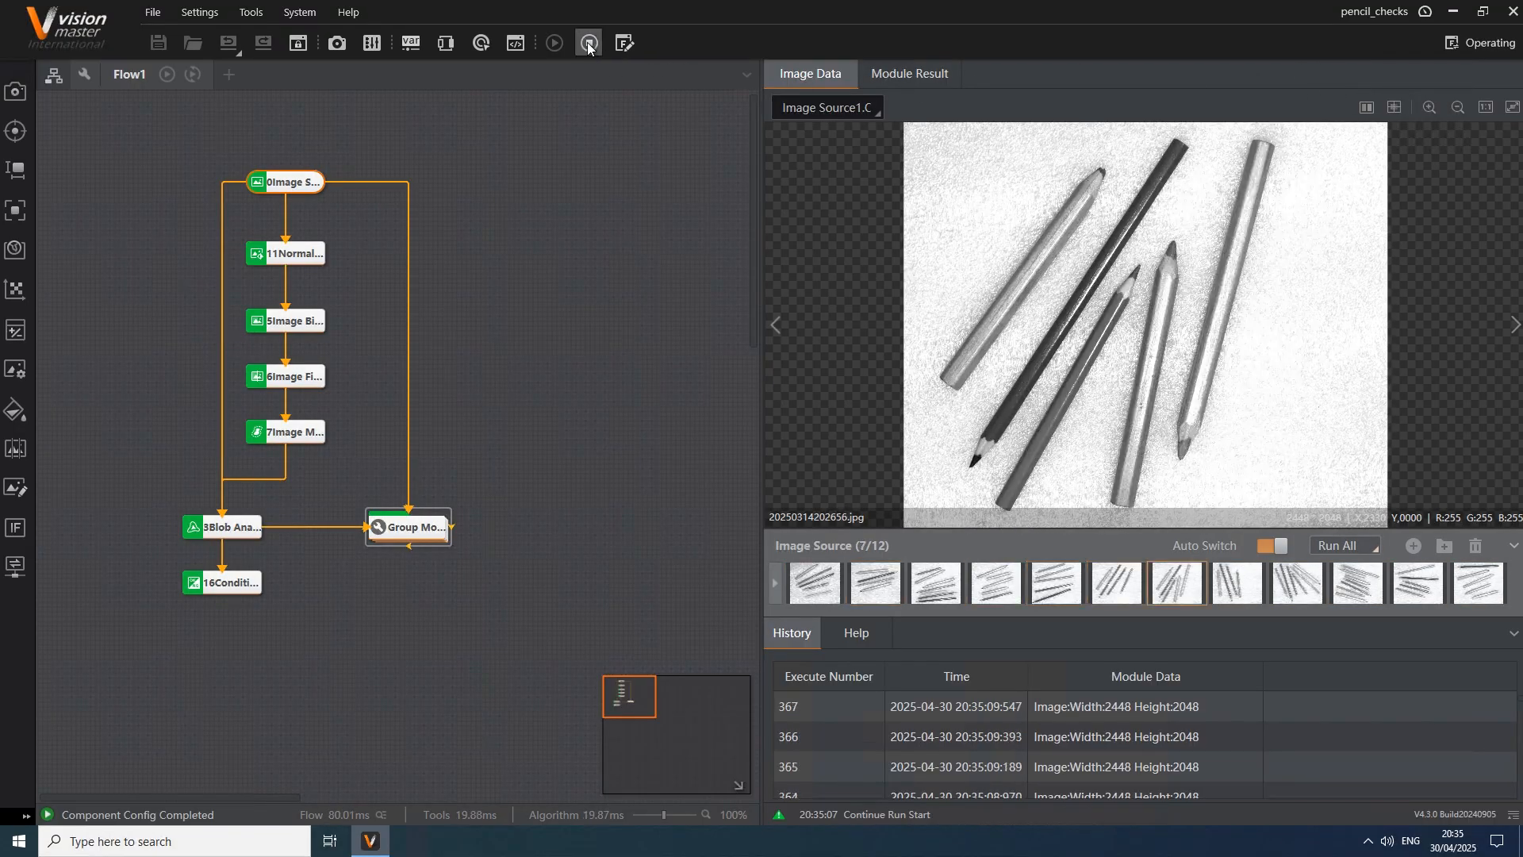
click(587, 43)
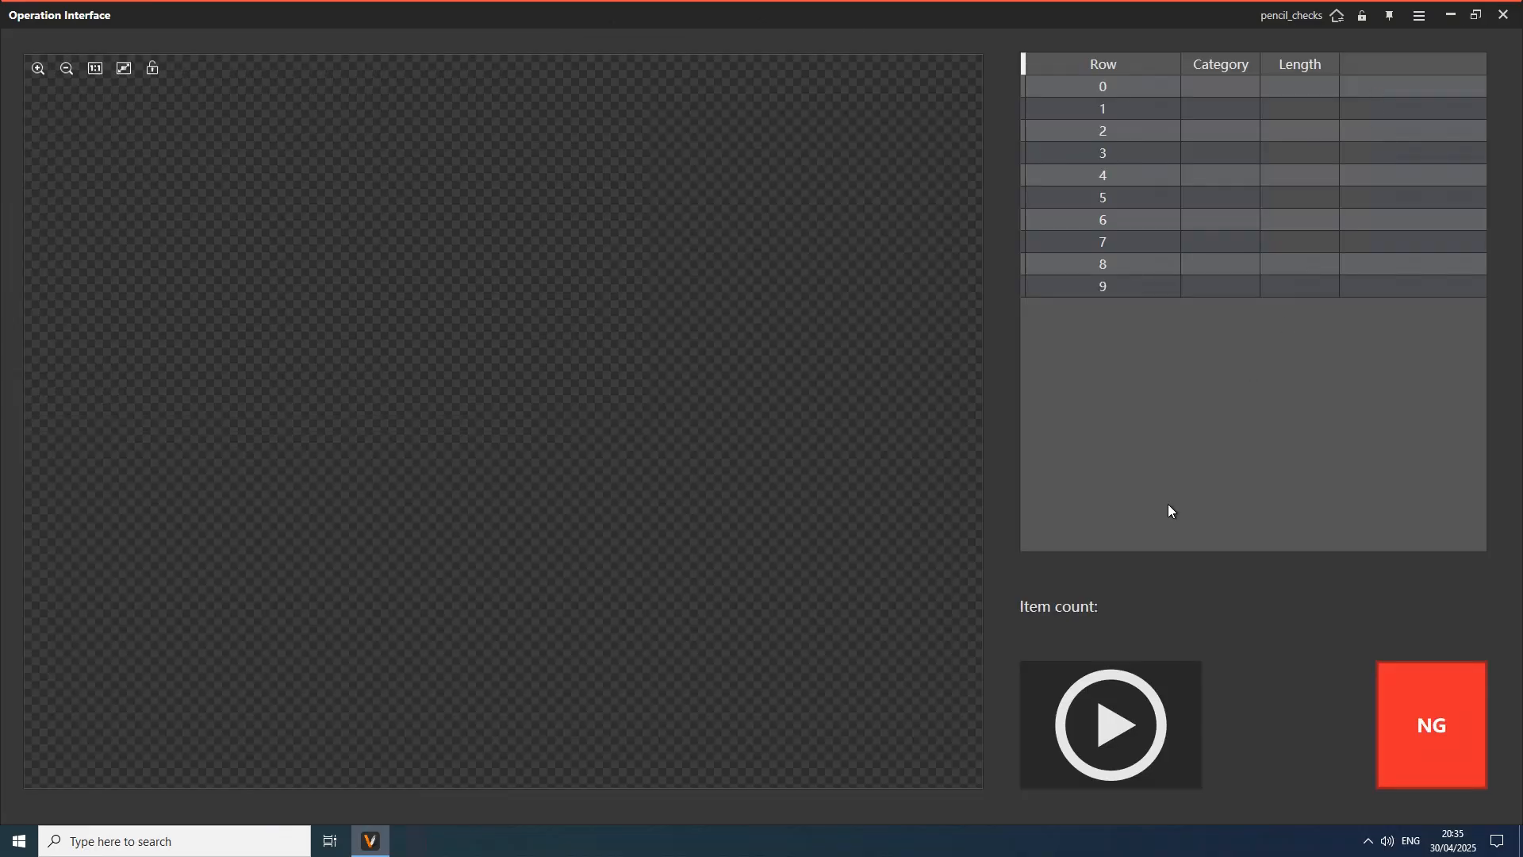
click(1110, 723)
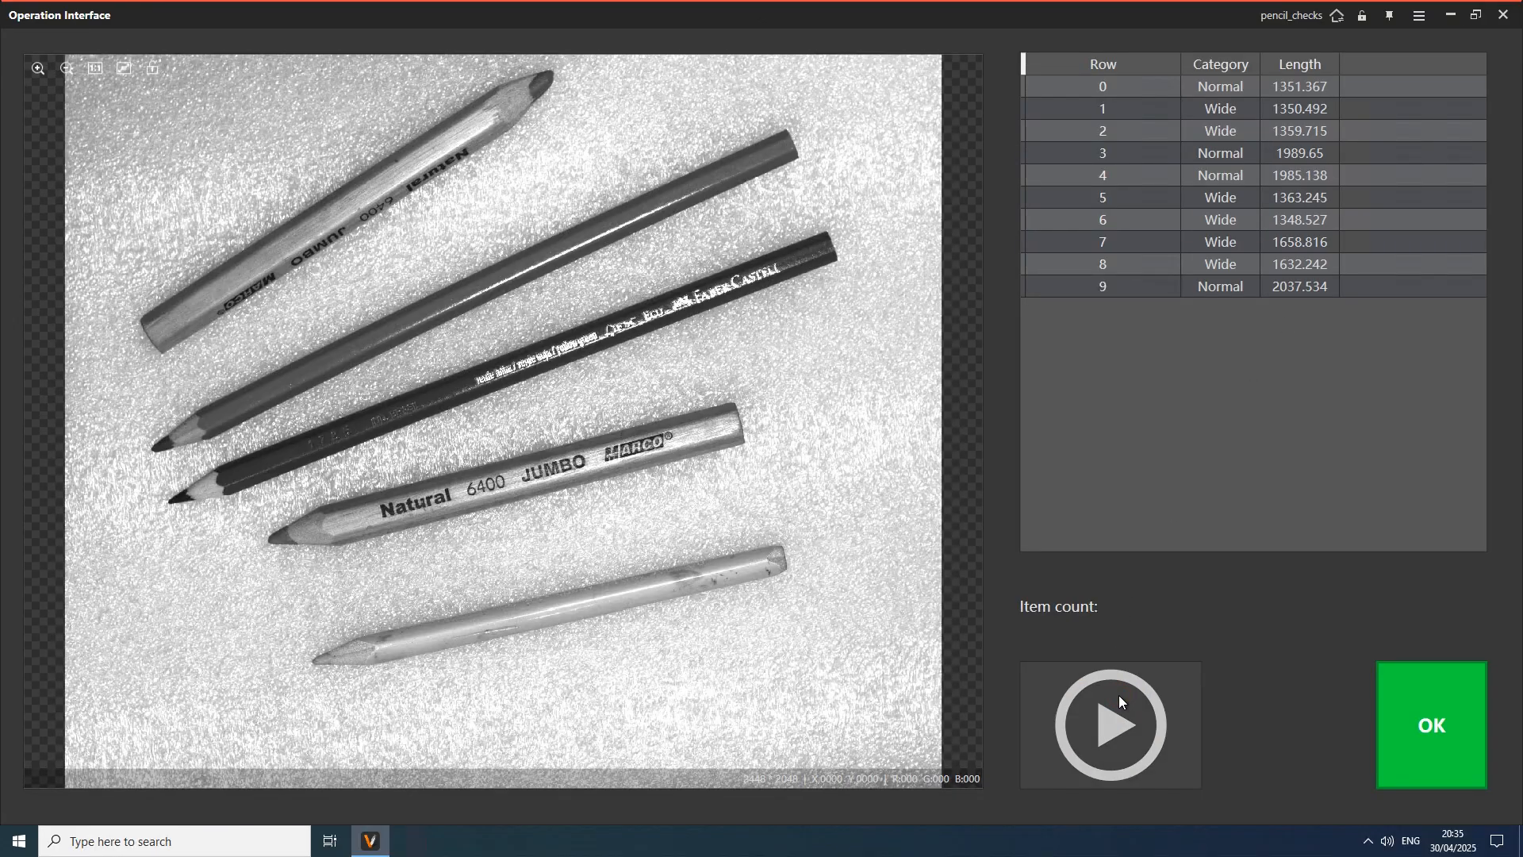
click(1111, 723)
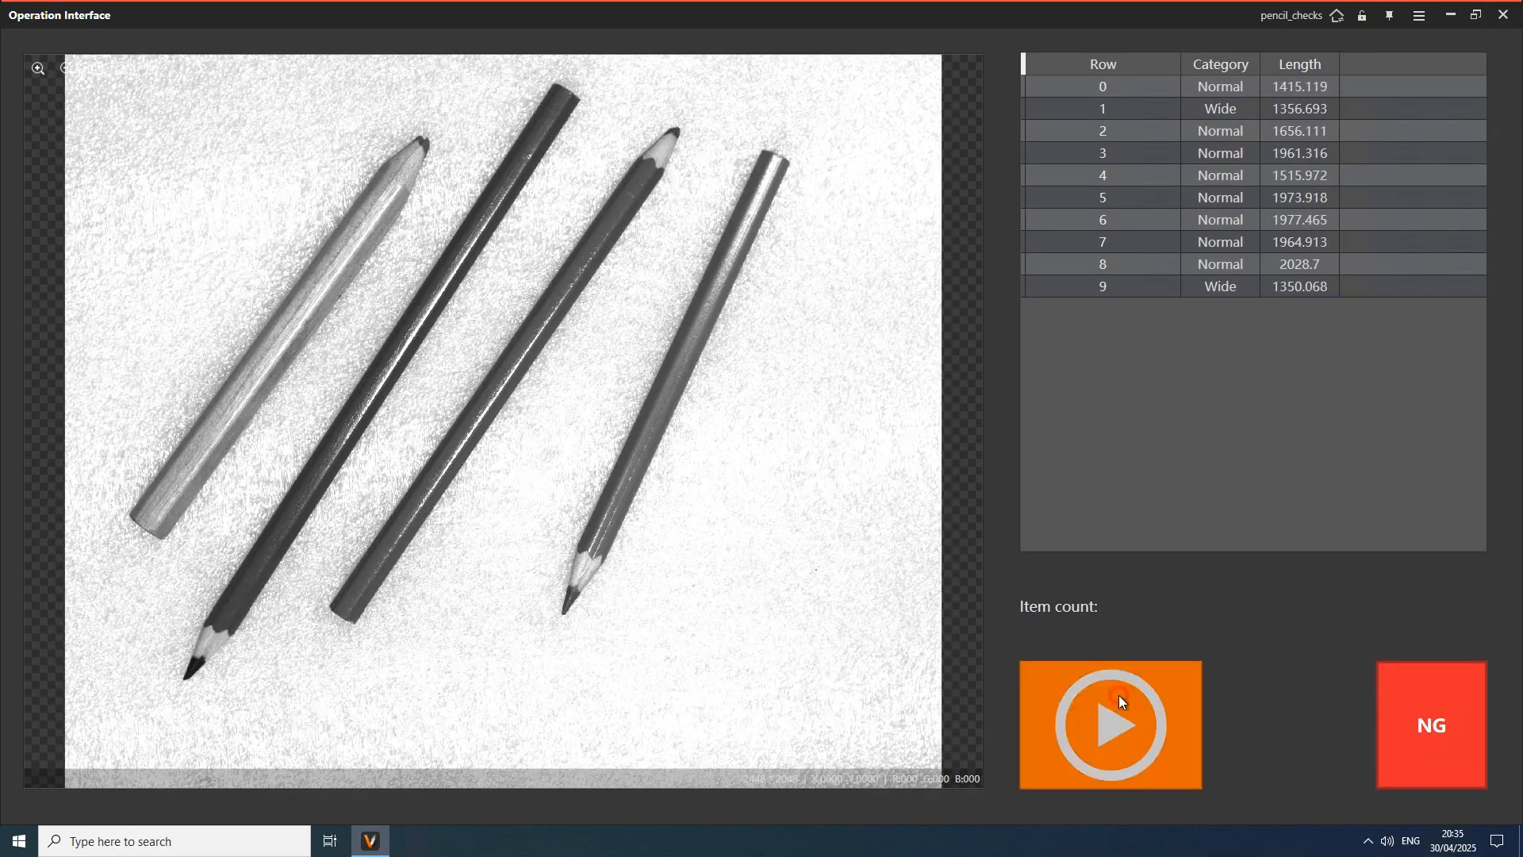
click(1111, 724)
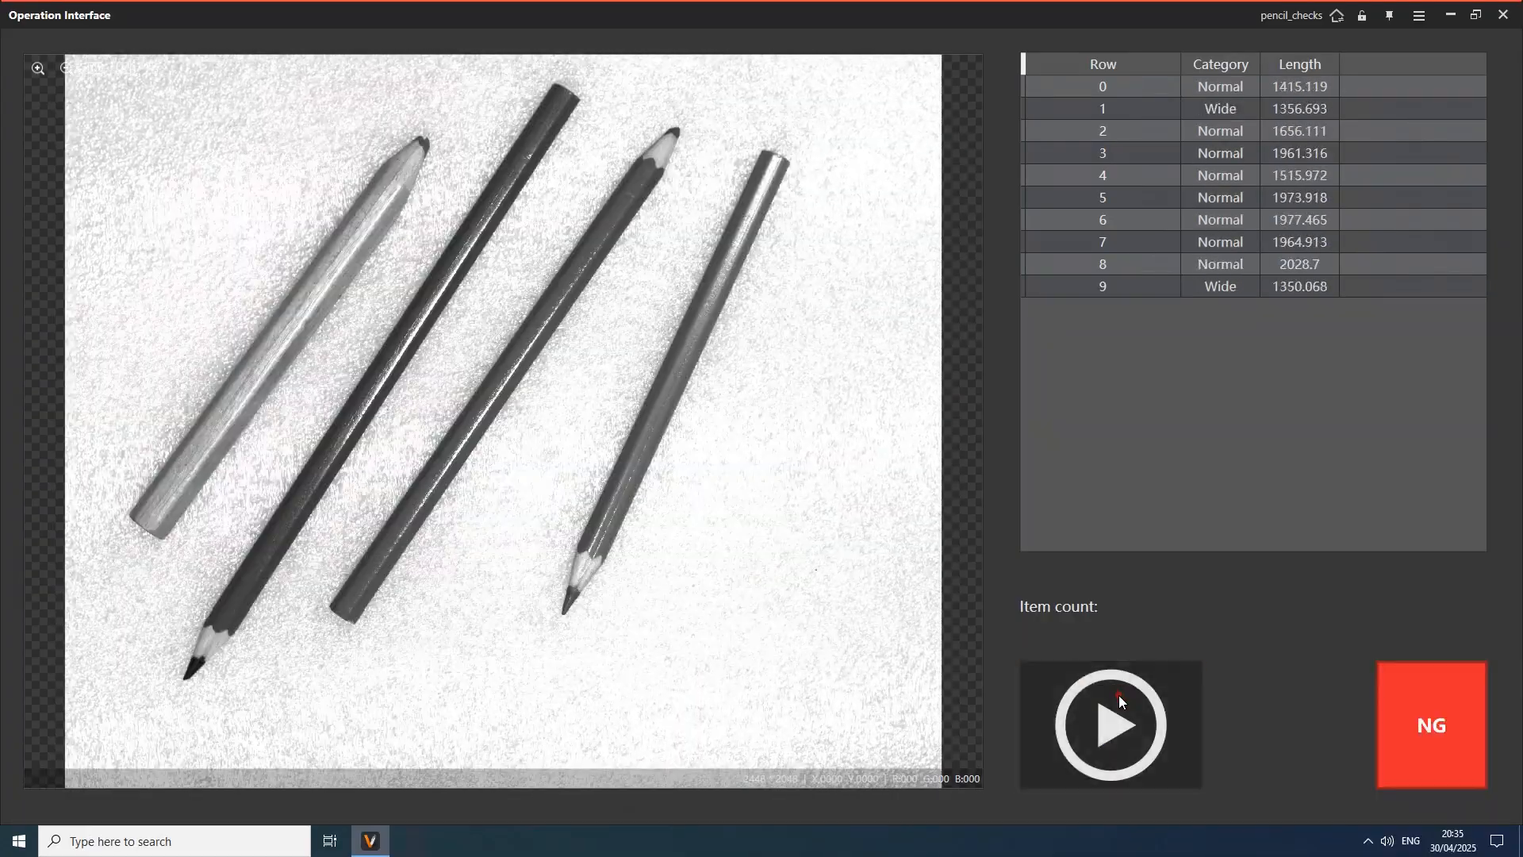
click(1109, 723)
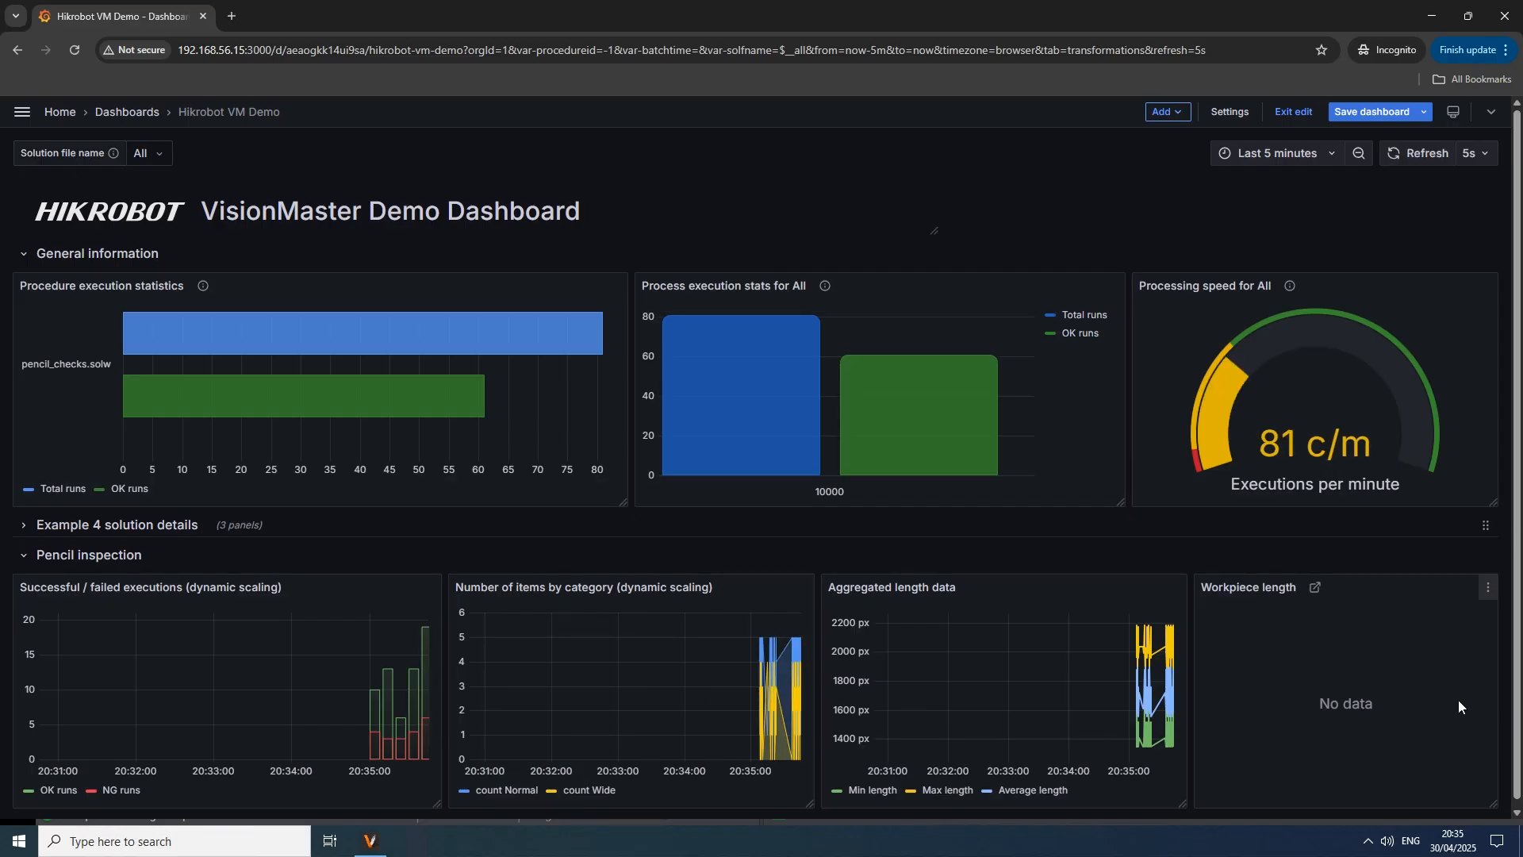
mouse_move(1171, 675)
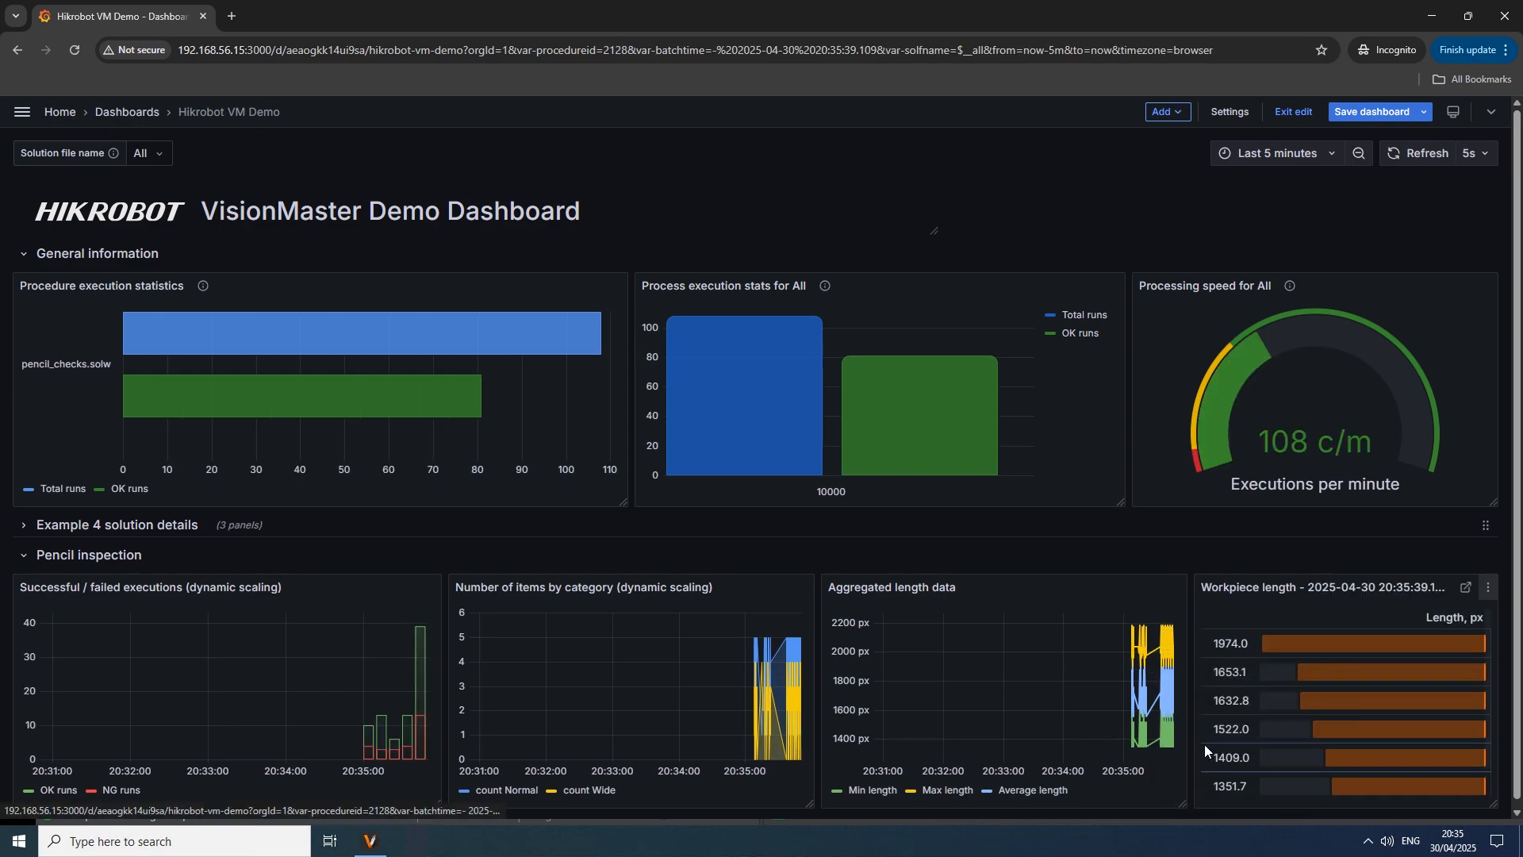
mouse_move(935, 683)
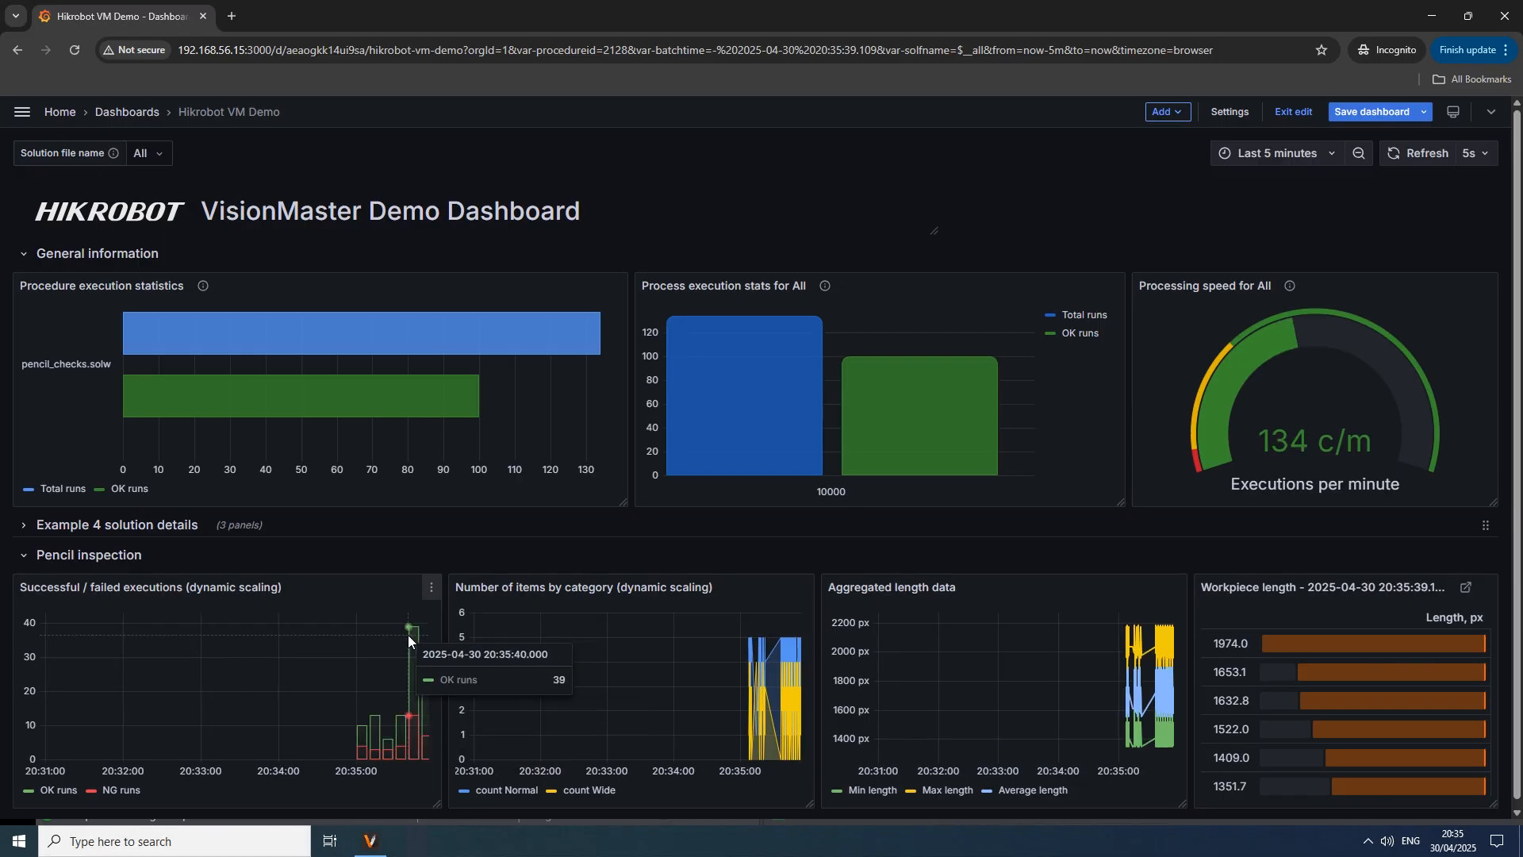
mouse_move(425, 638)
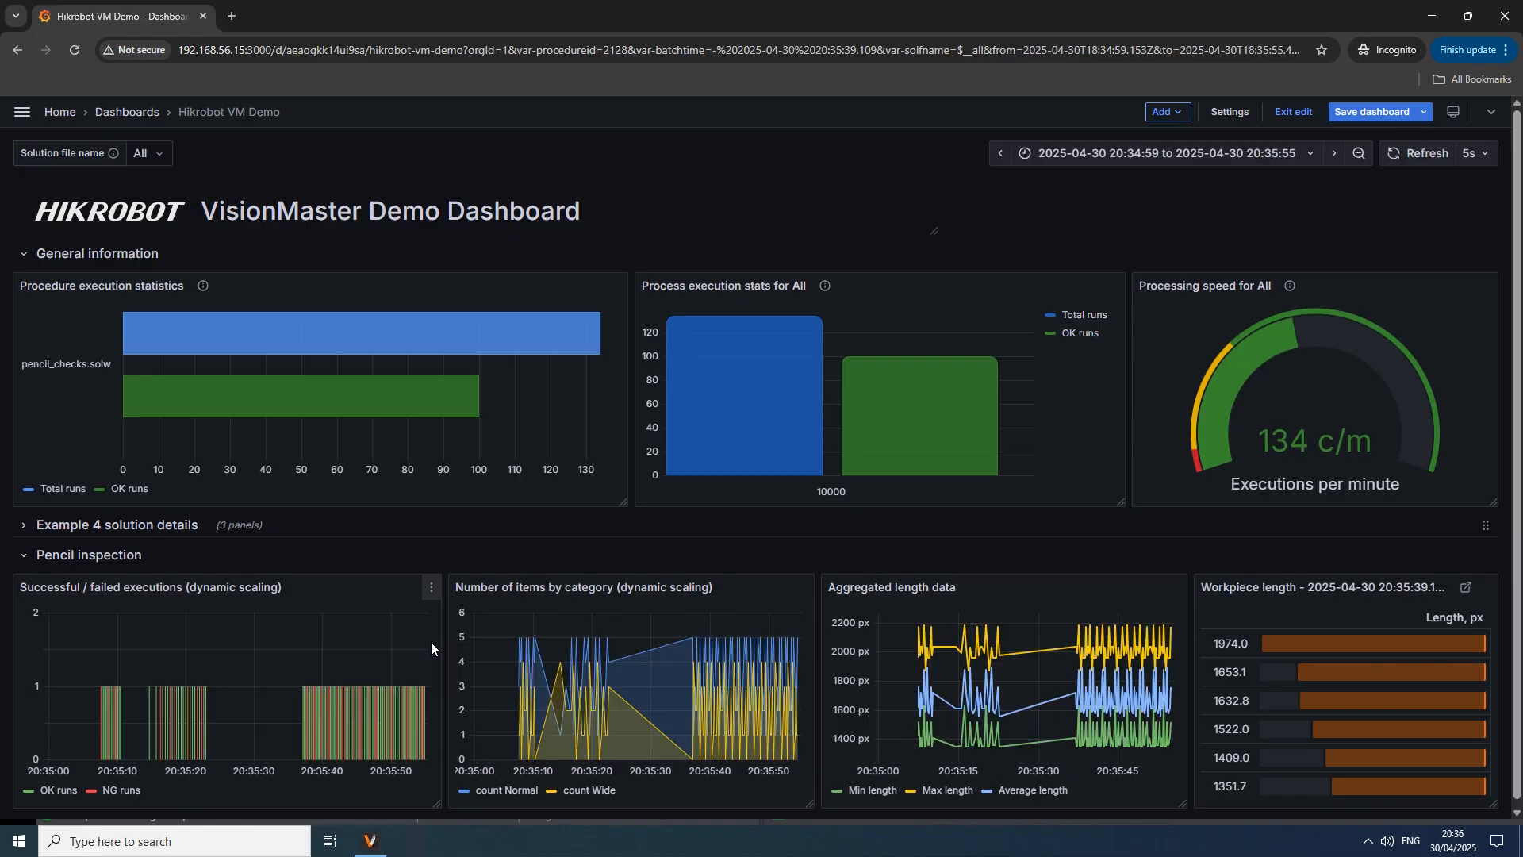
mouse_move(379, 626)
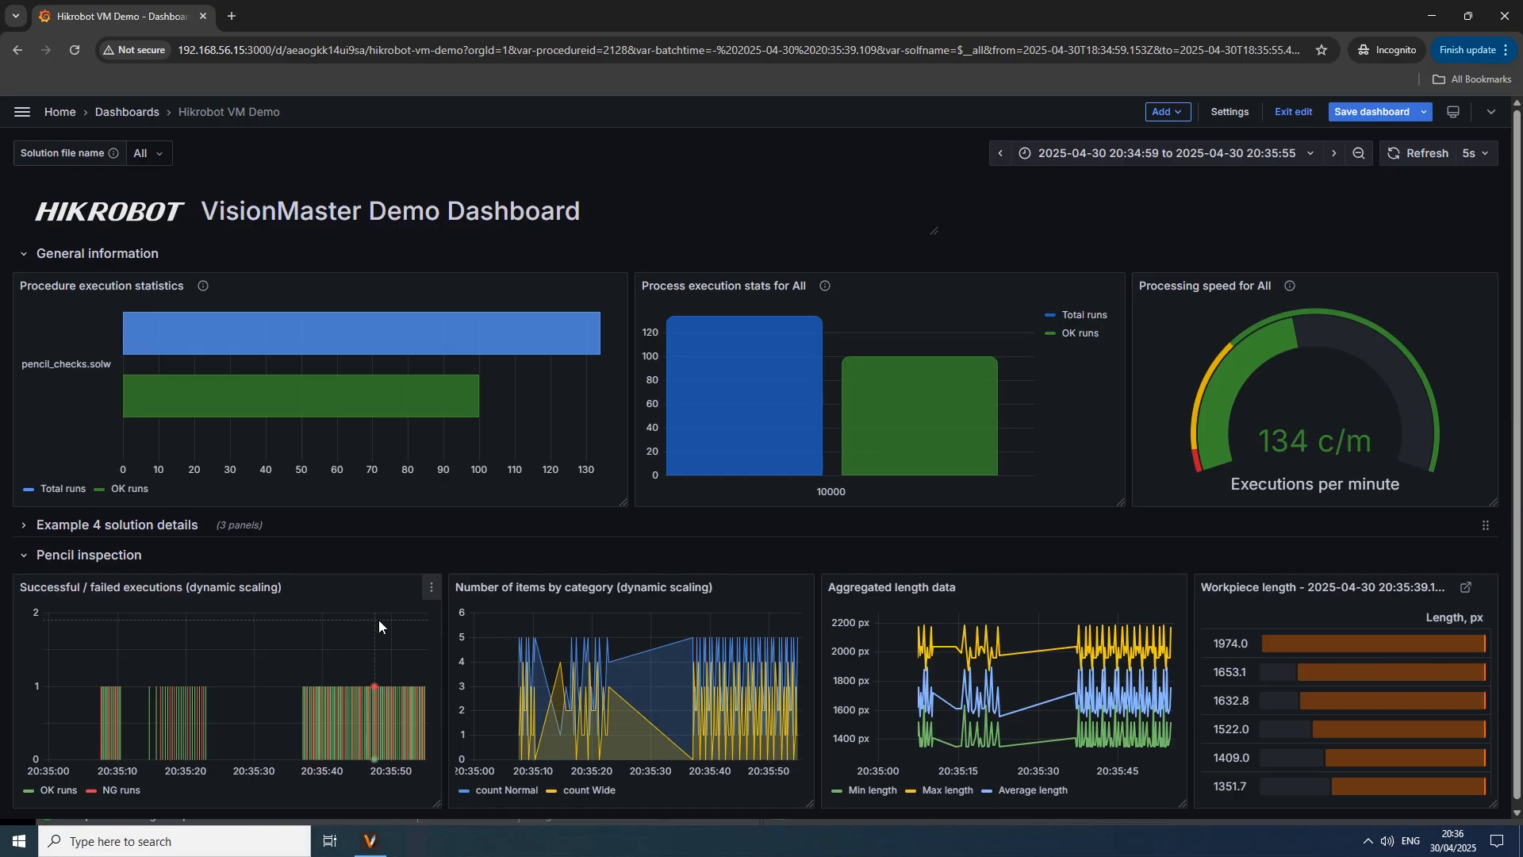
Step: Zoom the dashboard time range out twice to span about 20:33–20:37
click(1358, 152)
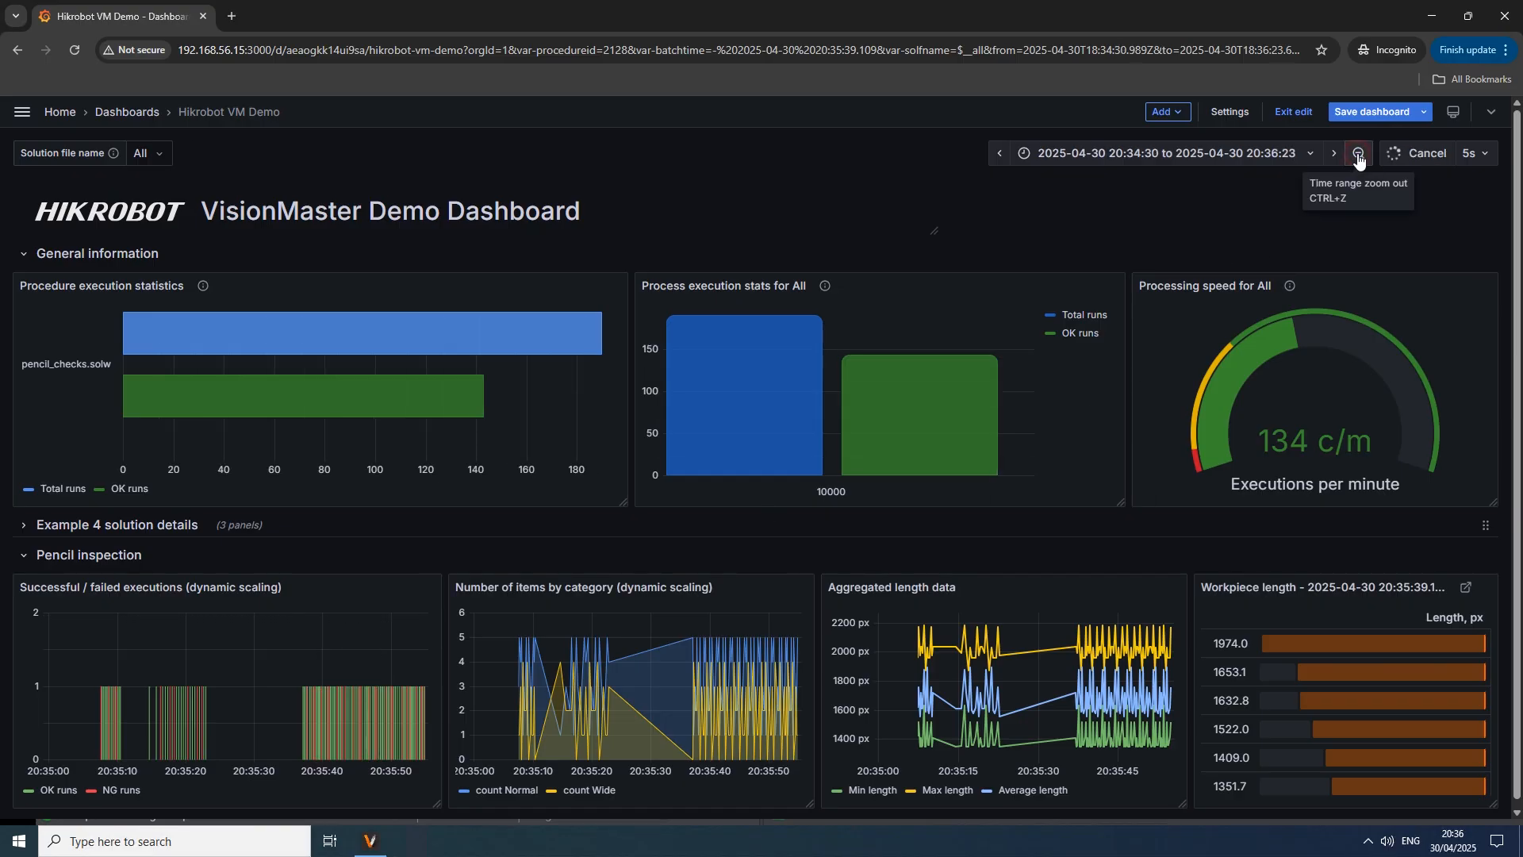
click(1358, 153)
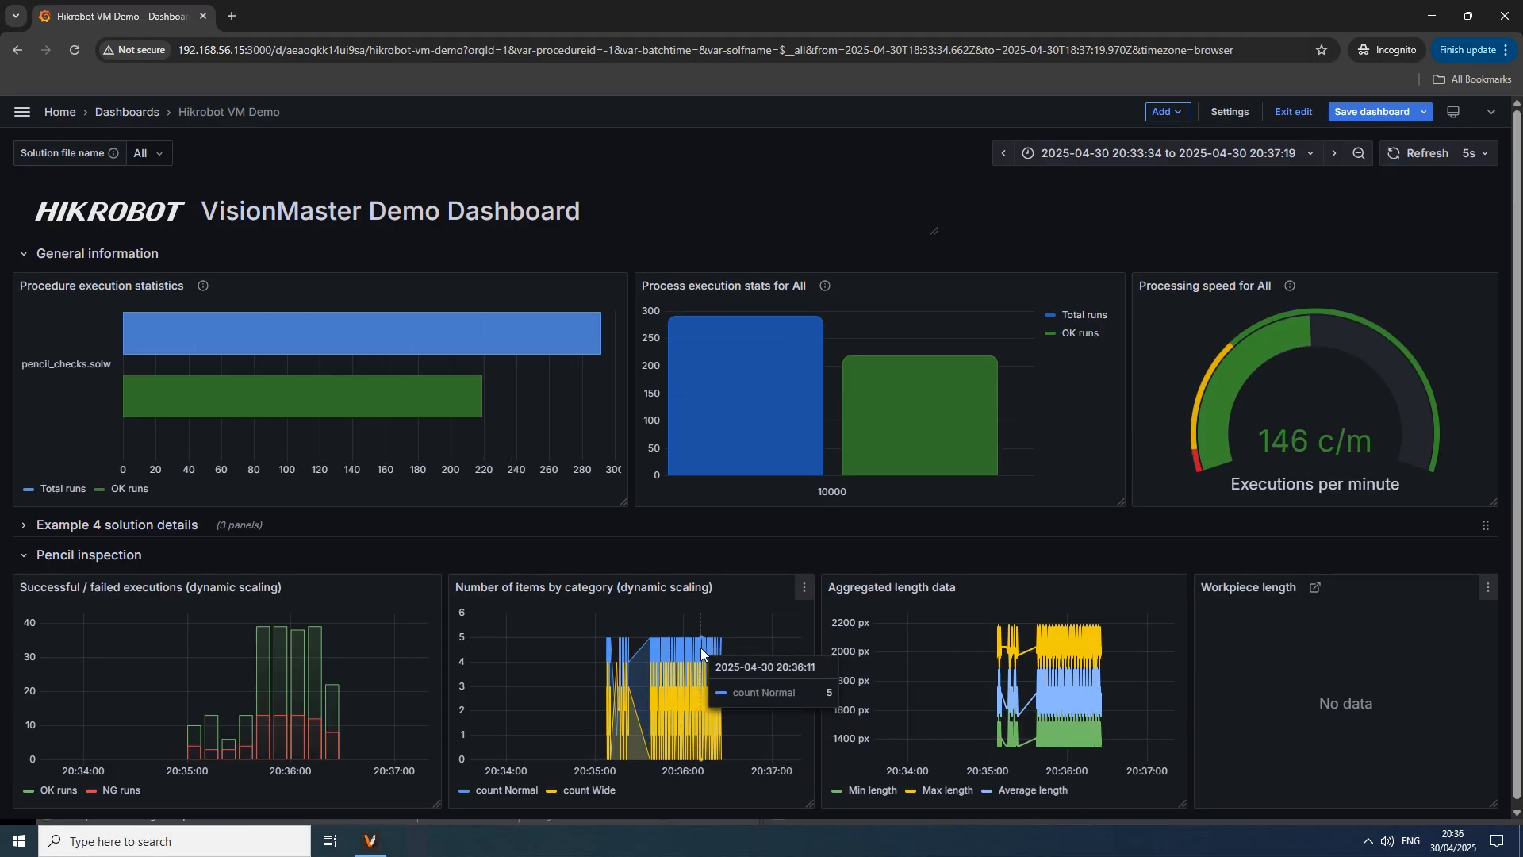
mouse_move(722, 649)
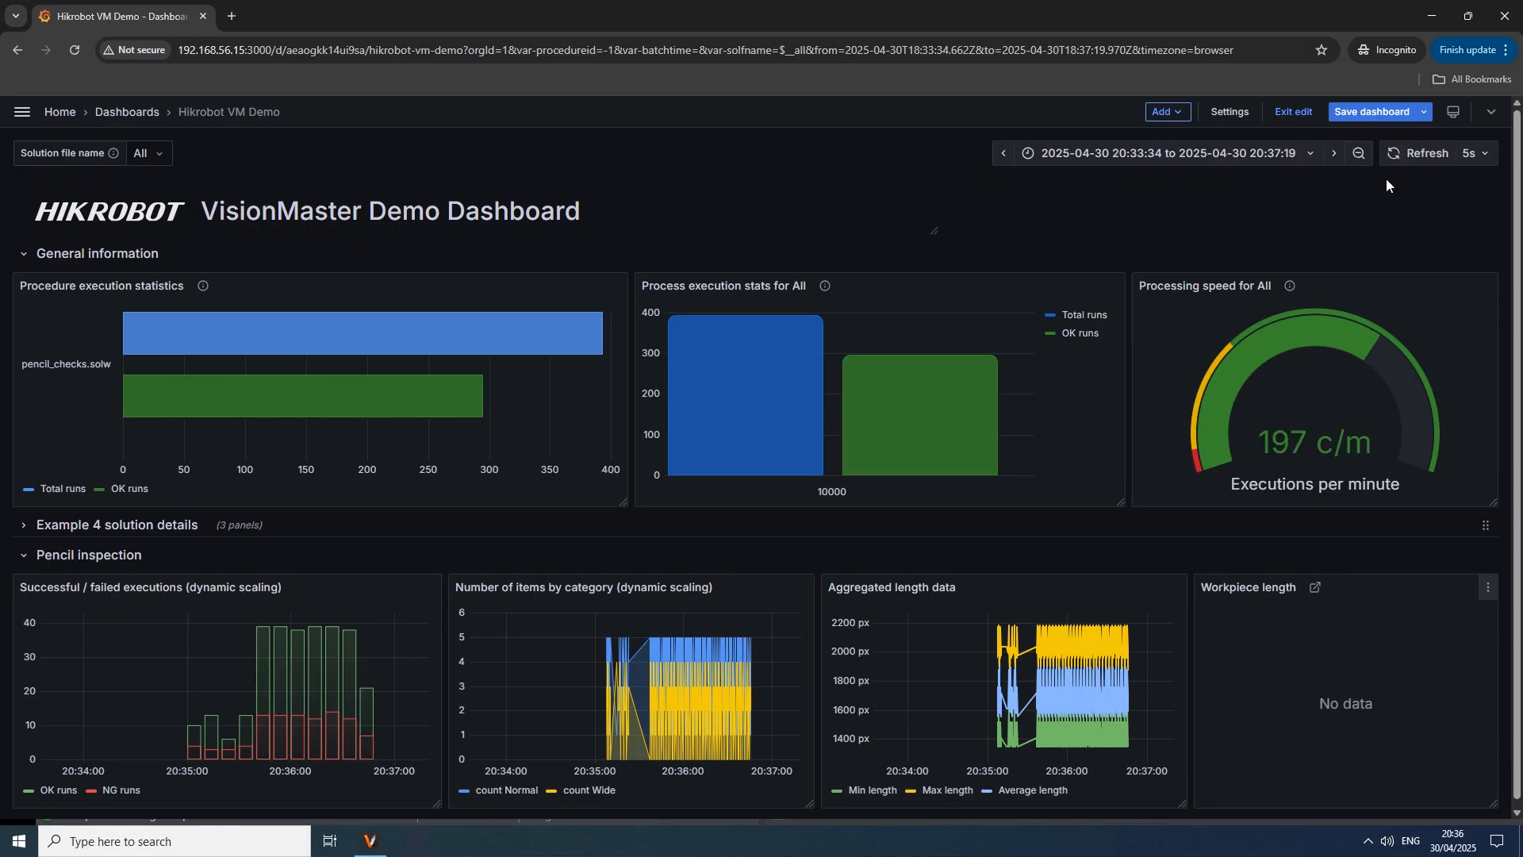
mouse_move(1371, 117)
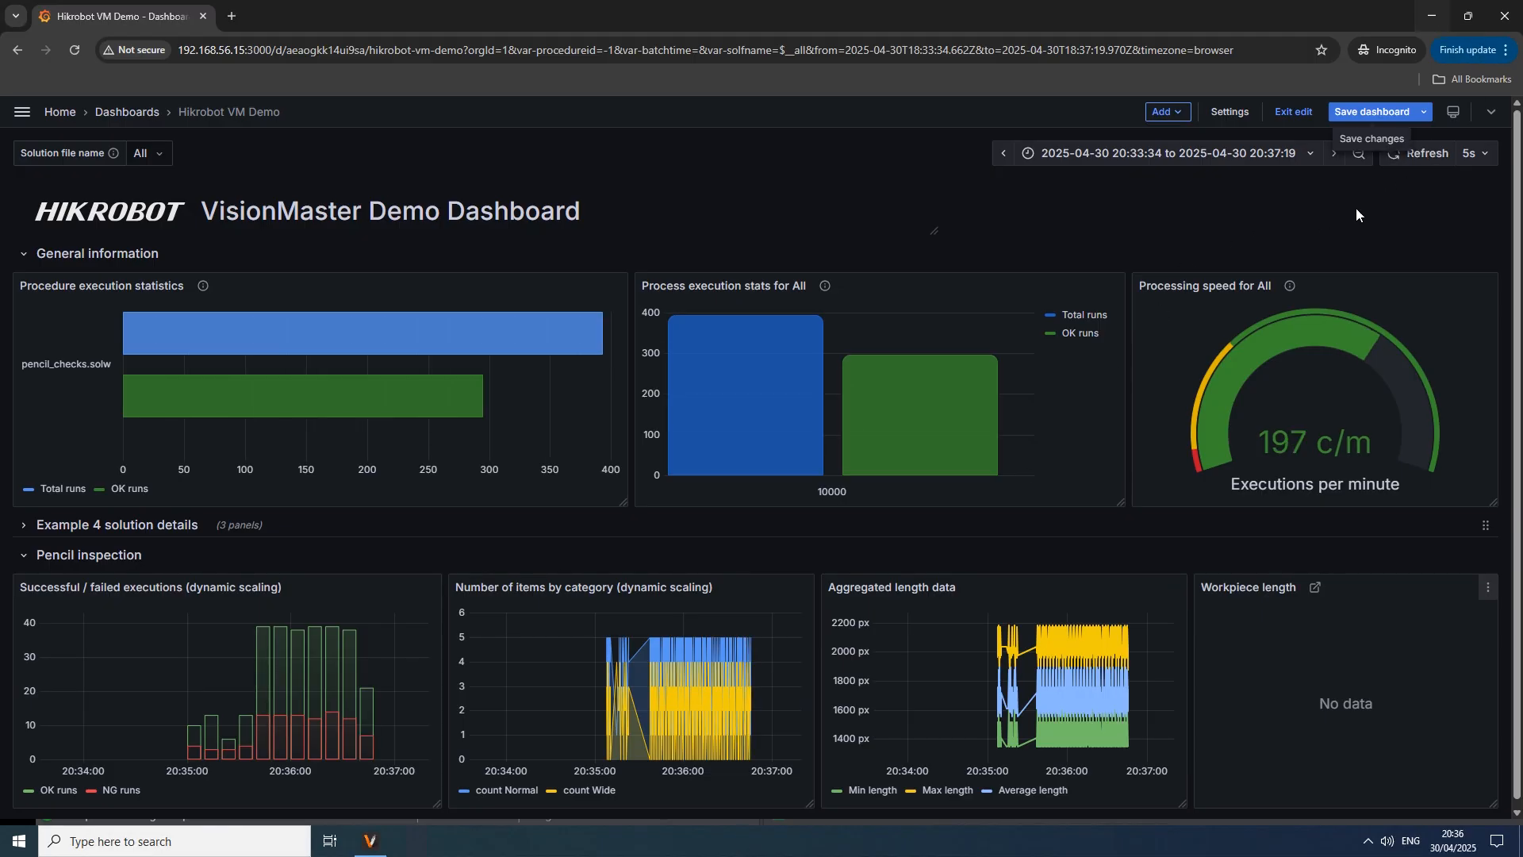